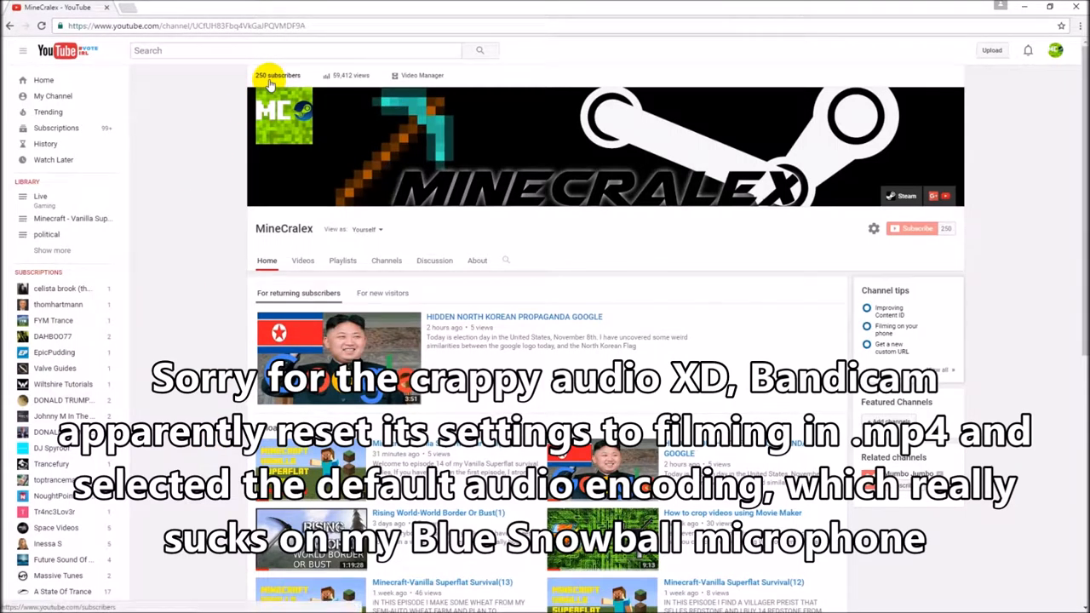
# Go from the view count into Analytics and on to the lifetime Views detail report
pyautogui.scroll(-3)
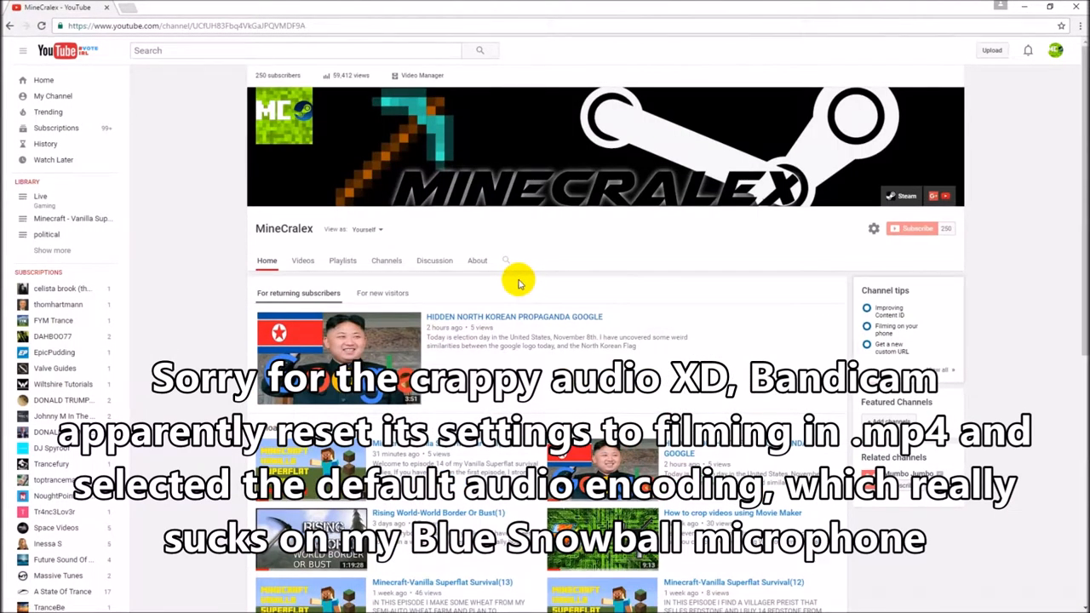
pyautogui.moveTo(579, 305)
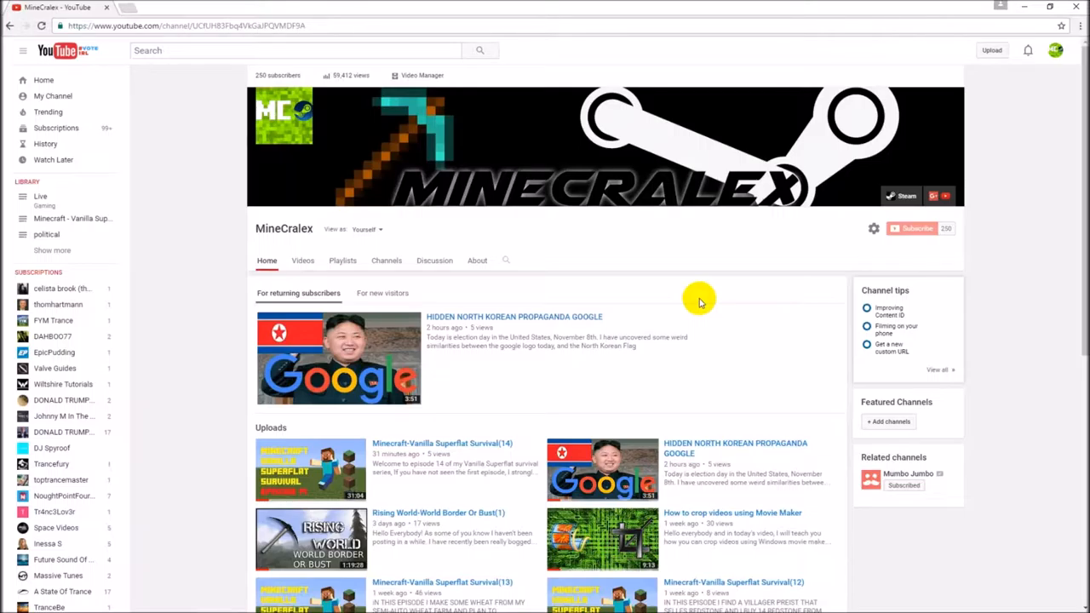
pyautogui.moveTo(708, 300)
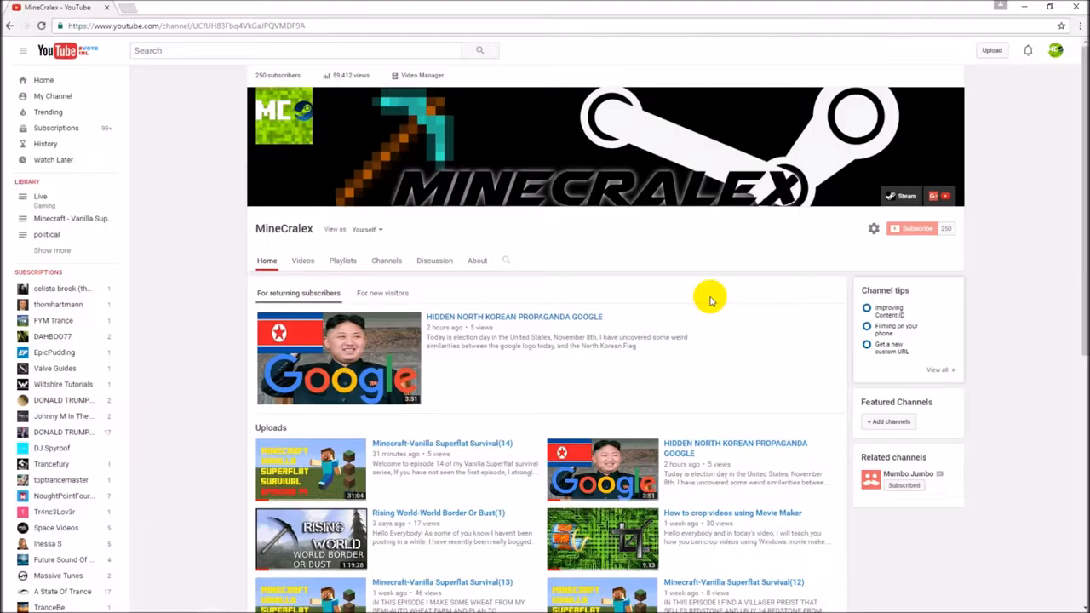
pyautogui.moveTo(497, 177)
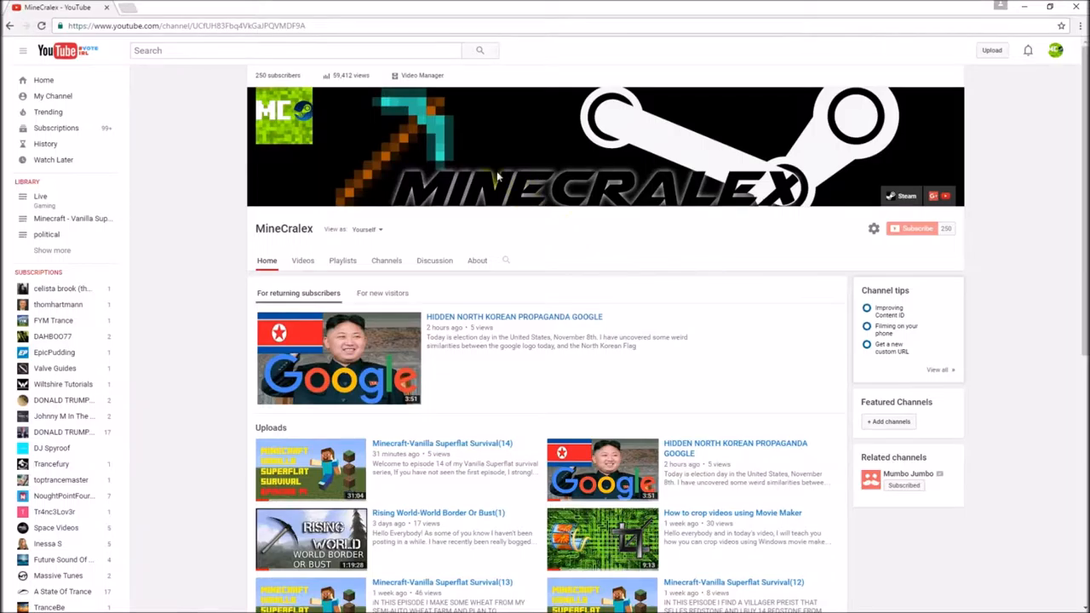
pyautogui.moveTo(766, 236)
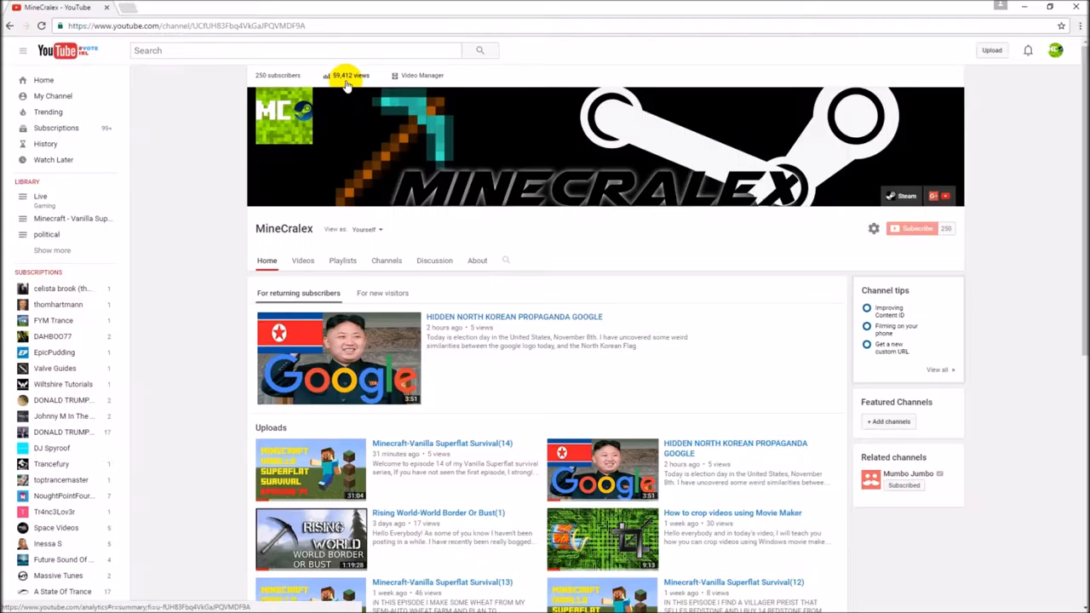
pyautogui.click(349, 75)
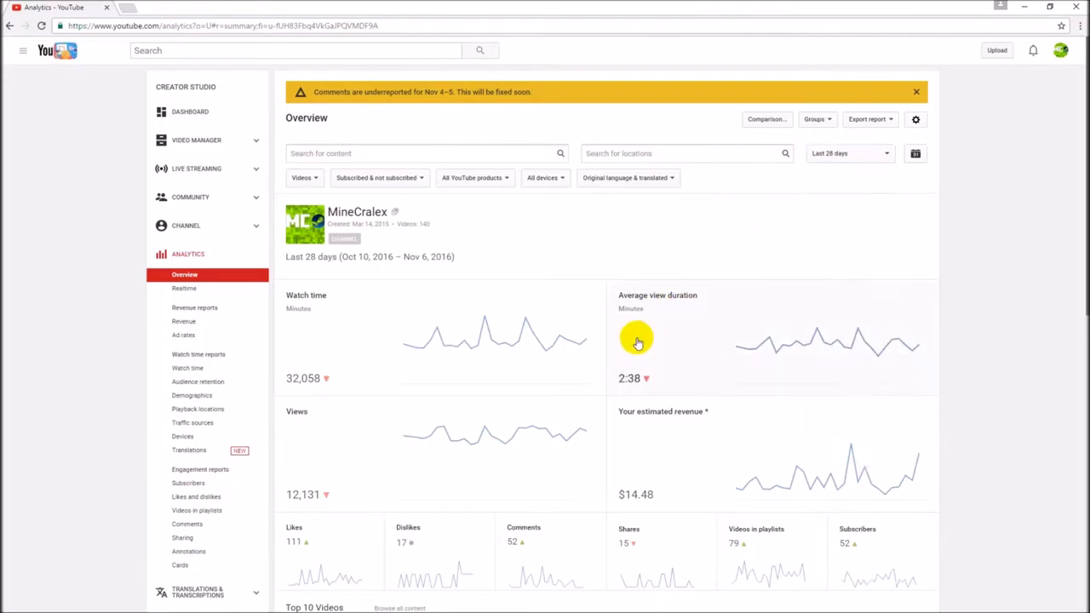
pyautogui.moveTo(323, 443)
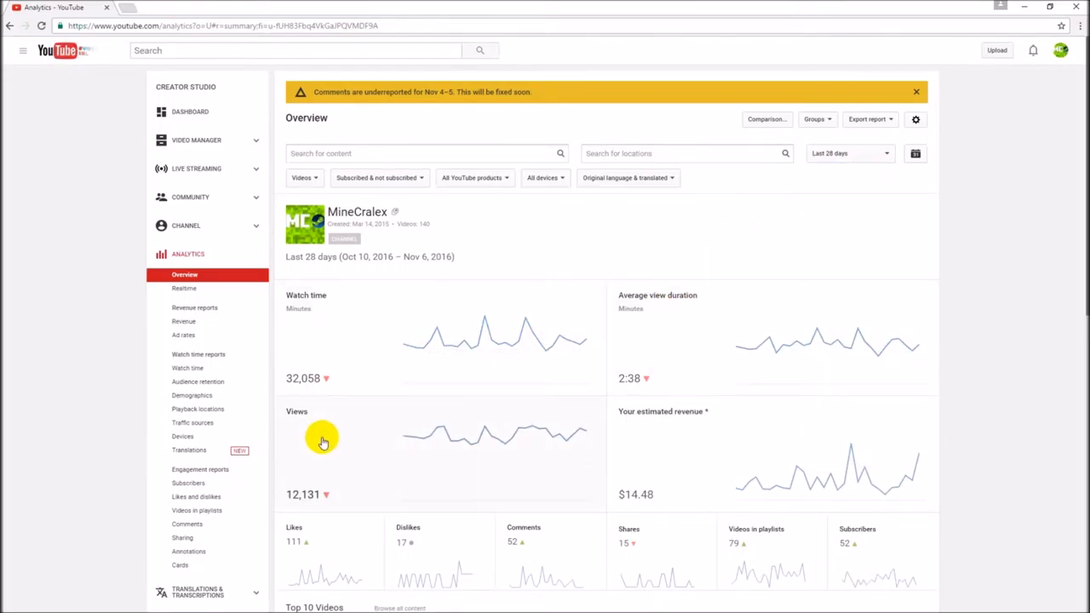
pyautogui.click(187, 354)
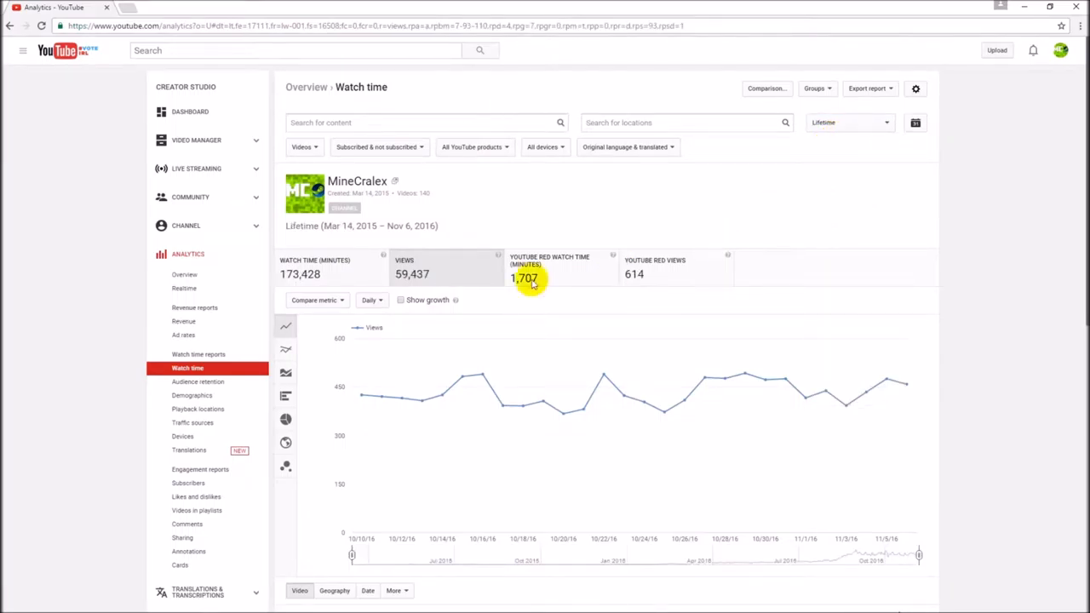
# Chart the Views metric over the channel's lifetime and look over the daily trend
pyautogui.click(412, 273)
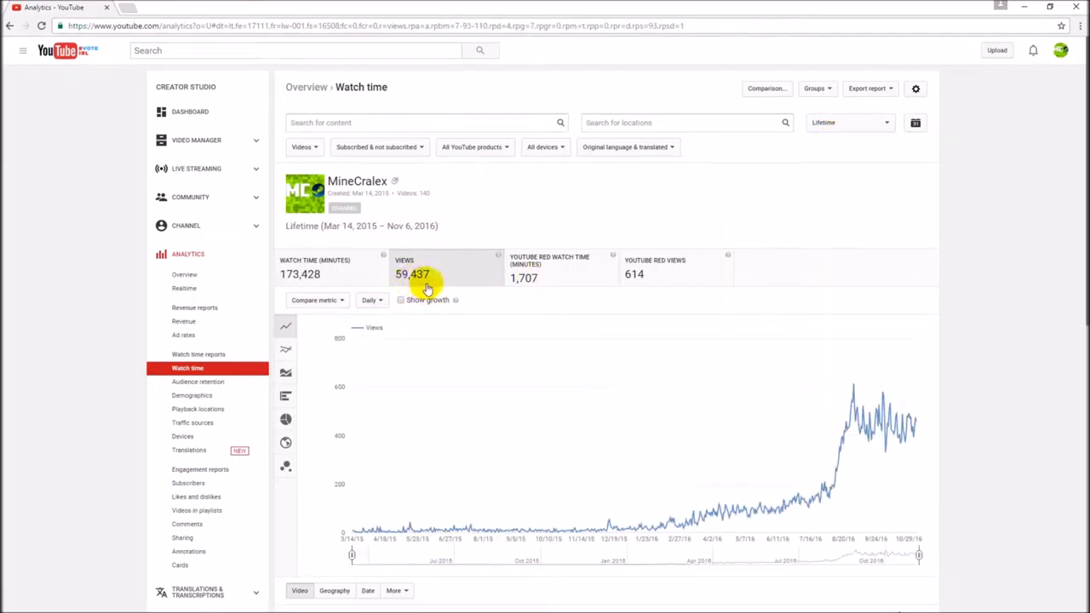
pyautogui.scroll(-3)
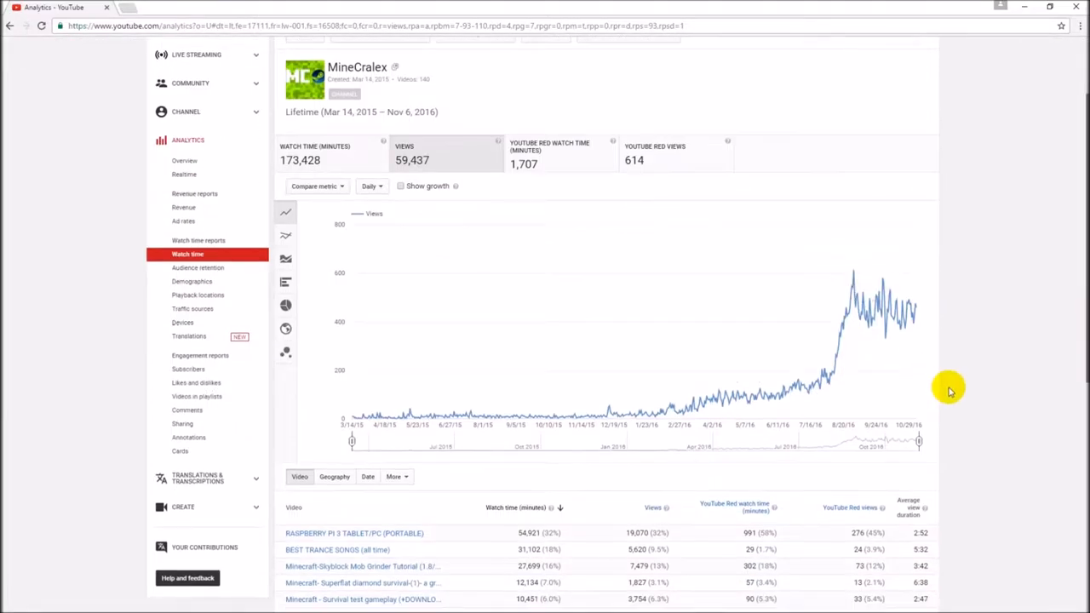
pyautogui.scroll(3)
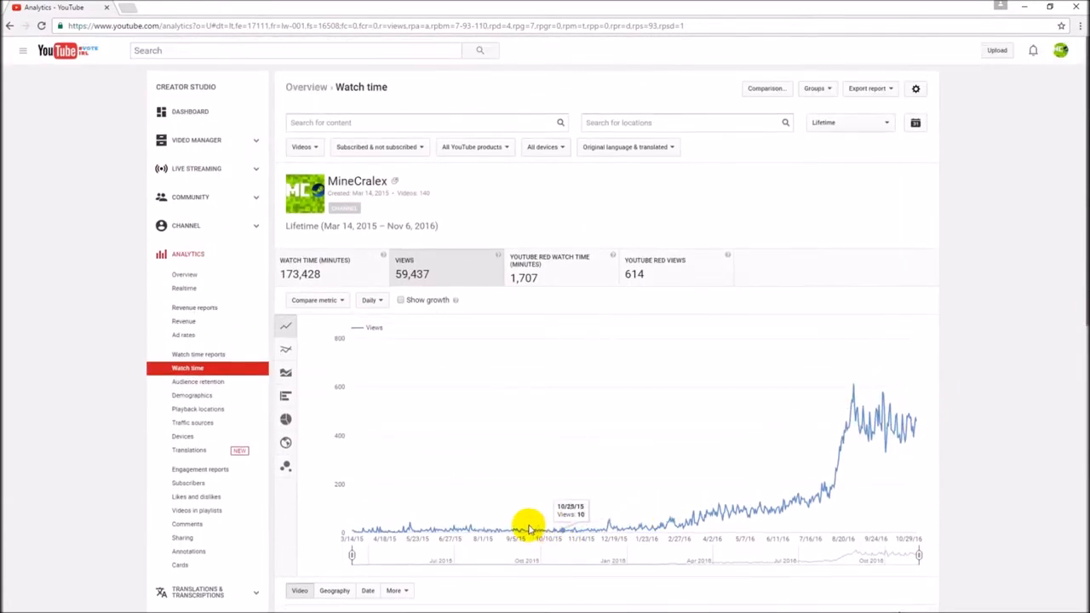
pyautogui.moveTo(473, 525)
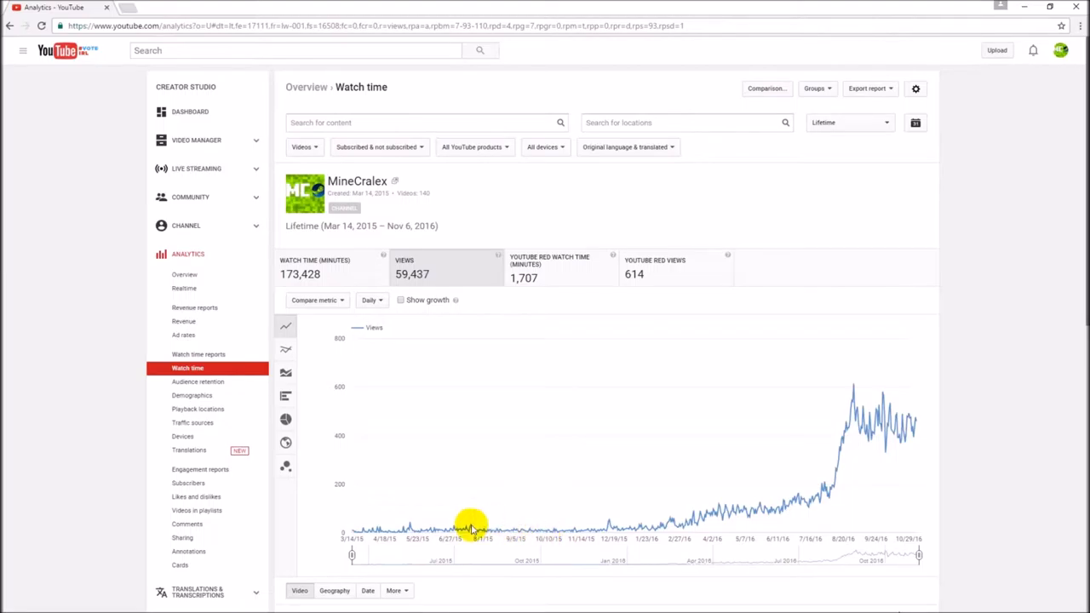
pyautogui.moveTo(719, 524)
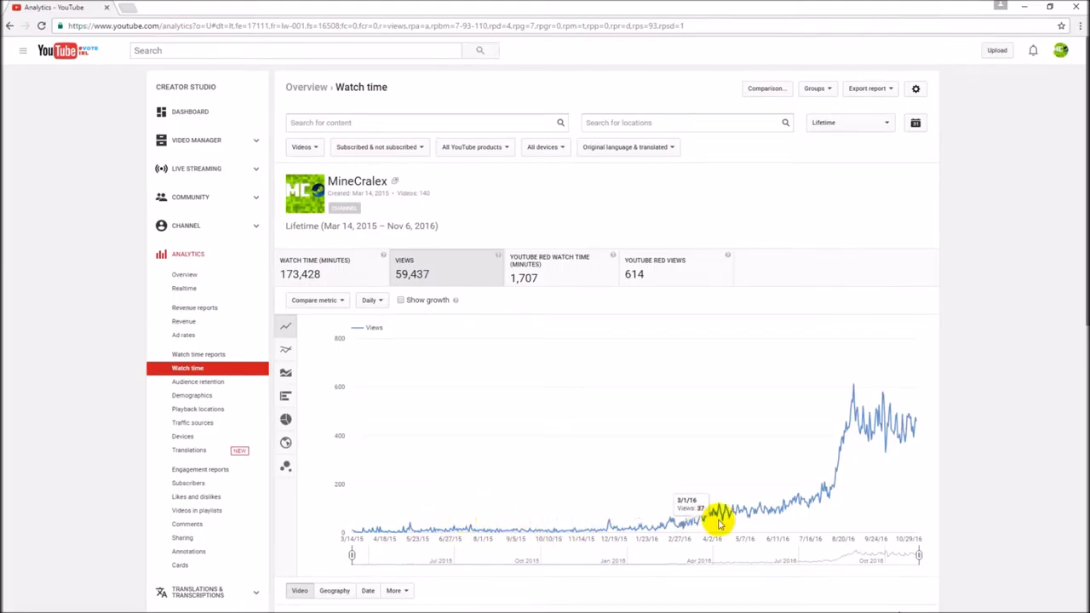
pyautogui.moveTo(917, 429)
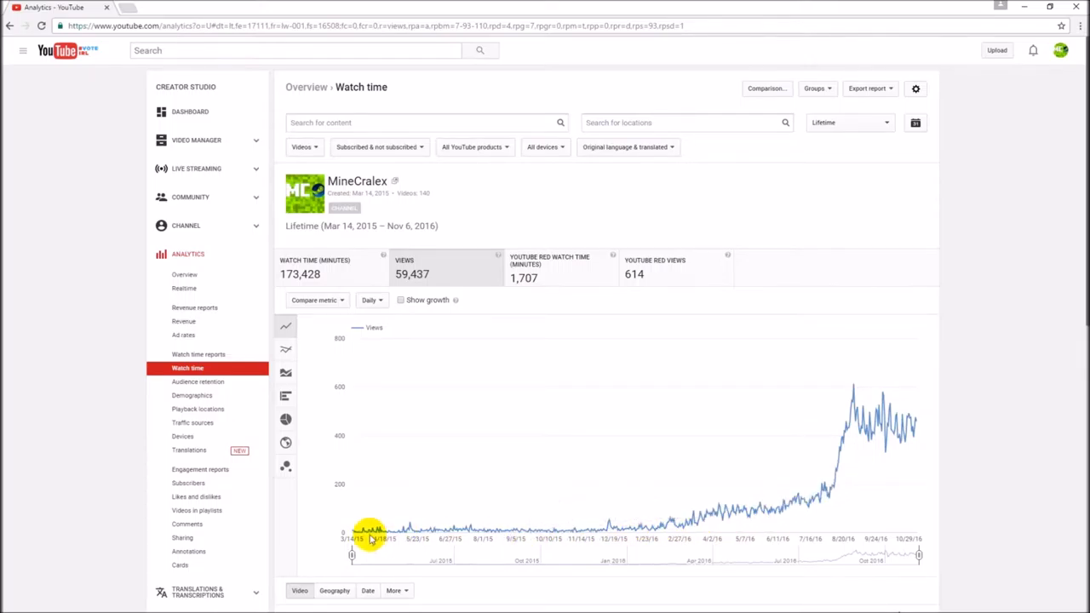
pyautogui.moveTo(367, 532)
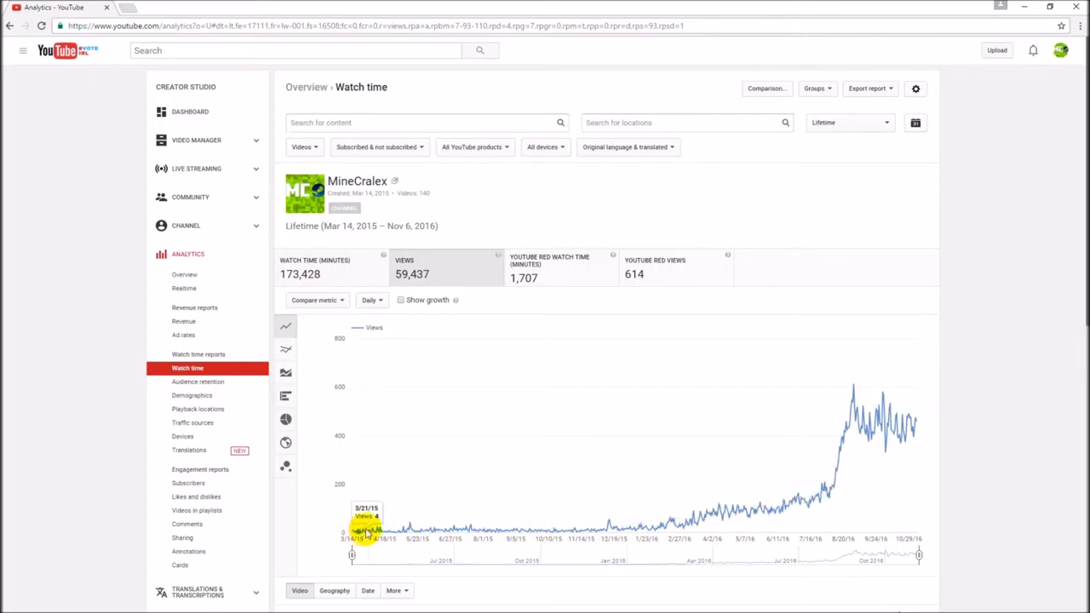
pyautogui.moveTo(353, 532)
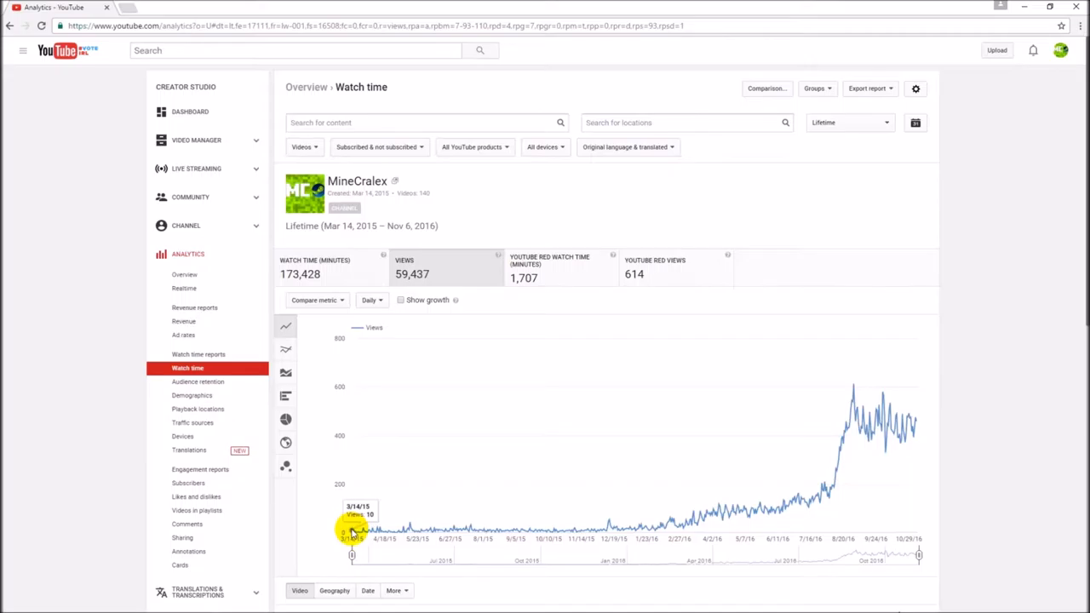
pyautogui.moveTo(429, 366)
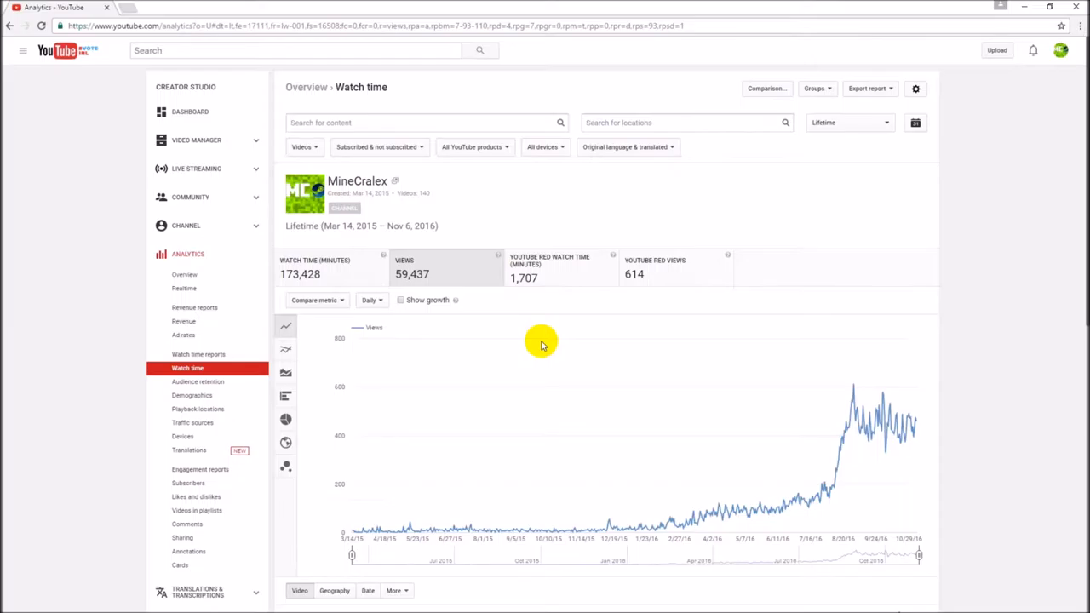
pyautogui.moveTo(361, 528)
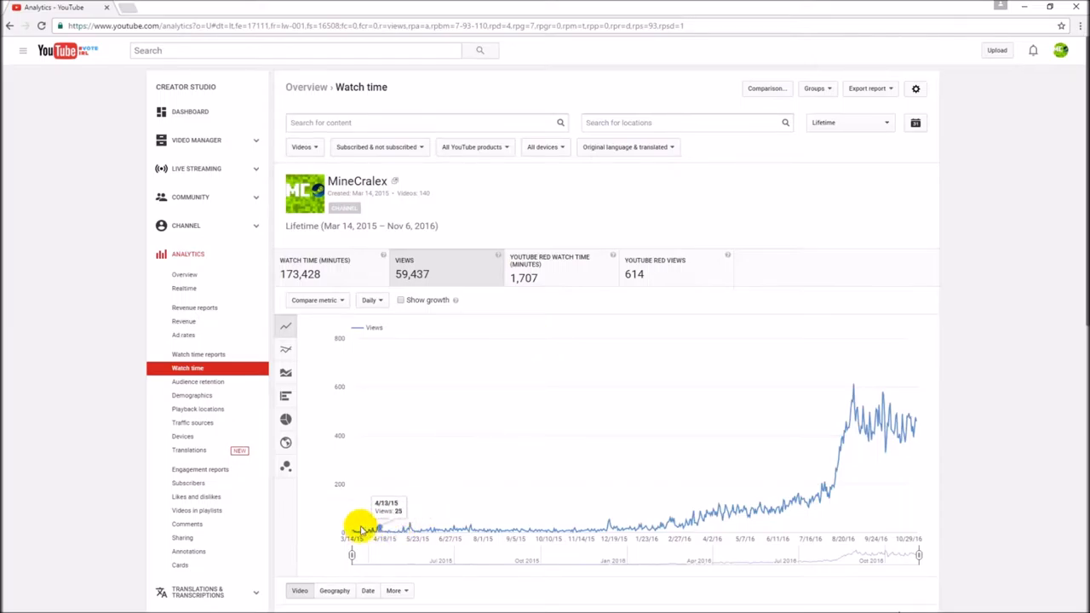
pyautogui.moveTo(578, 456)
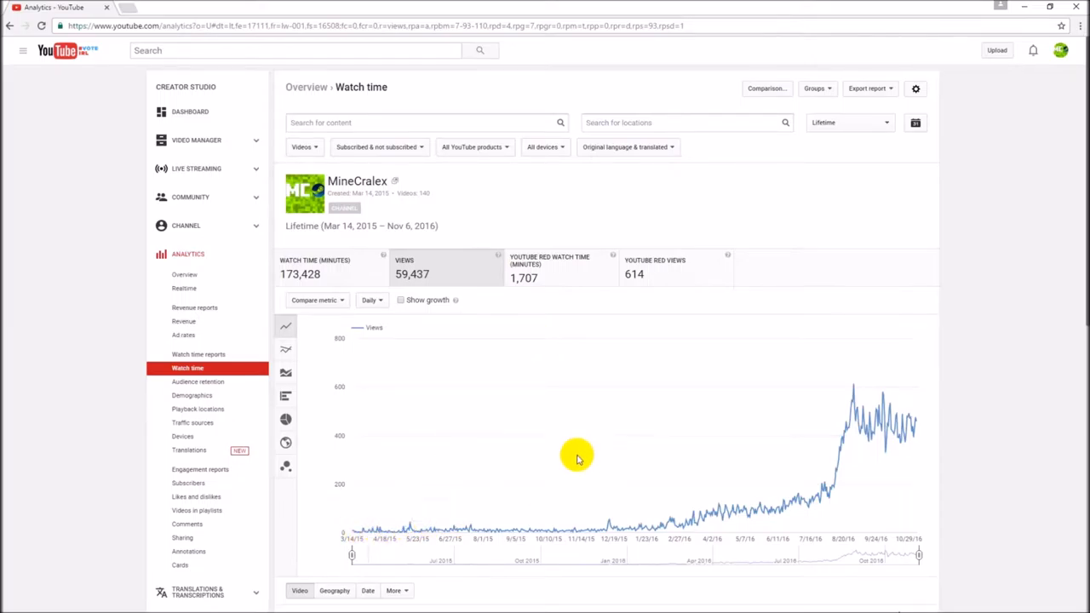
pyautogui.scroll(-3)
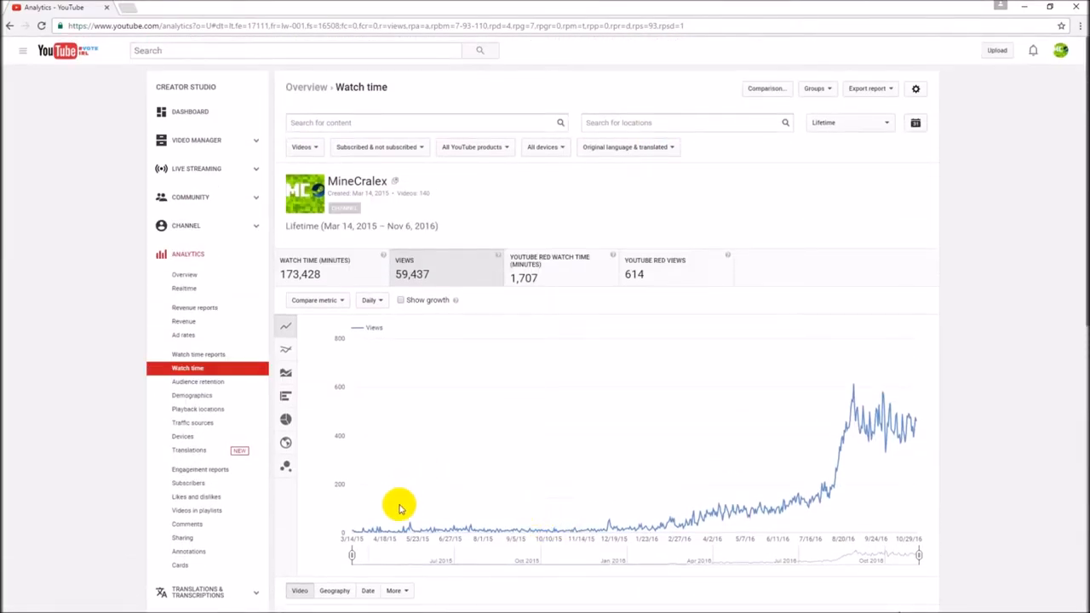
pyautogui.moveTo(350, 526)
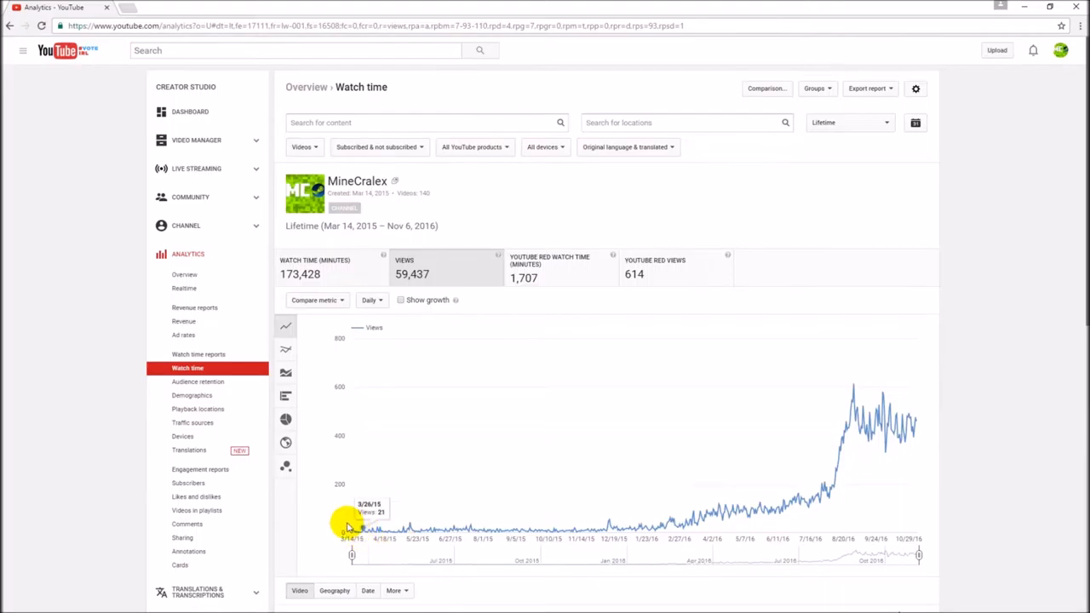
pyautogui.moveTo(355, 531)
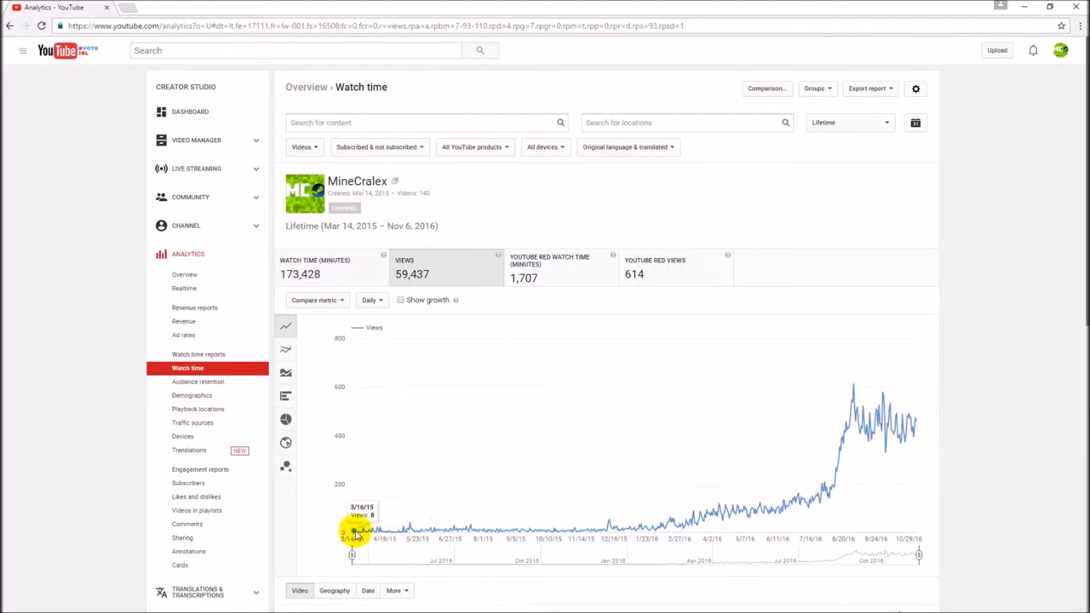
pyautogui.moveTo(416, 532)
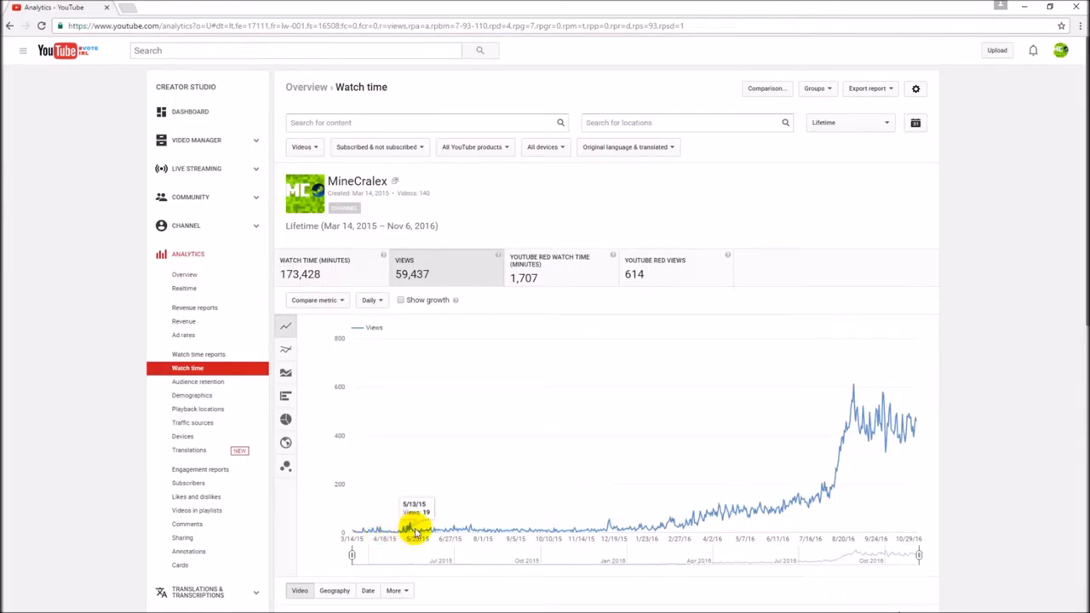
pyautogui.moveTo(436, 532)
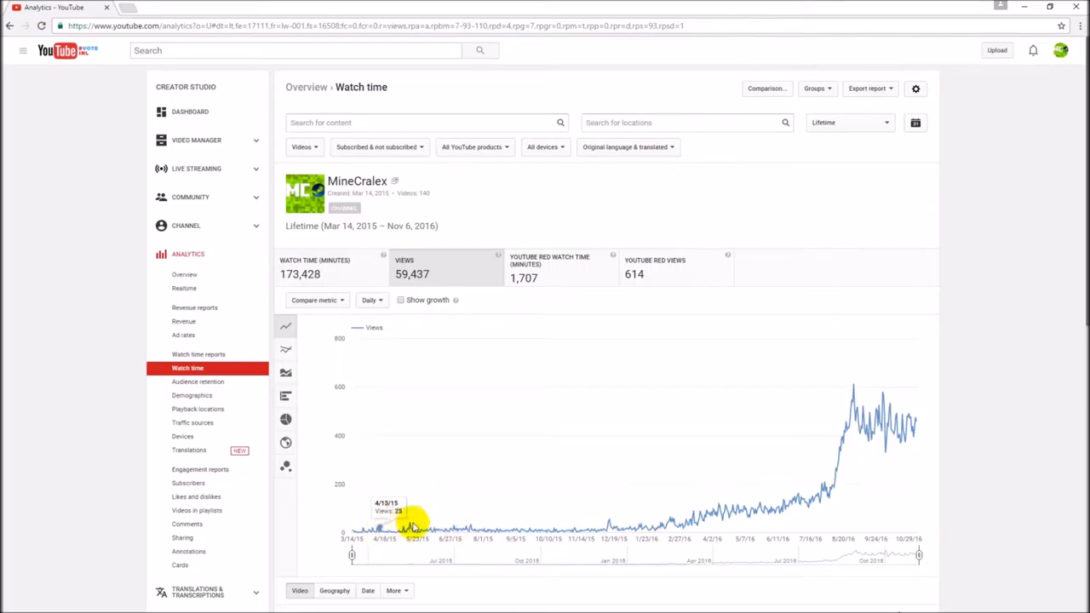
pyautogui.moveTo(514, 532)
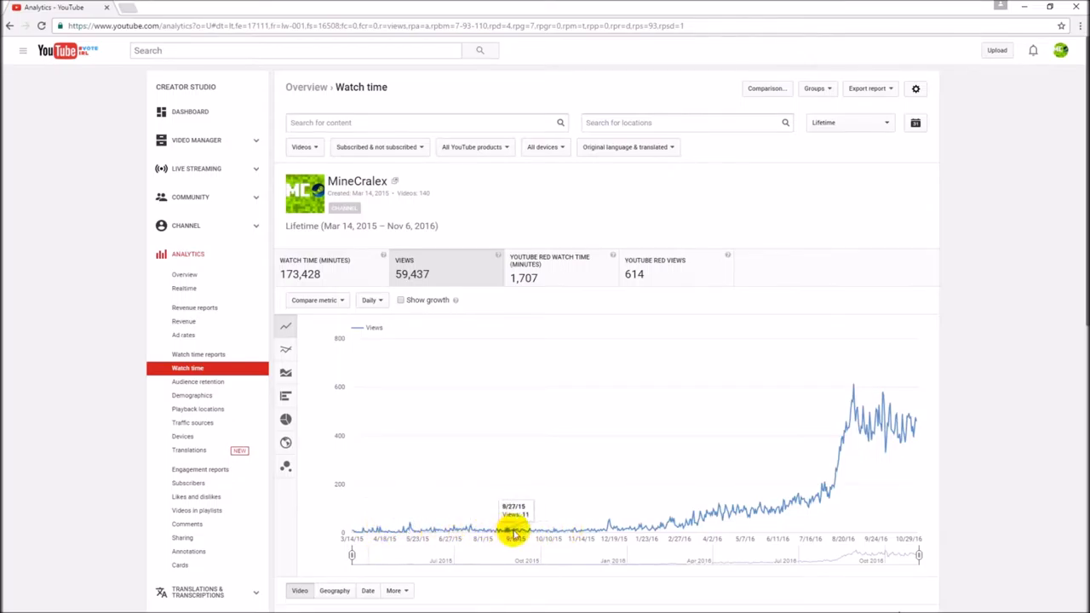
pyautogui.moveTo(471, 531)
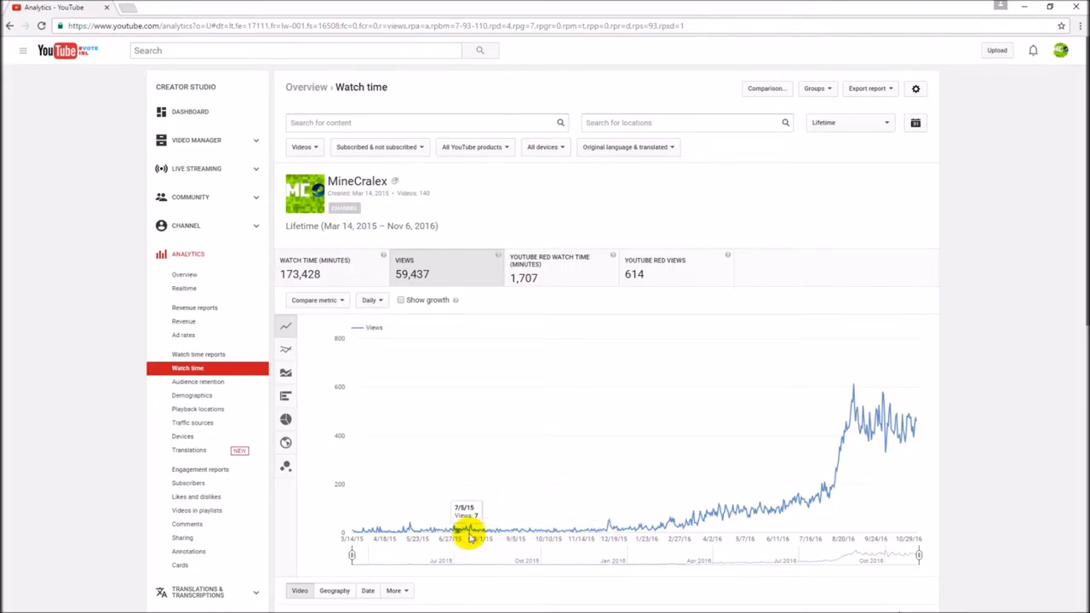
pyautogui.moveTo(582, 529)
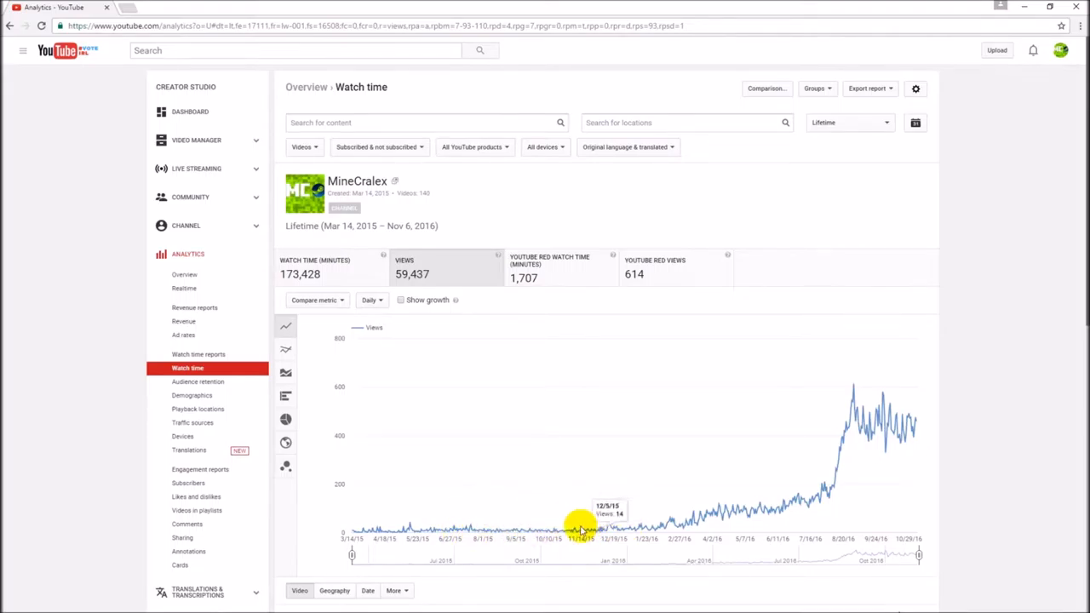
pyautogui.moveTo(552, 494)
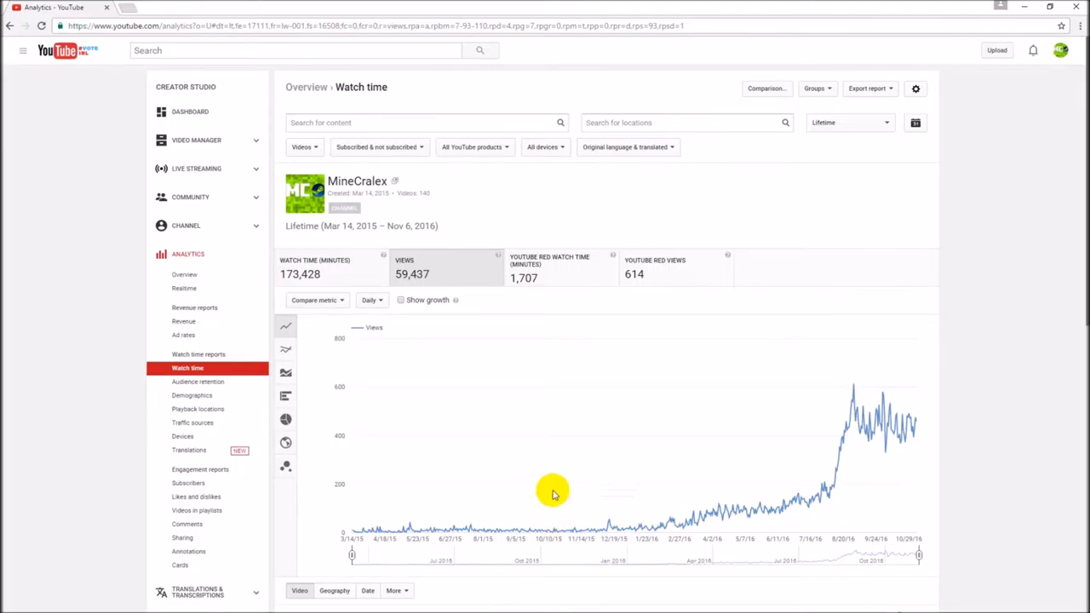
pyautogui.moveTo(485, 534)
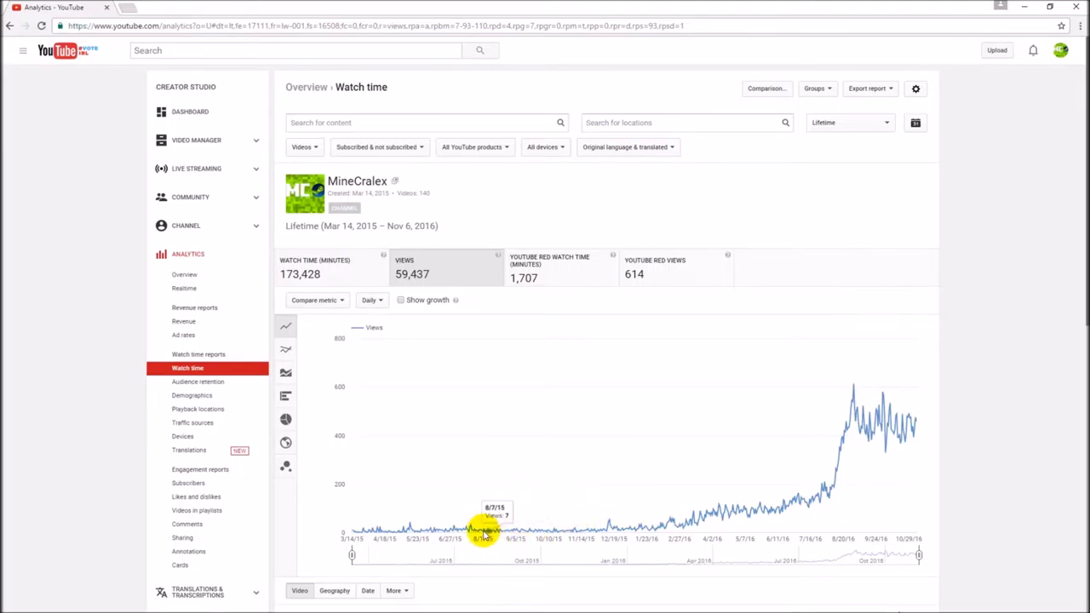
pyautogui.moveTo(604, 531)
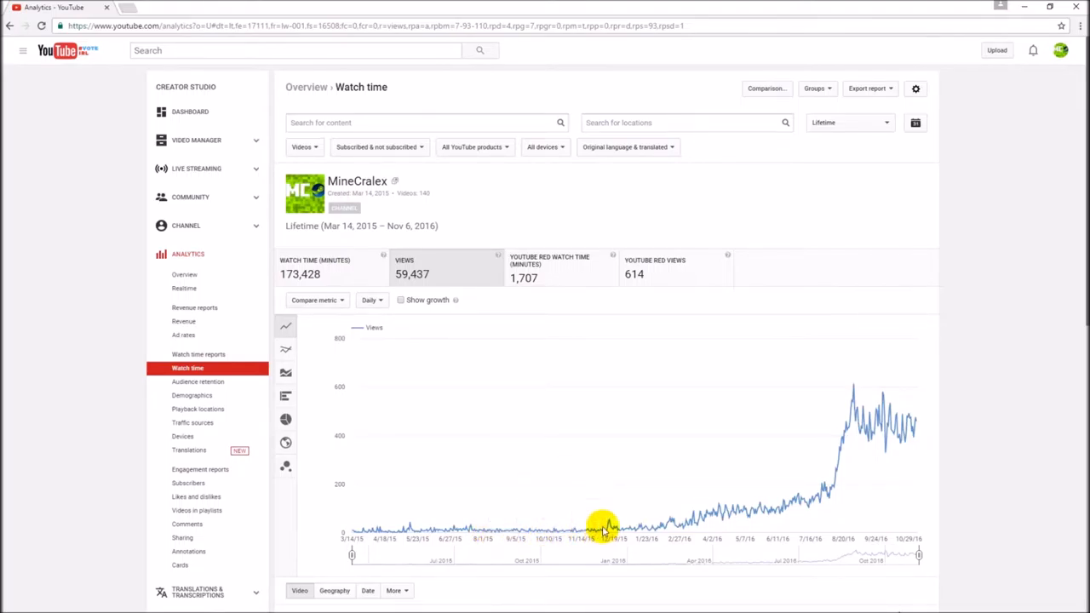
pyautogui.moveTo(673, 525)
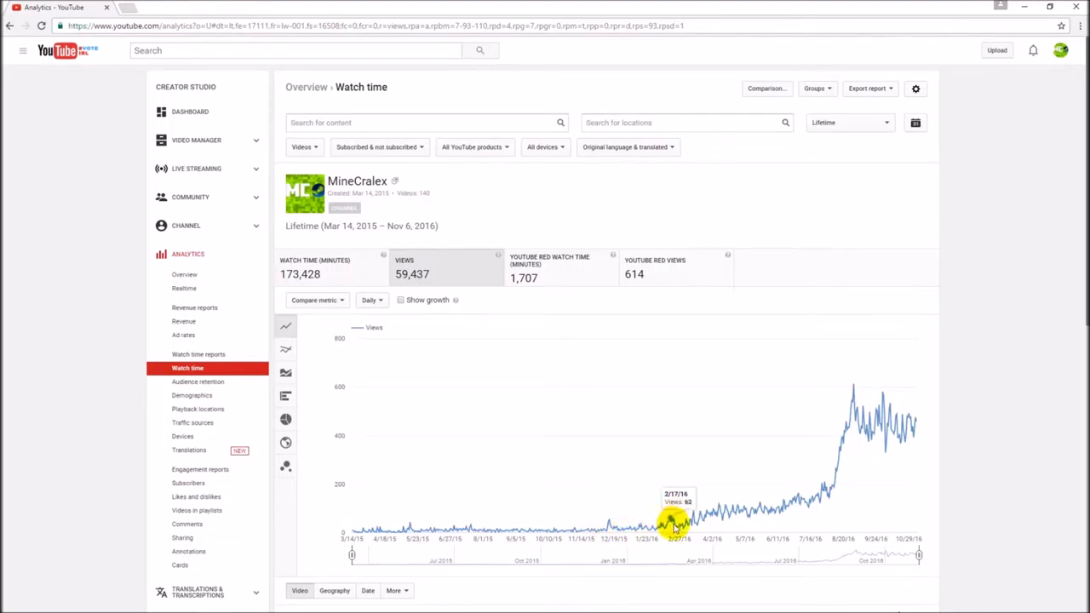
pyautogui.moveTo(715, 528)
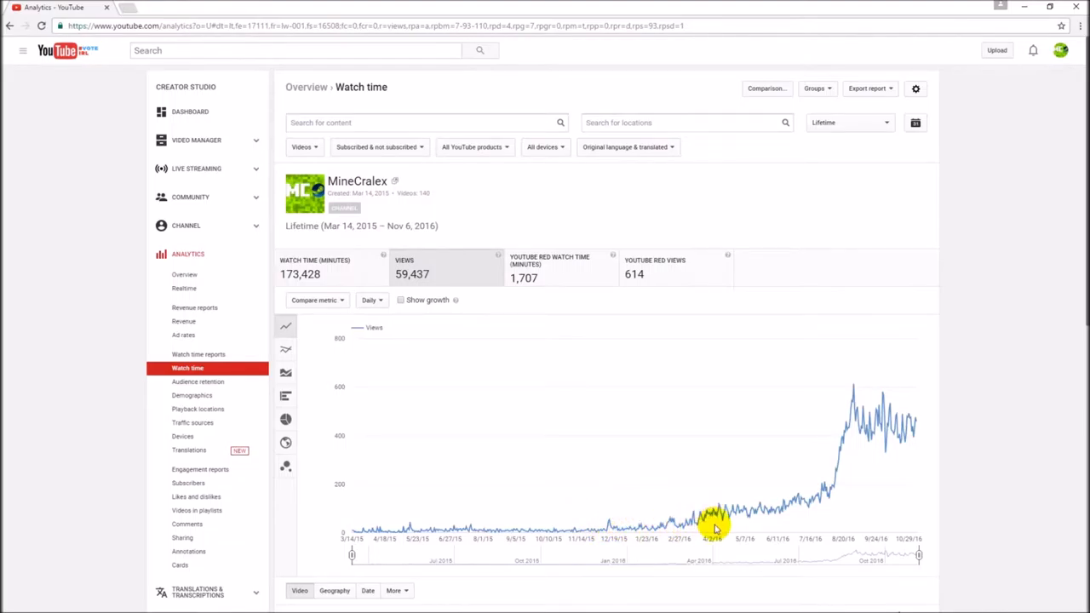
pyautogui.moveTo(611, 521)
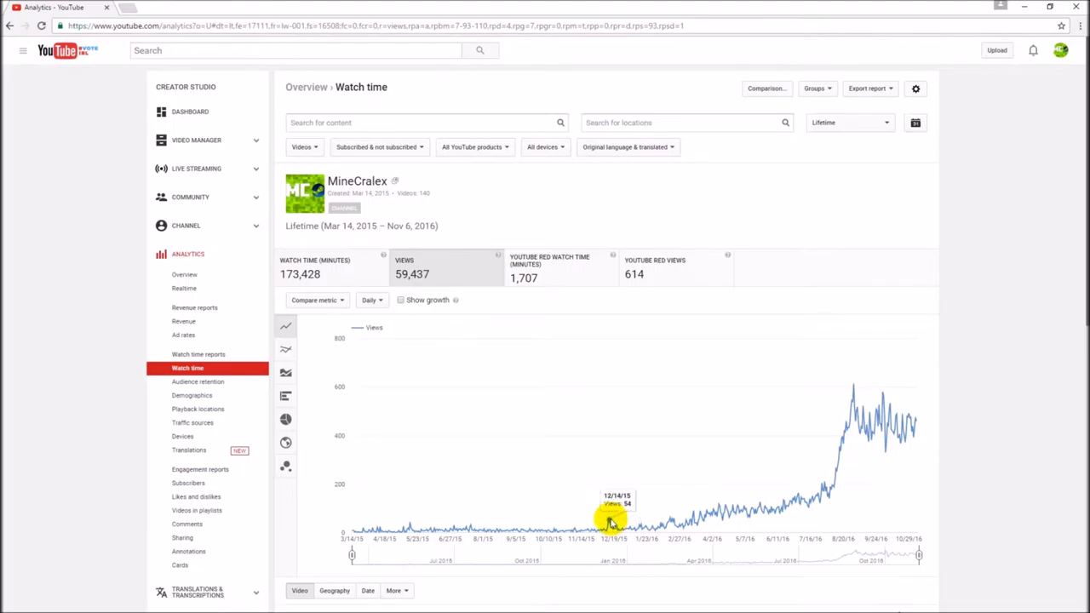
pyautogui.moveTo(685, 530)
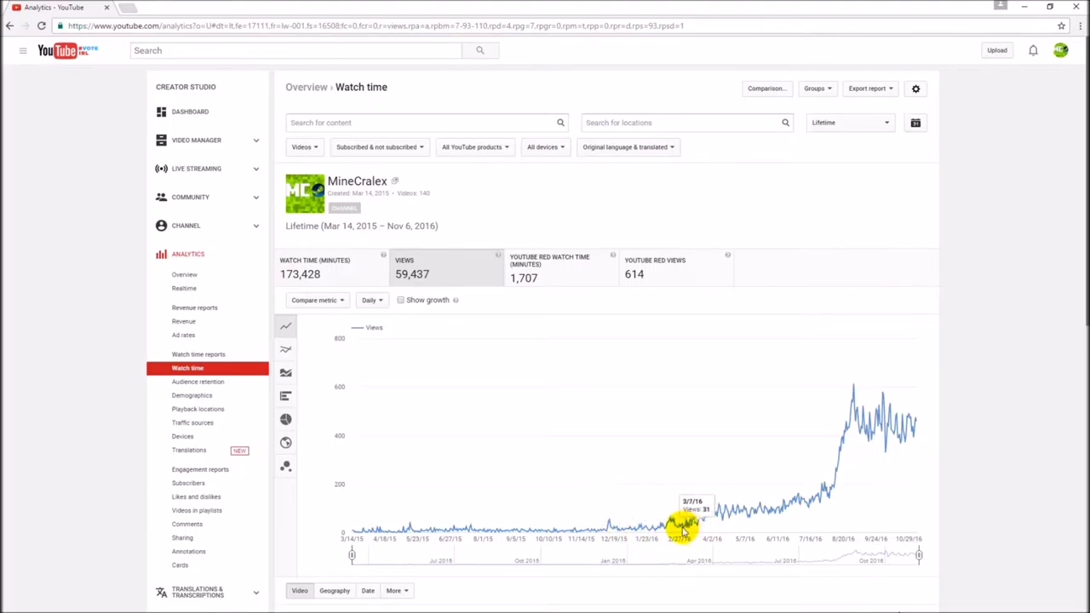
pyautogui.moveTo(645, 535)
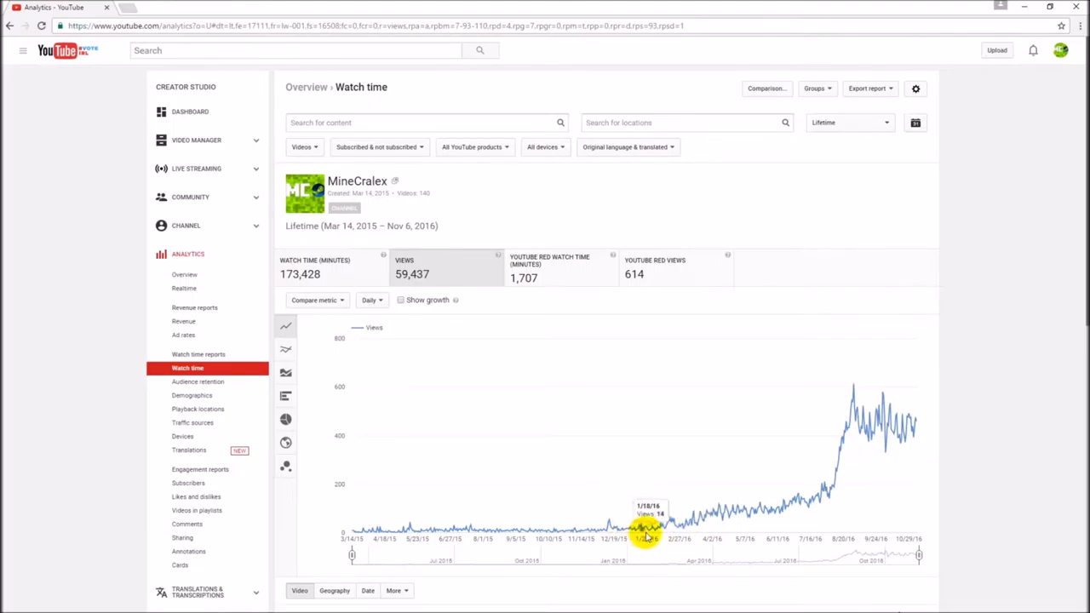
pyautogui.moveTo(706, 519)
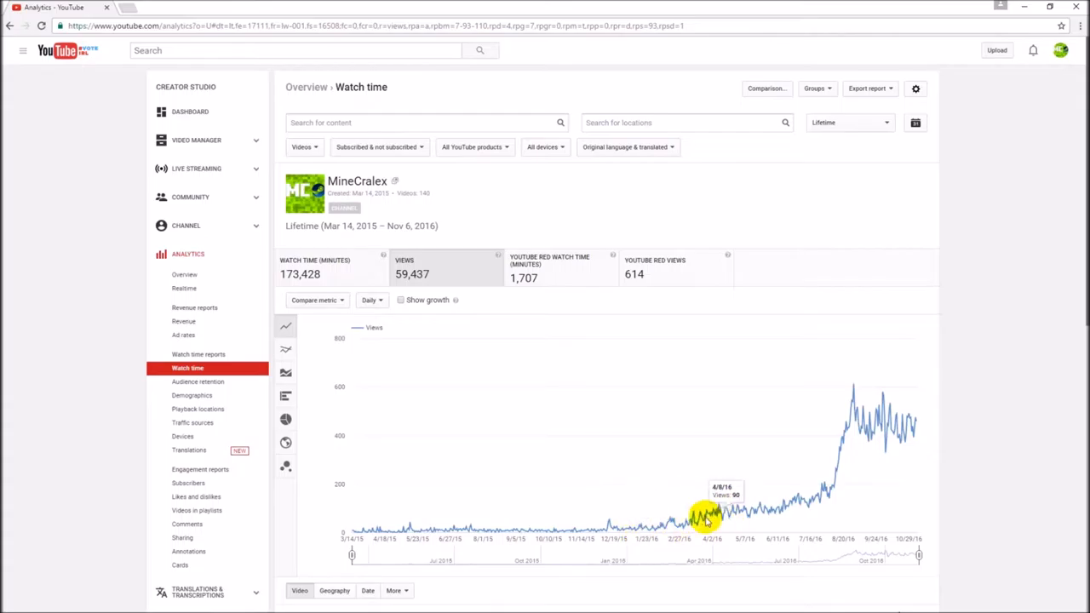
pyautogui.moveTo(695, 519)
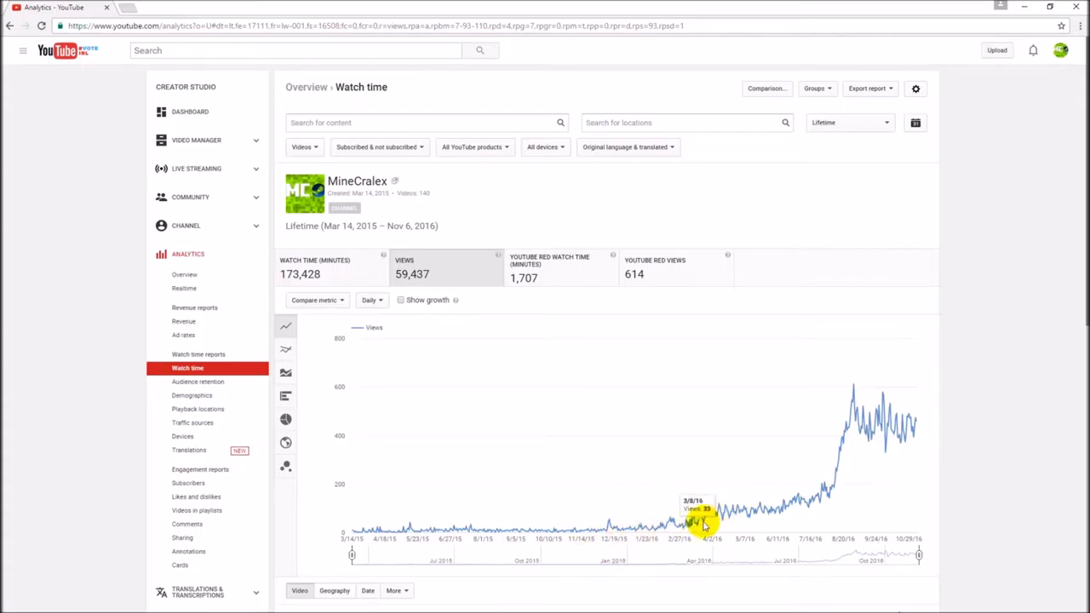
pyautogui.moveTo(809, 497)
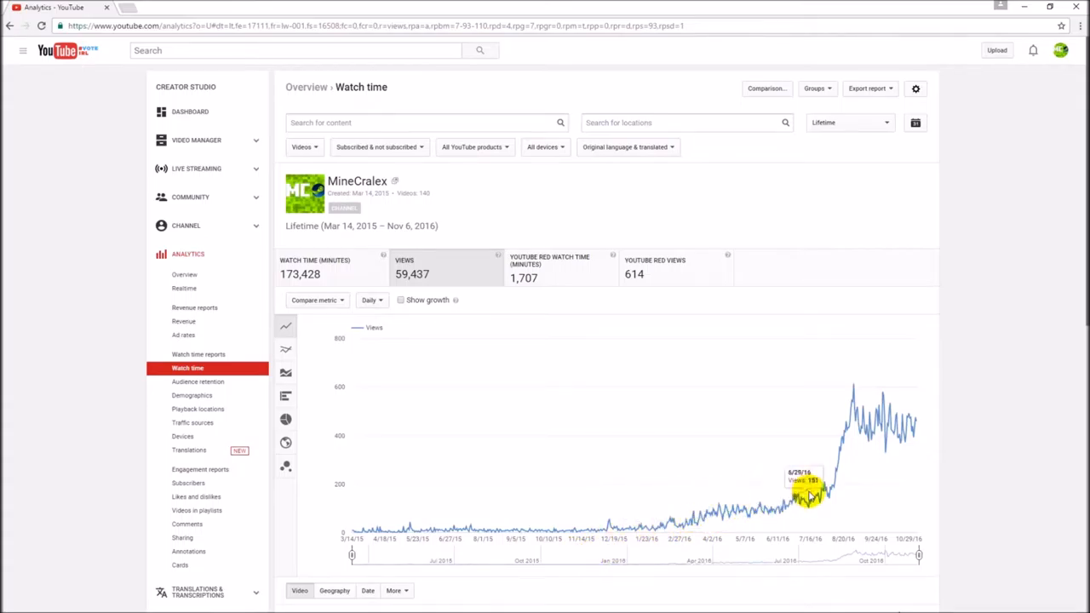
pyautogui.moveTo(758, 520)
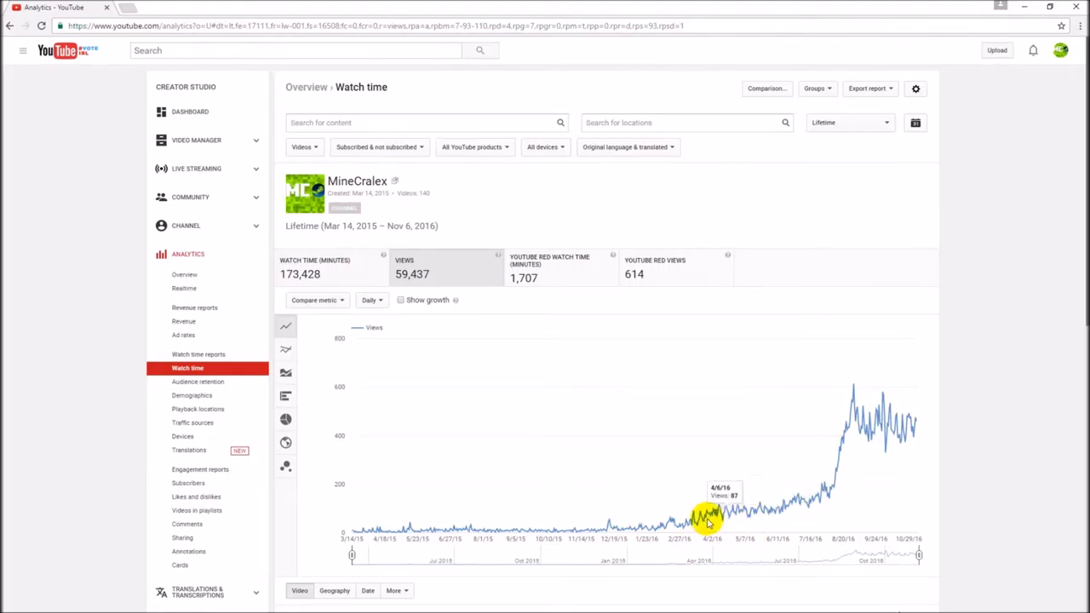
pyautogui.moveTo(804, 492)
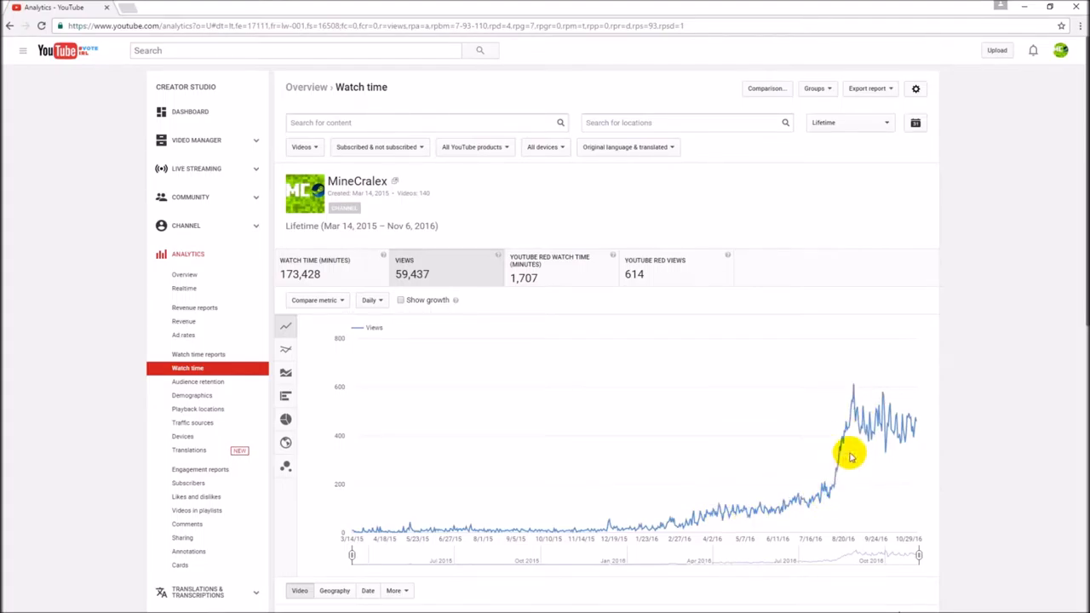
pyautogui.moveTo(838, 498)
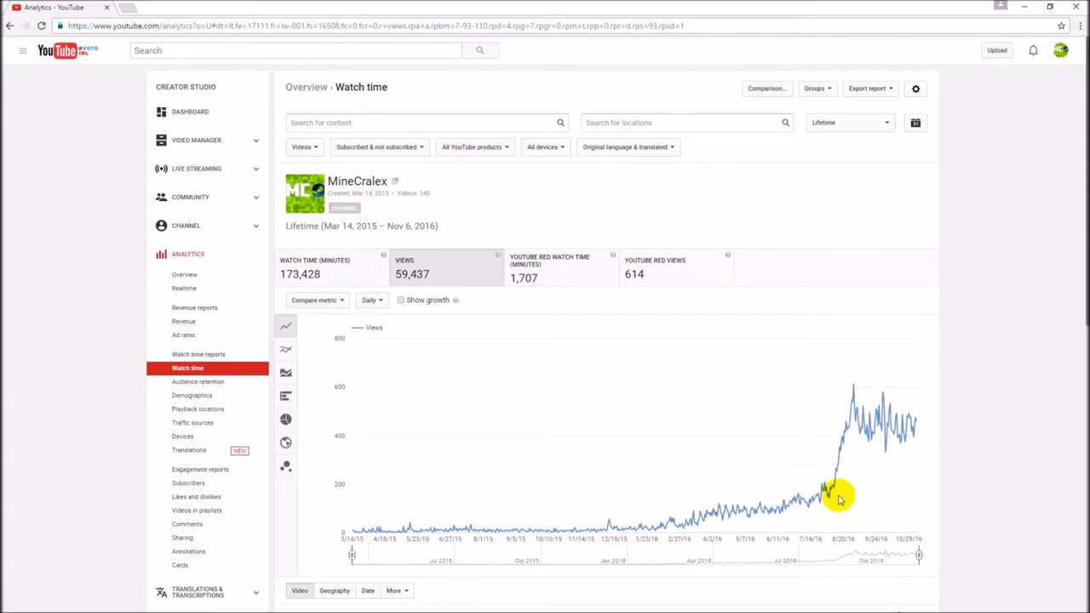
pyautogui.moveTo(850, 435)
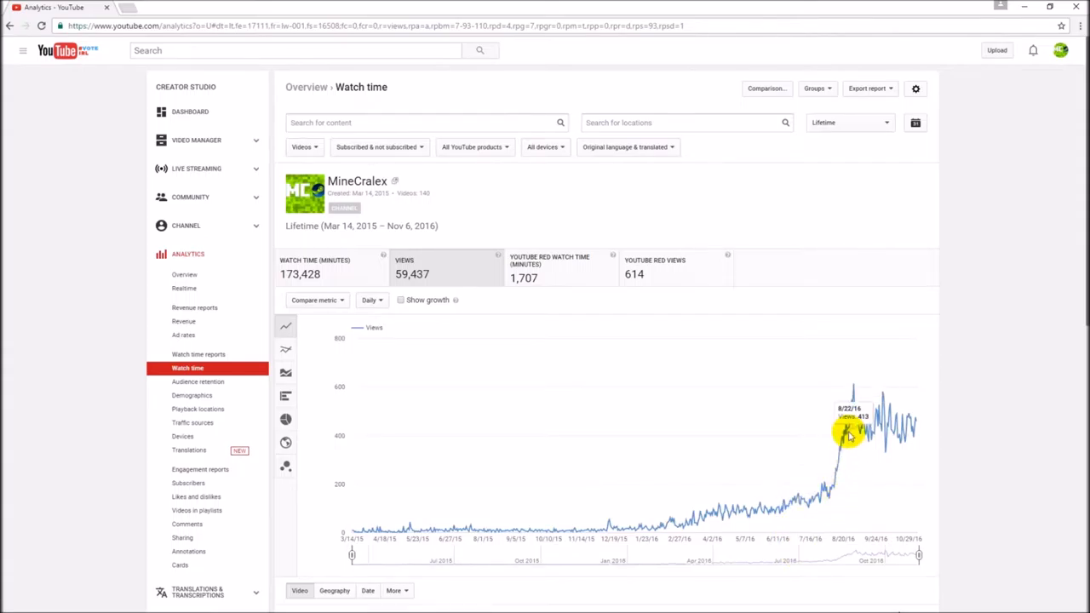
pyautogui.moveTo(835, 451)
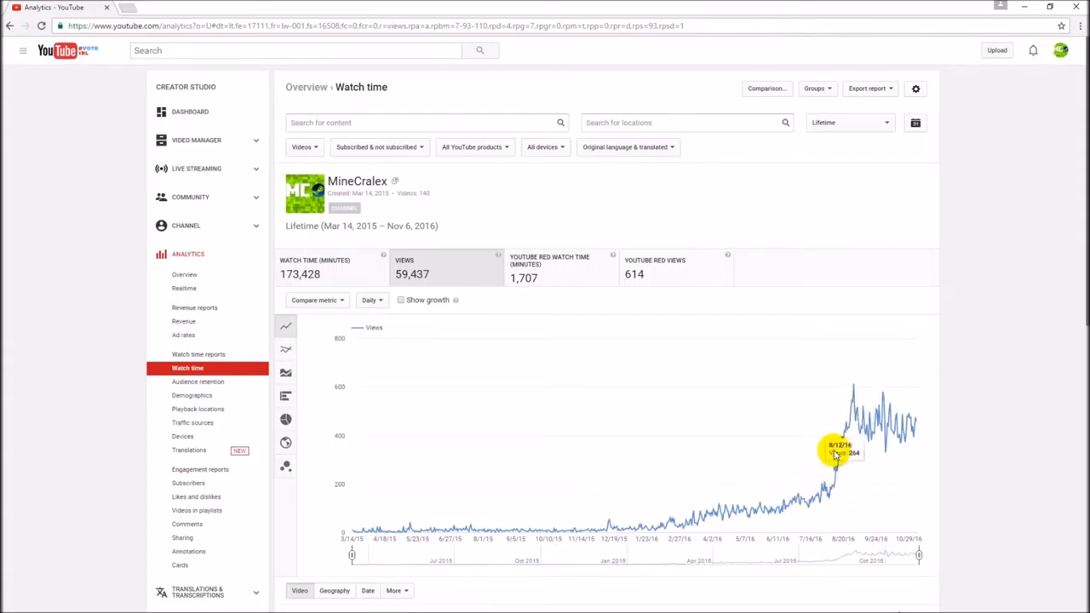
pyautogui.moveTo(814, 444)
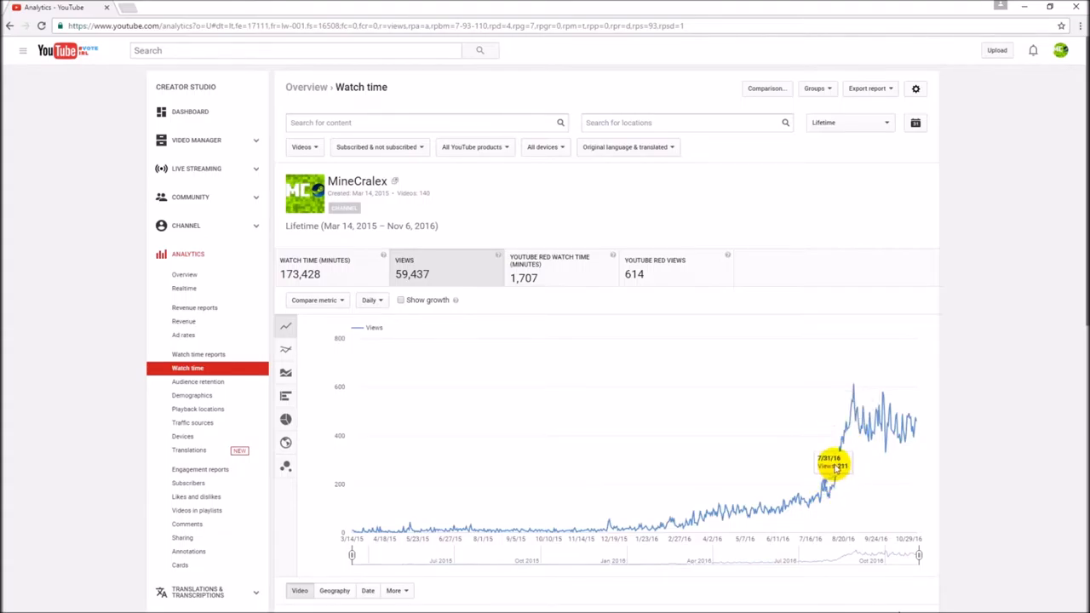
pyautogui.moveTo(842, 463)
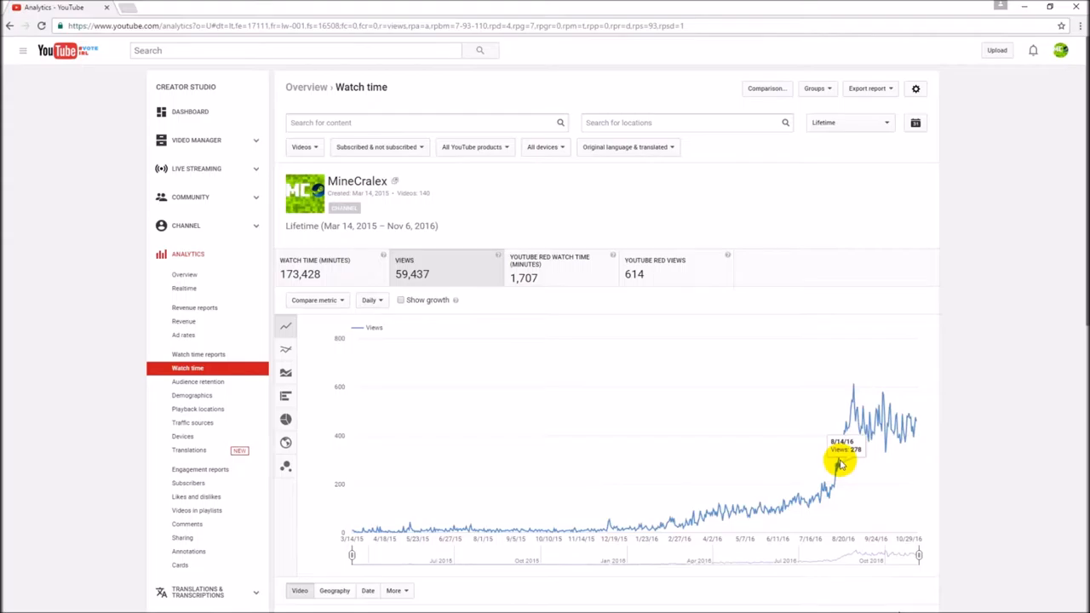
pyautogui.moveTo(841, 463)
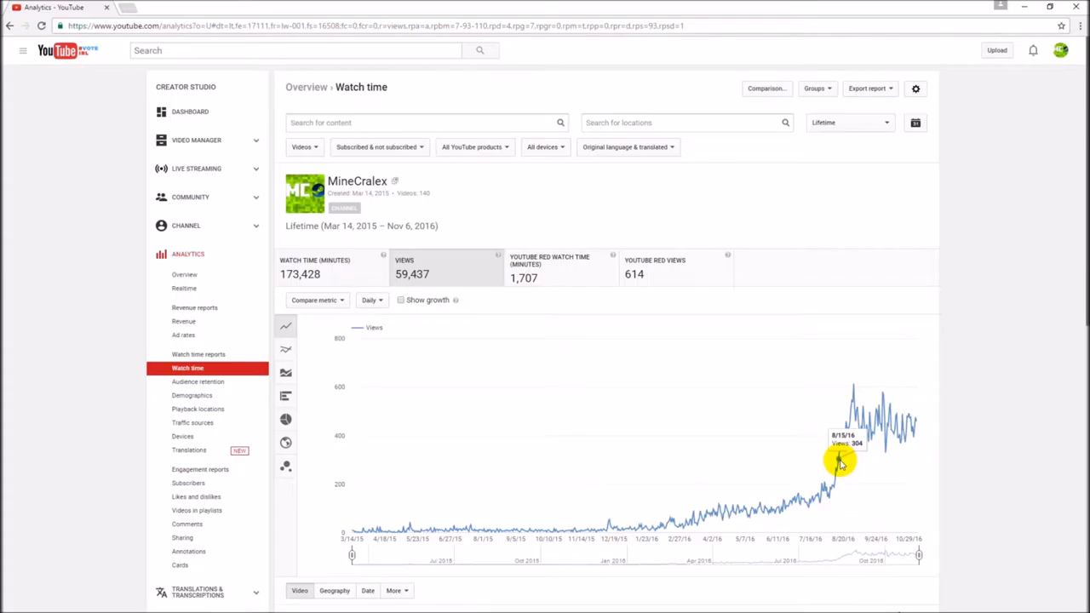
pyautogui.moveTo(899, 463)
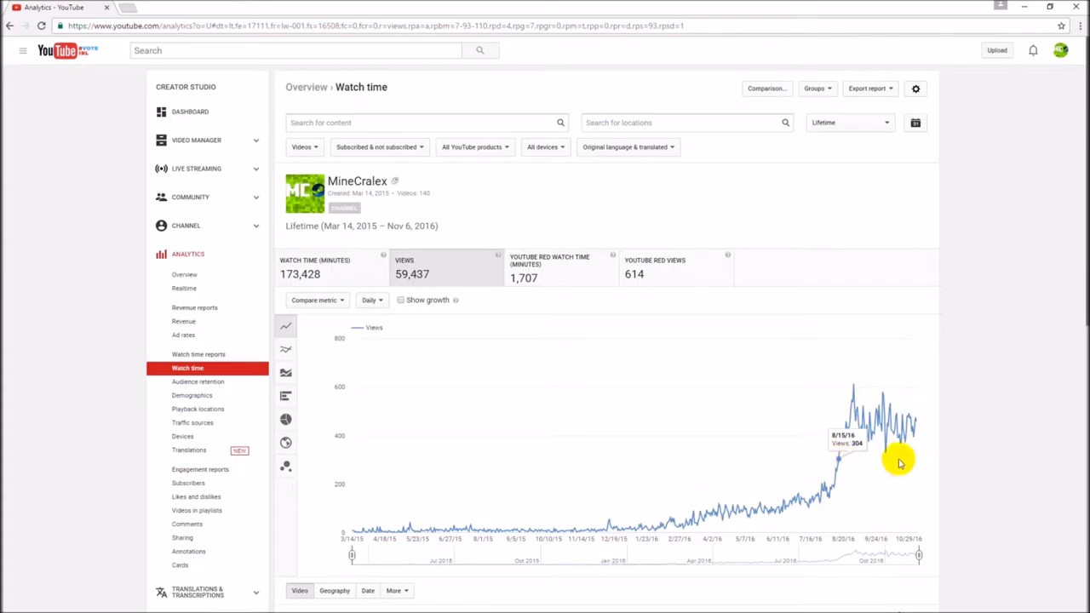
# Review the per-video table ranked by watch time beneath the chart and return upward
pyautogui.scroll(-3)
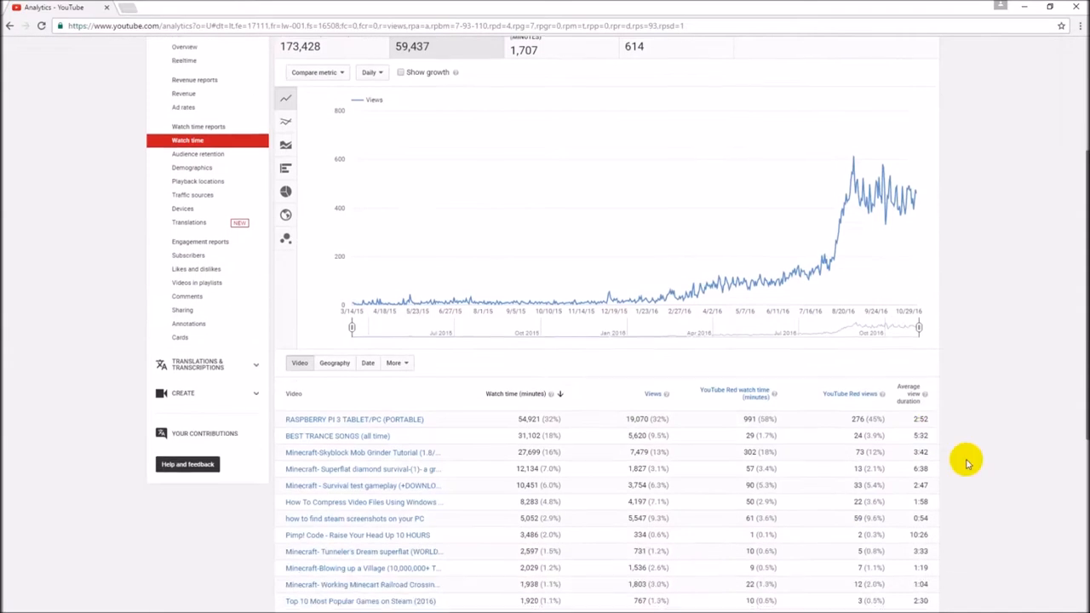
pyautogui.scroll(-3)
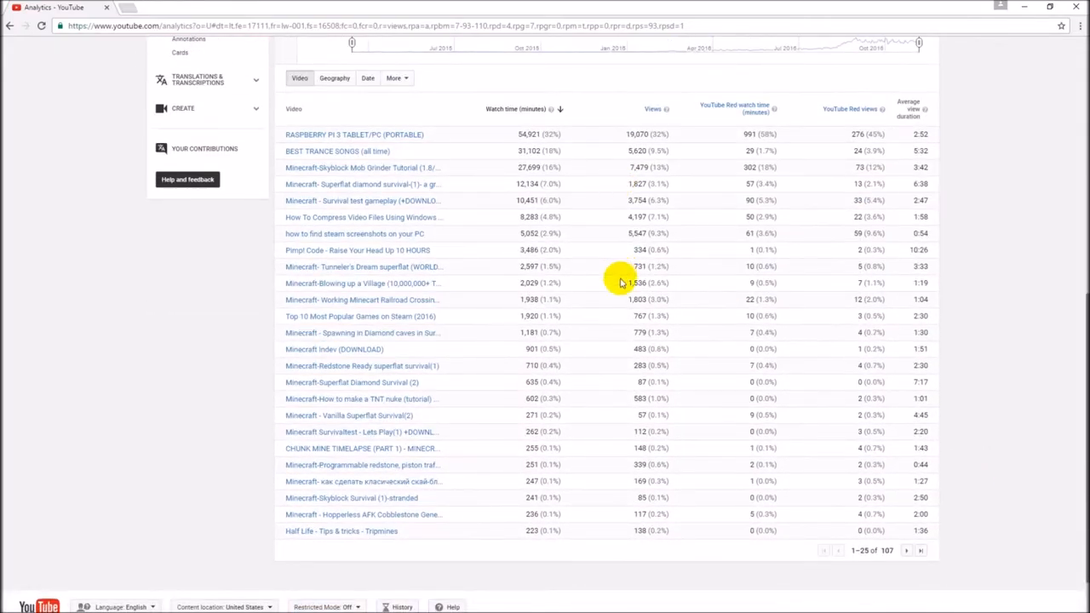
pyautogui.scroll(-3)
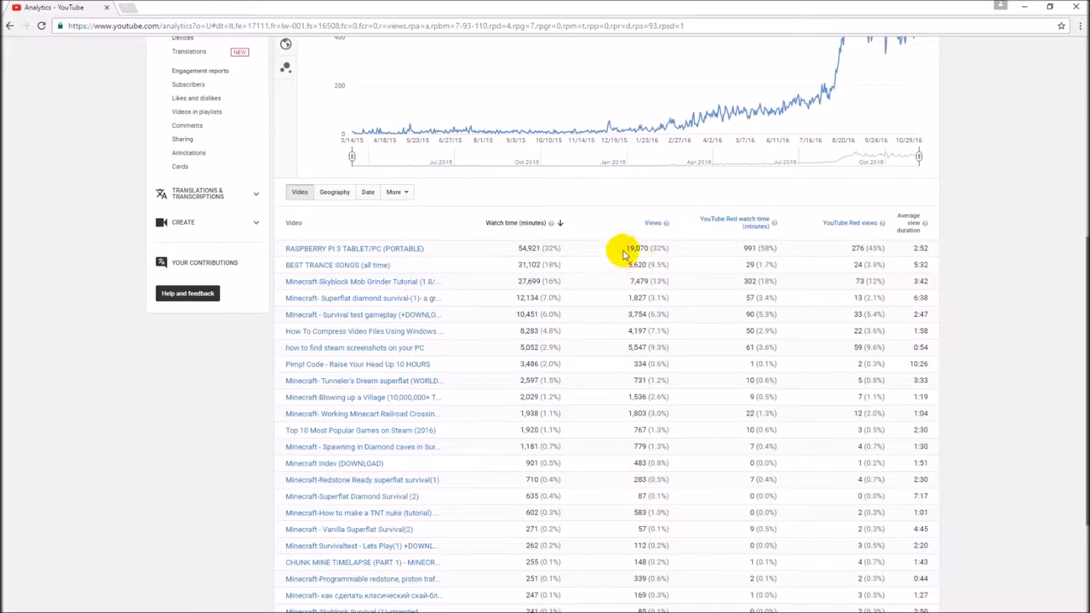
pyautogui.moveTo(626, 264)
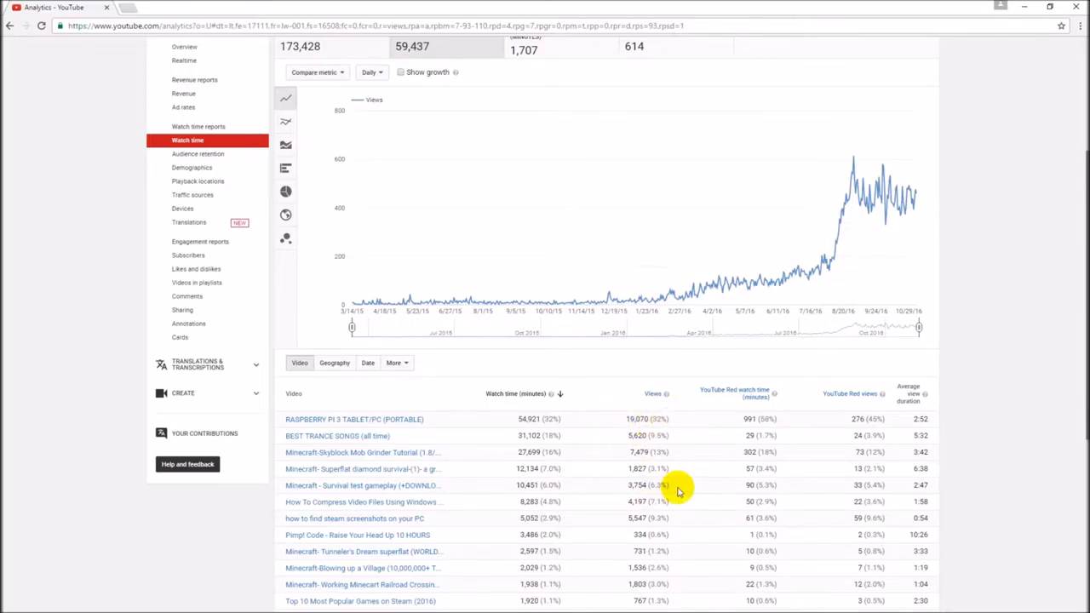
pyautogui.scroll(-3)
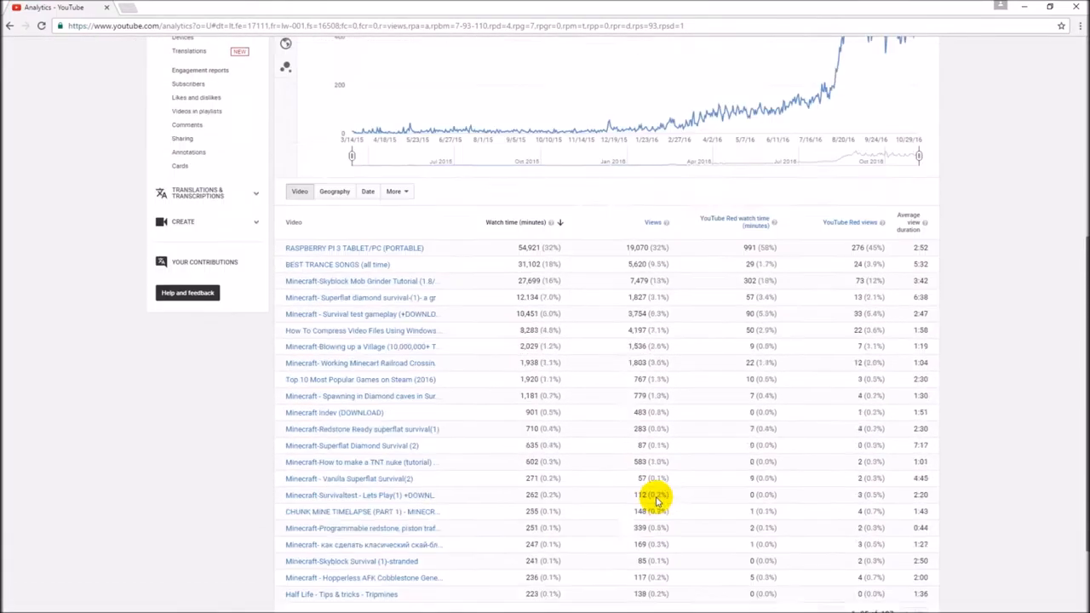
pyautogui.scroll(3)
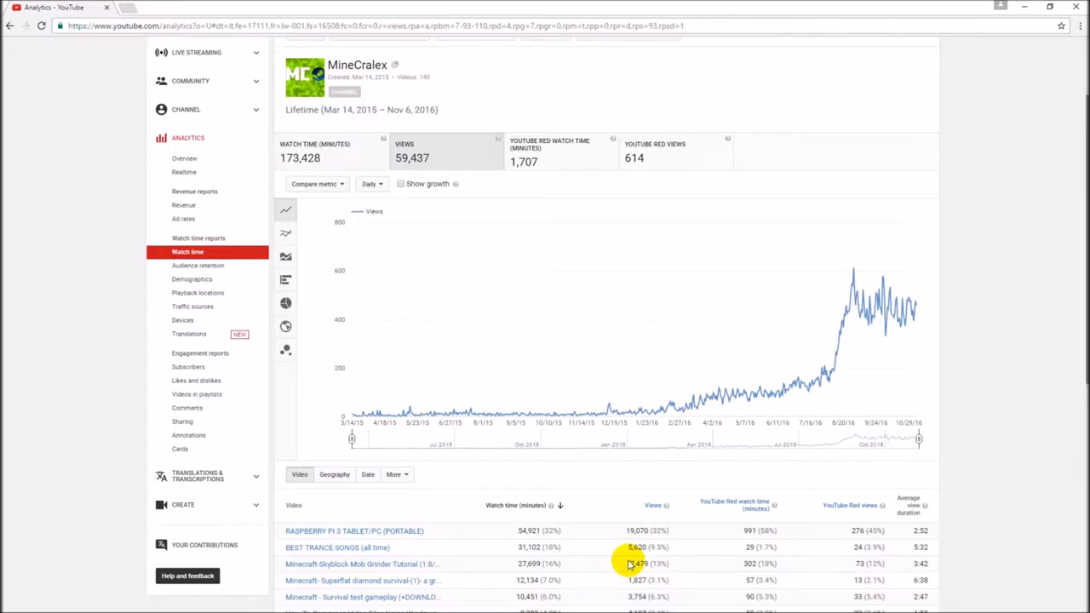
pyautogui.moveTo(848, 319)
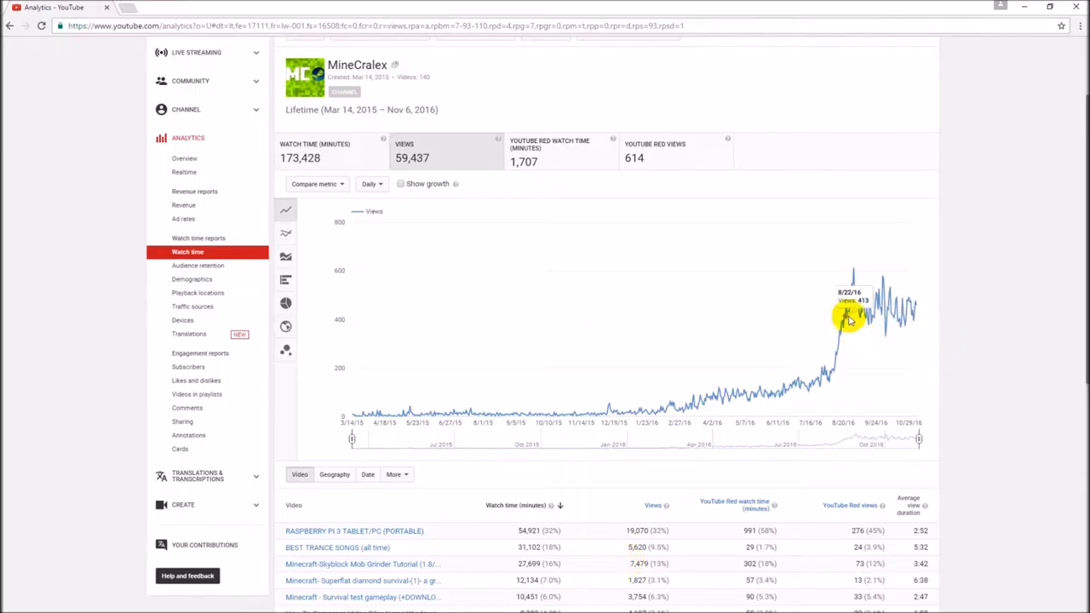
pyautogui.moveTo(916, 317)
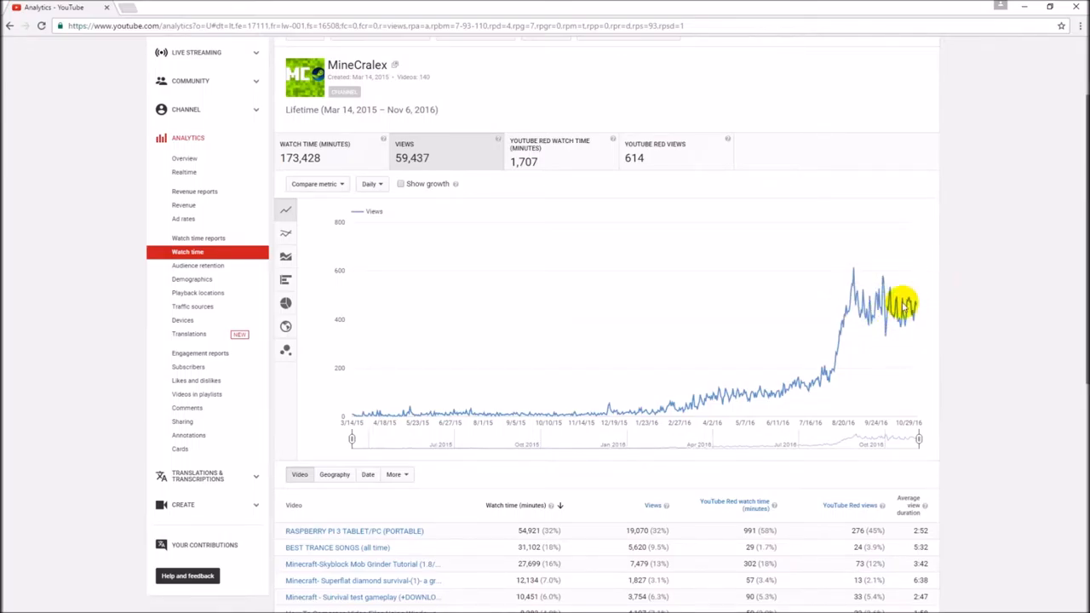
pyautogui.moveTo(886, 321)
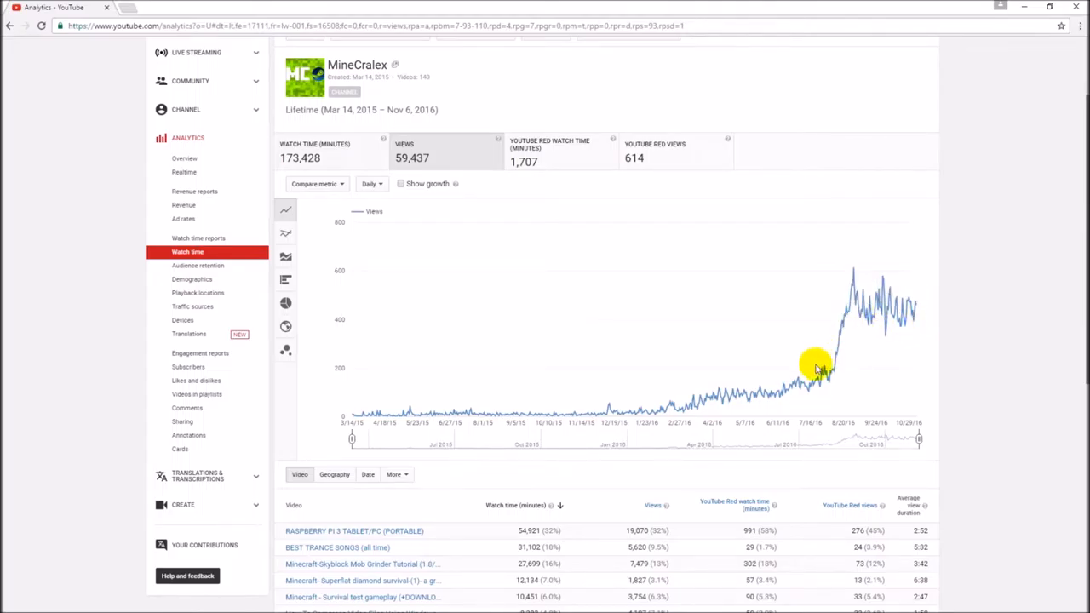
pyautogui.moveTo(913, 310)
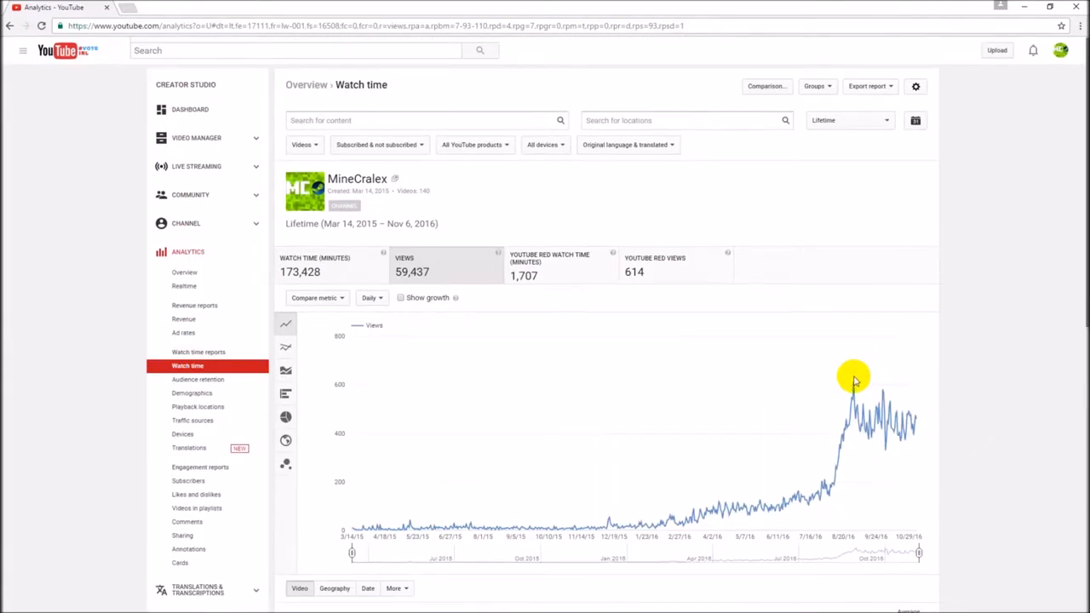
pyautogui.moveTo(853, 383)
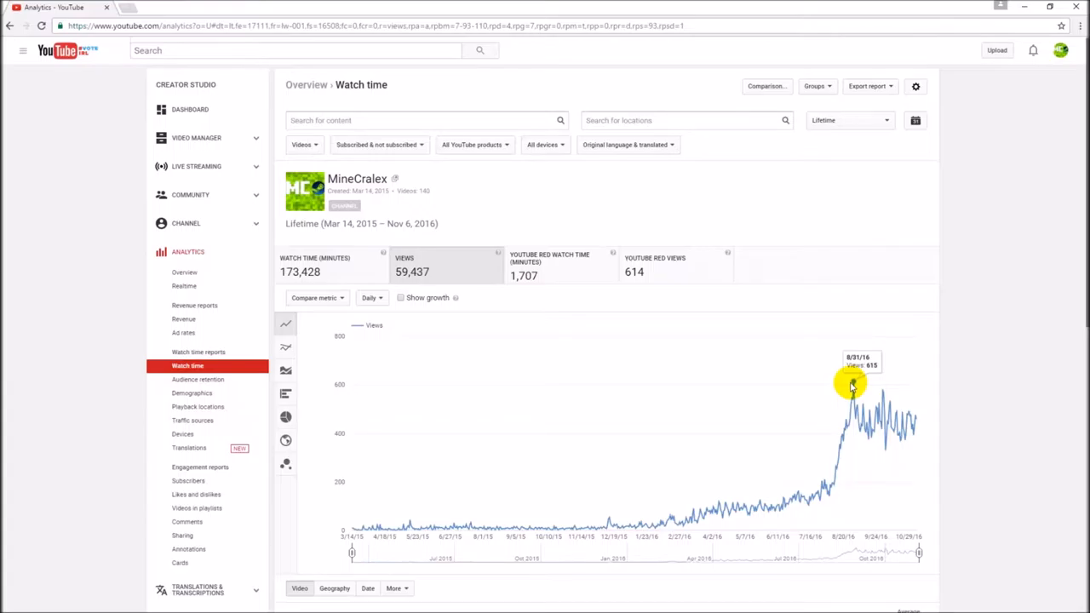
pyautogui.moveTo(648, 281)
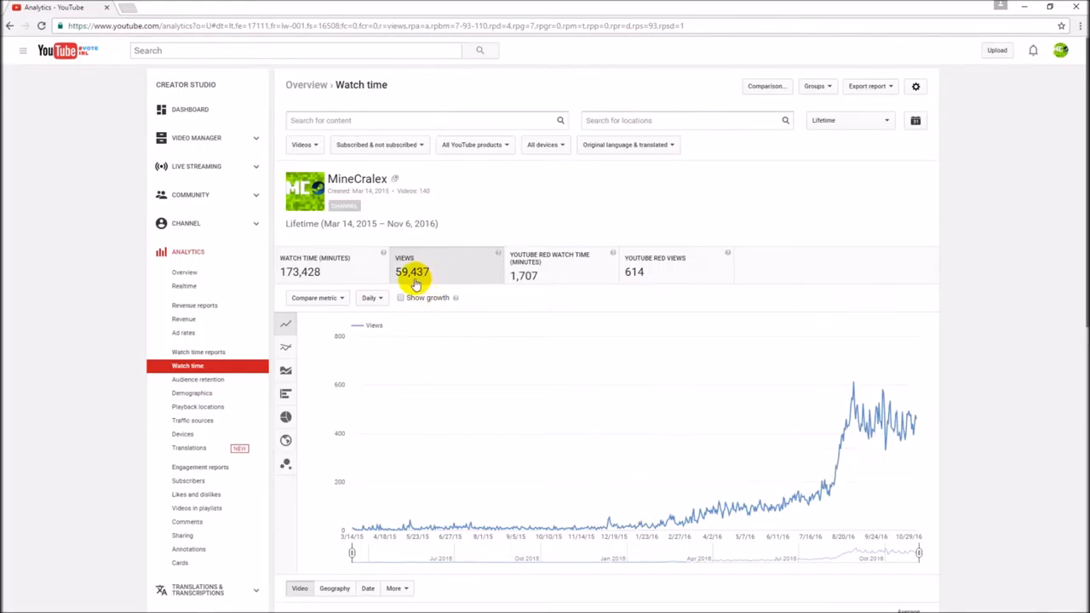
pyautogui.moveTo(382, 296)
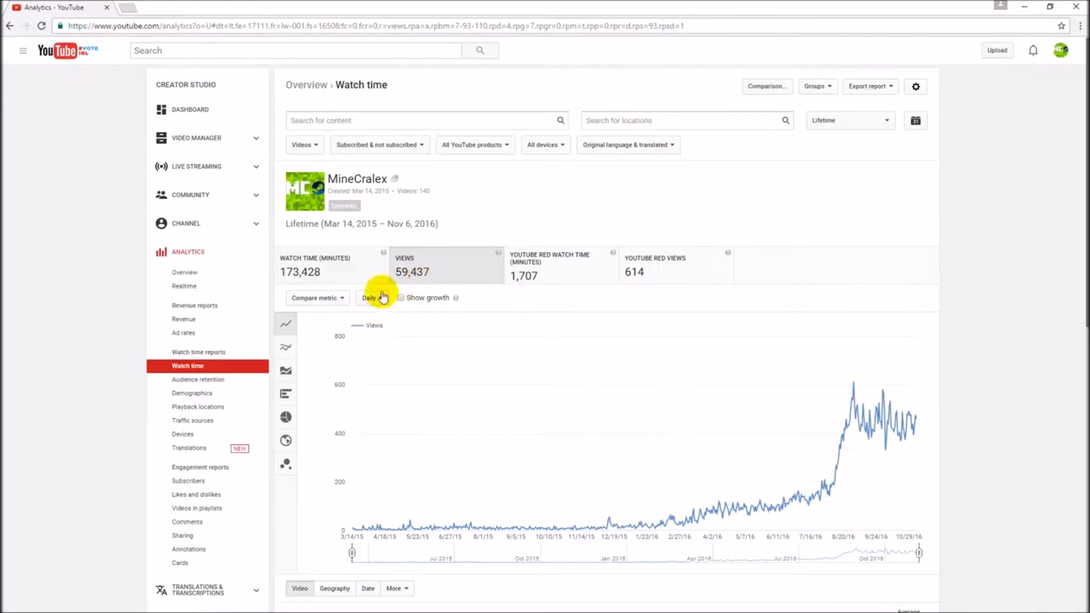
pyautogui.moveTo(402, 313)
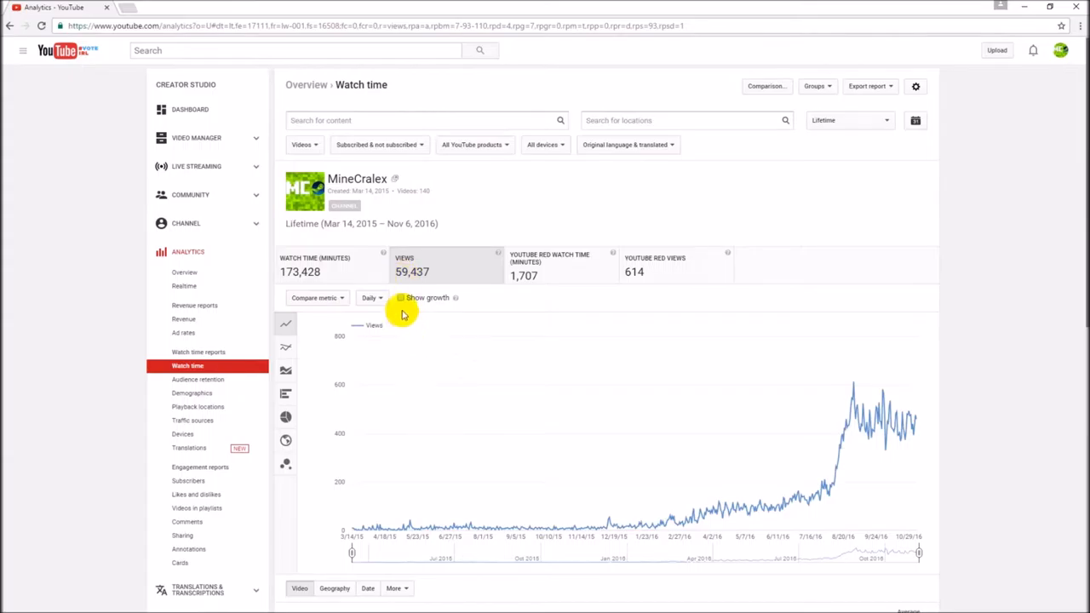
# Toggle Show growth on and off for the lifetime views chart
pyautogui.click(400, 297)
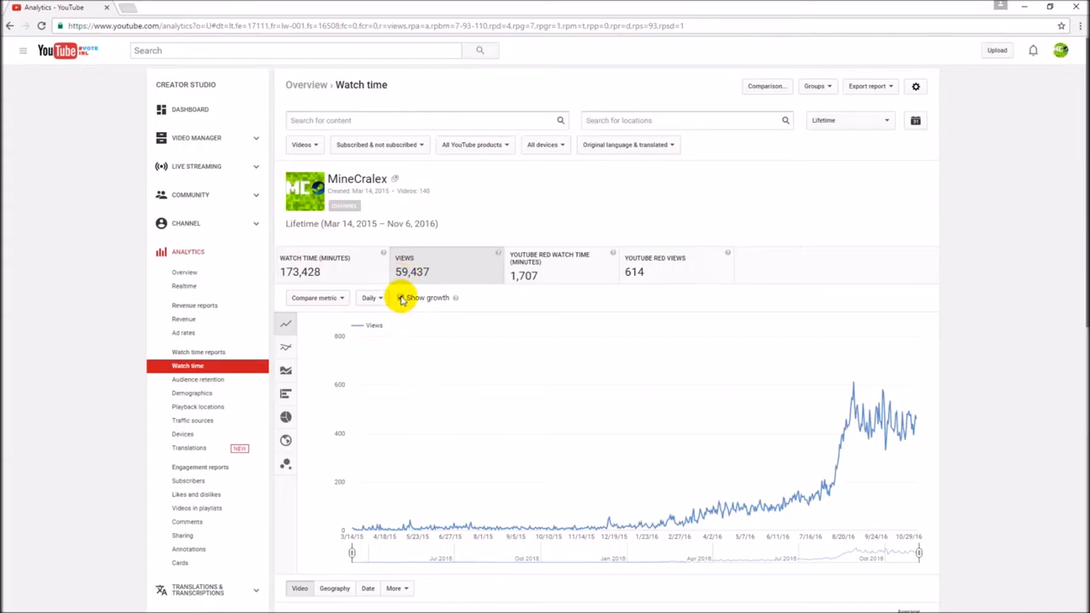
pyautogui.click(400, 296)
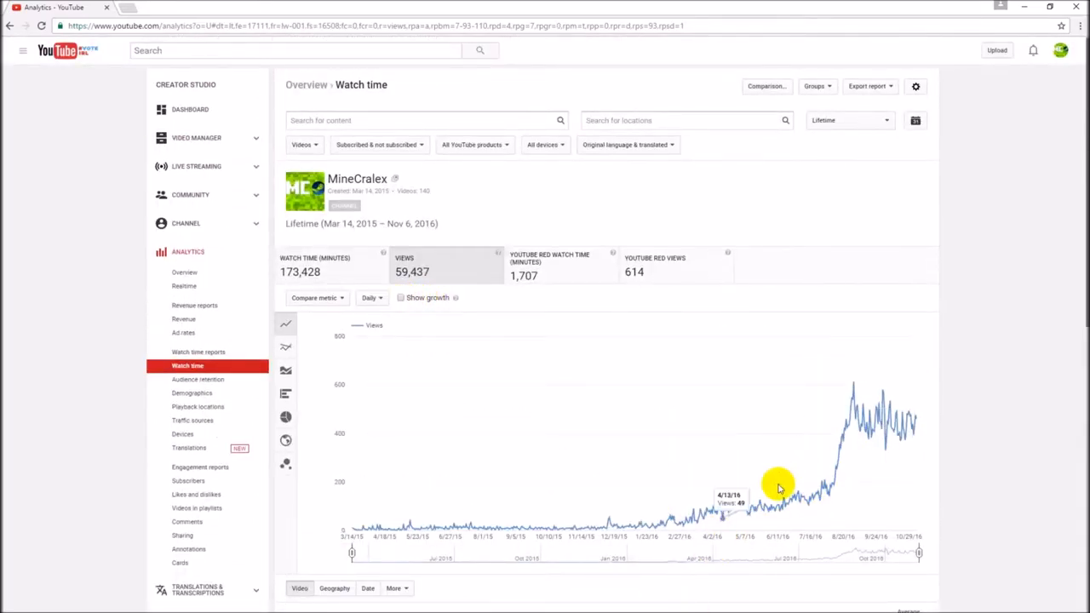
pyautogui.click(191, 112)
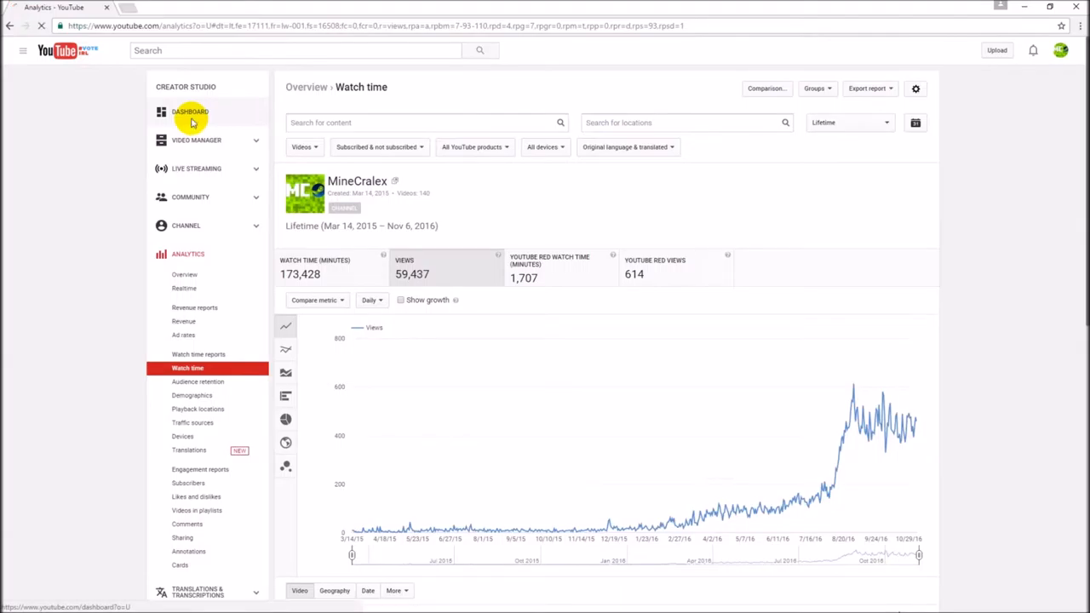
# Show the Subscribers report with the date range set to Lifetime
pyautogui.click(189, 112)
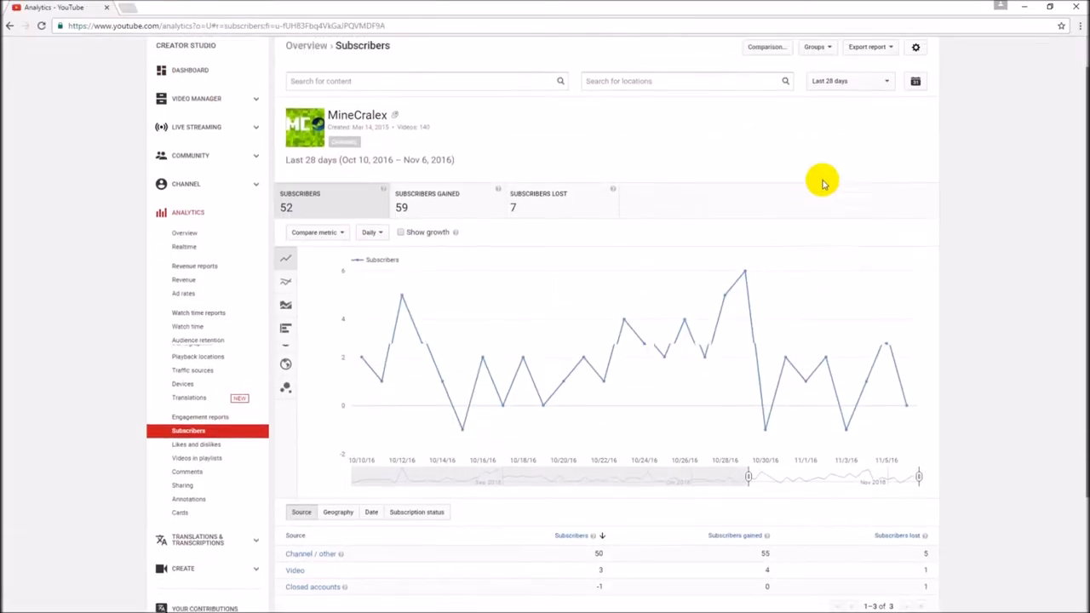
pyautogui.click(848, 82)
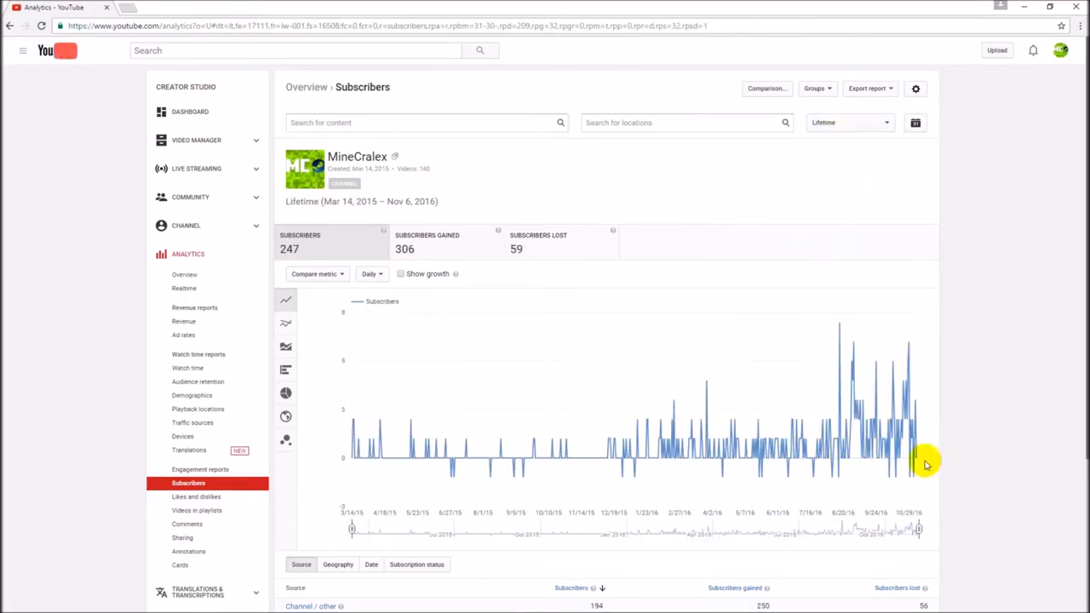
pyautogui.scroll(-3)
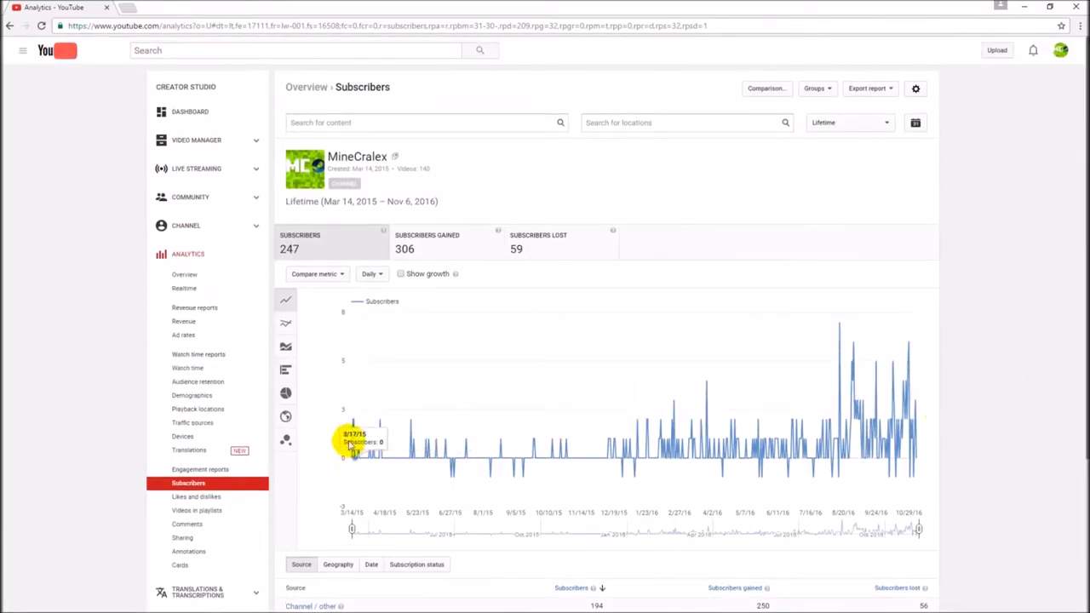
pyautogui.moveTo(395, 457)
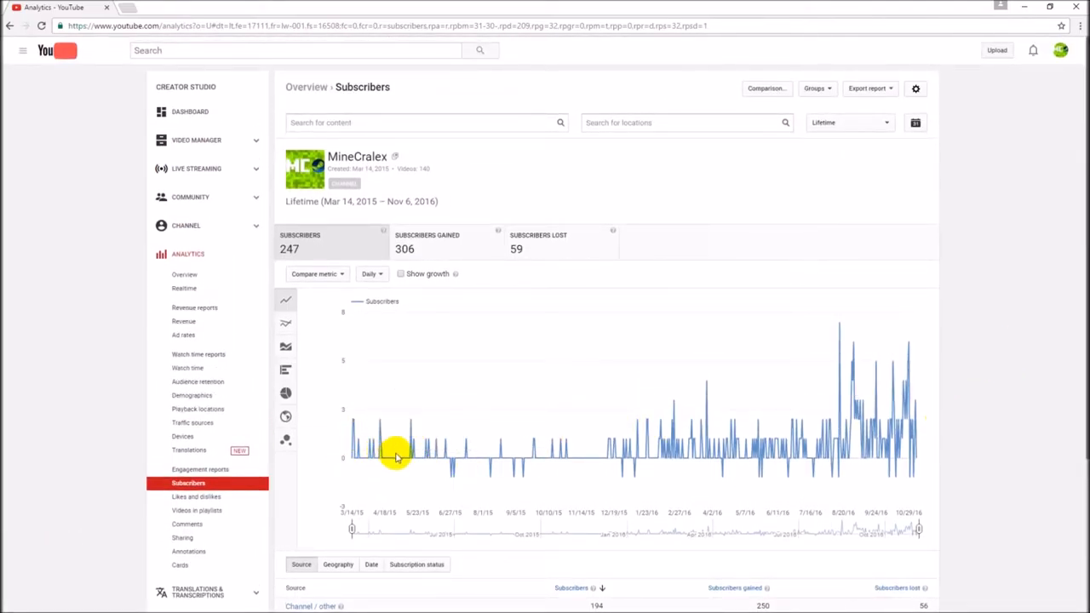
pyautogui.moveTo(409, 426)
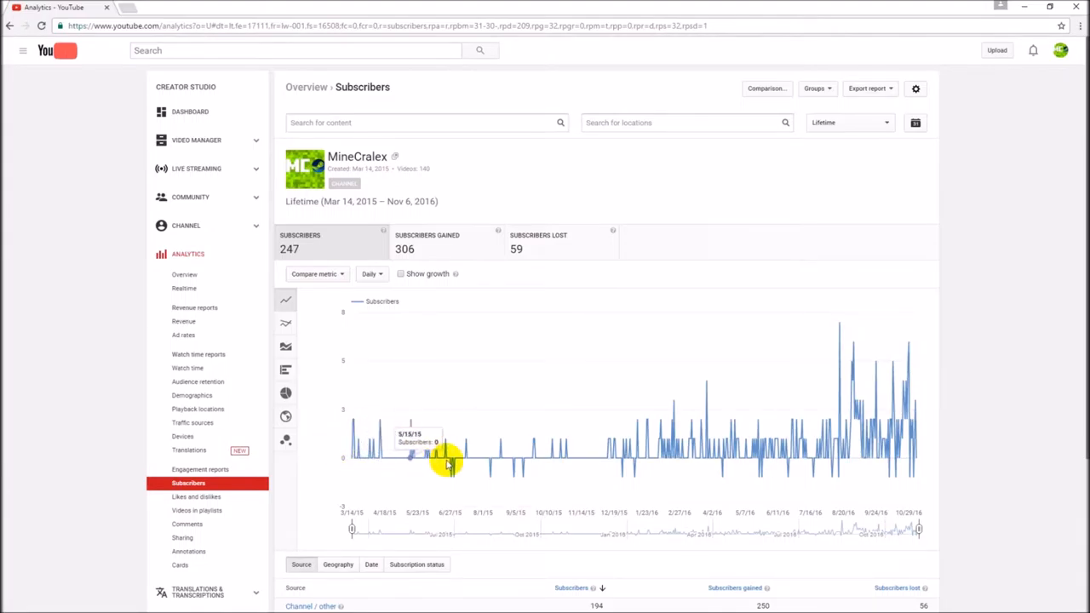
pyautogui.moveTo(501, 460)
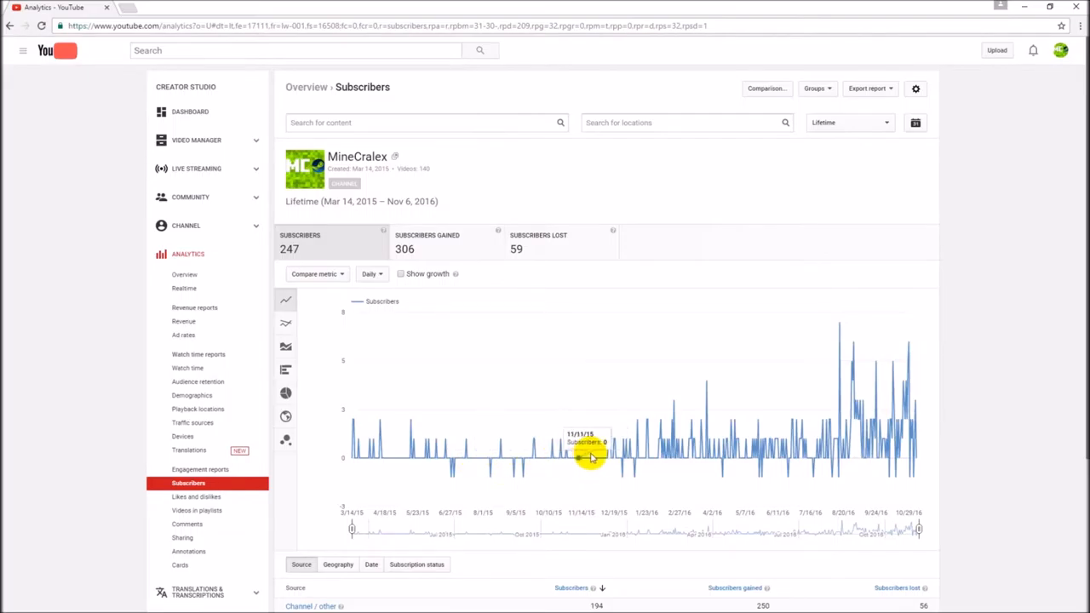
pyautogui.moveTo(477, 458)
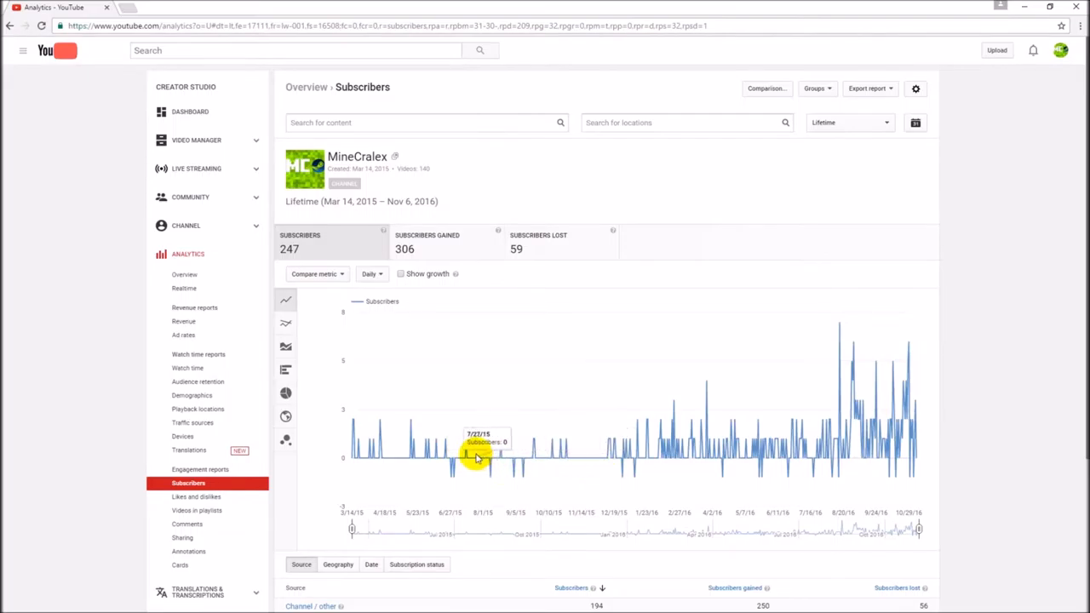
pyautogui.moveTo(541, 460)
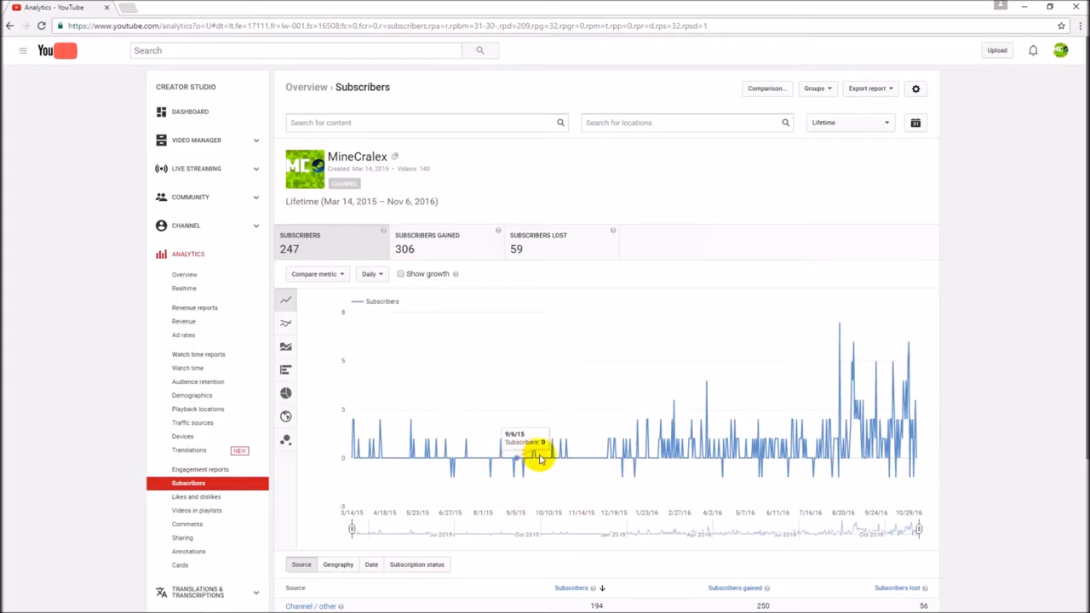
pyautogui.moveTo(603, 450)
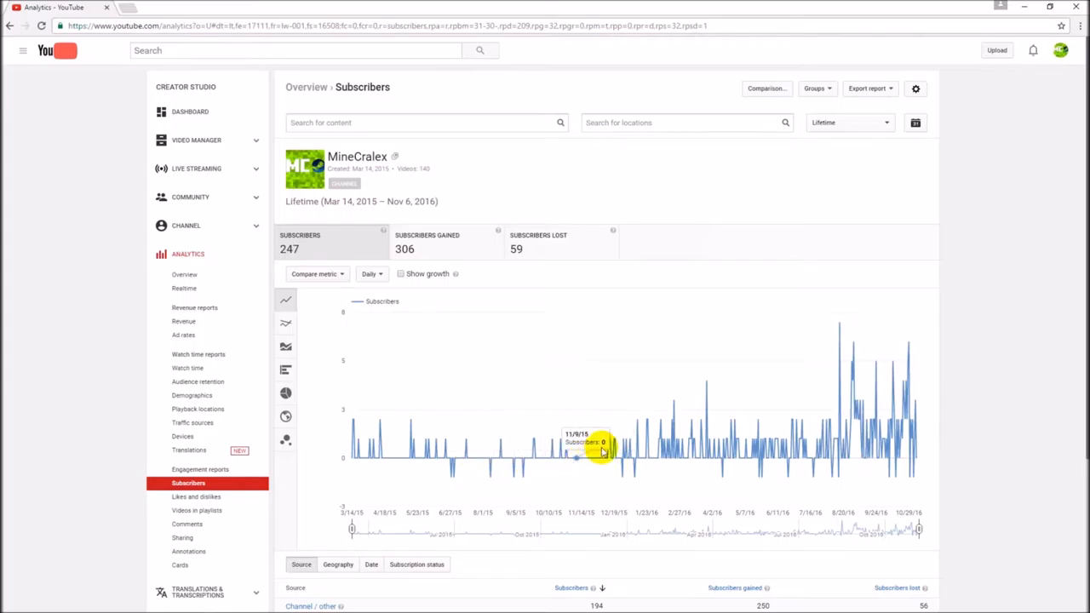
pyautogui.moveTo(702, 439)
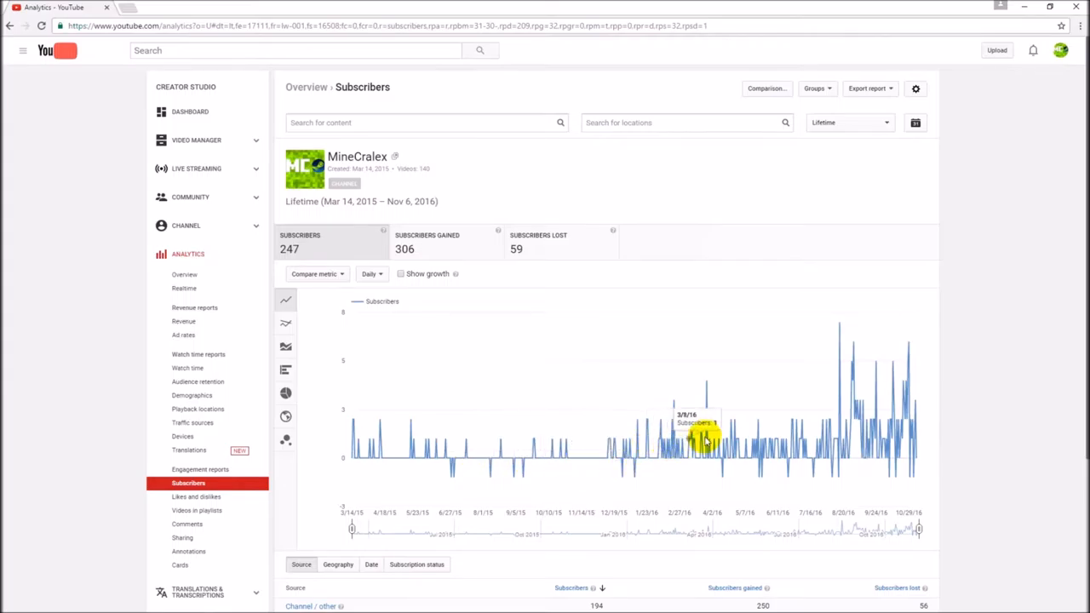
pyautogui.moveTo(809, 468)
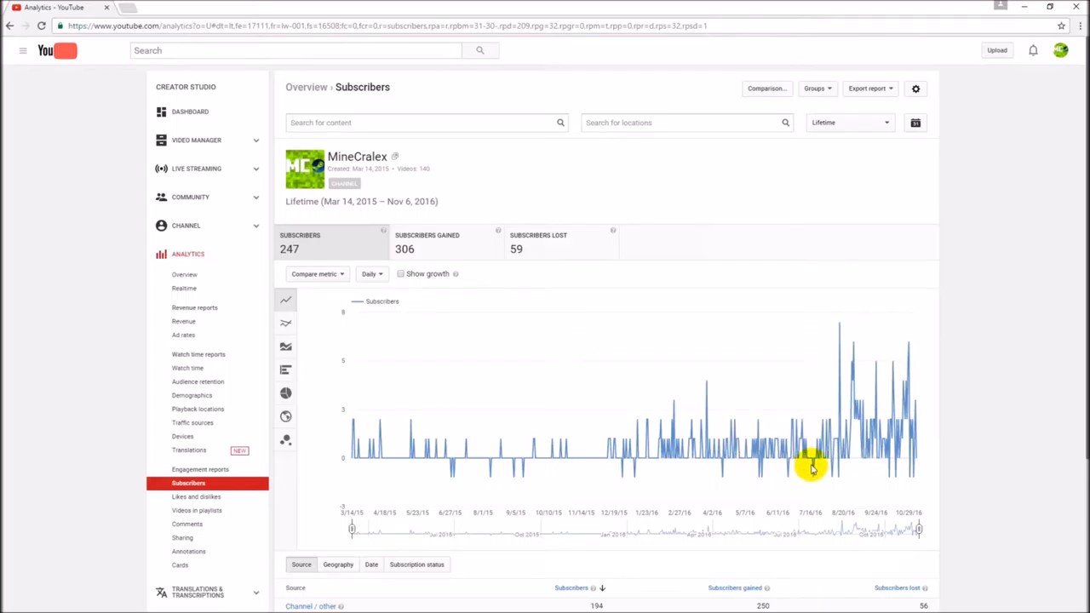
pyautogui.moveTo(850, 457)
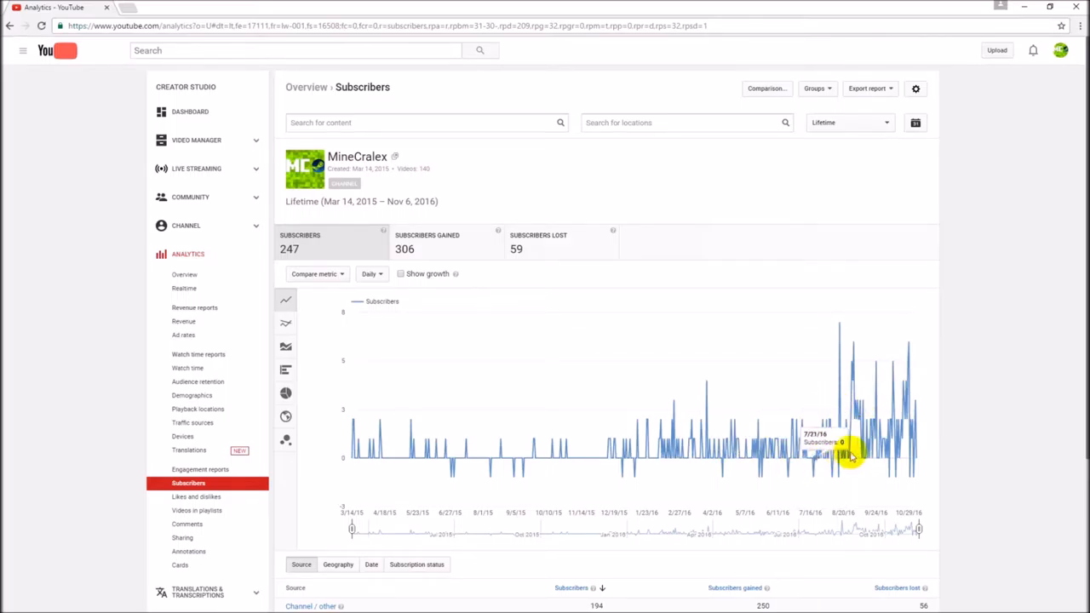
pyautogui.moveTo(845, 317)
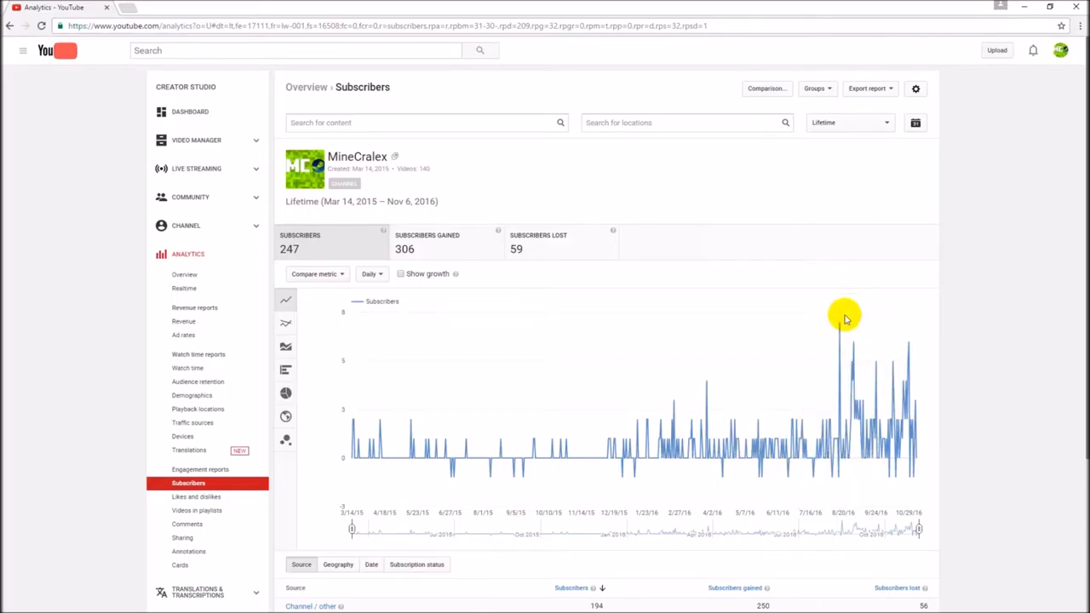
pyautogui.moveTo(842, 327)
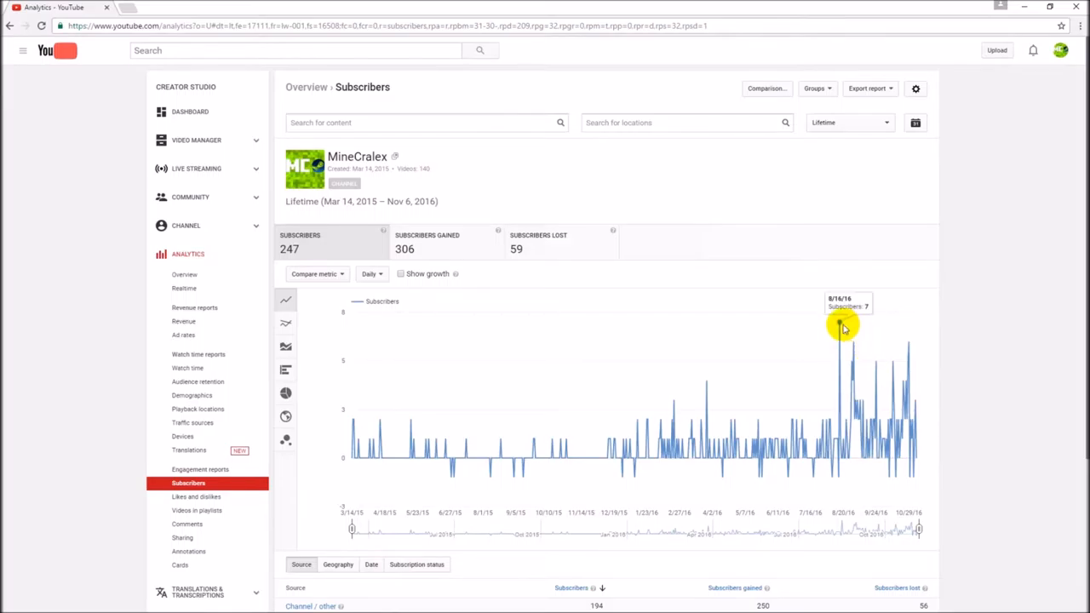
pyautogui.moveTo(835, 325)
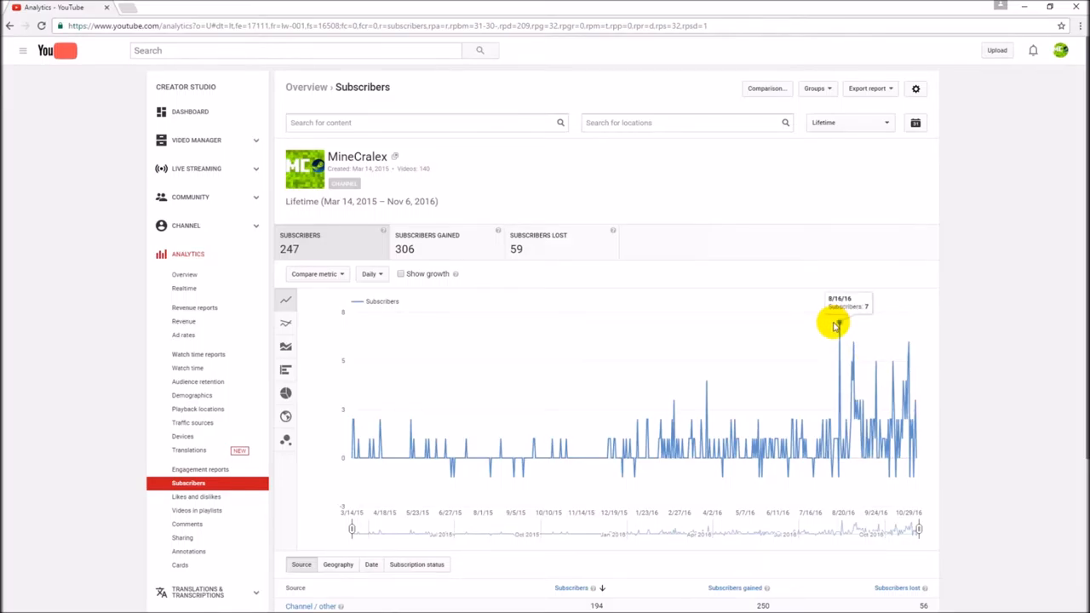
pyautogui.scroll(-3)
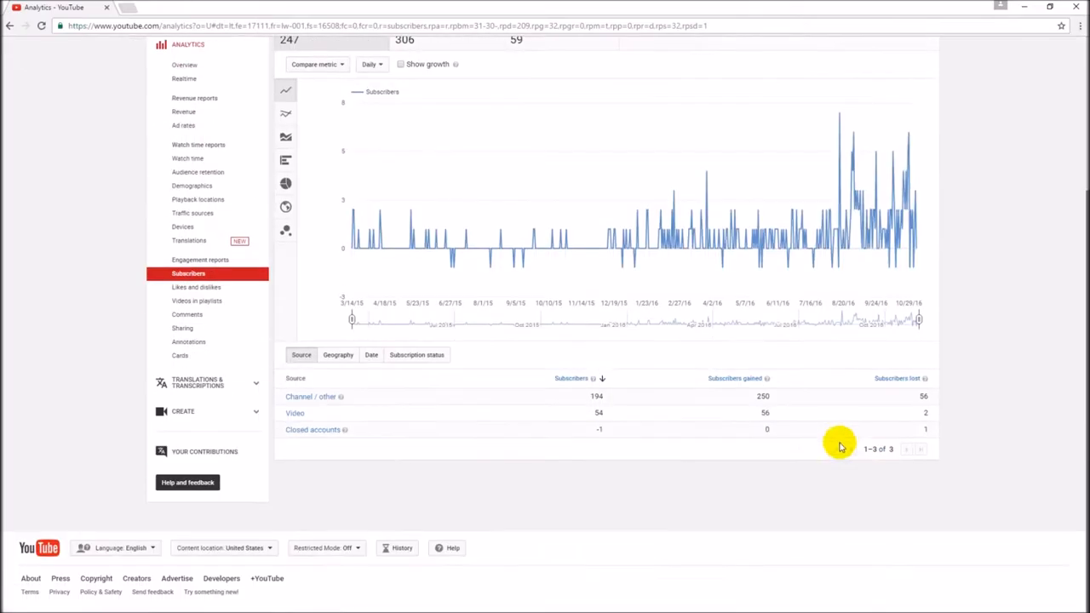
pyautogui.scroll(3)
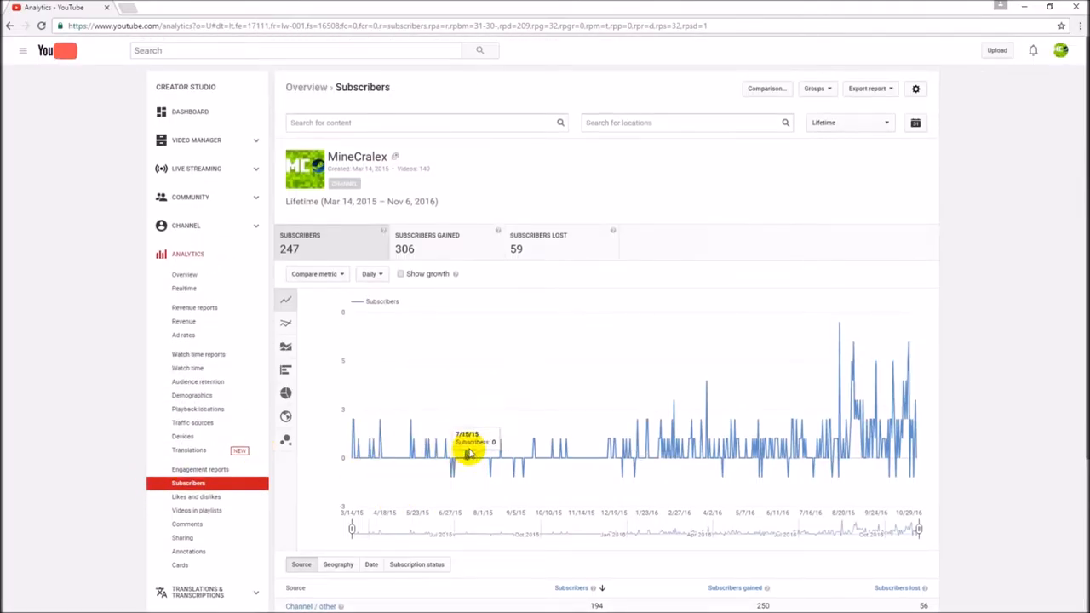
pyautogui.moveTo(841, 323)
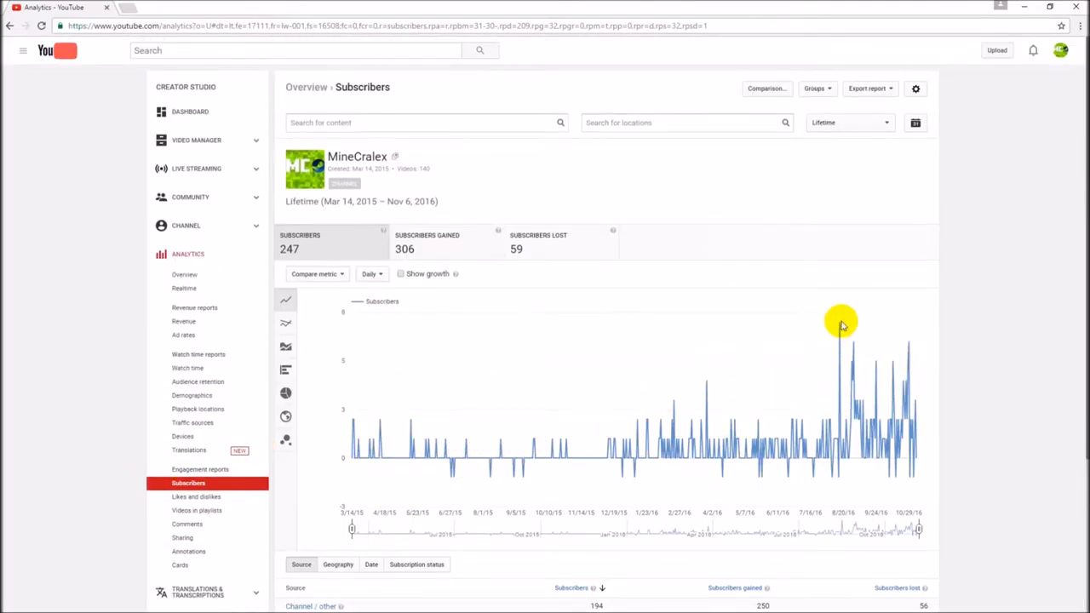
pyautogui.moveTo(842, 327)
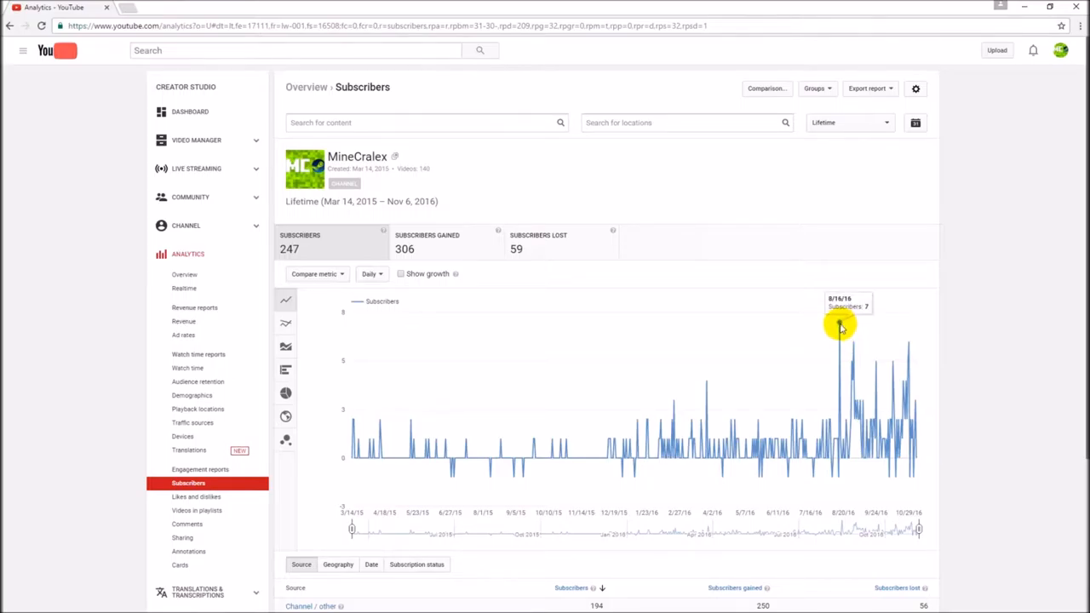
pyautogui.moveTo(900, 368)
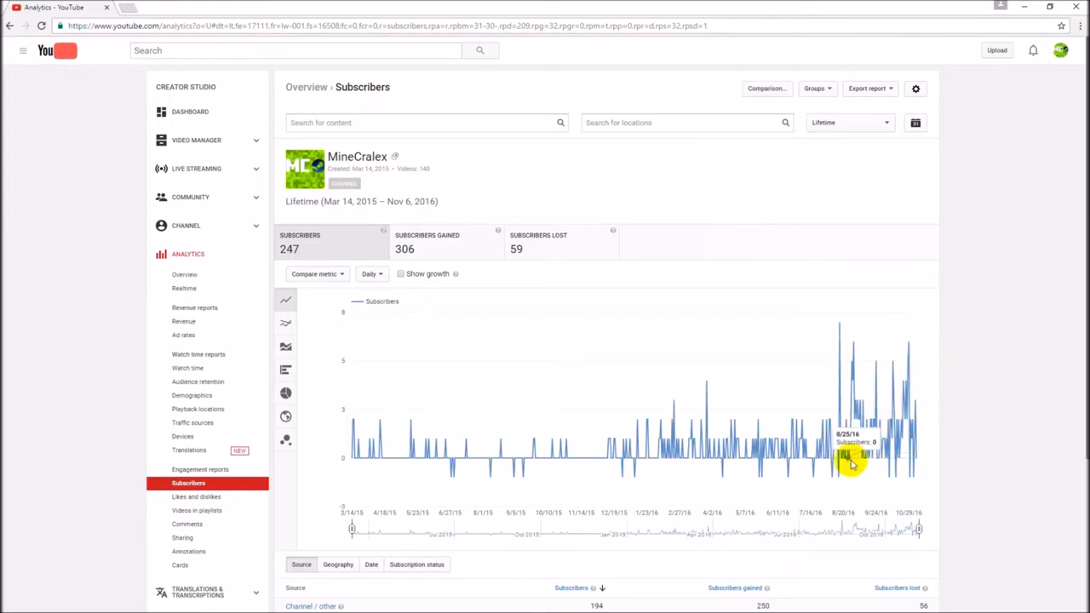
pyautogui.moveTo(886, 460)
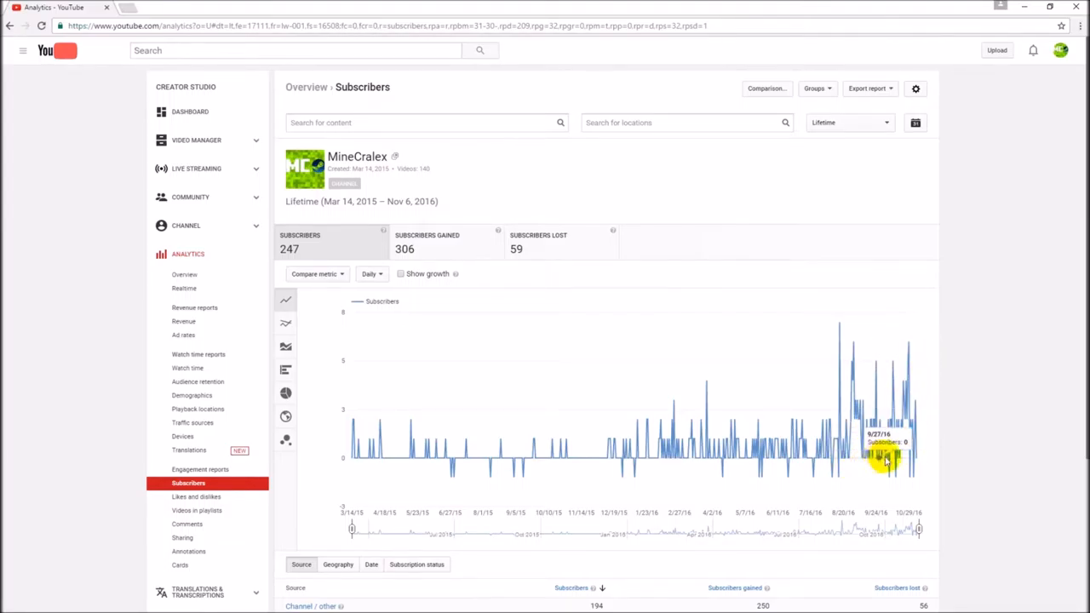
pyautogui.moveTo(862, 460)
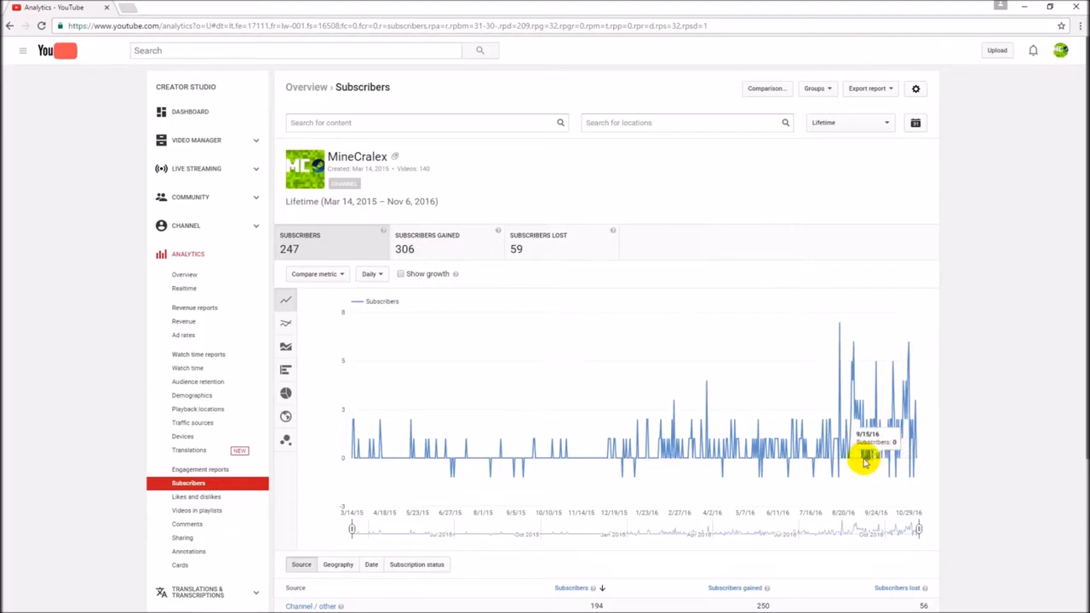
pyautogui.moveTo(838, 335)
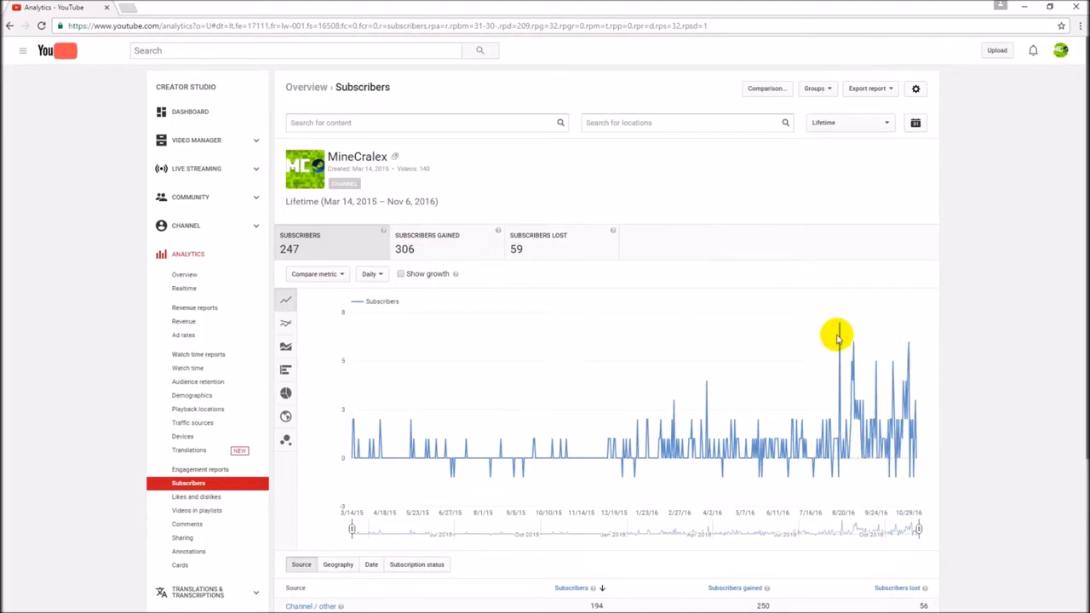
pyautogui.moveTo(848, 490)
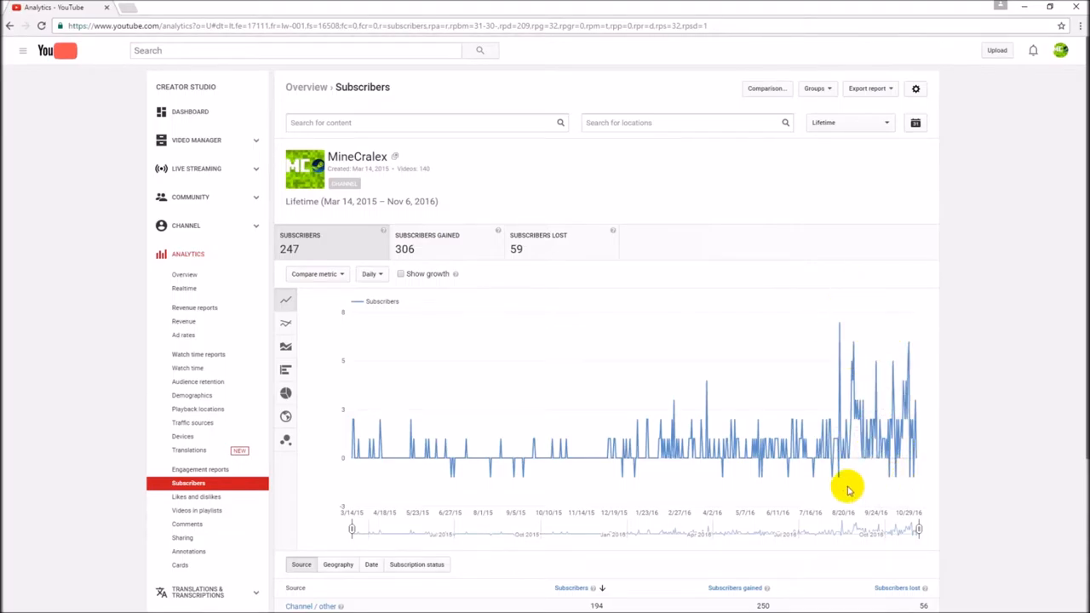
pyautogui.moveTo(894, 460)
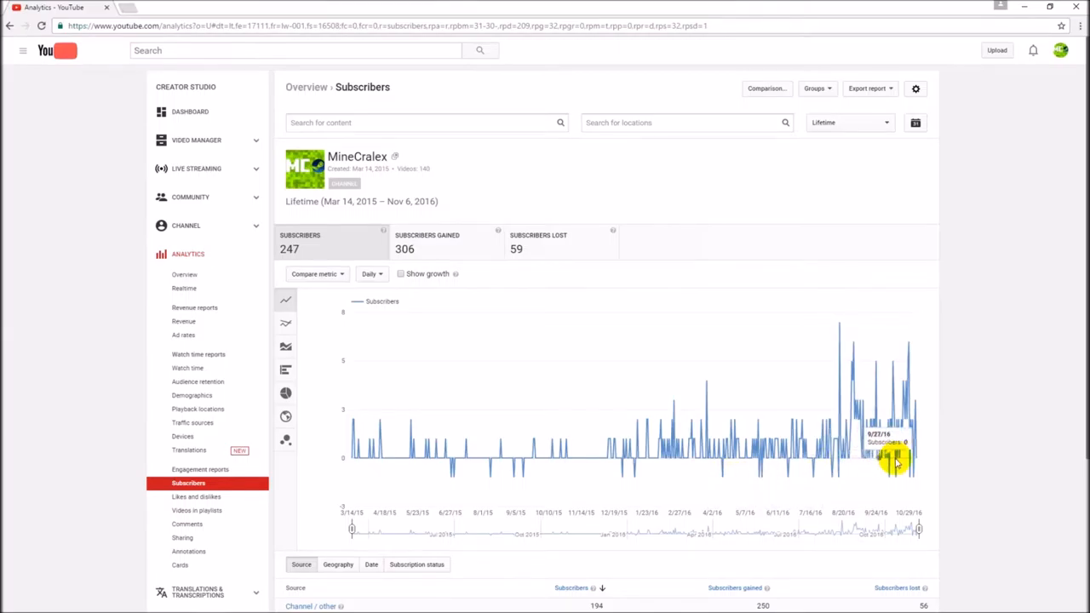
pyautogui.moveTo(535, 463)
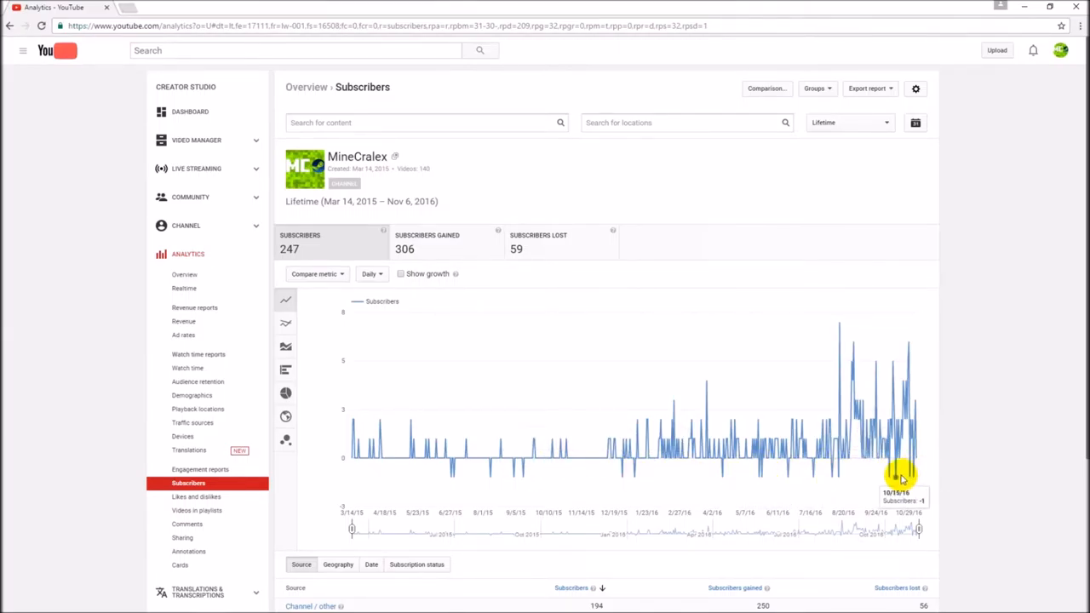
pyautogui.moveTo(770, 480)
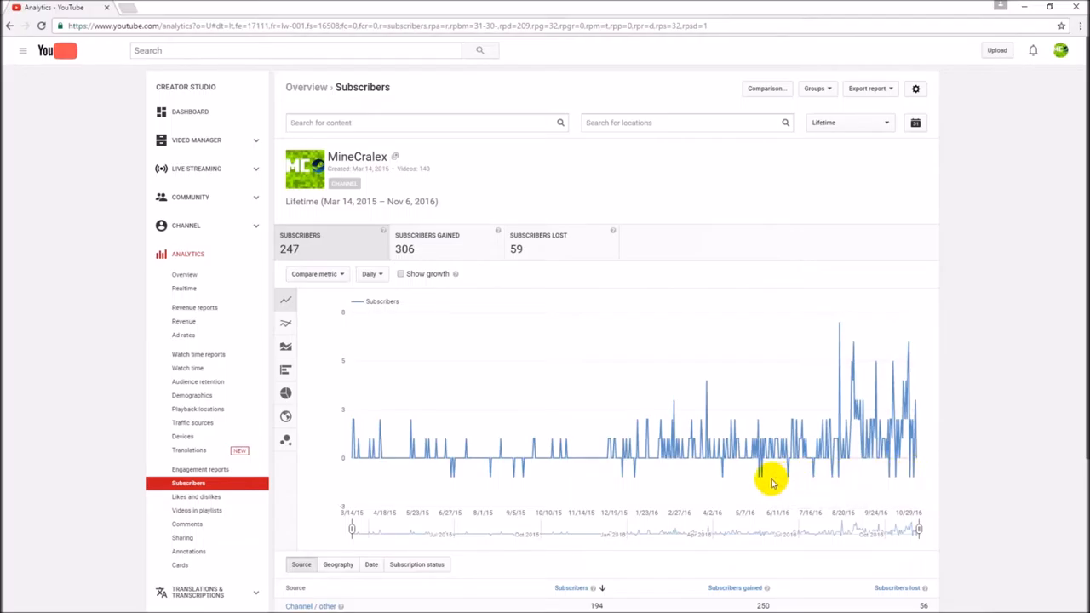
pyautogui.moveTo(756, 474)
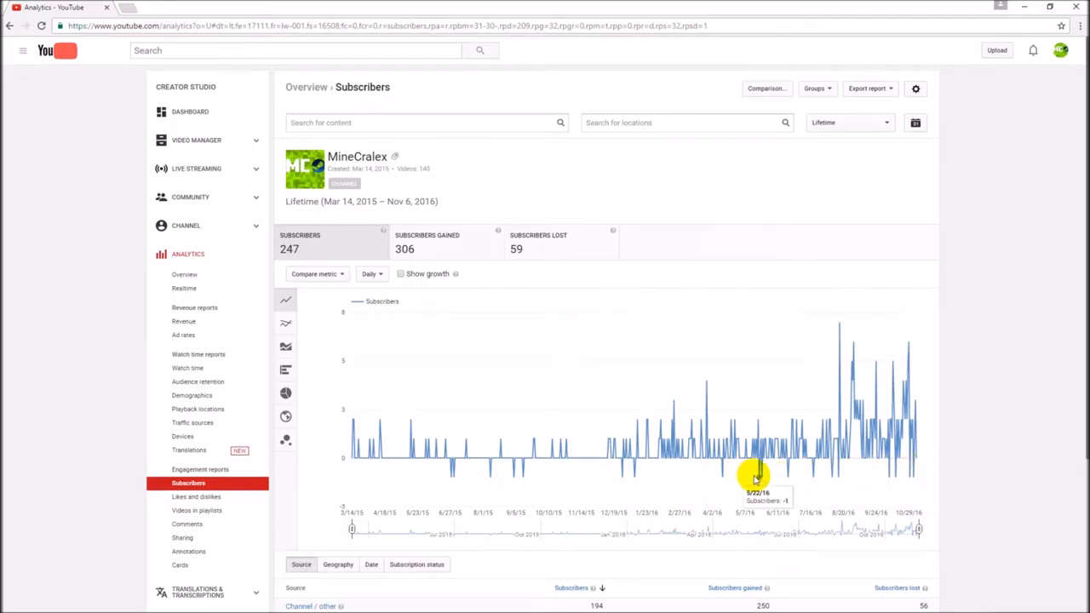
pyautogui.moveTo(843, 473)
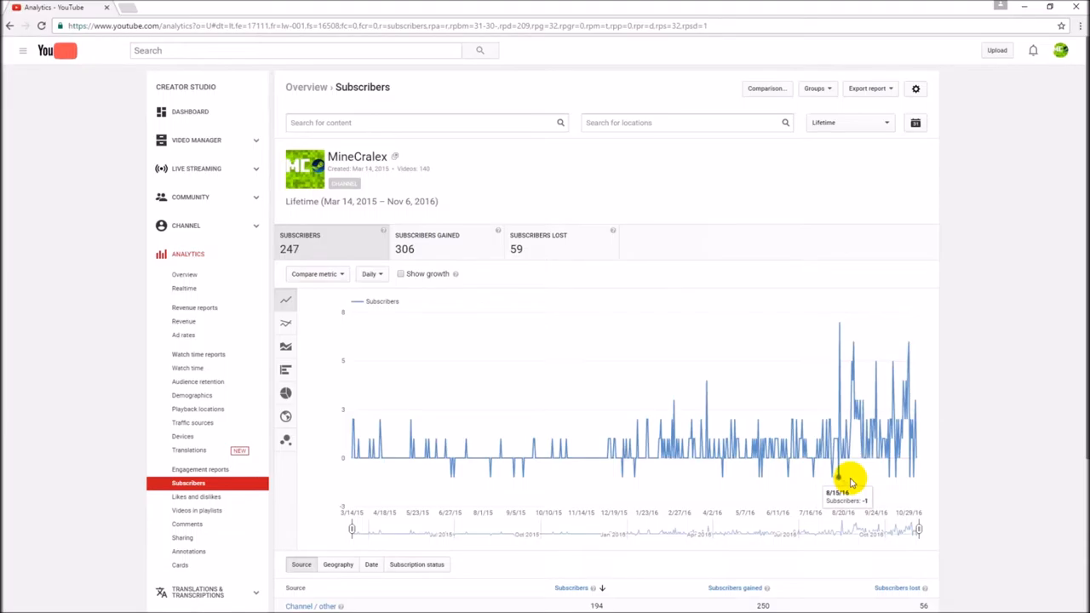
pyautogui.scroll(-3)
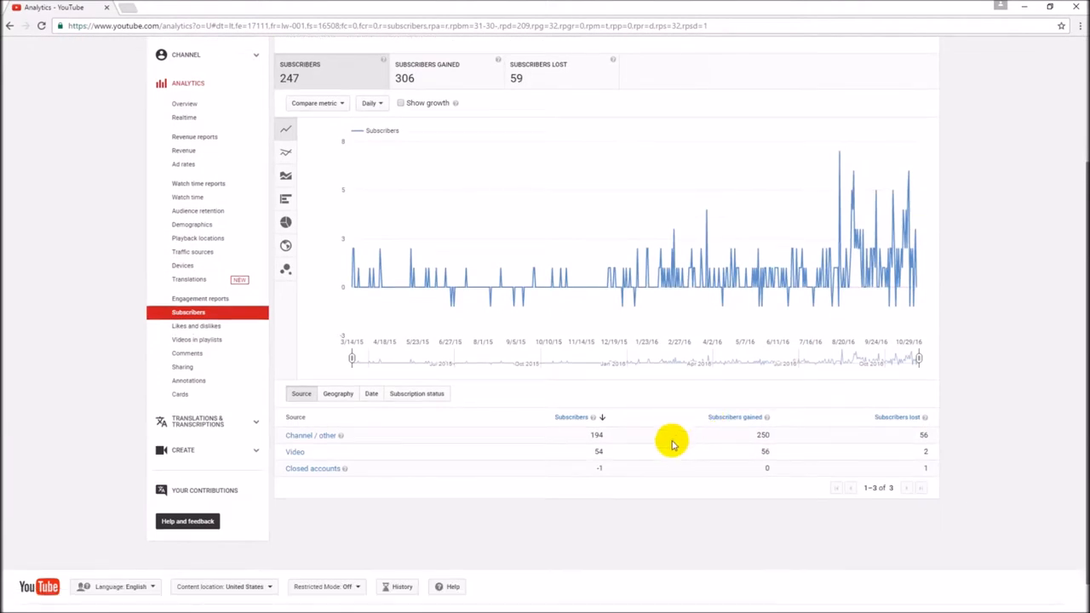
pyautogui.moveTo(322, 468)
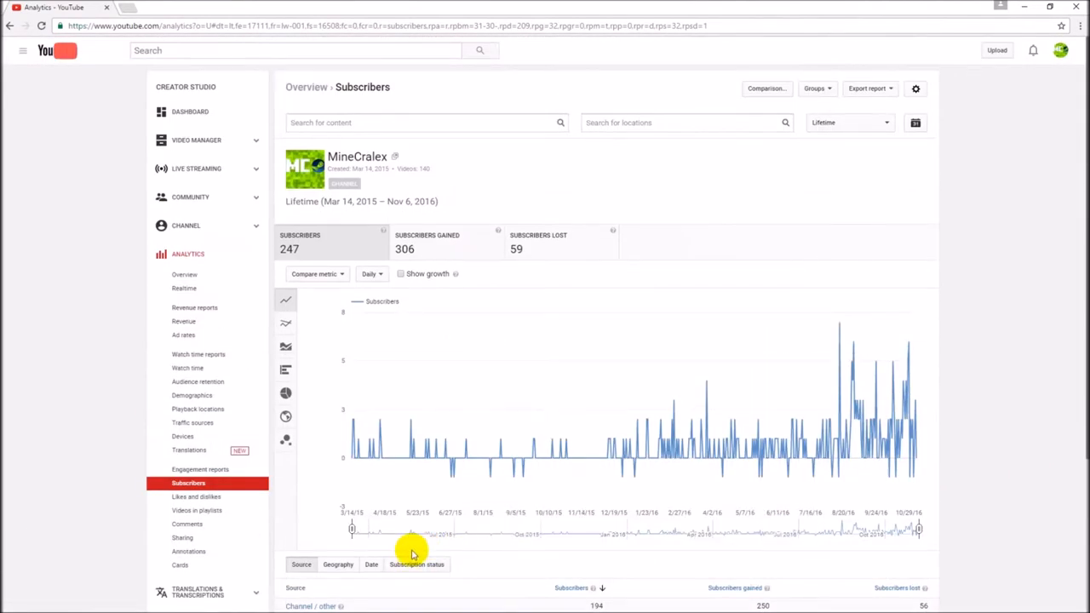
pyautogui.moveTo(339, 410)
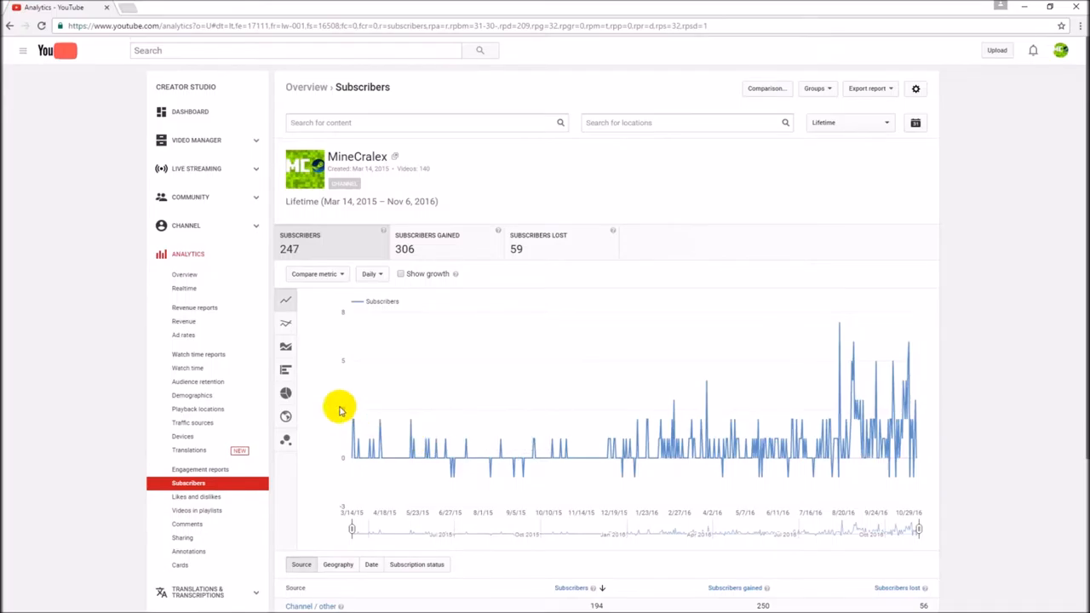
pyautogui.moveTo(855, 385)
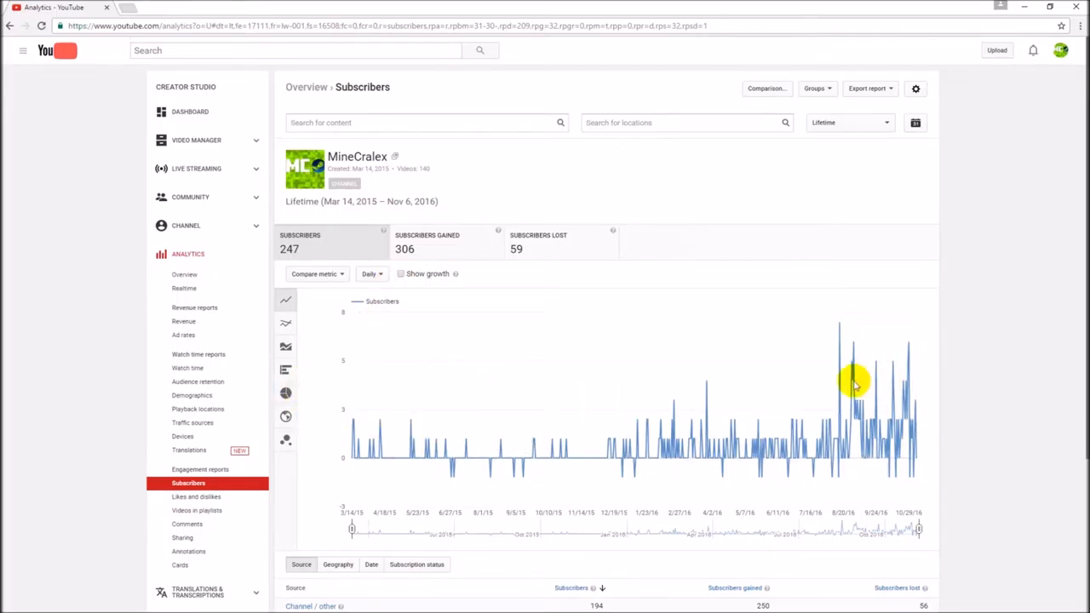
pyautogui.moveTo(906, 358)
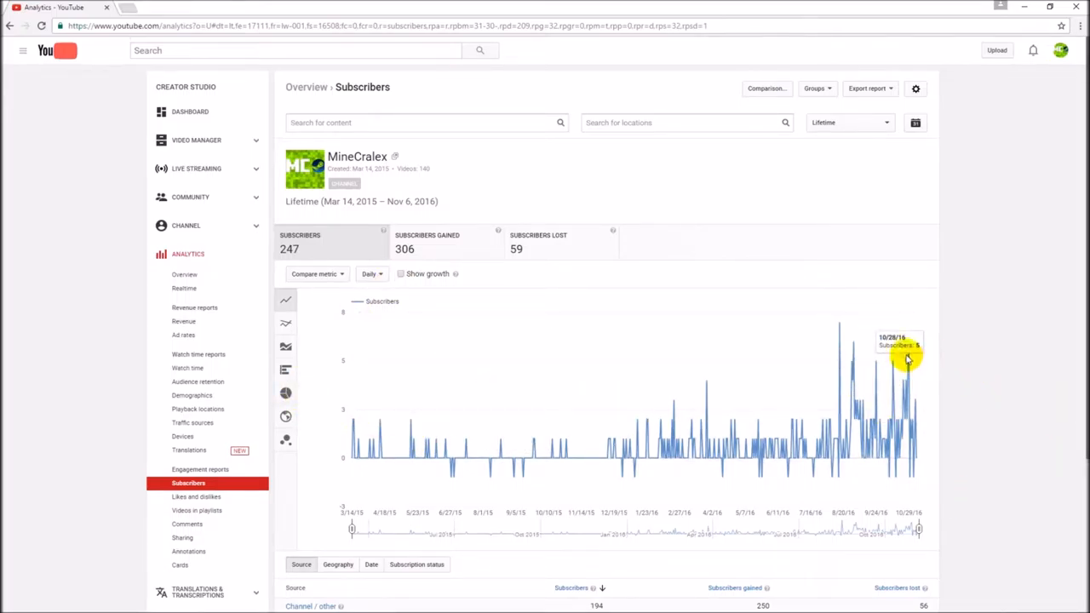
pyautogui.moveTo(622, 269)
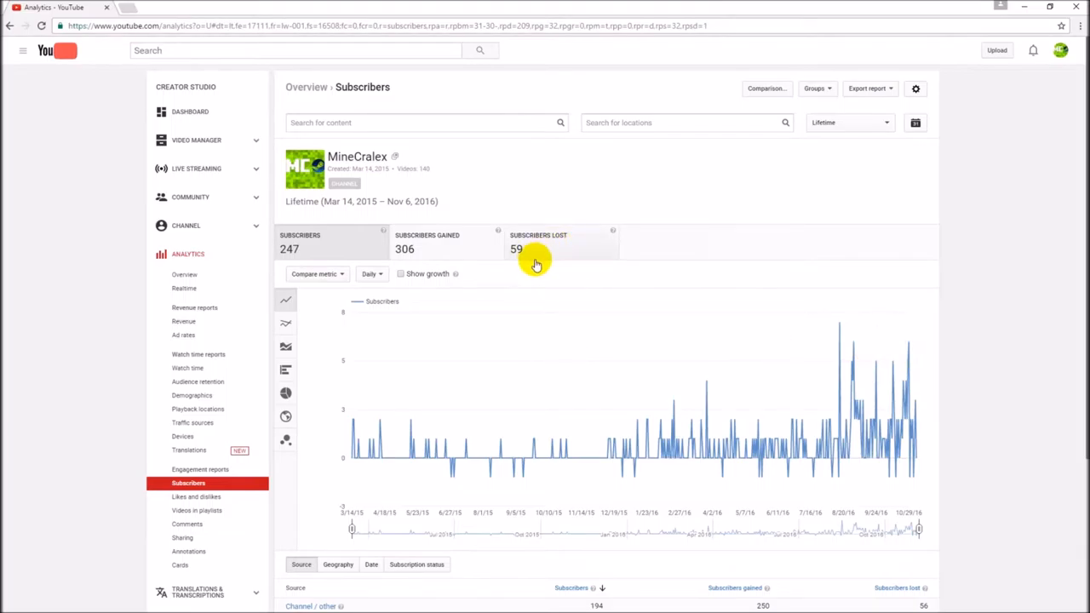
pyautogui.moveTo(418, 257)
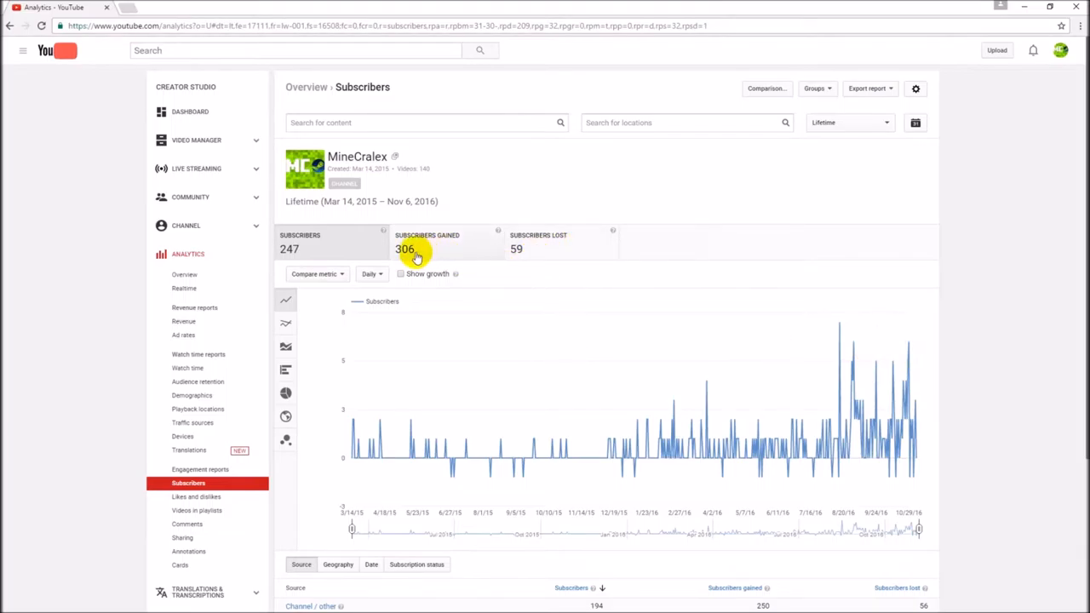
pyautogui.moveTo(521, 249)
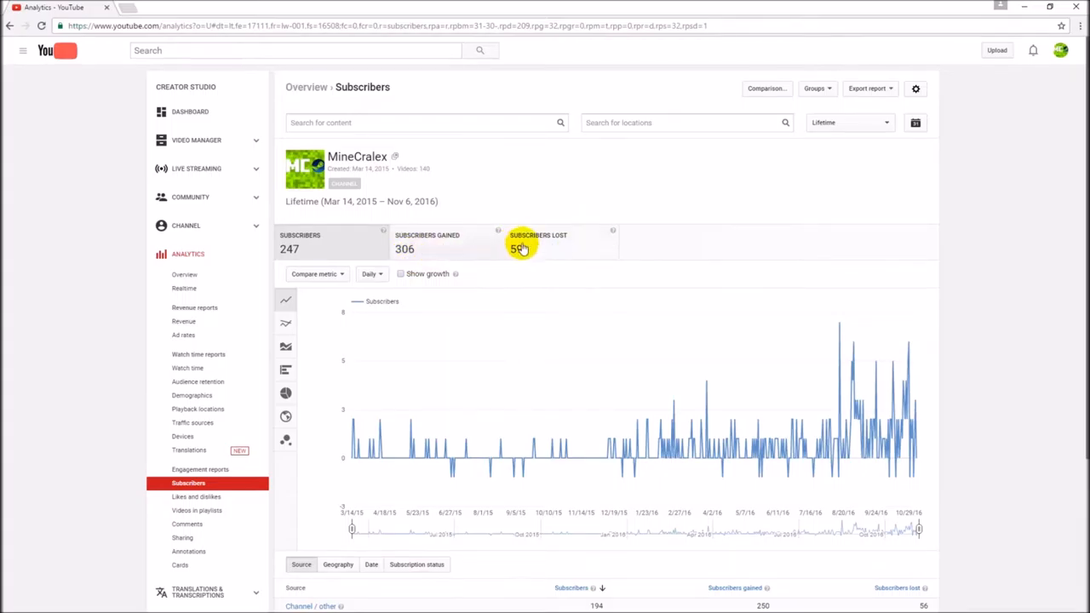
pyautogui.moveTo(509, 266)
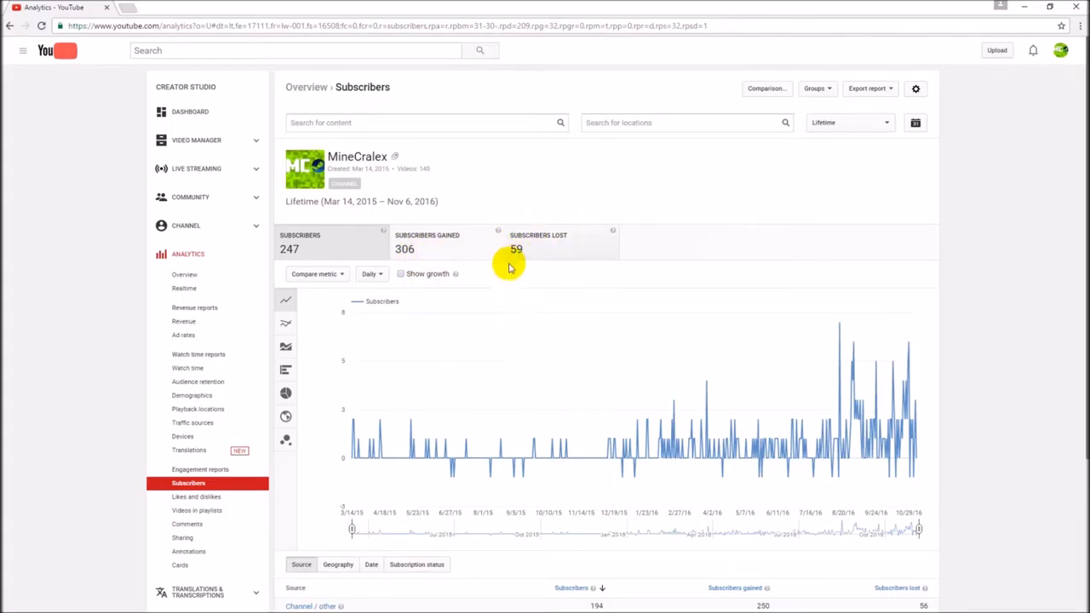
pyautogui.moveTo(487, 248)
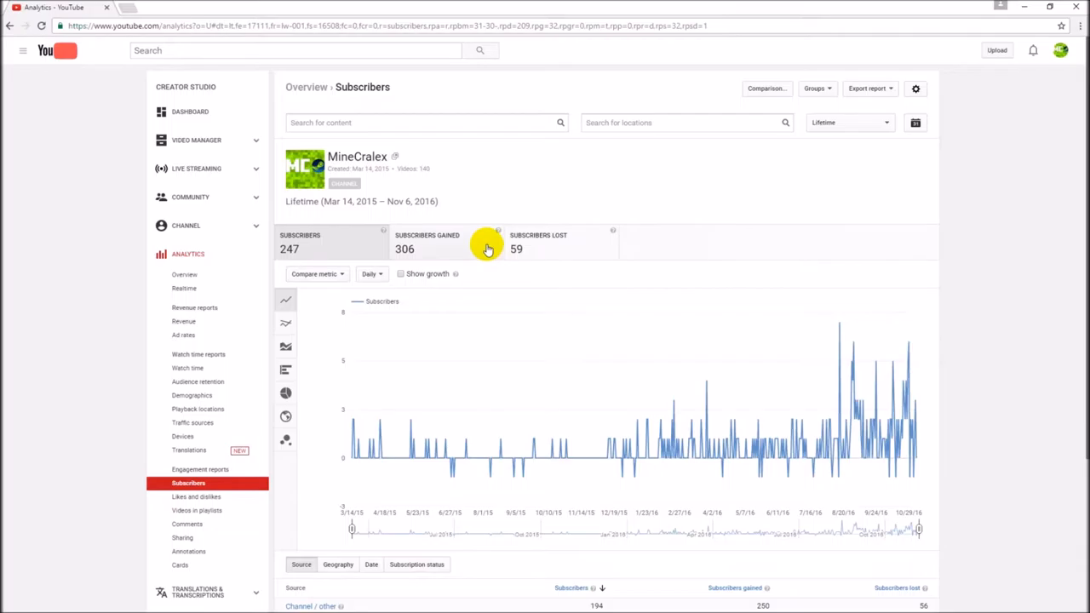
pyautogui.moveTo(480, 252)
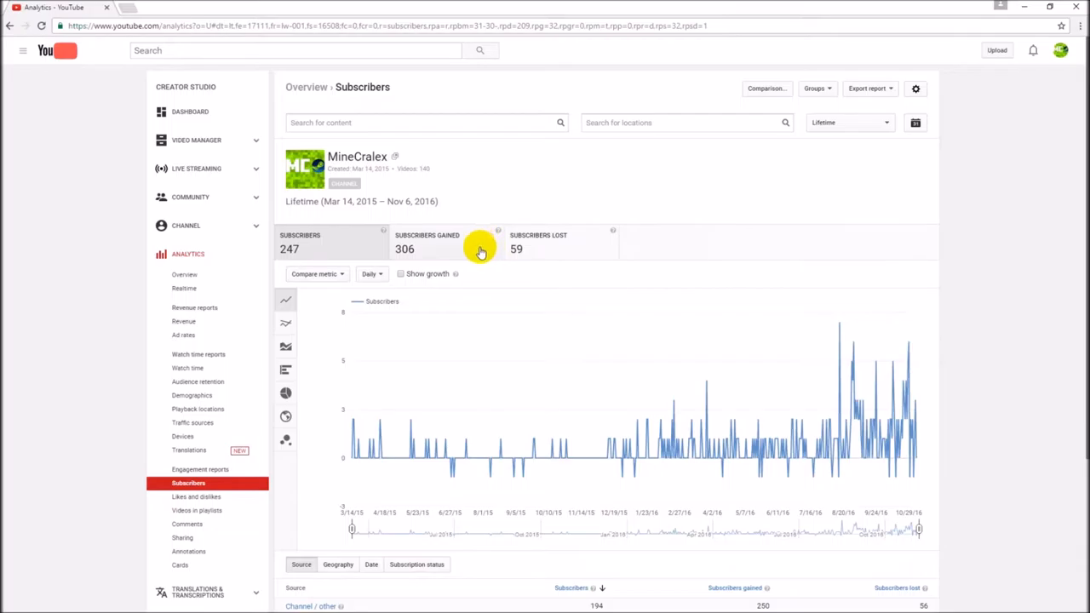
pyautogui.moveTo(395, 249)
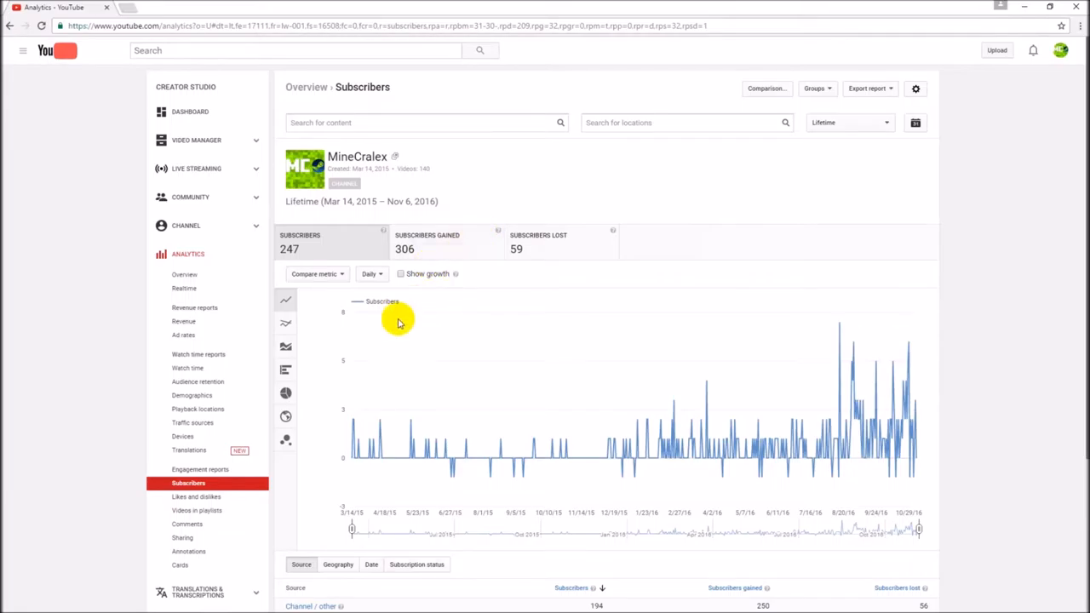
pyautogui.moveTo(341, 242)
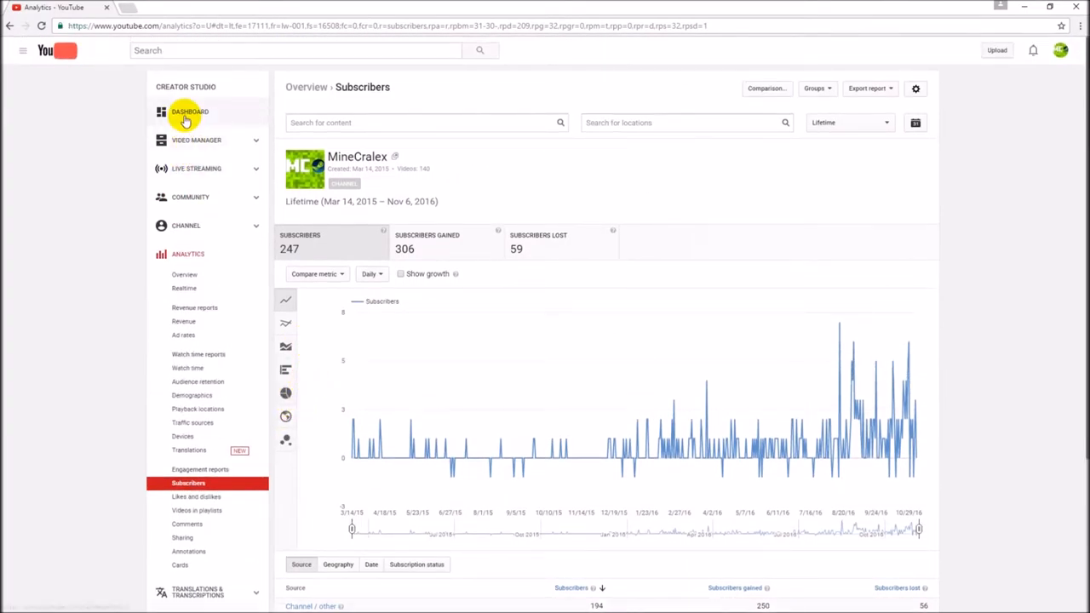
# Return to the Creator Studio dashboard and go to the MineCralex public channel page
pyautogui.click(189, 113)
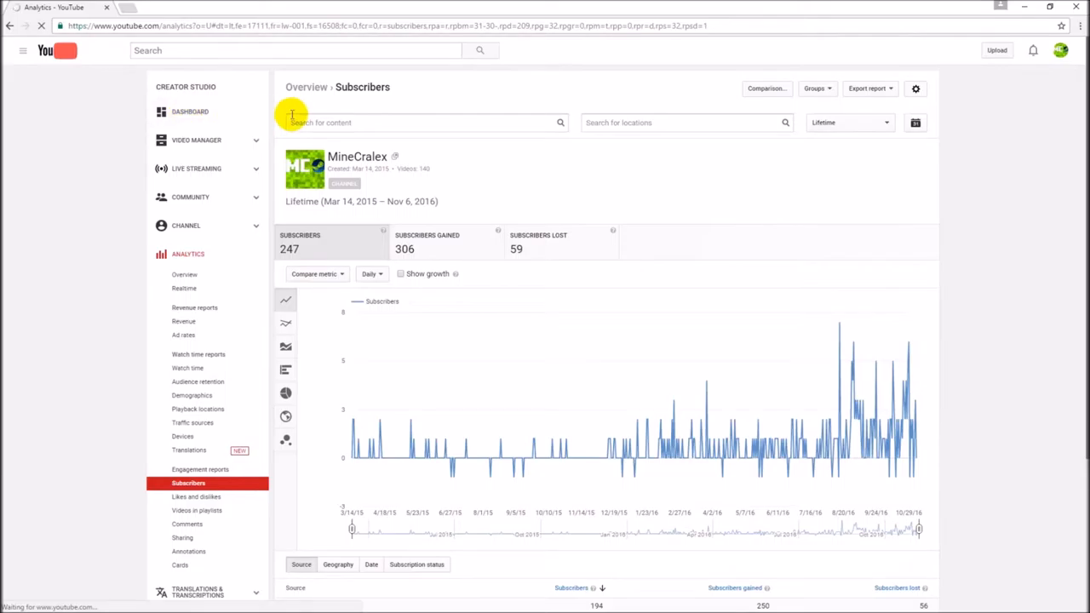
pyautogui.click(189, 111)
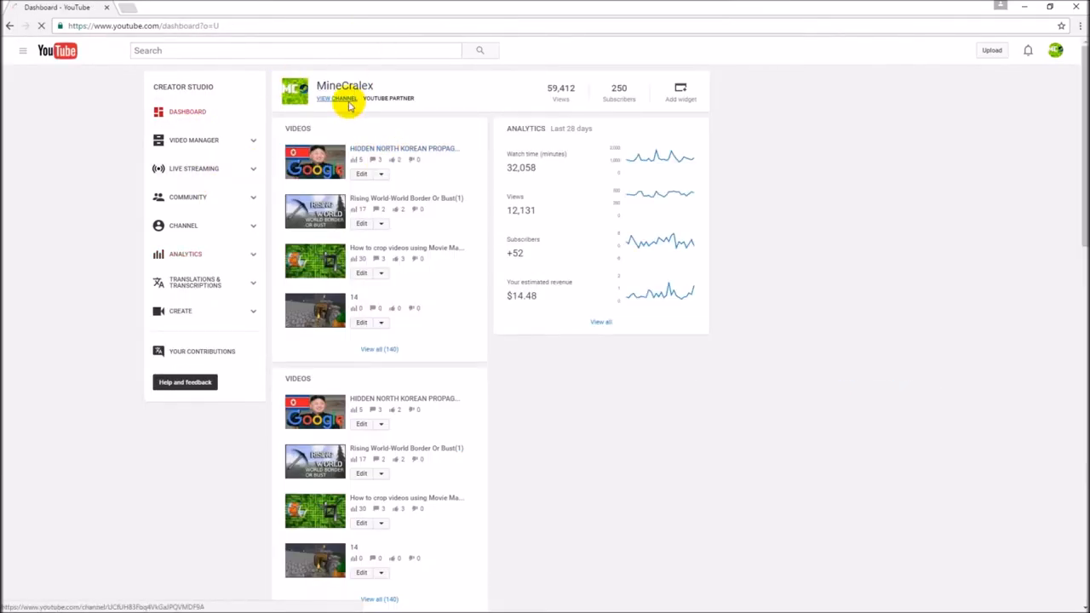
pyautogui.click(337, 97)
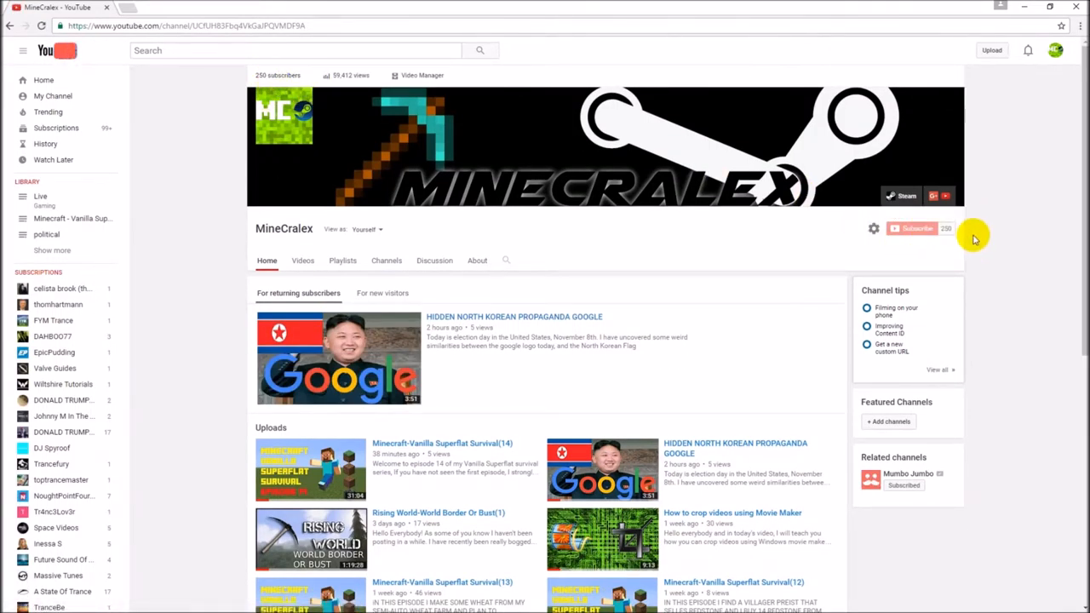
pyautogui.moveTo(958, 238)
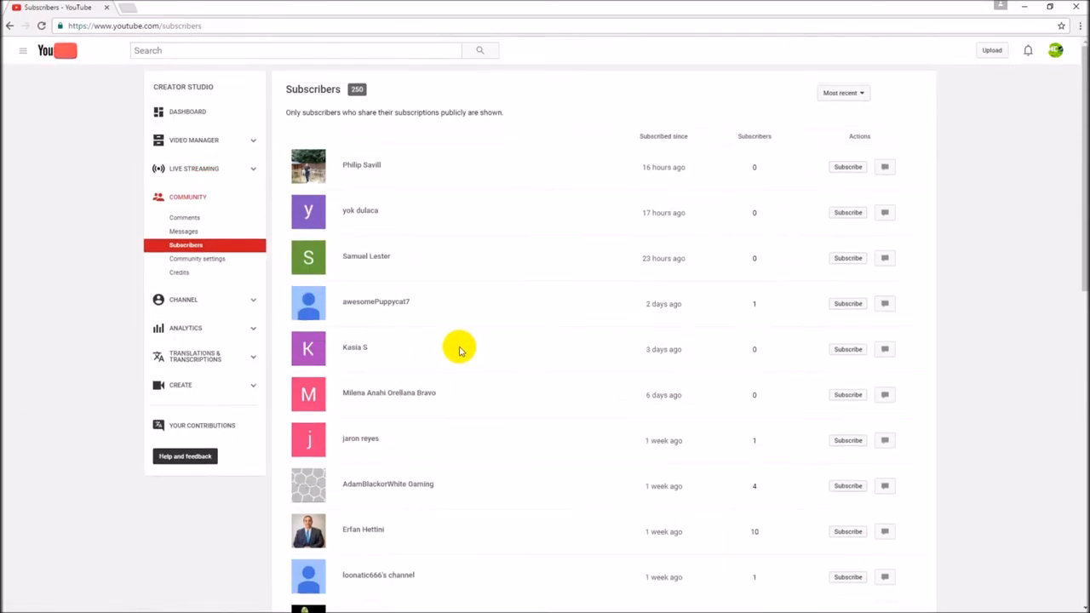
pyautogui.moveTo(467, 173)
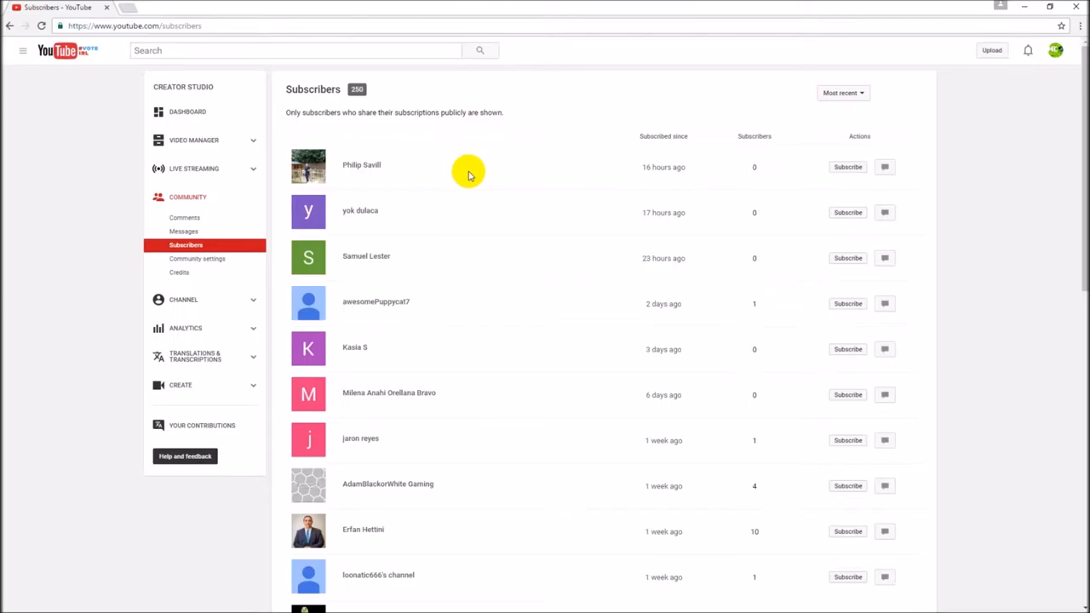
pyautogui.moveTo(366, 97)
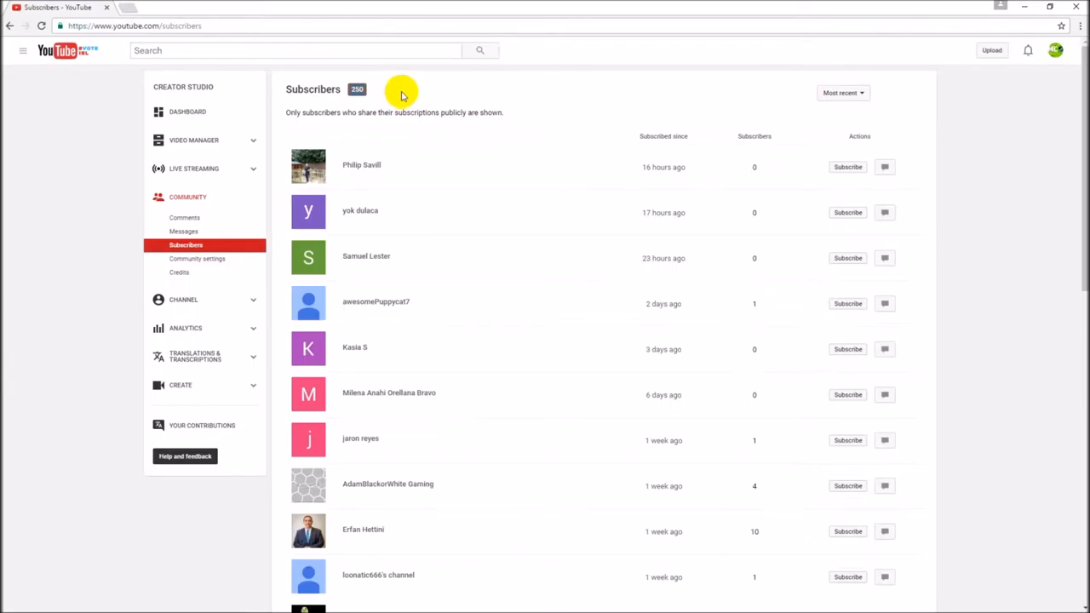
pyautogui.scroll(-3)
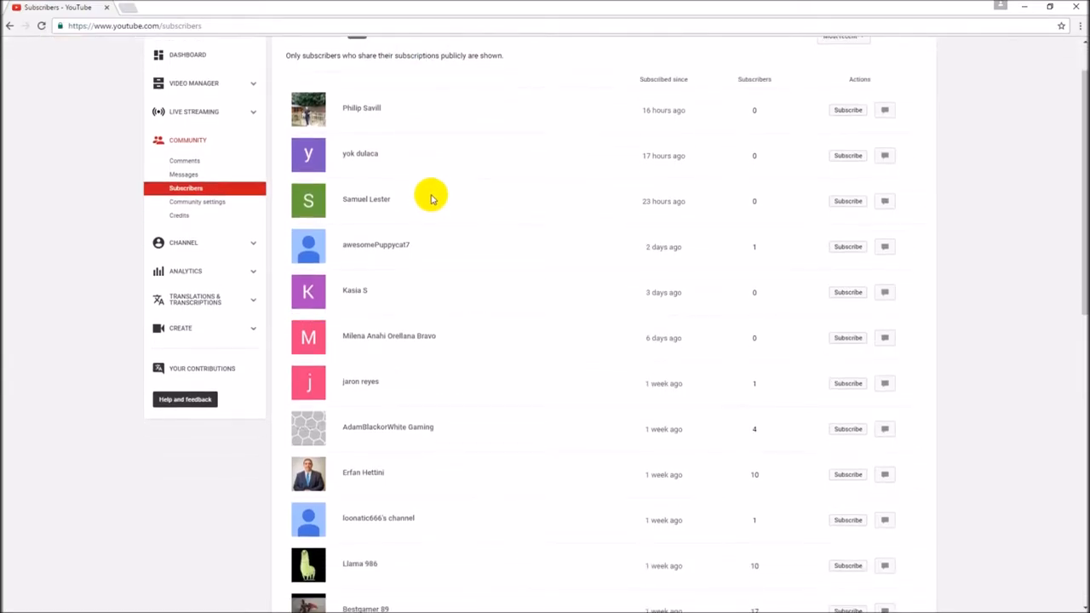
pyautogui.scroll(-3)
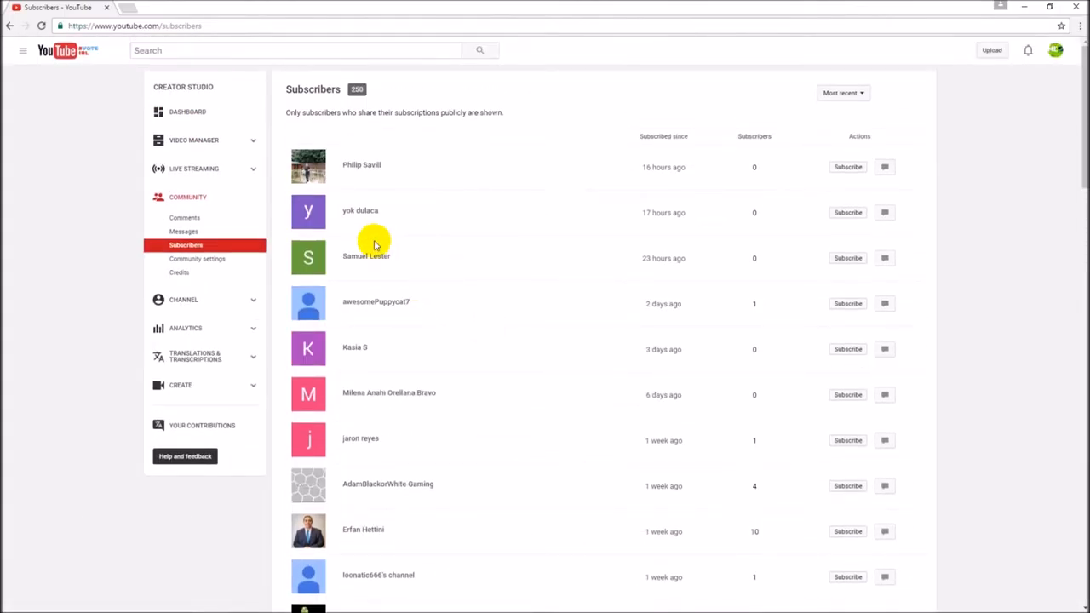
pyautogui.moveTo(286, 116)
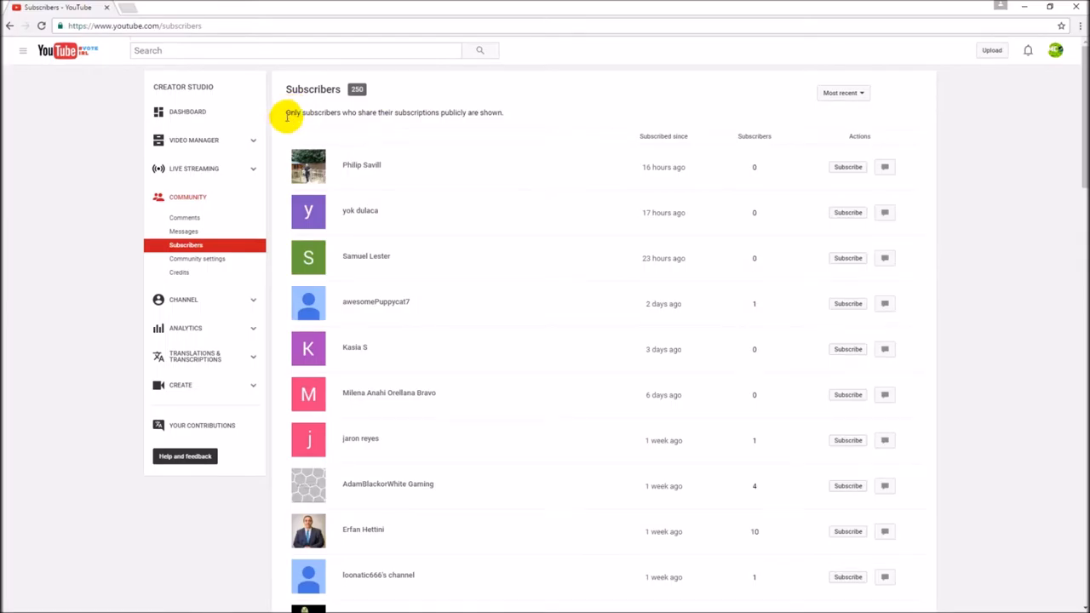
pyautogui.moveTo(286, 112); pyautogui.dragTo(504, 112)
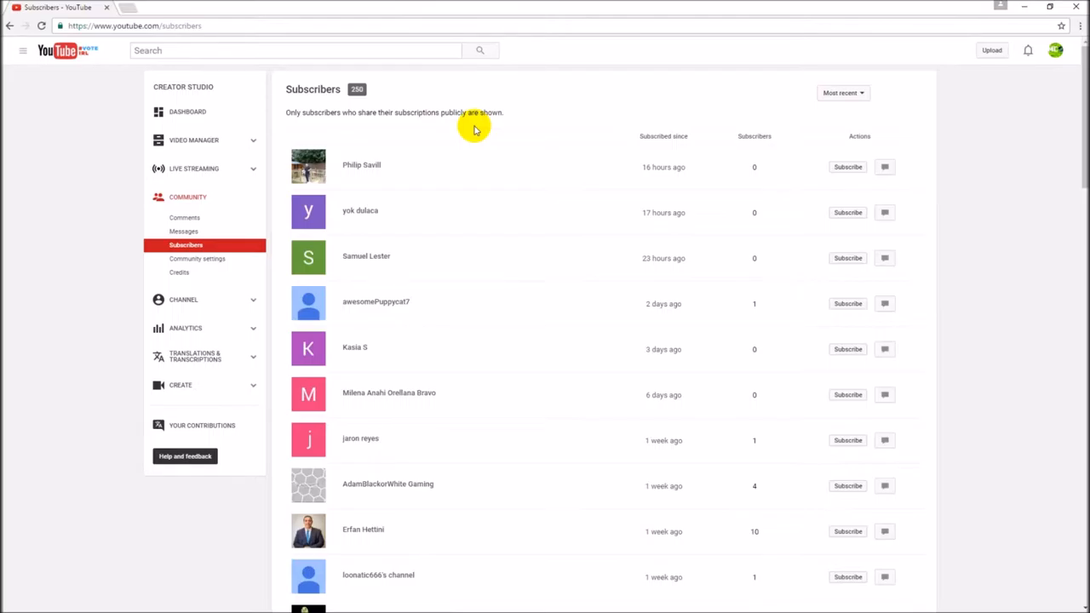
pyautogui.scroll(-3)
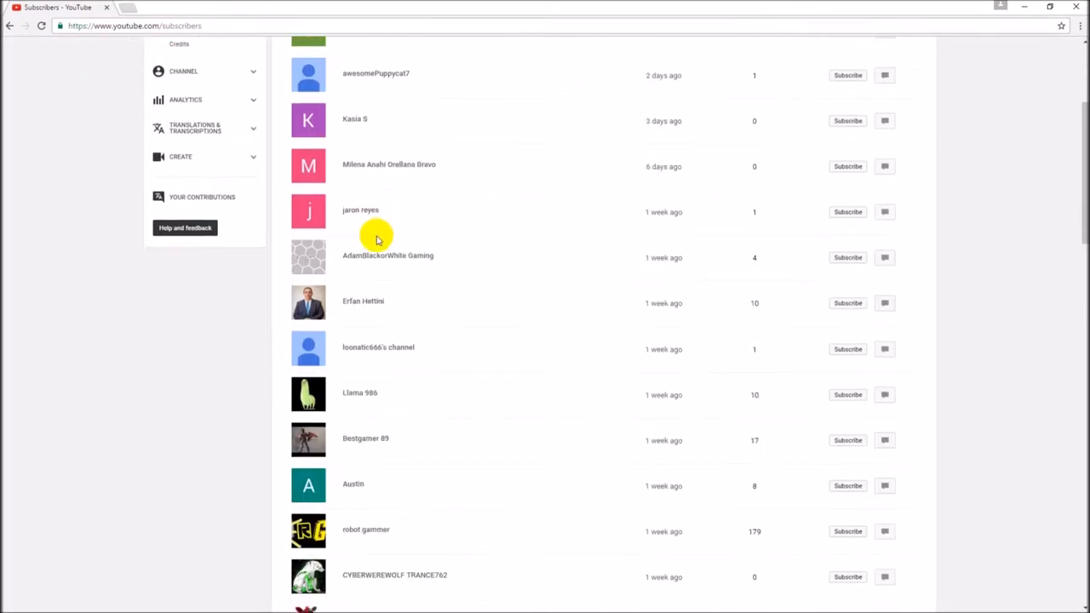
pyautogui.scroll(-3)
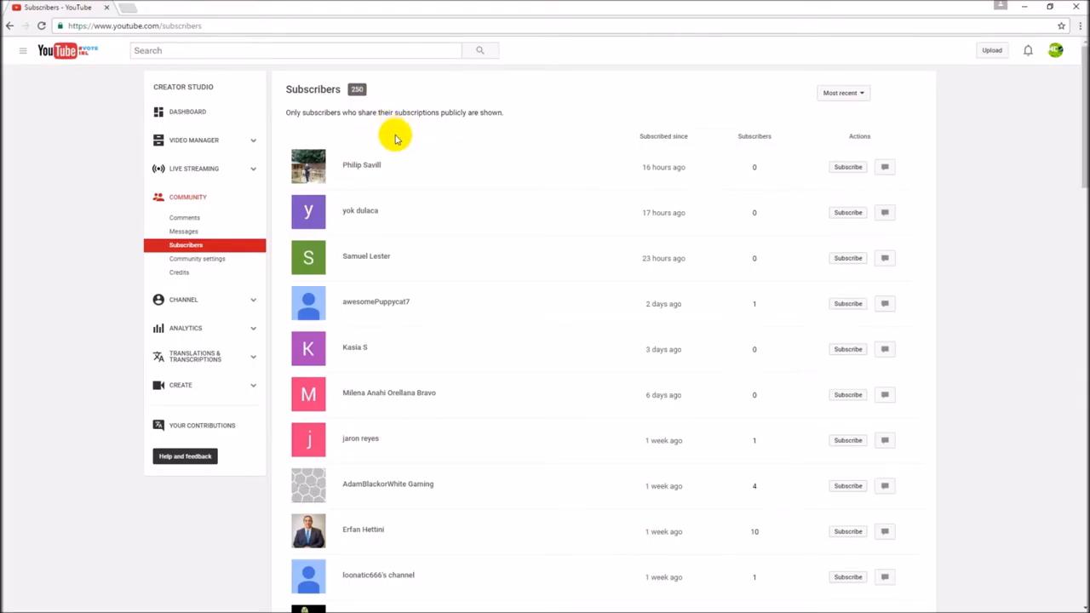
pyautogui.moveTo(395, 143)
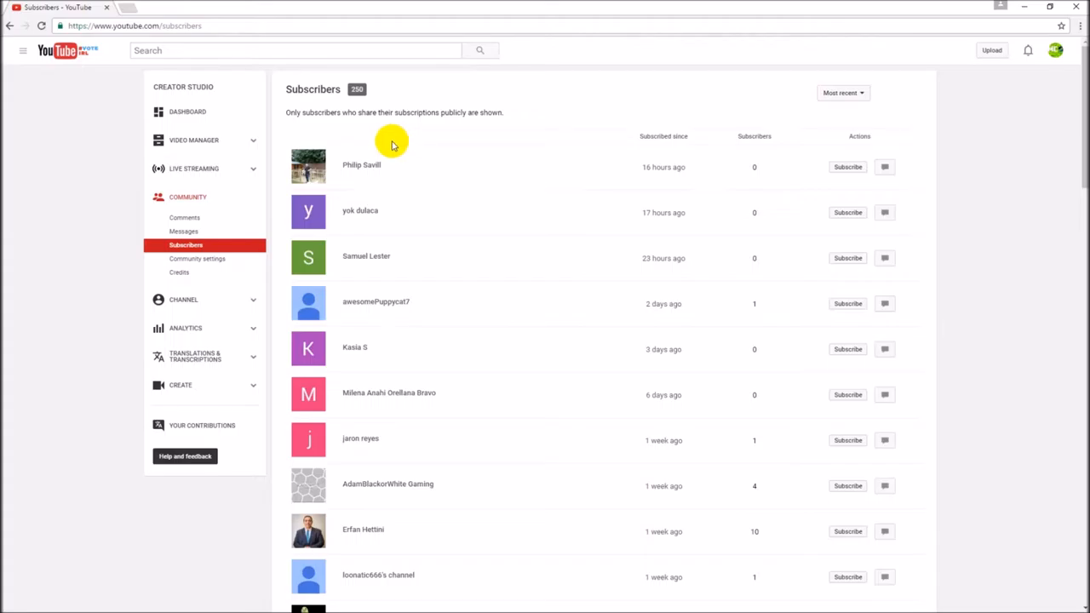
pyautogui.moveTo(385, 159)
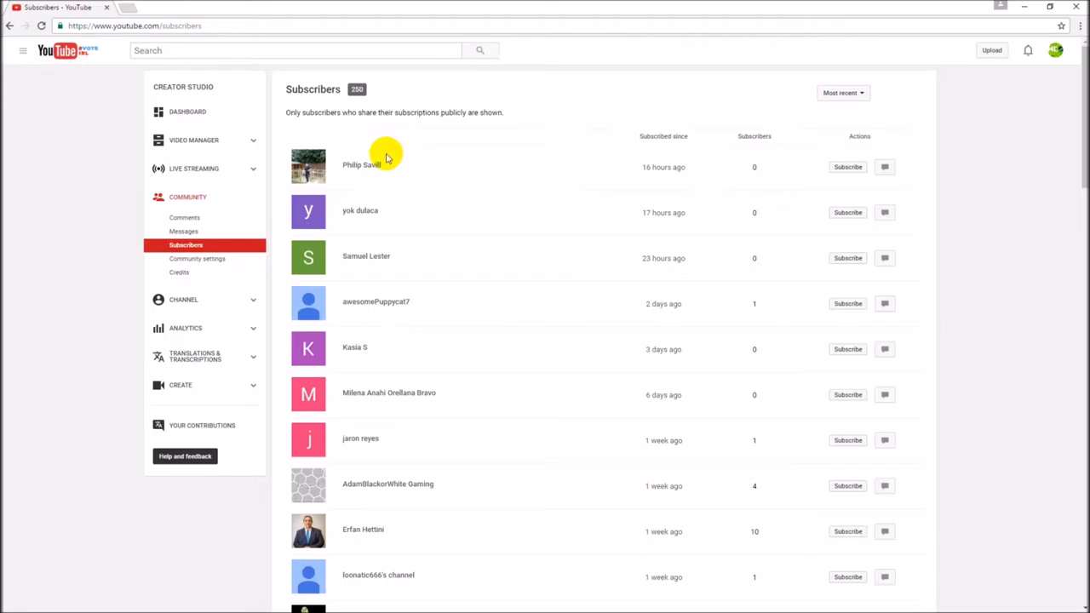
pyautogui.moveTo(611, 201)
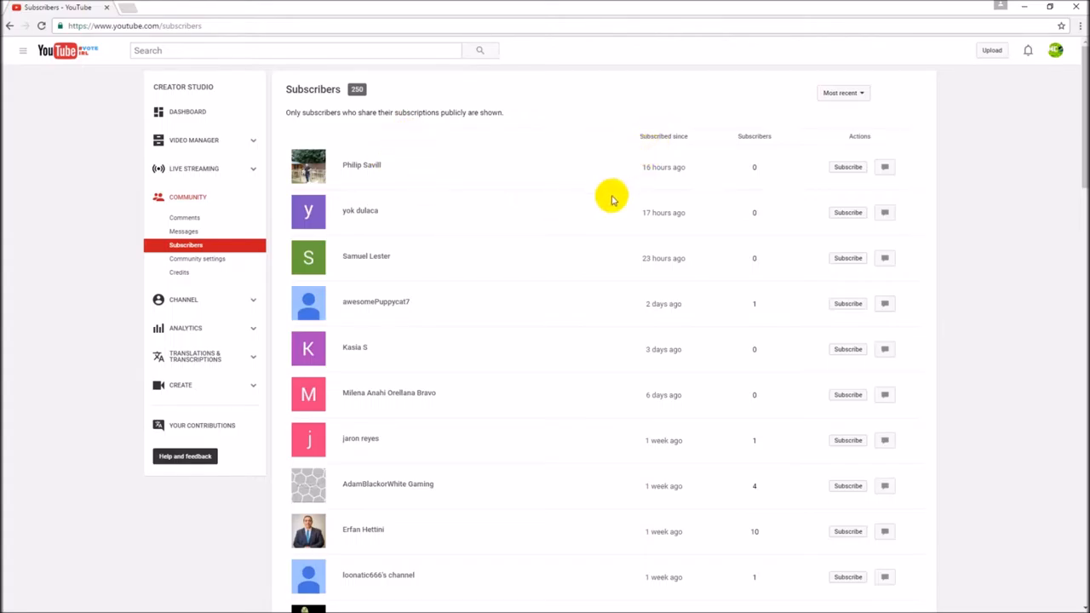
pyautogui.moveTo(605, 203)
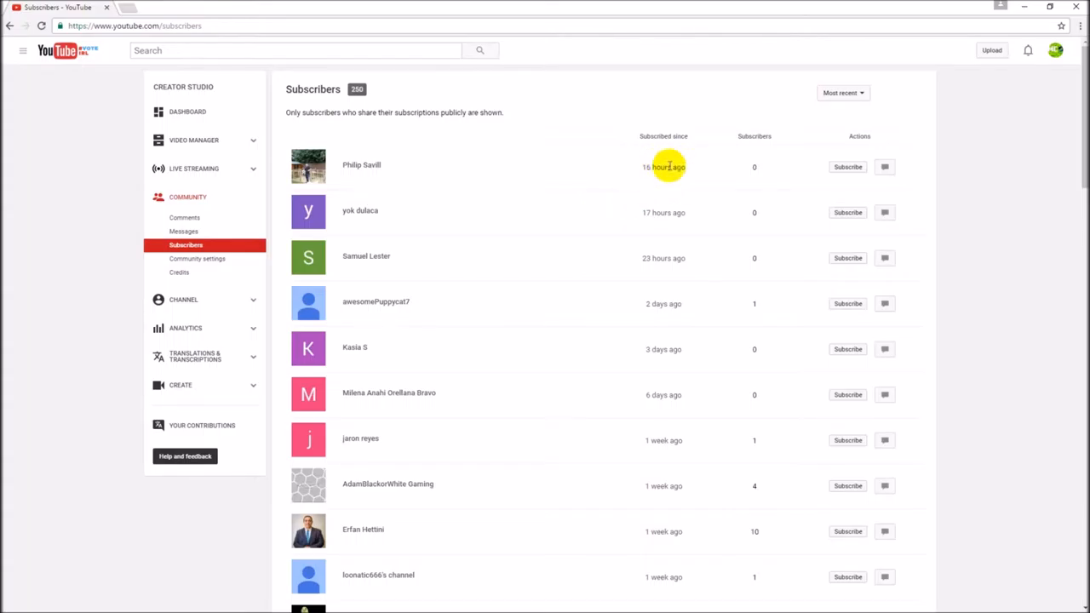
pyautogui.scroll(-3)
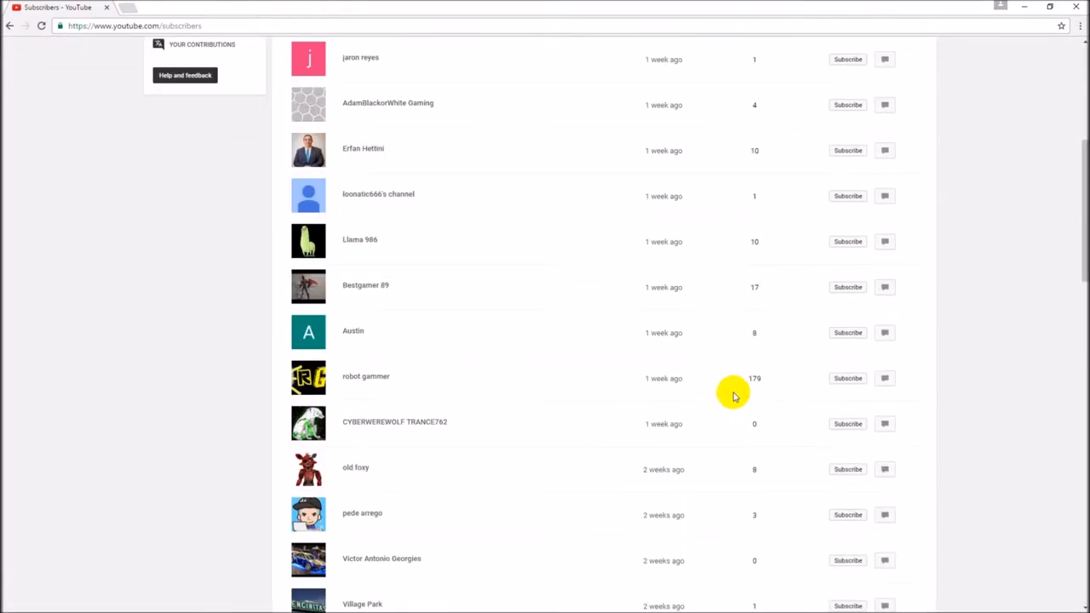
# Load three more batches of older subscribers, reaching those from a year ago
pyautogui.scroll(-3)
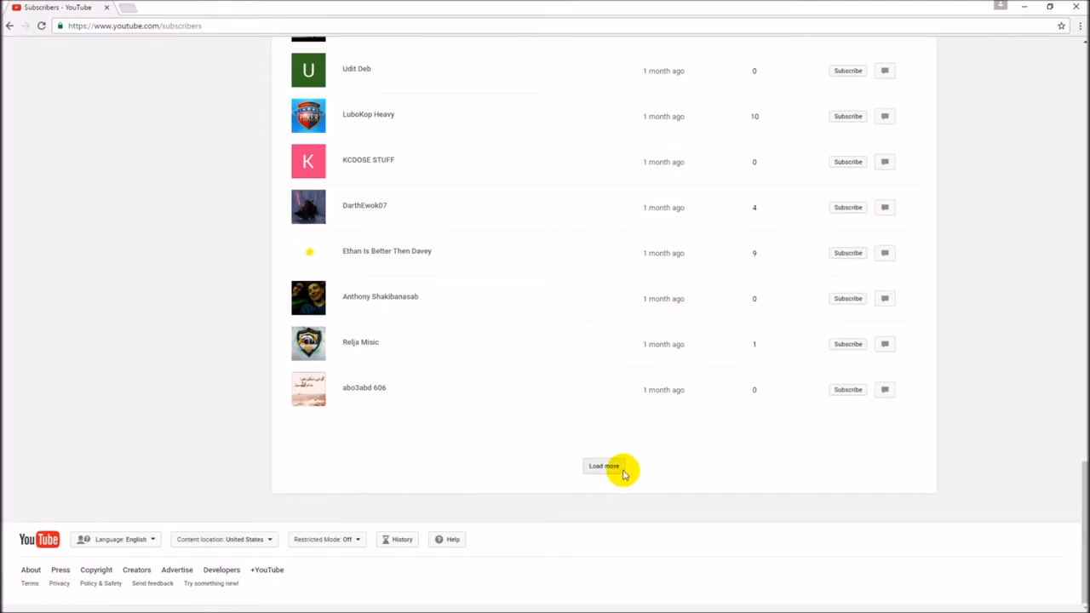
pyautogui.click(603, 466)
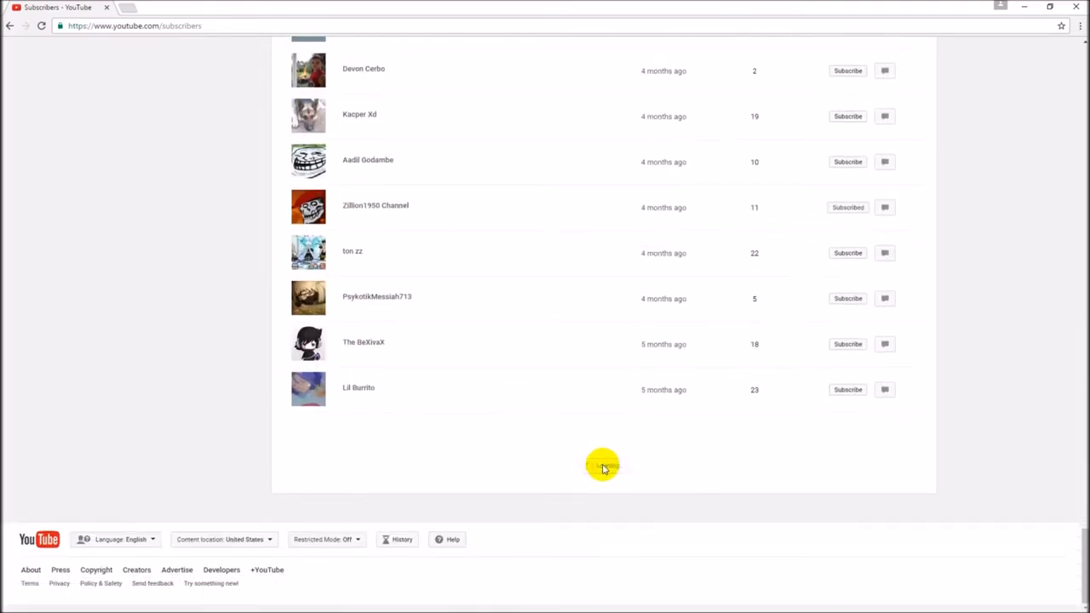
pyautogui.click(603, 466)
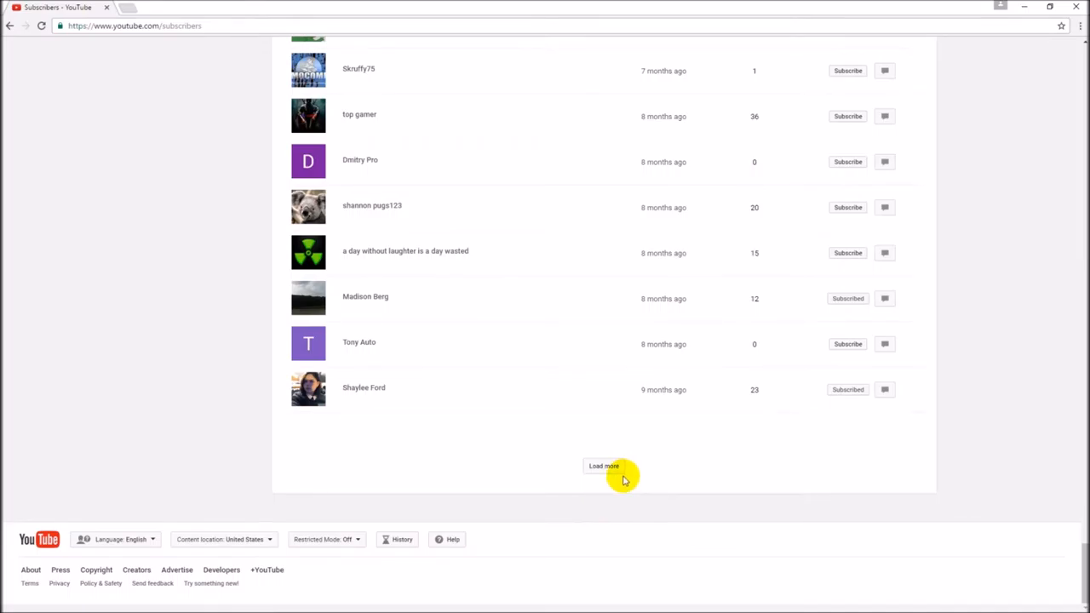
pyautogui.click(603, 467)
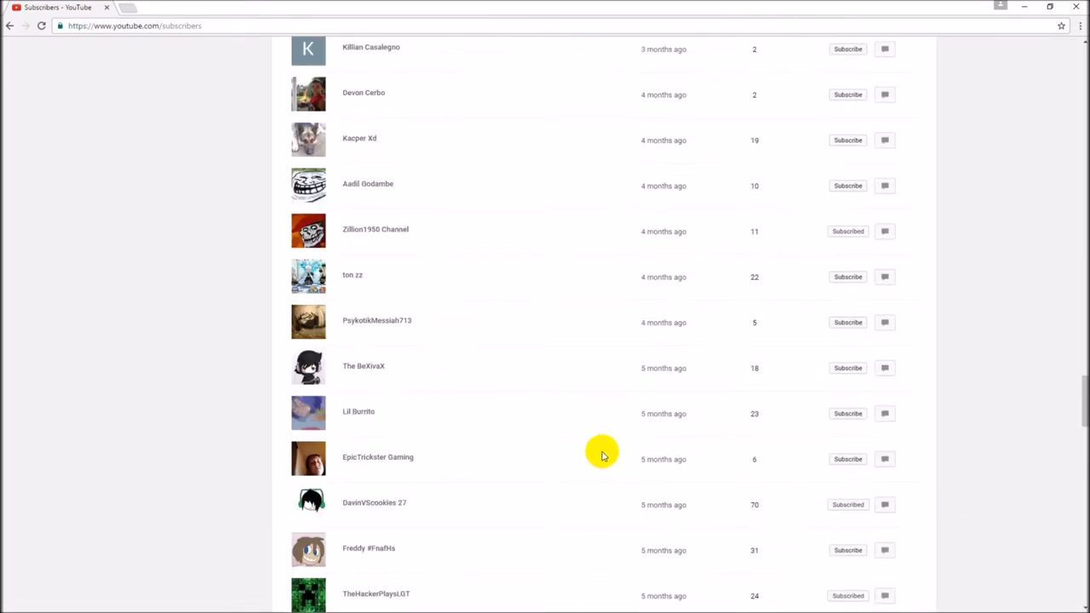
# Look through the extended subscriber list and return to the newest entries
pyautogui.scroll(3)
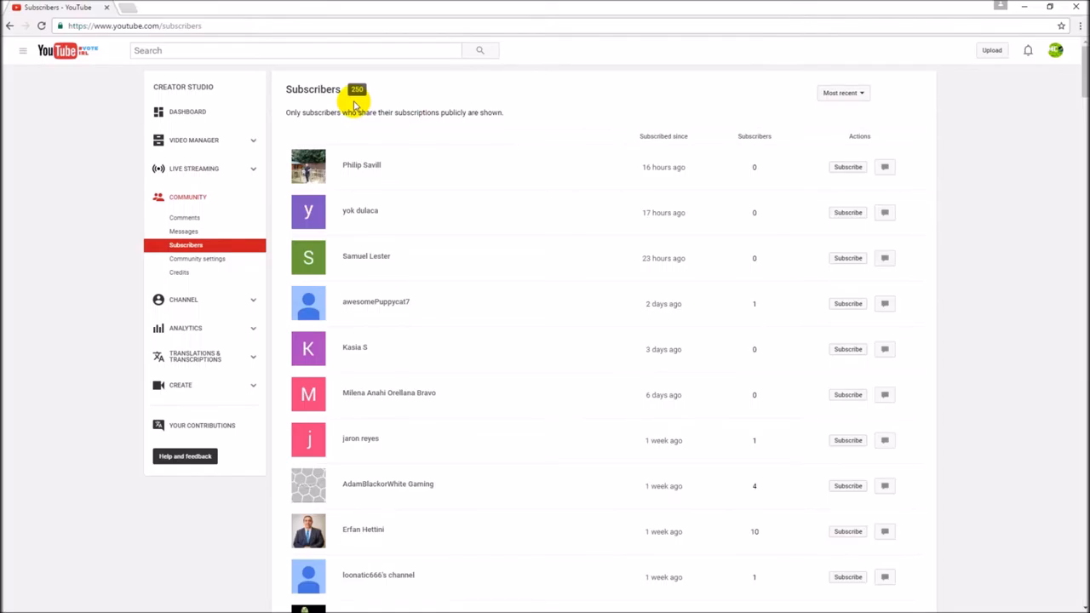
pyautogui.scroll(-3)
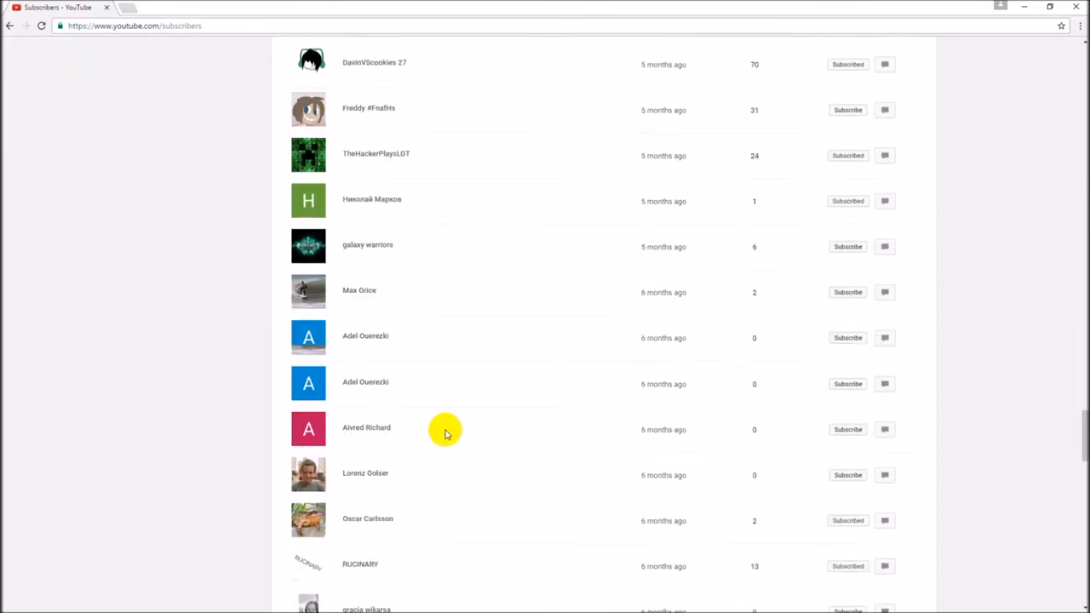
pyautogui.scroll(-3)
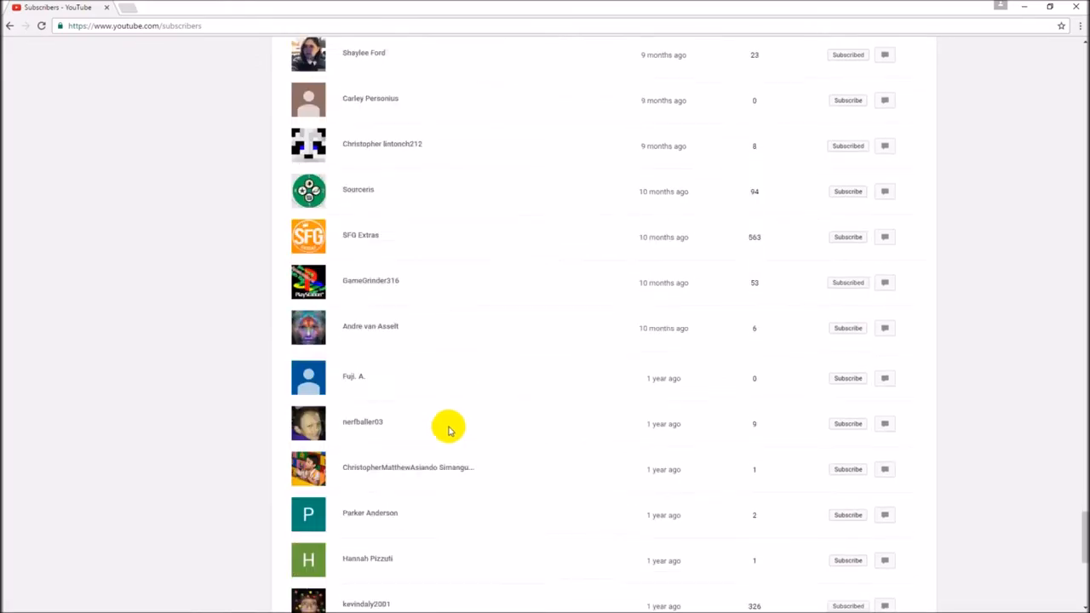
pyautogui.scroll(-3)
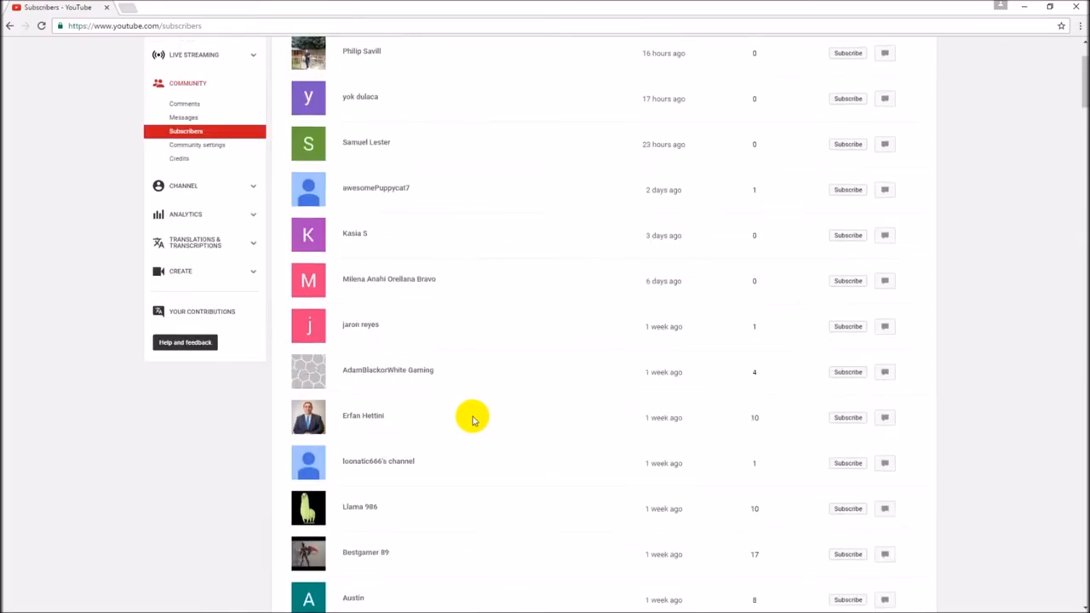
pyautogui.moveTo(481, 407)
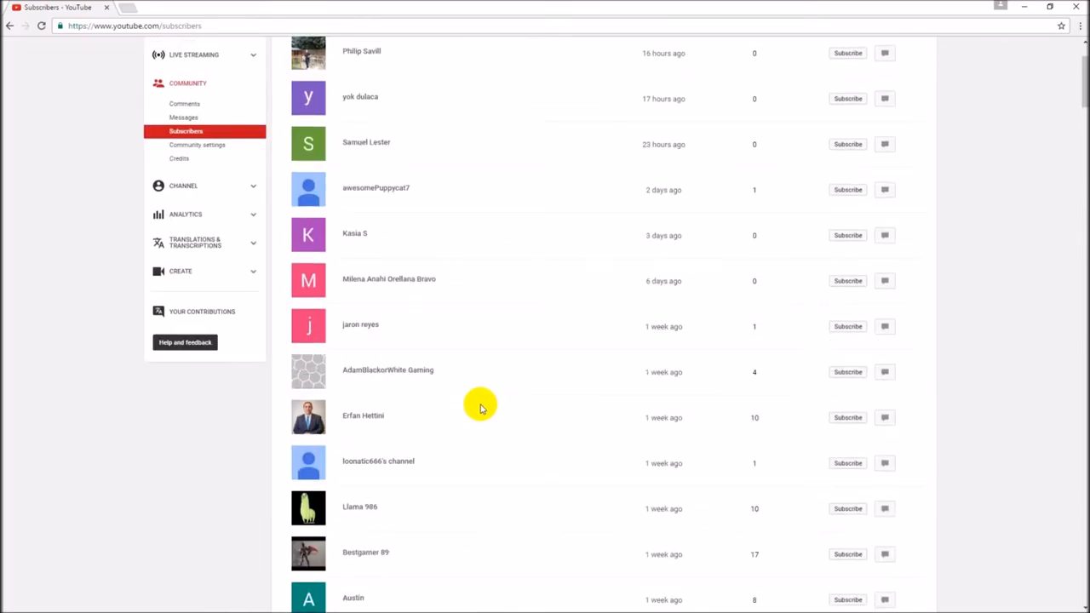
pyautogui.scroll(3)
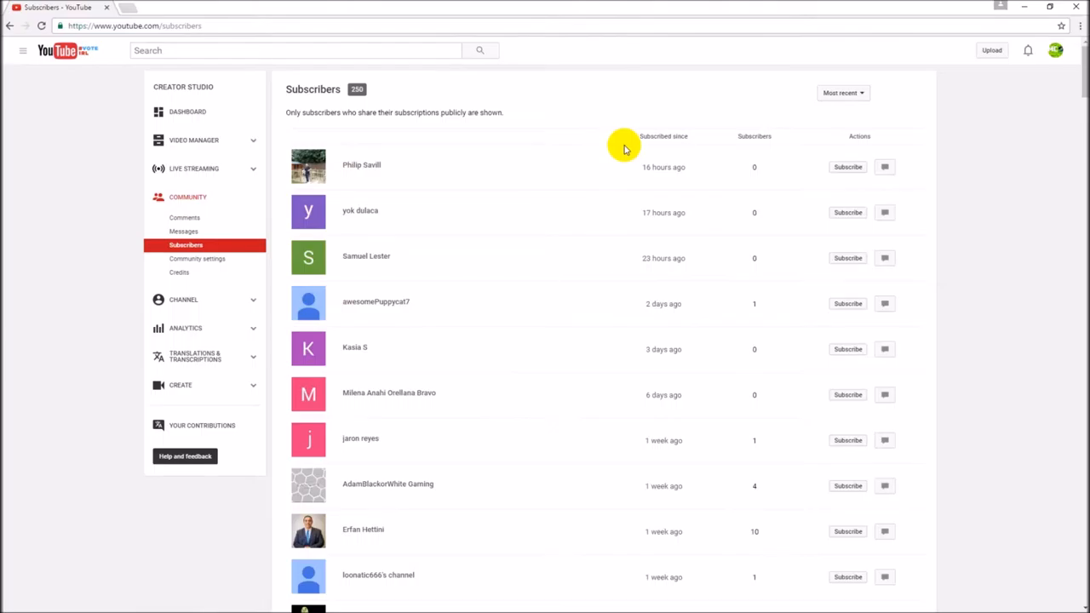
pyautogui.moveTo(486, 218)
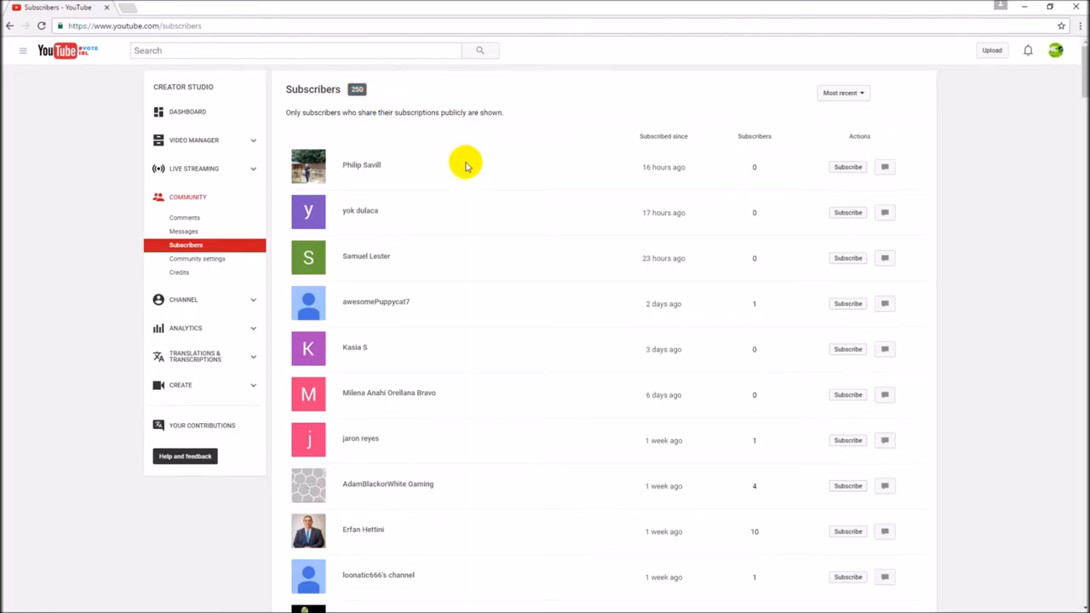
pyautogui.moveTo(378, 190)
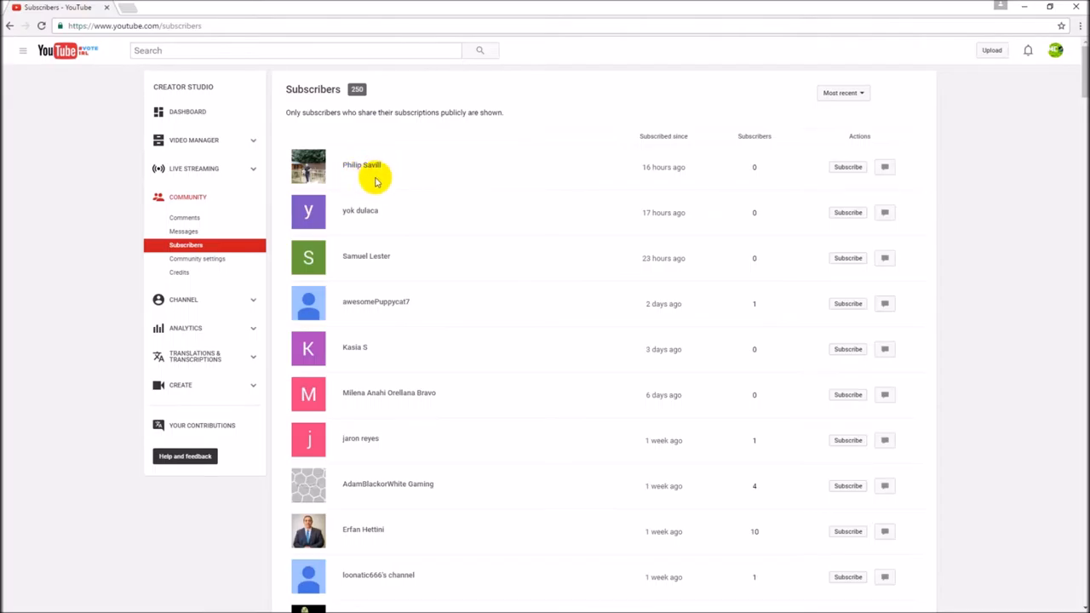
pyautogui.scroll(-3)
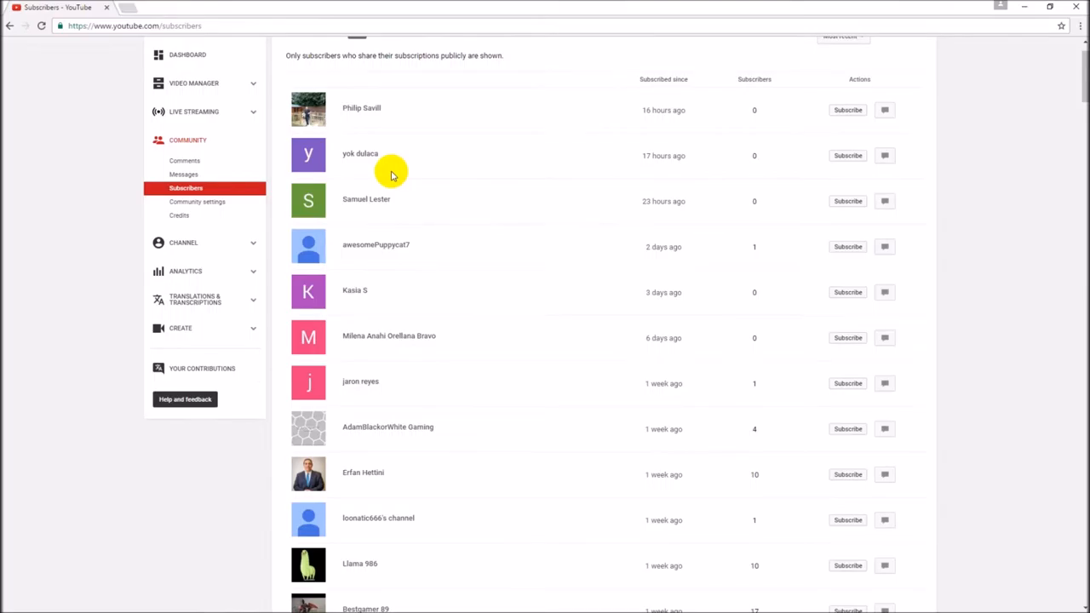
pyautogui.moveTo(378, 169)
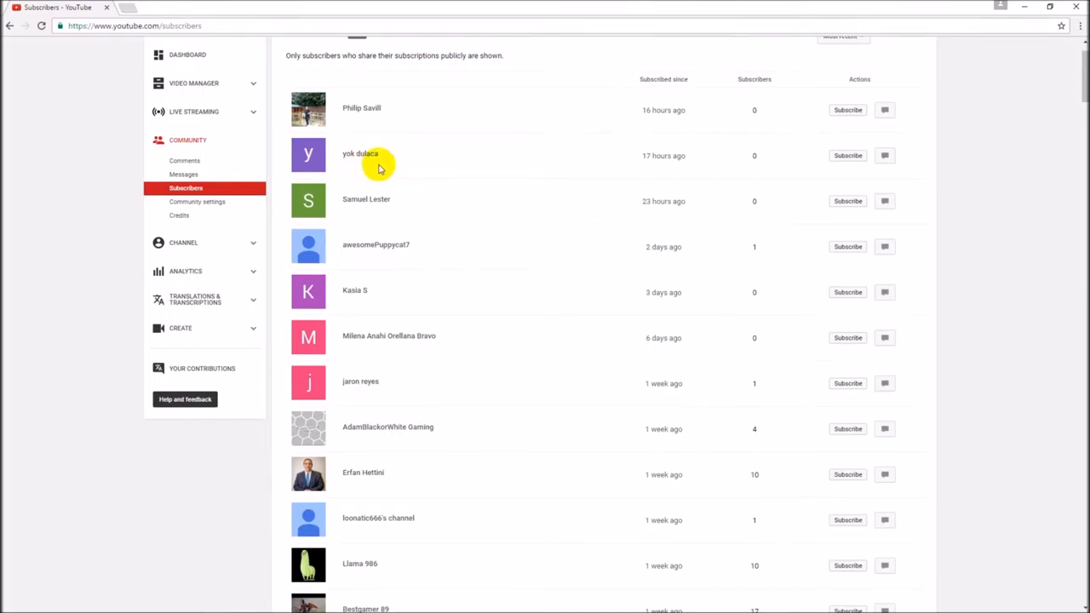
pyautogui.scroll(-3)
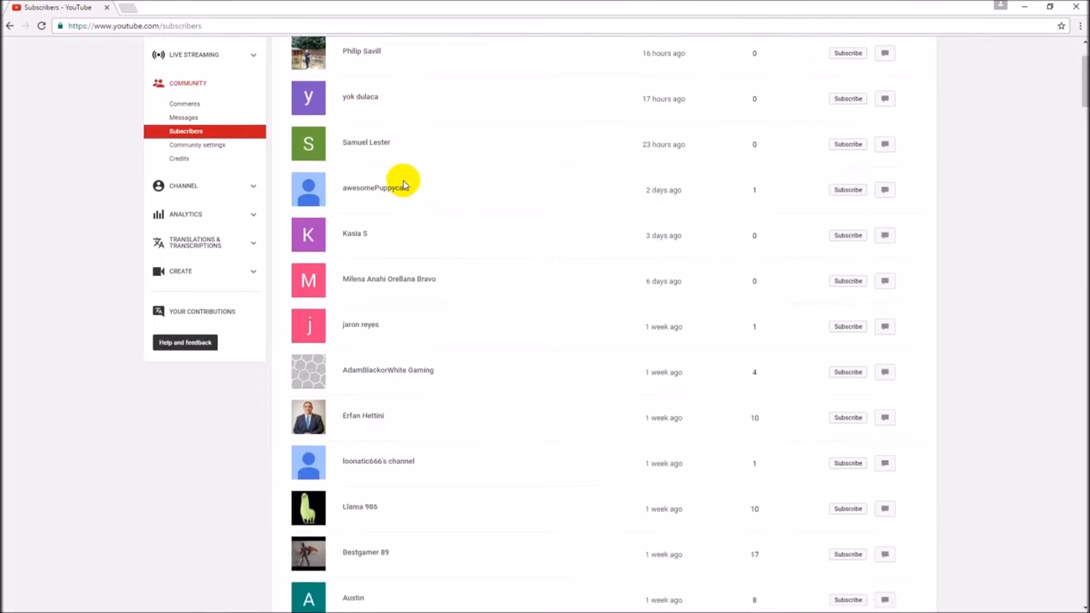
pyautogui.moveTo(610, 211)
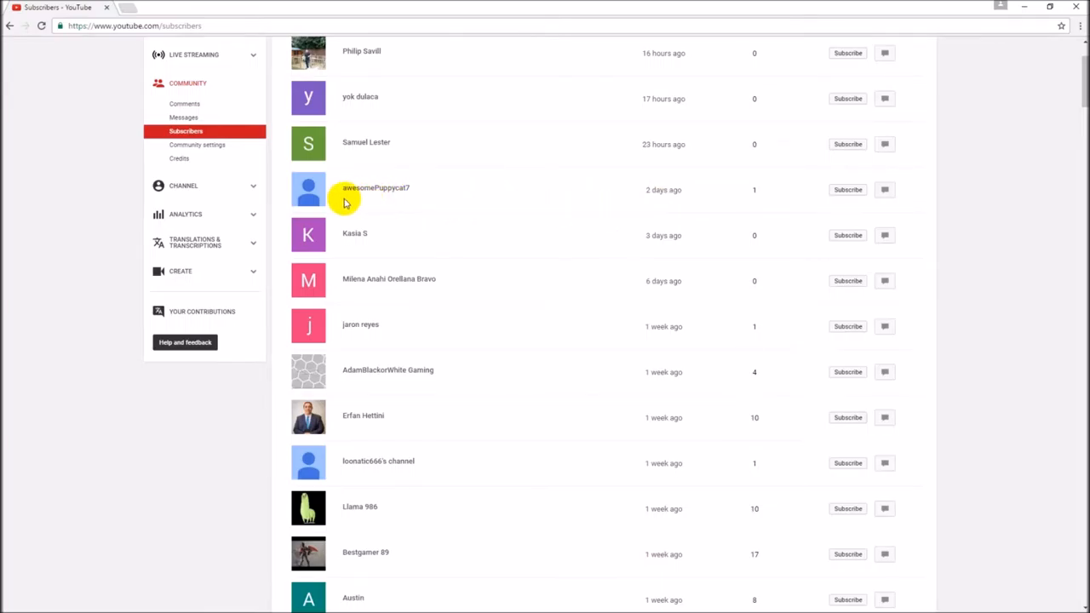
pyautogui.scroll(-3)
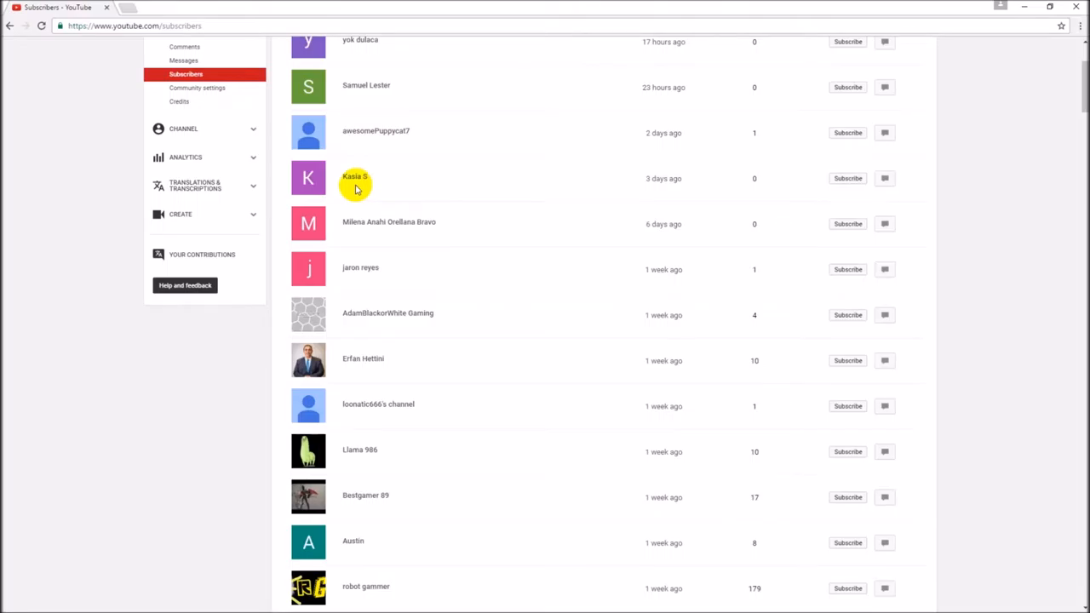
pyautogui.moveTo(508, 197)
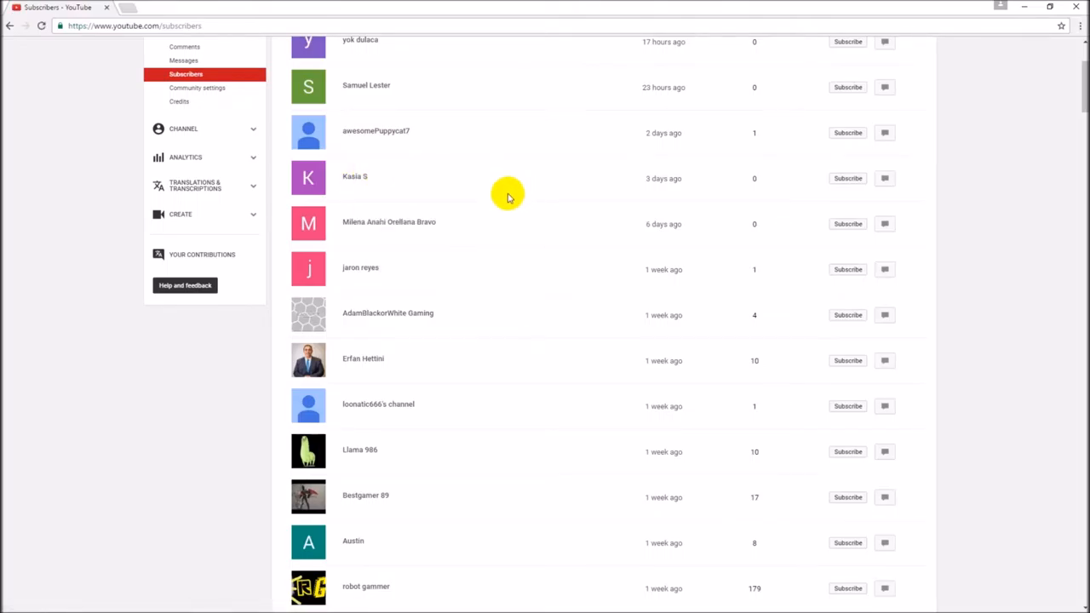
pyautogui.scroll(-3)
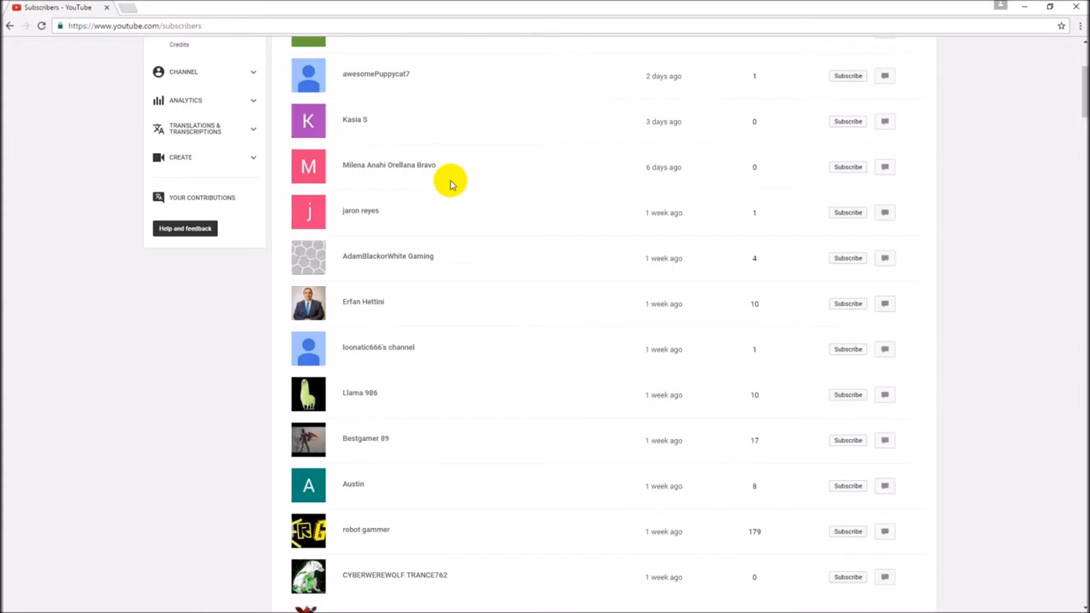
pyautogui.moveTo(449, 184)
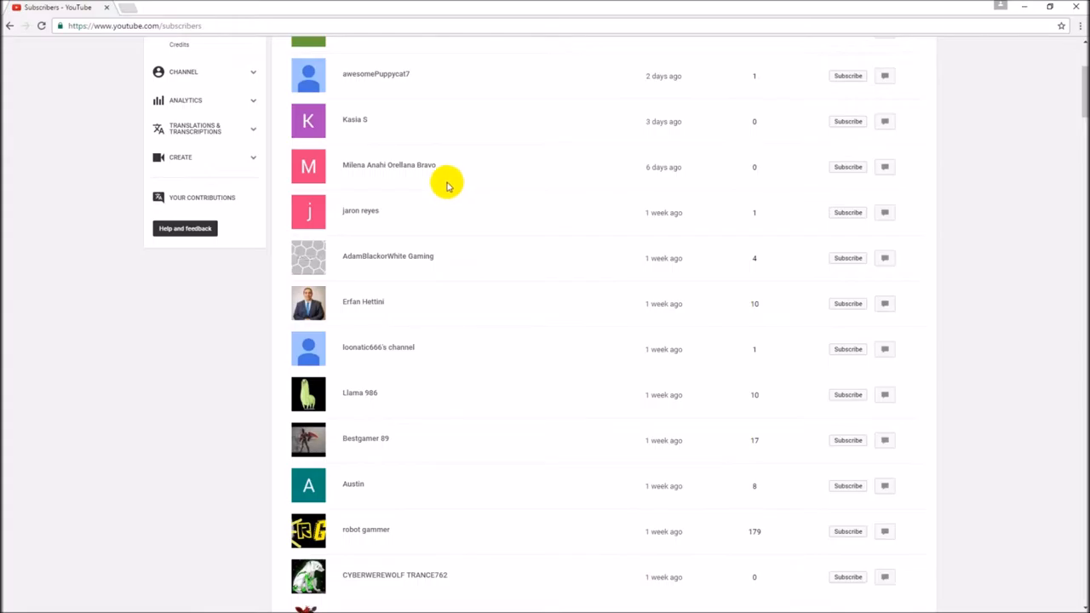
pyautogui.scroll(-3)
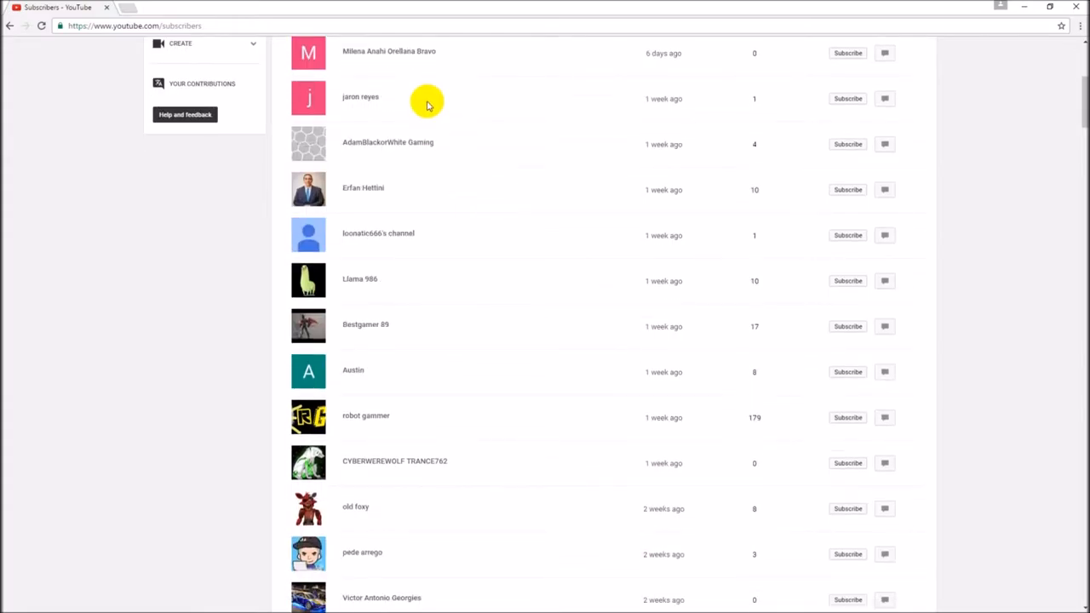
pyautogui.moveTo(467, 136)
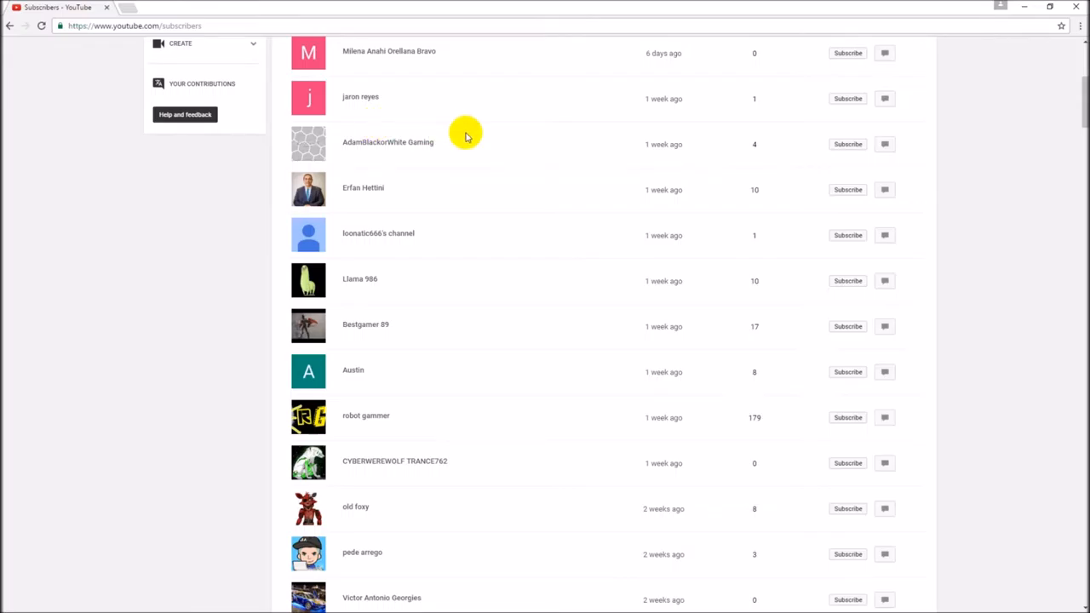
pyautogui.moveTo(358, 160)
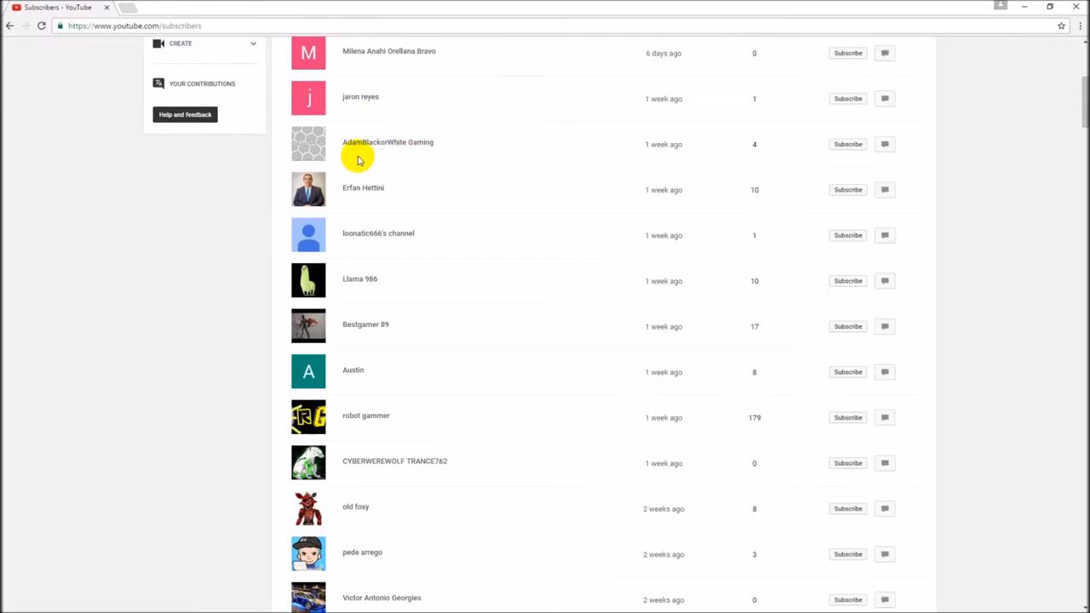
pyautogui.moveTo(503, 160)
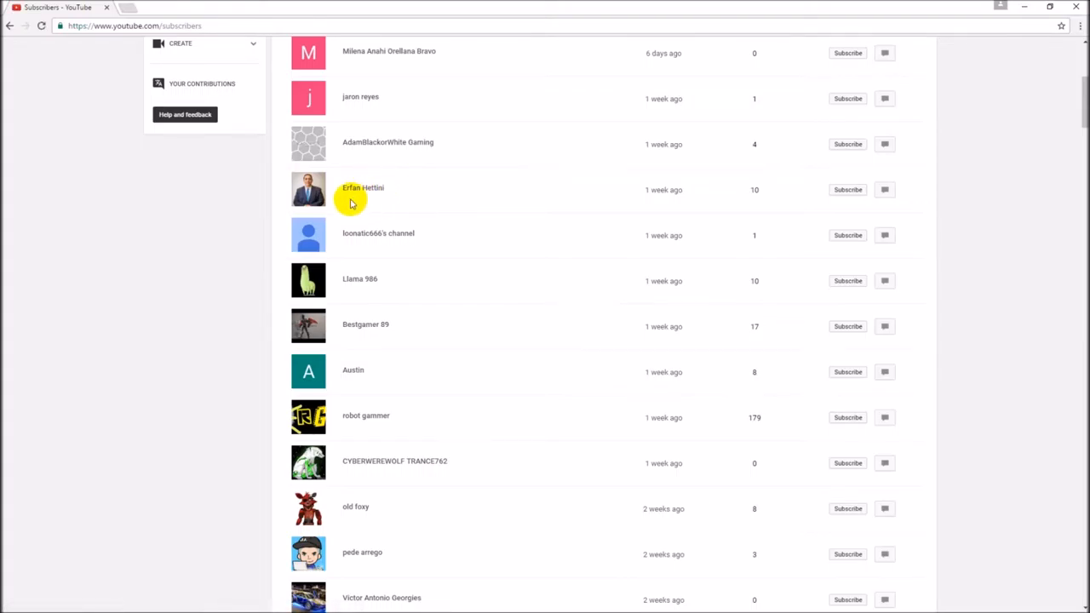
pyautogui.moveTo(385, 199)
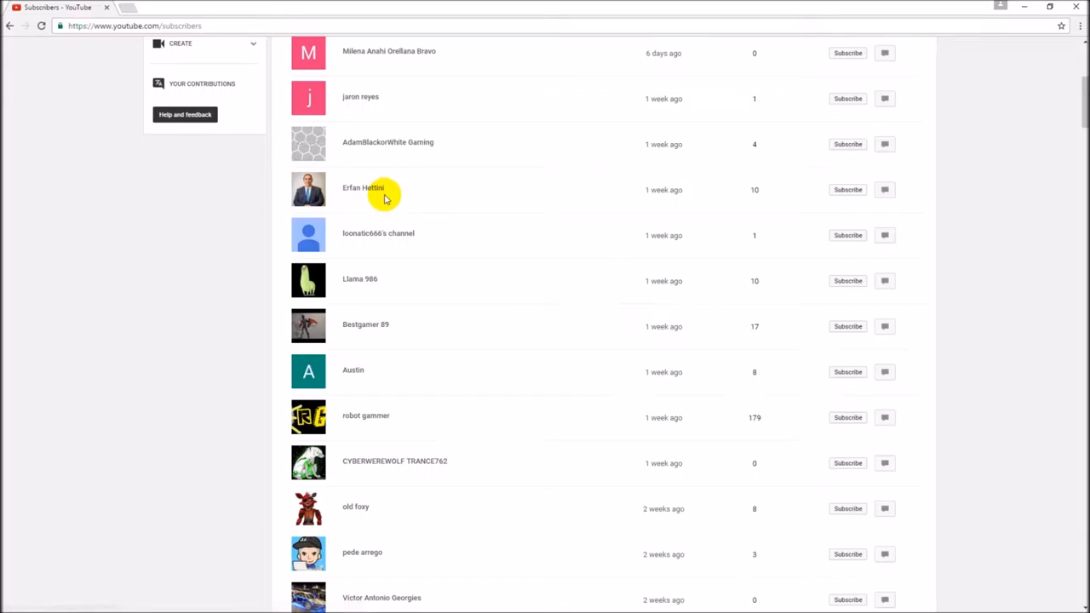
pyautogui.moveTo(365, 245)
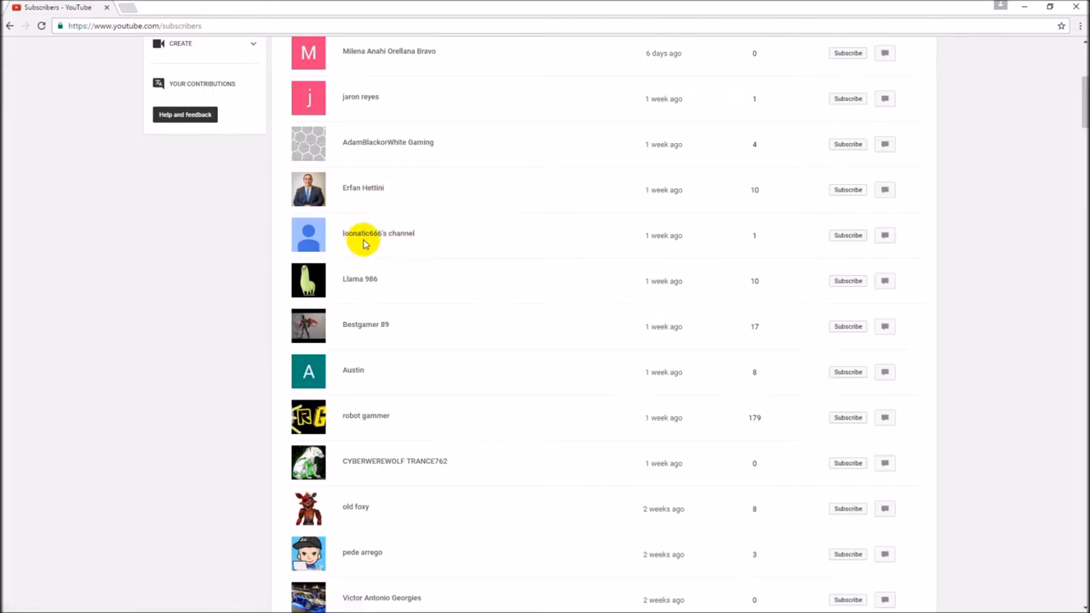
pyautogui.moveTo(378, 232)
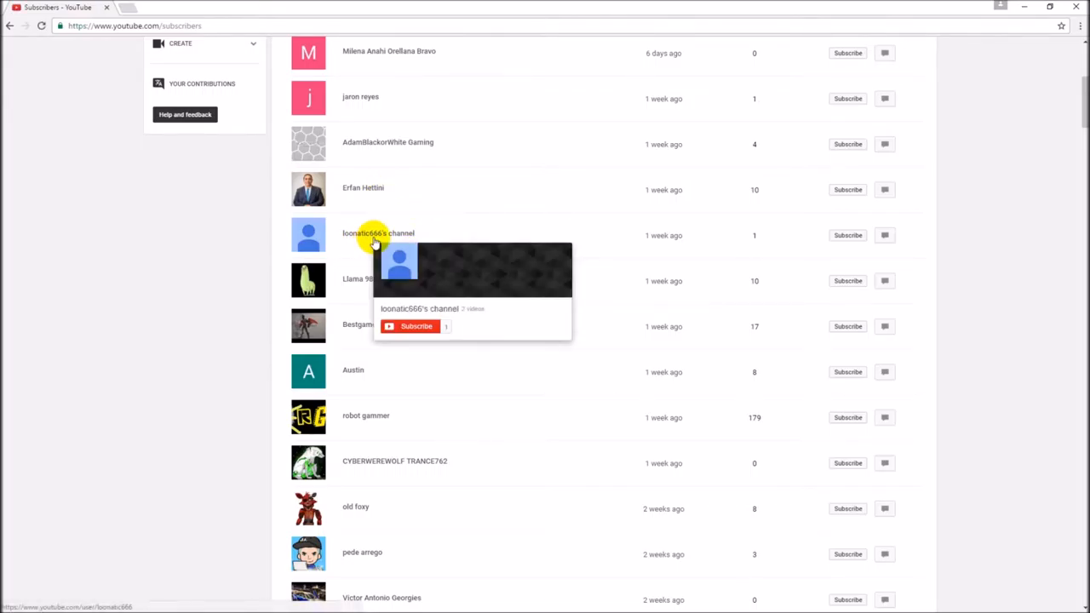
pyautogui.scroll(-3)
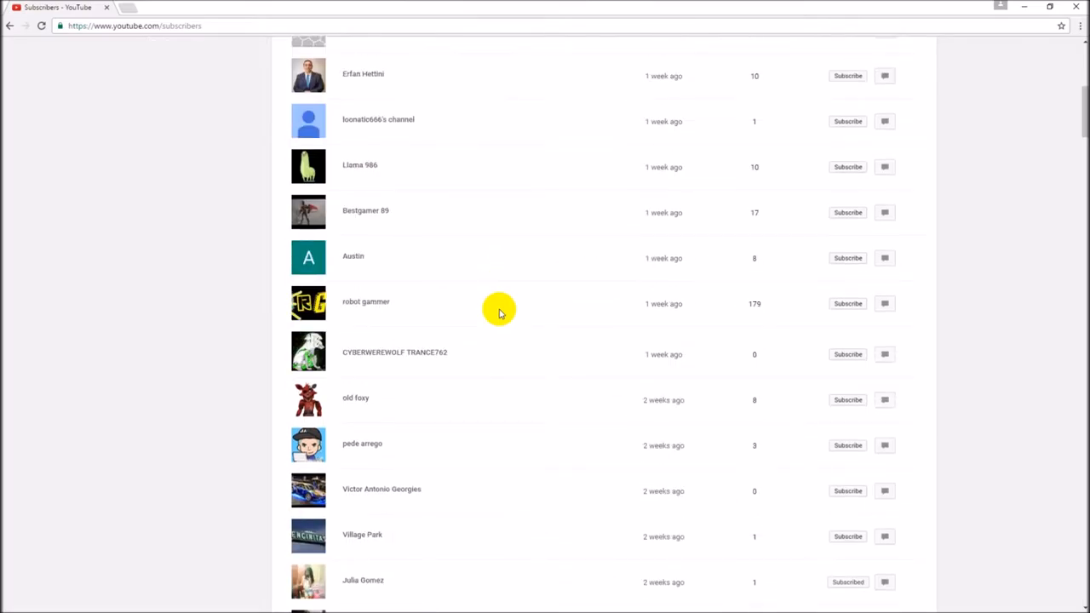
pyautogui.scroll(-3)
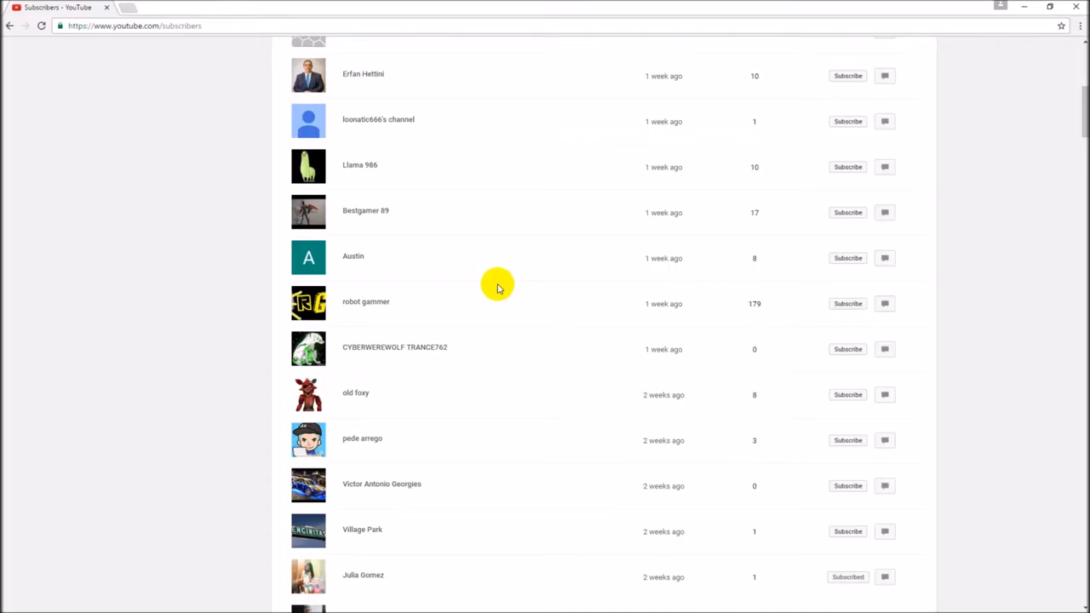
pyautogui.scroll(-3)
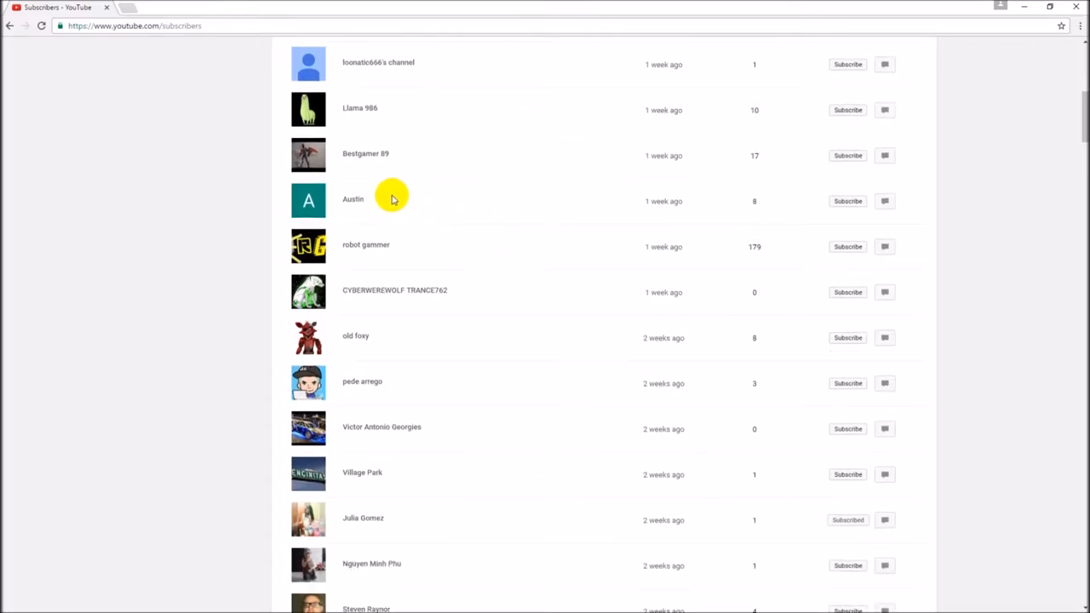
pyautogui.scroll(-3)
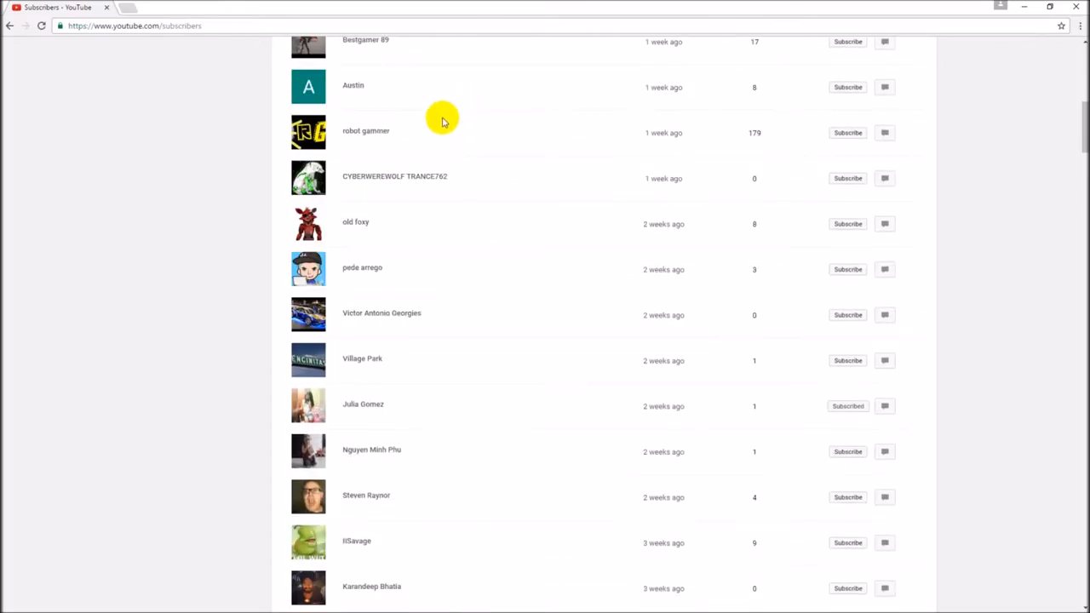
pyautogui.moveTo(354, 153)
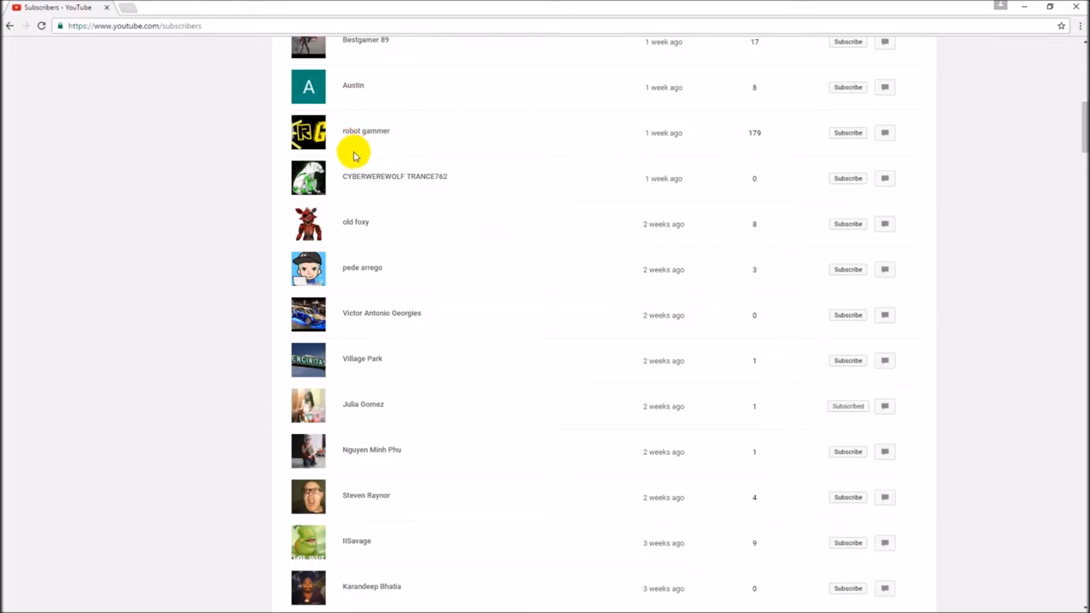
pyautogui.moveTo(433, 139)
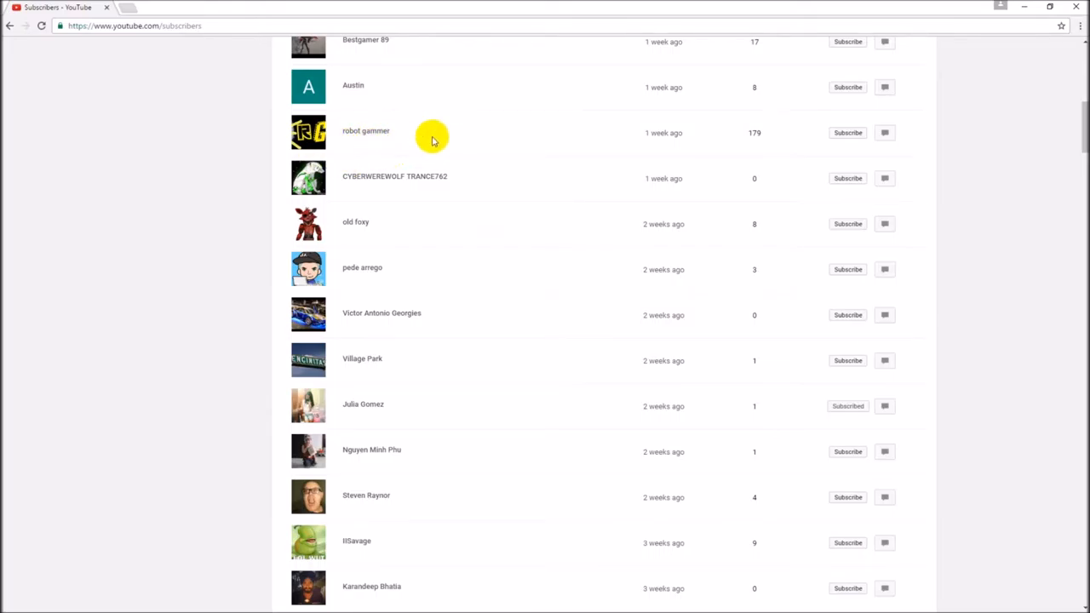
pyautogui.moveTo(365, 188)
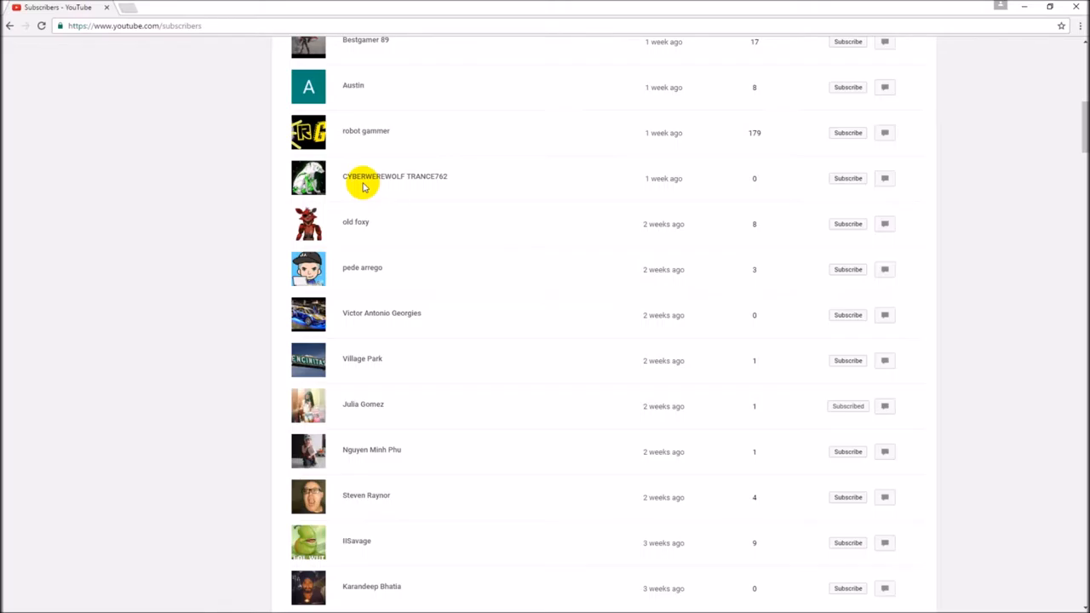
pyautogui.moveTo(447, 185)
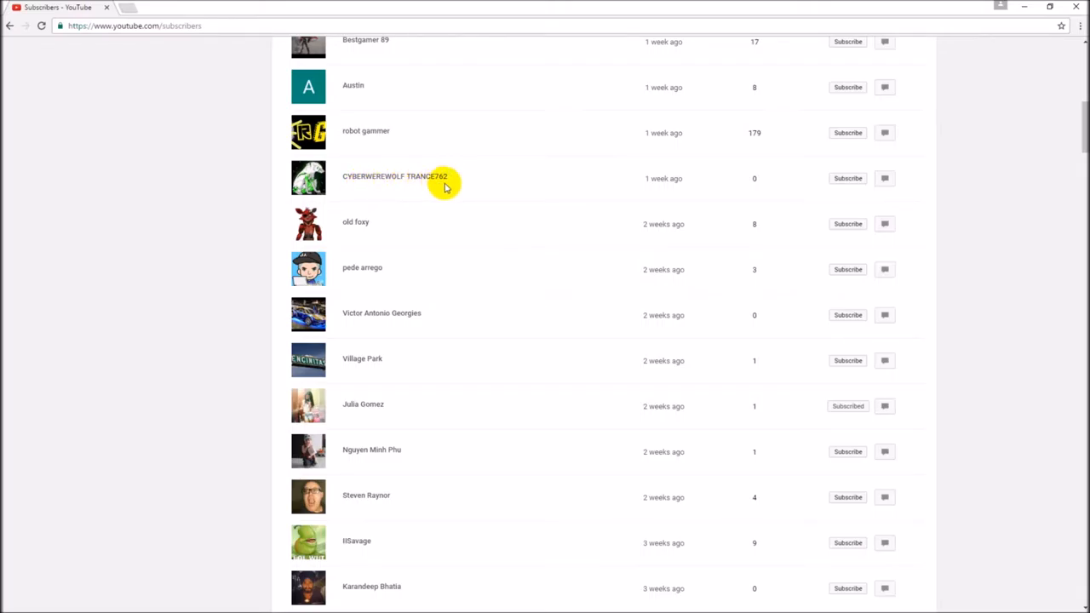
pyautogui.moveTo(361, 185)
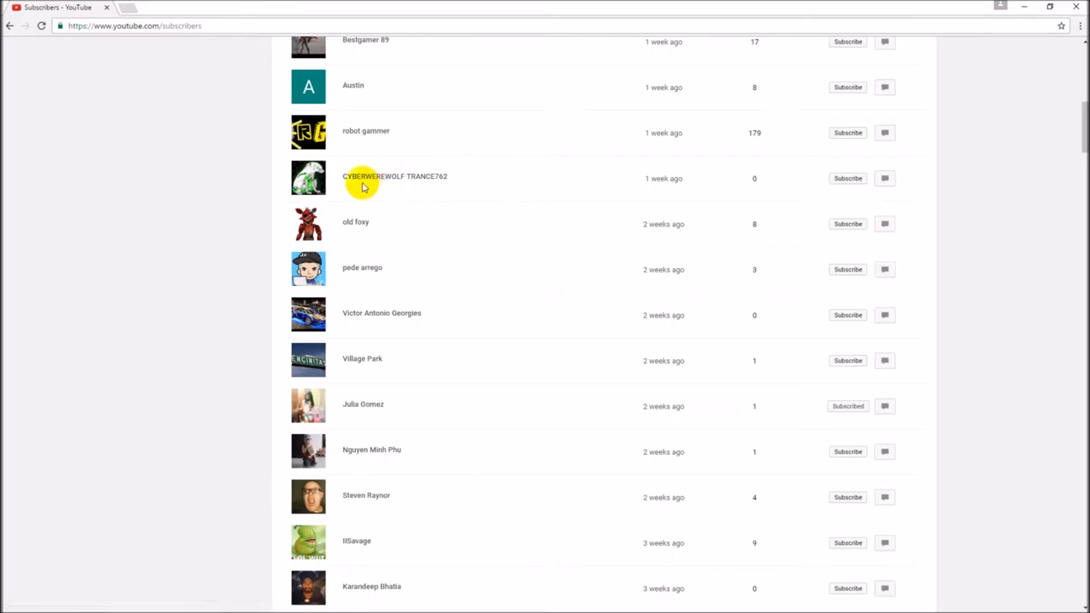
pyautogui.moveTo(331, 191)
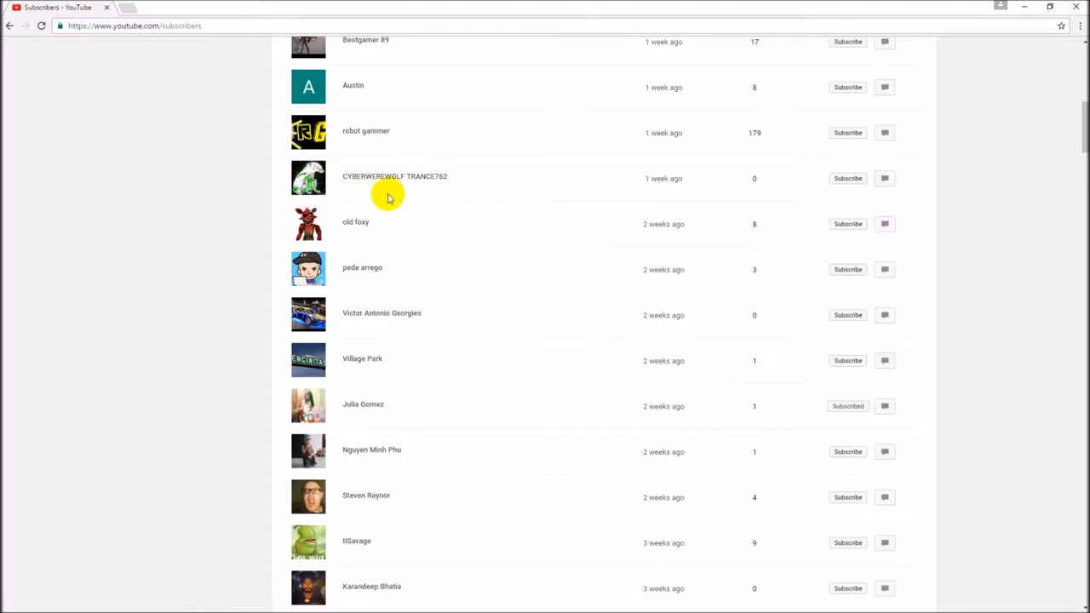
pyautogui.moveTo(439, 198)
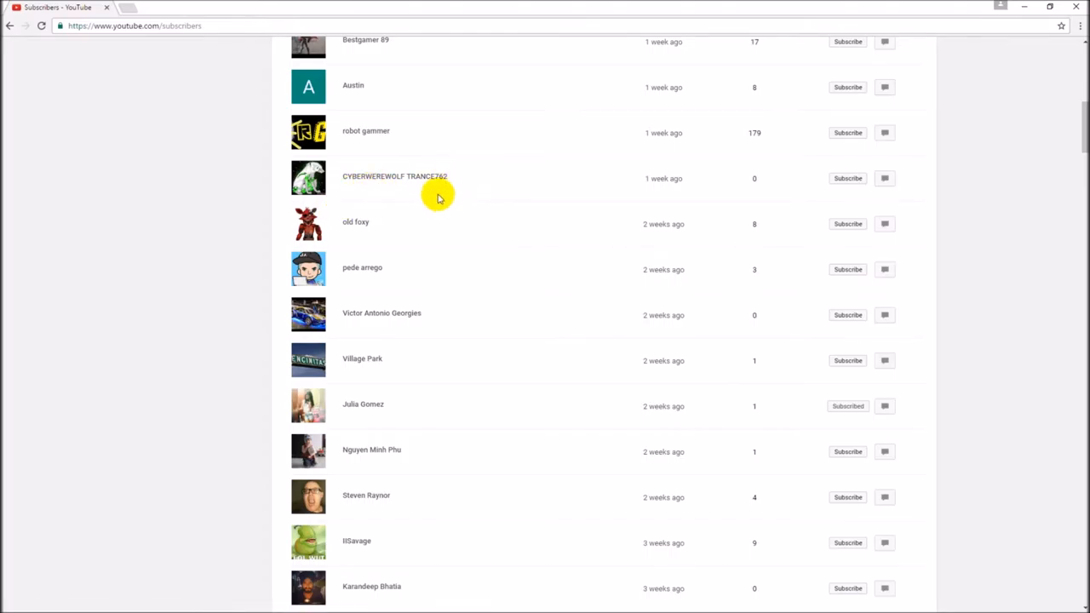
pyautogui.moveTo(467, 184)
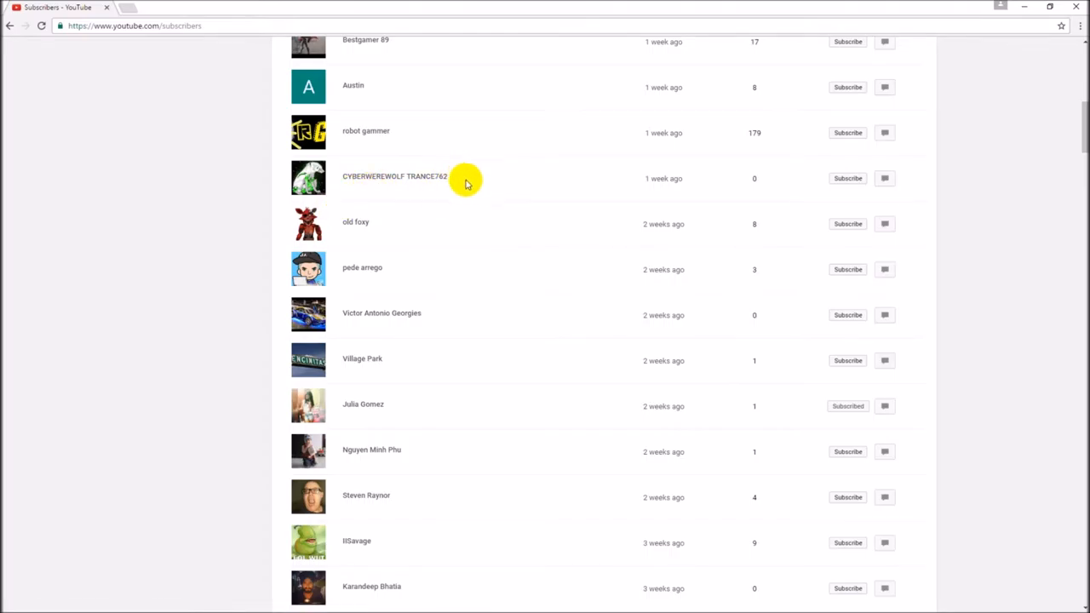
pyautogui.scroll(-3)
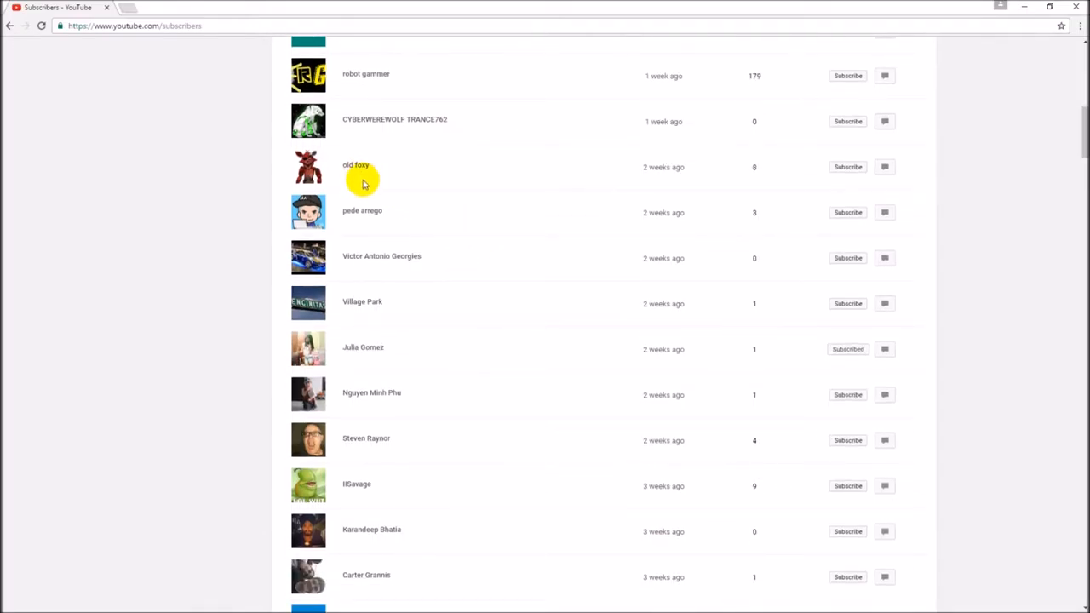
pyautogui.scroll(-3)
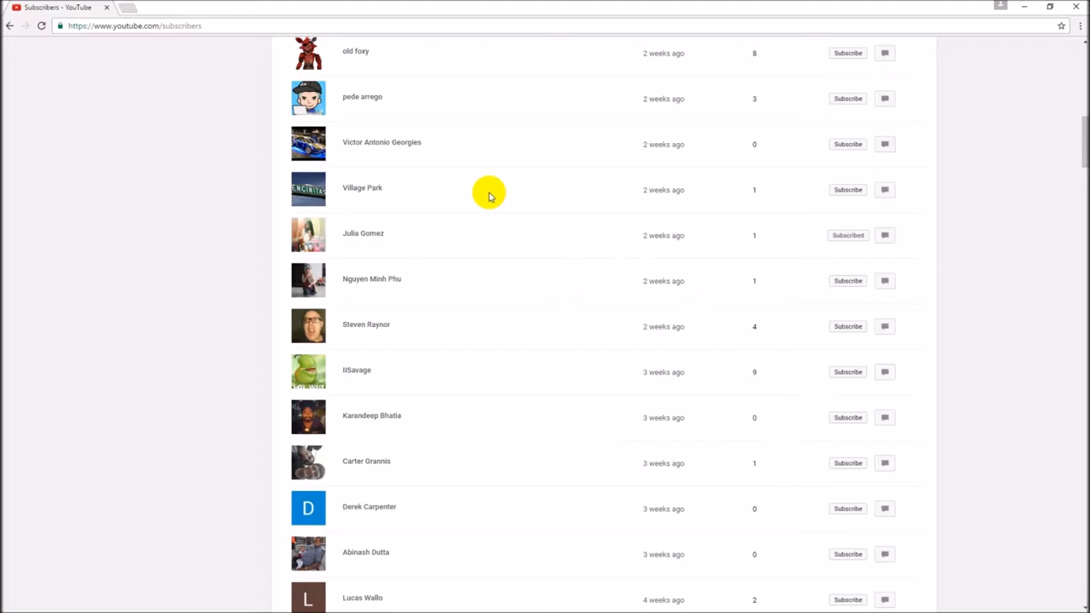
pyautogui.scroll(-3)
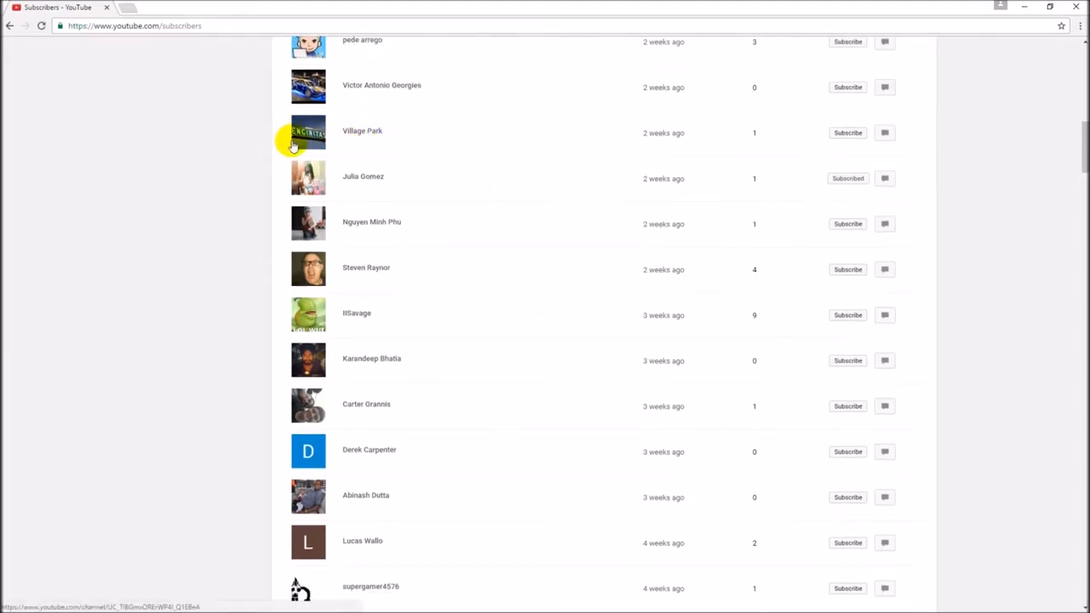
pyautogui.moveTo(309, 133)
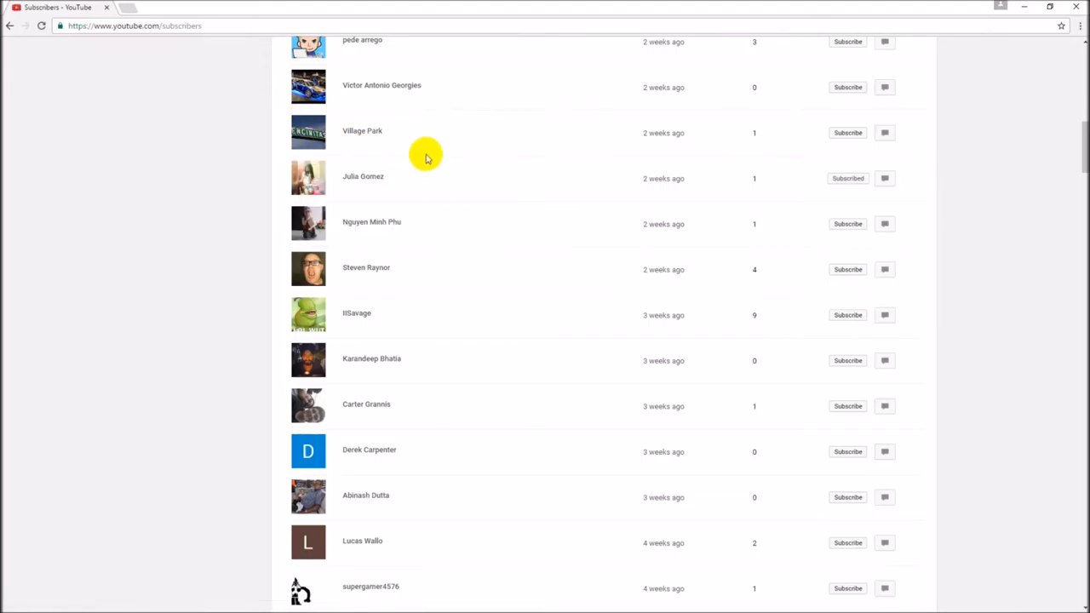
pyautogui.scroll(-3)
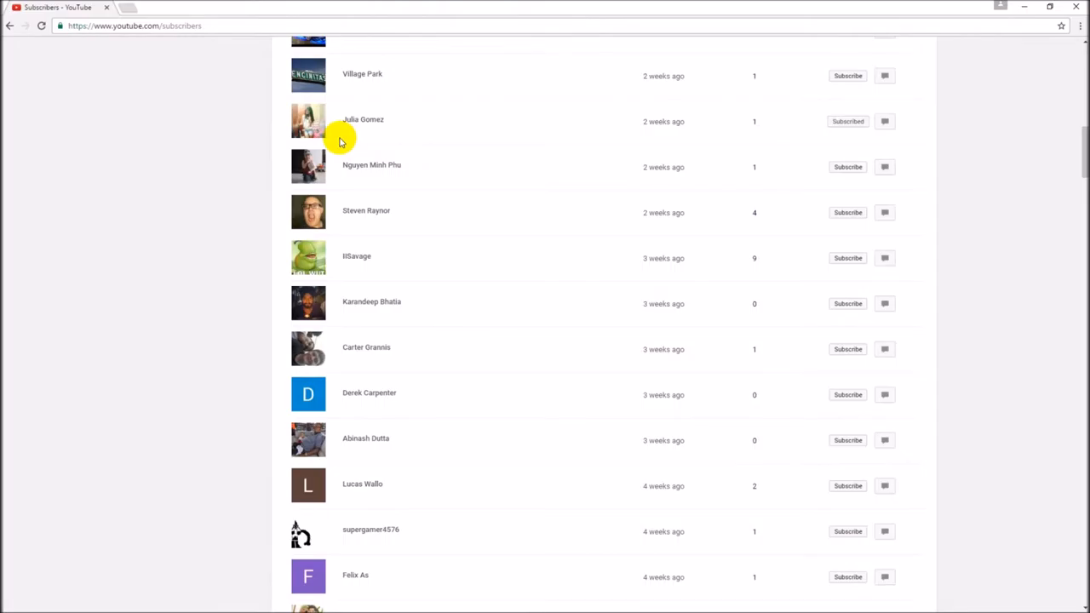
pyautogui.scroll(-3)
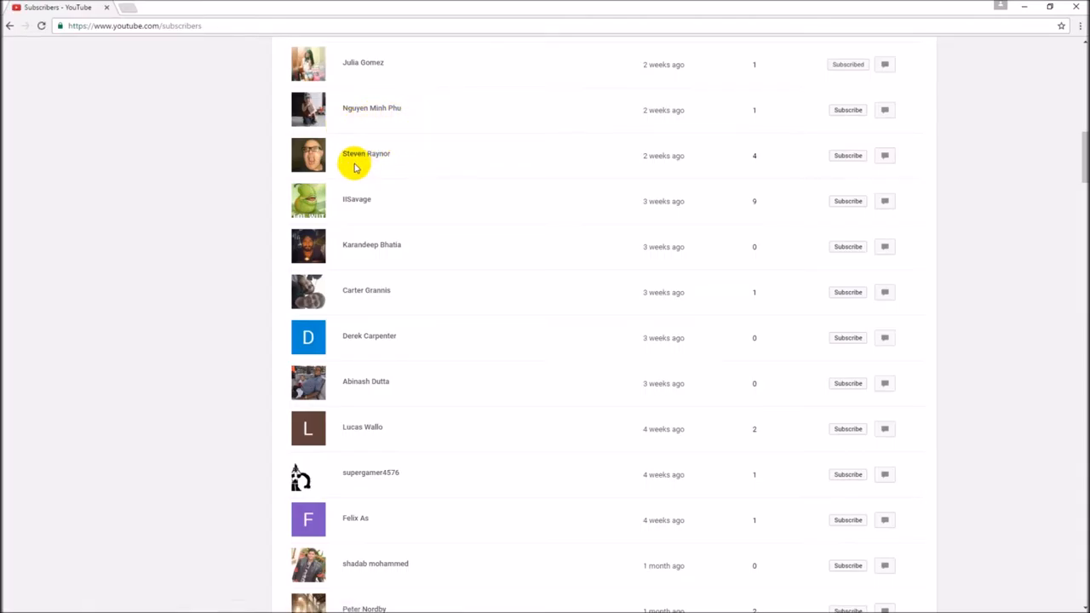
pyautogui.scroll(-3)
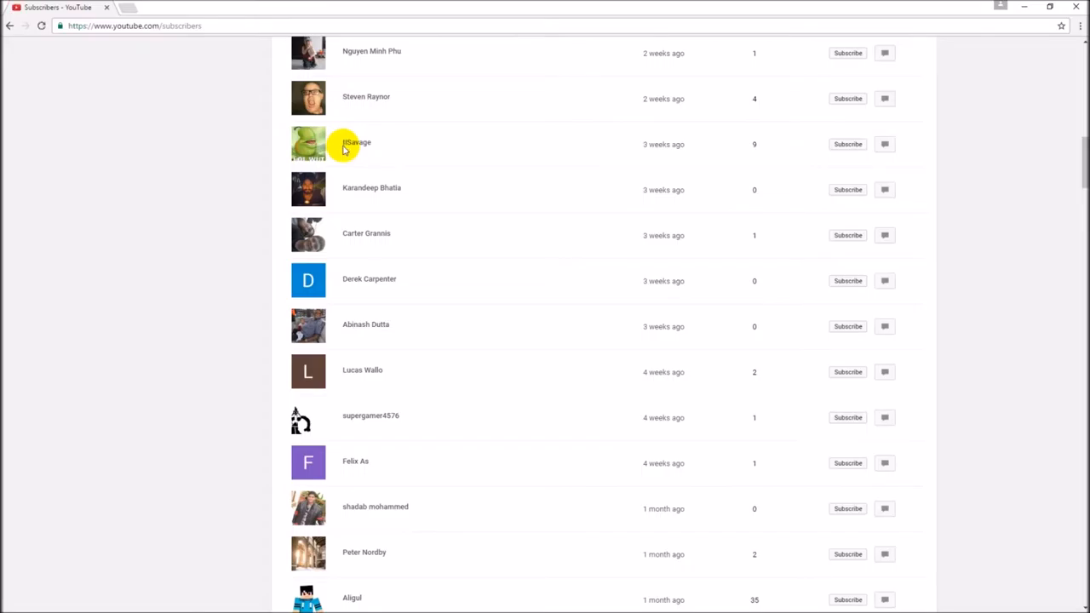
pyautogui.moveTo(356, 143)
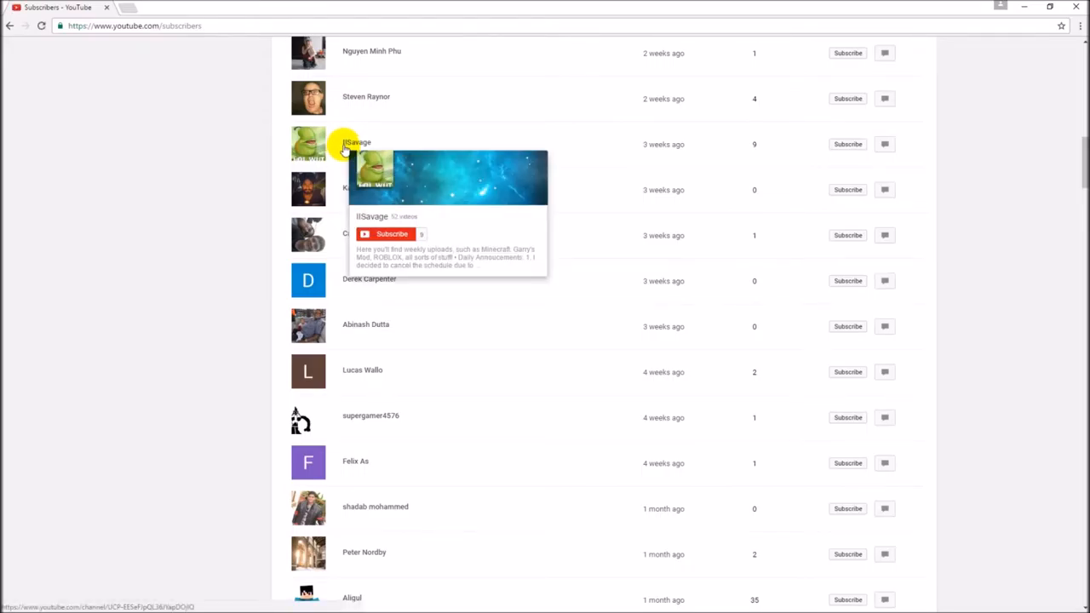
pyautogui.moveTo(366, 208)
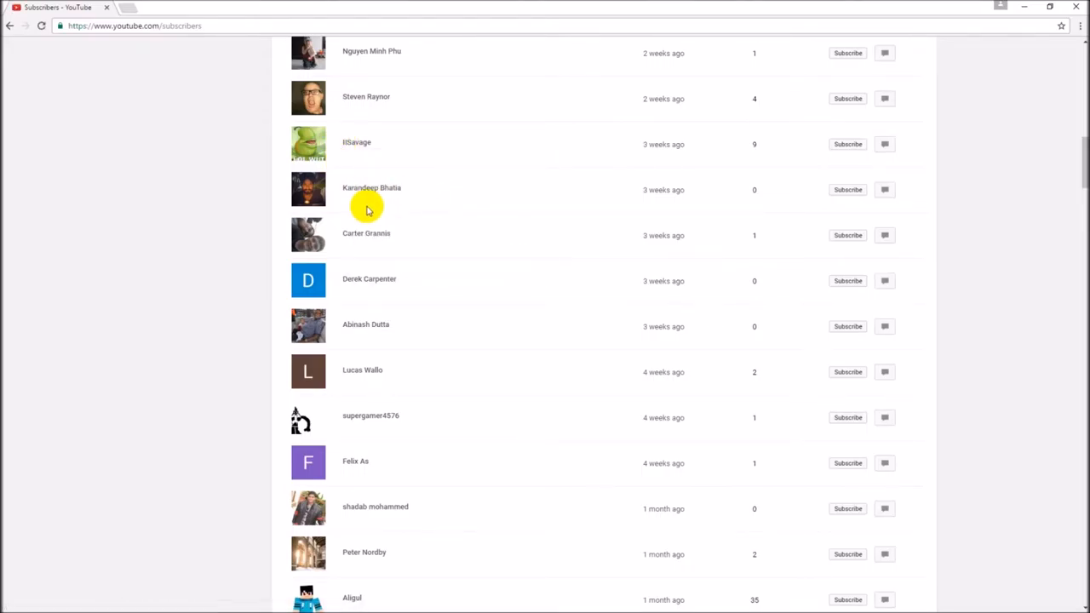
pyautogui.click(371, 188)
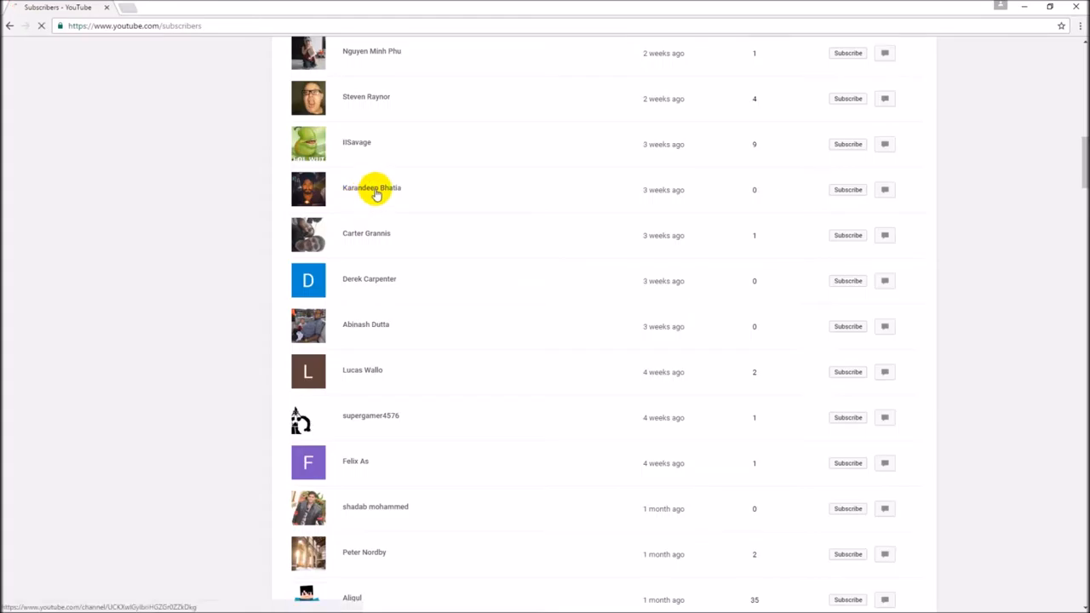
pyautogui.scroll(-3)
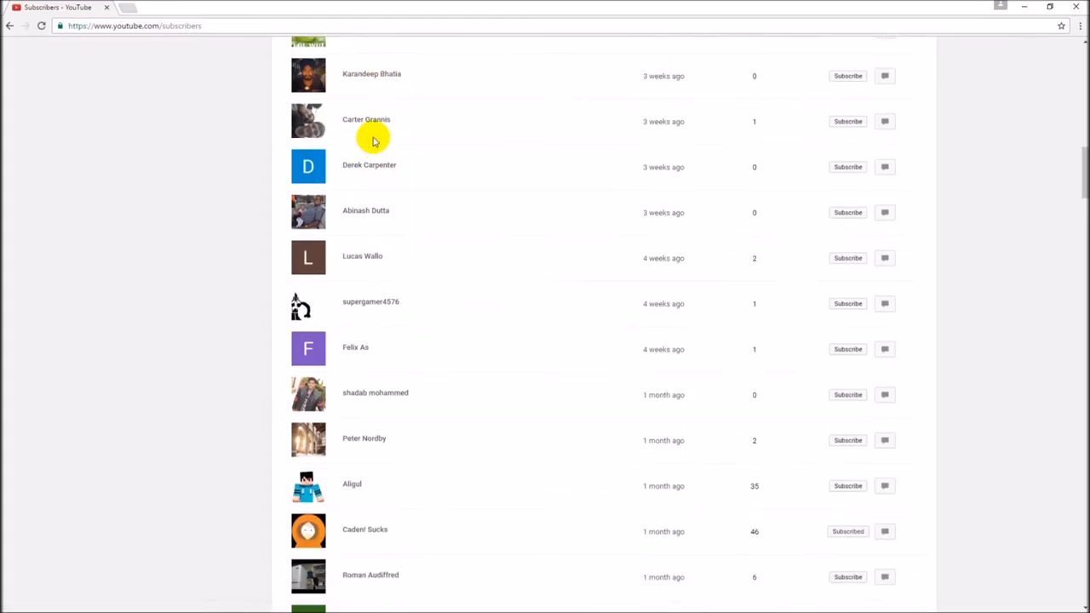
pyautogui.moveTo(418, 232)
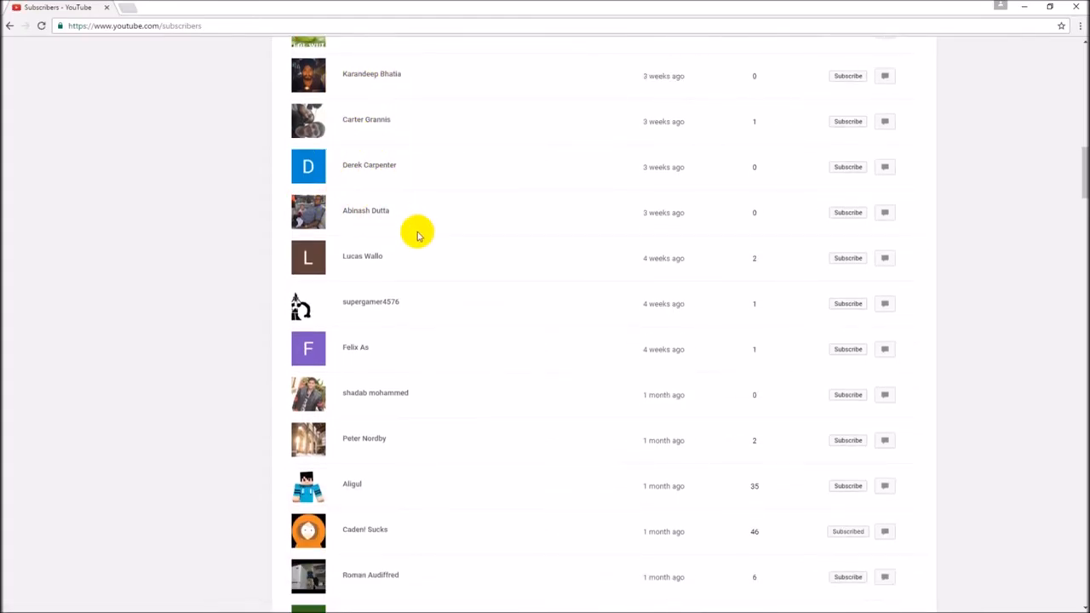
pyautogui.moveTo(364, 183)
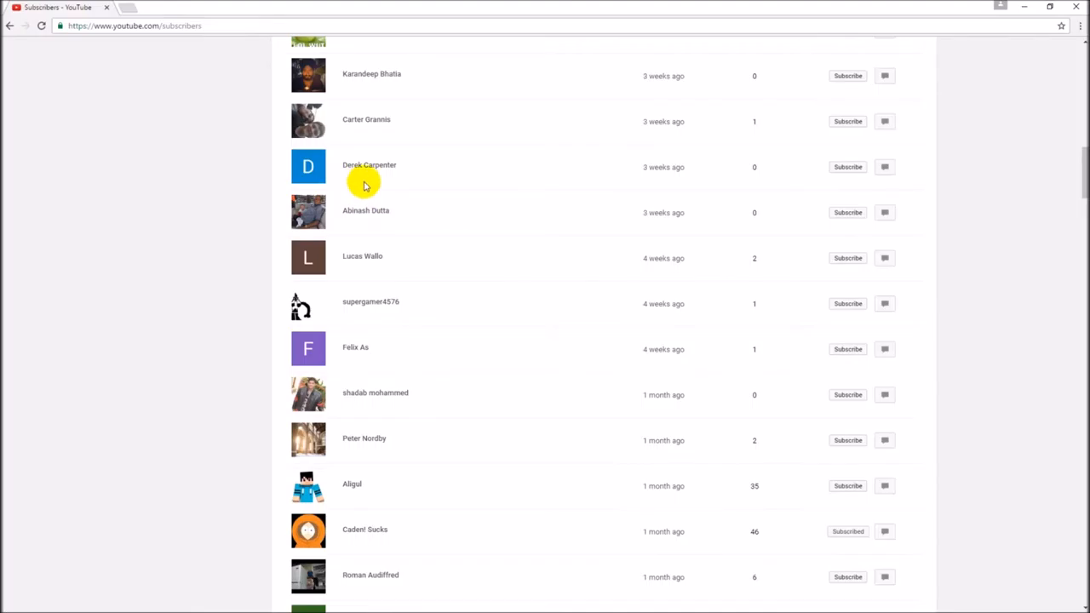
pyautogui.moveTo(363, 243)
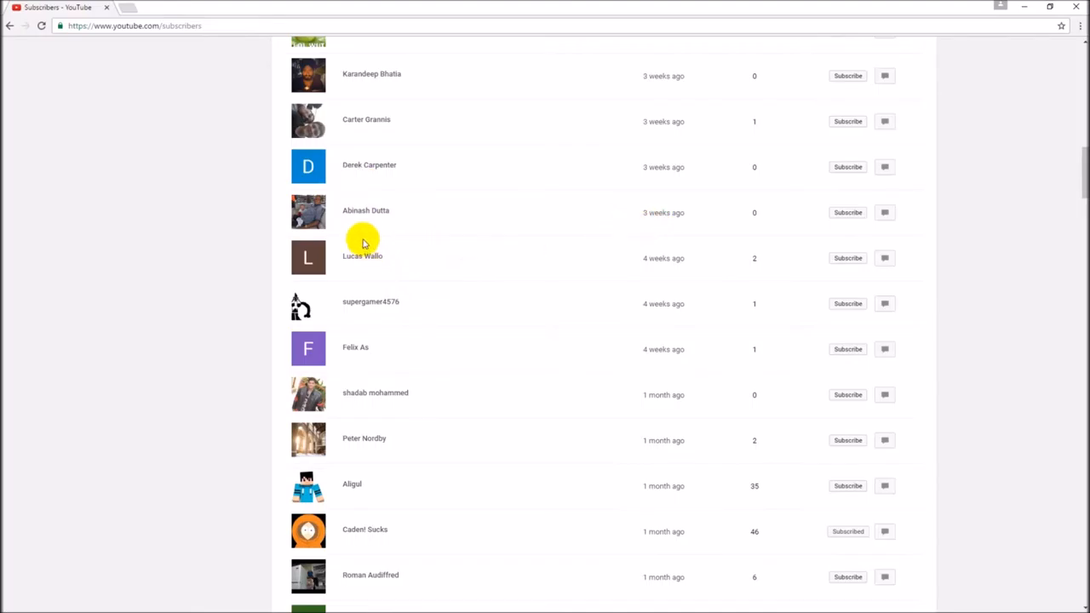
pyautogui.scroll(-3)
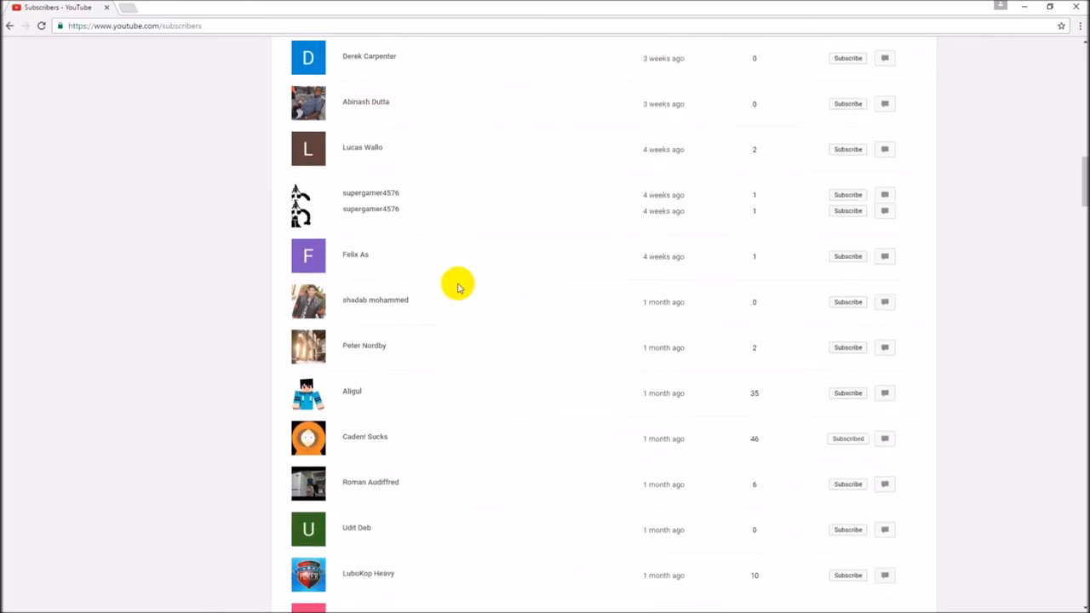
pyautogui.scroll(-3)
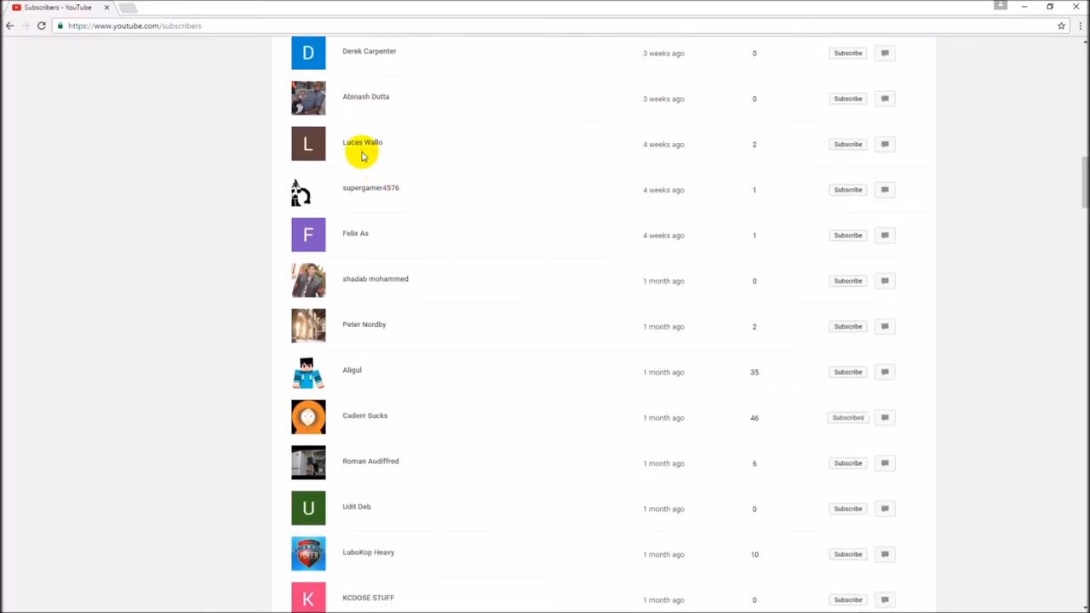
pyautogui.moveTo(383, 210)
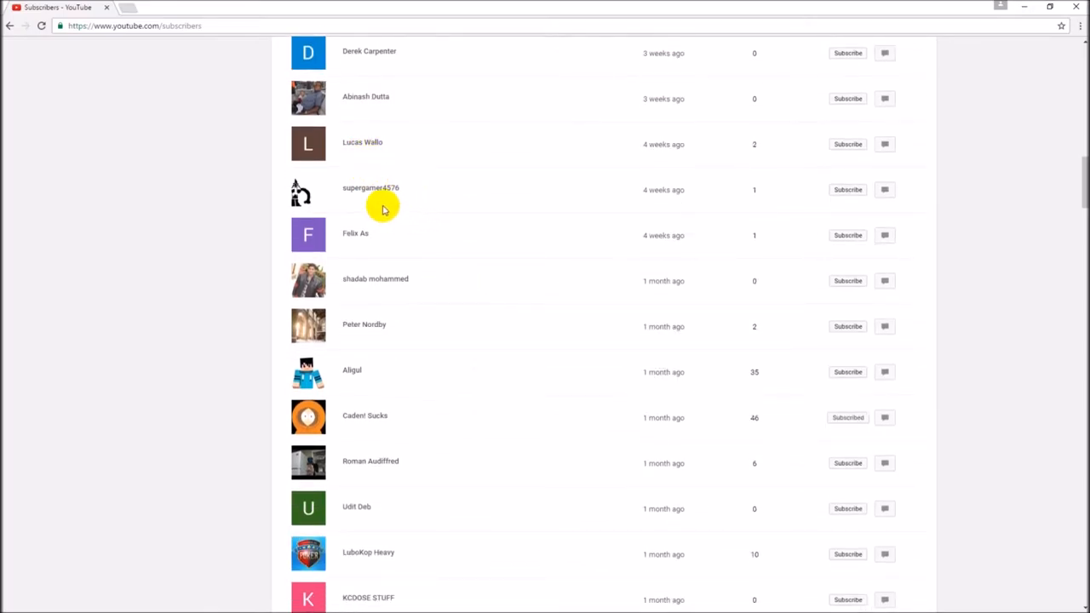
pyautogui.moveTo(409, 225)
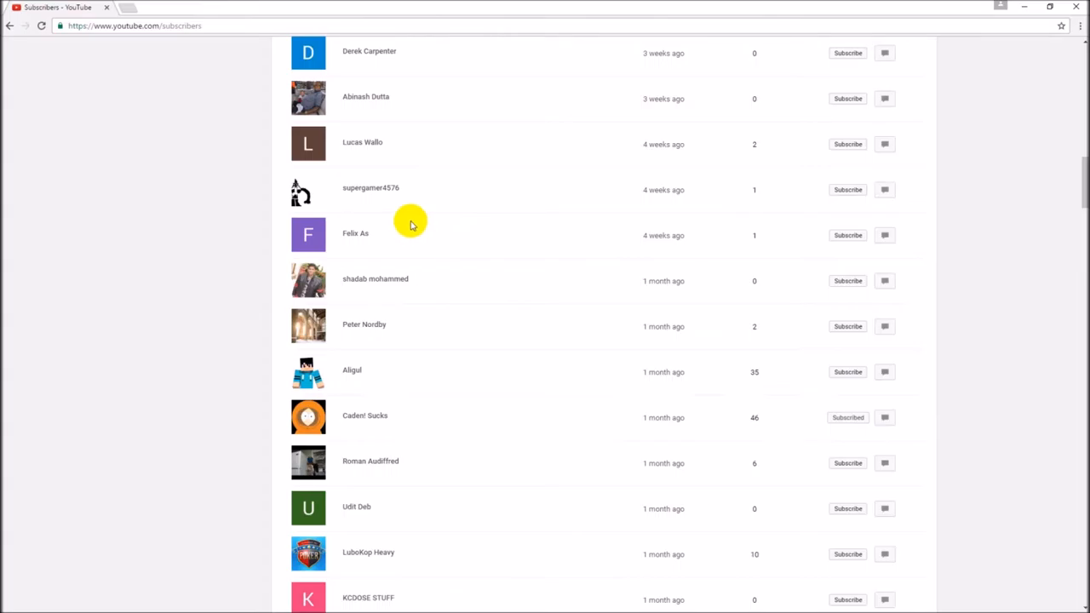
pyautogui.moveTo(406, 211)
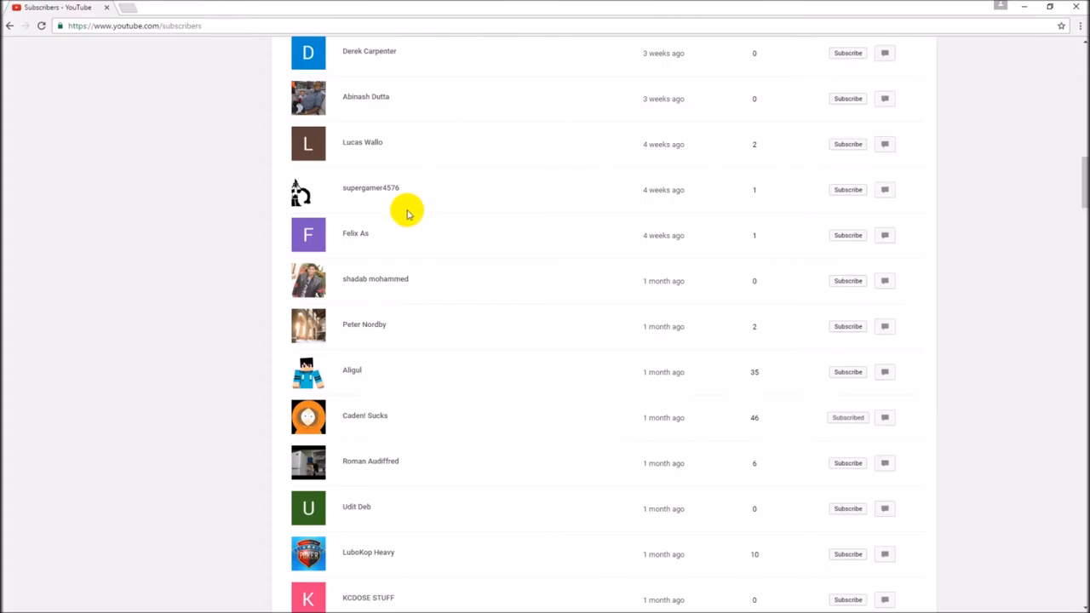
pyautogui.scroll(-3)
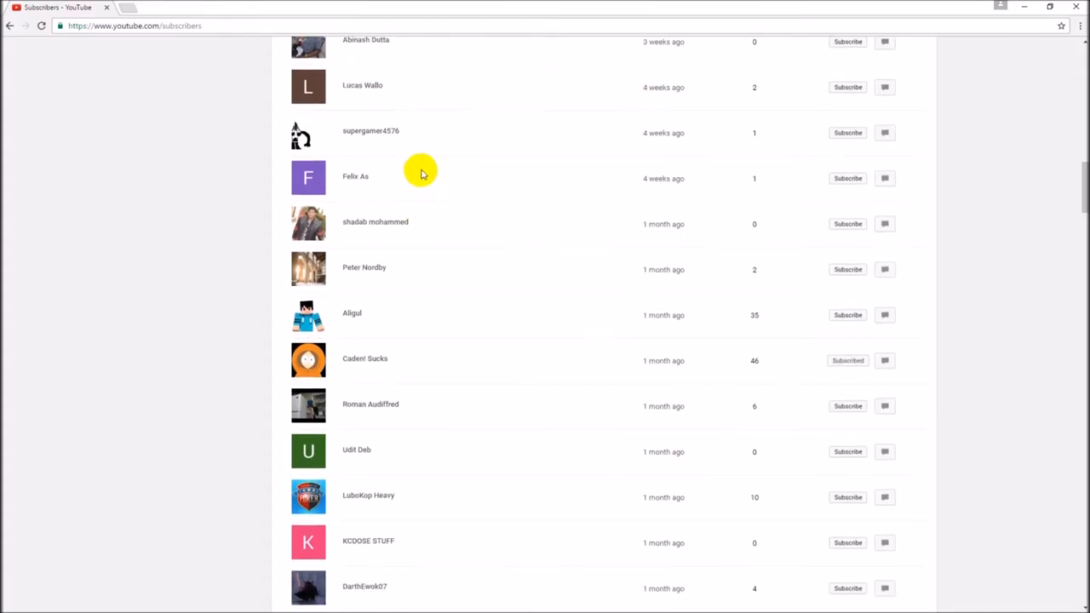
pyautogui.scroll(-3)
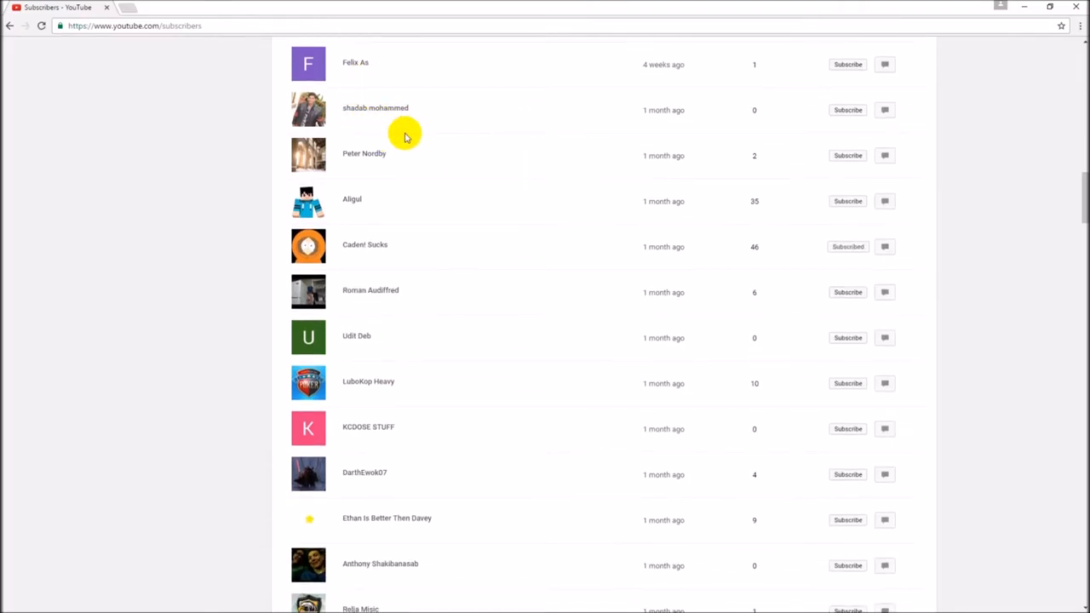
pyautogui.scroll(-3)
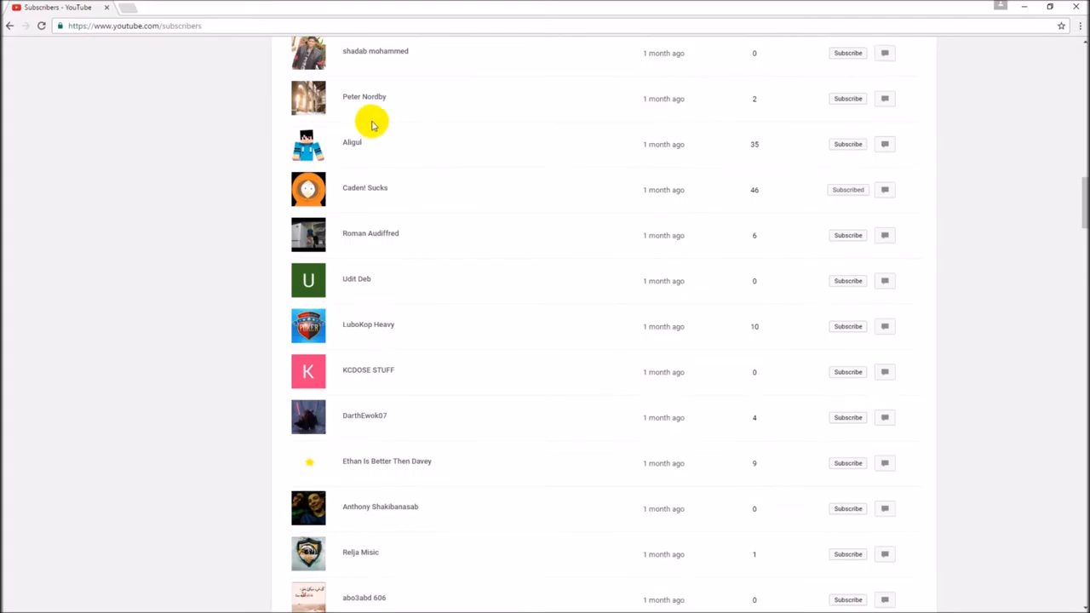
pyautogui.moveTo(378, 113)
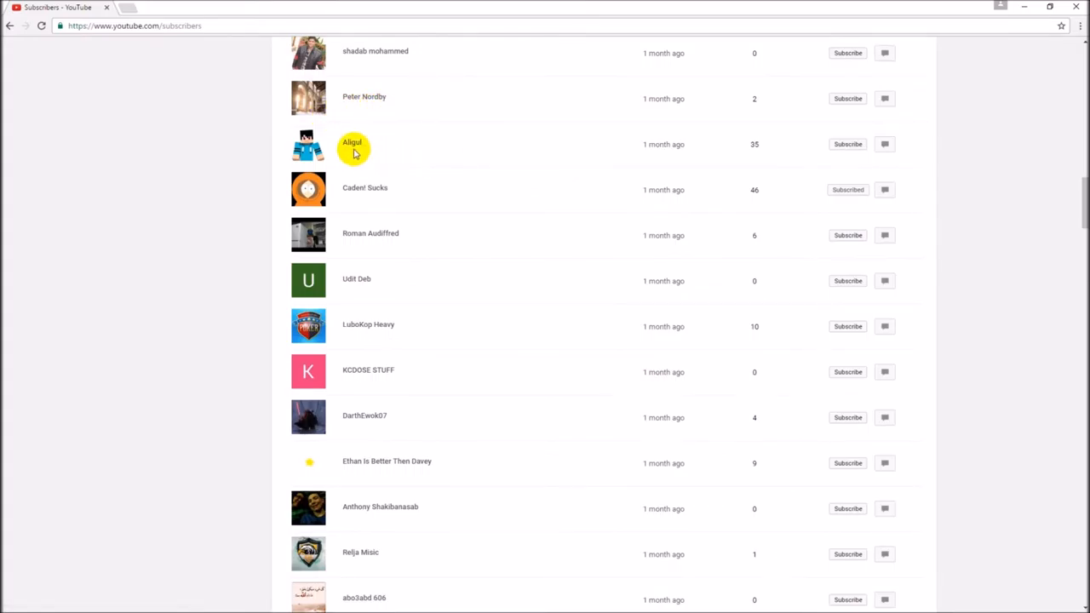
pyautogui.scroll(-3)
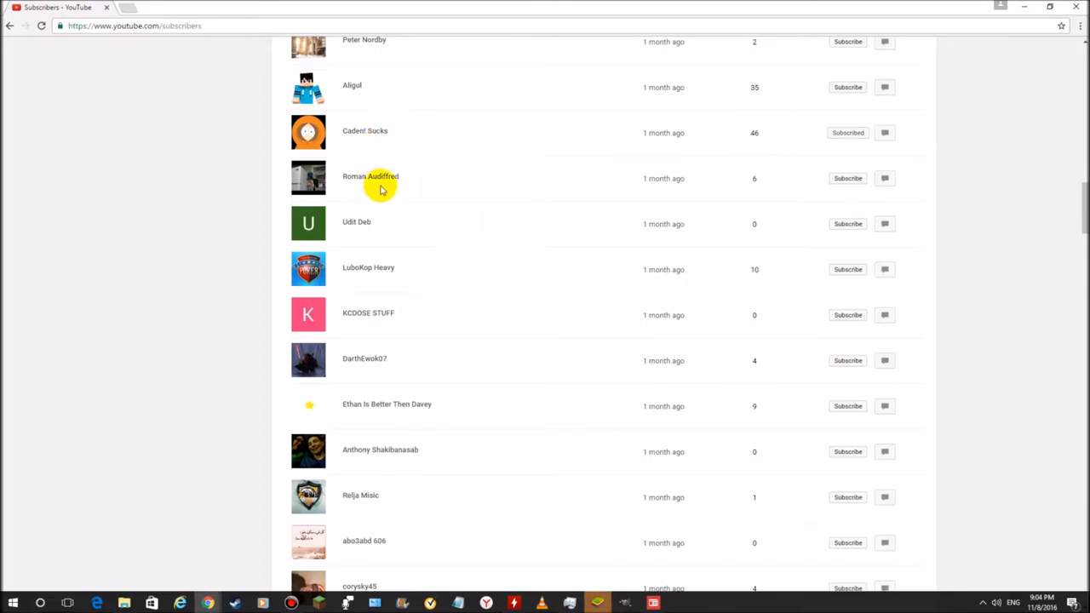
pyautogui.scroll(-3)
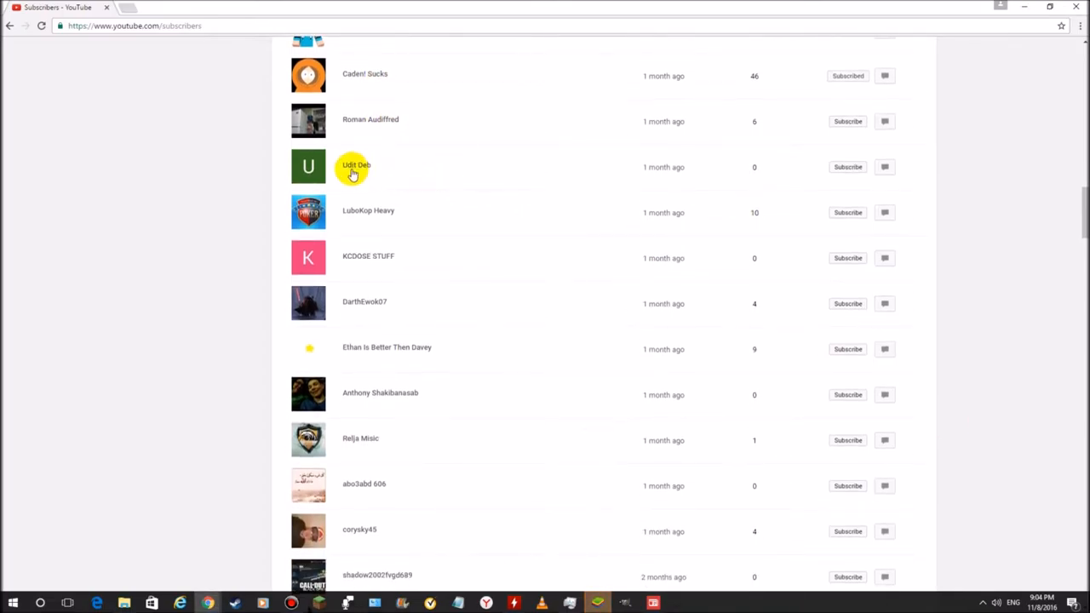
pyautogui.moveTo(628, 213)
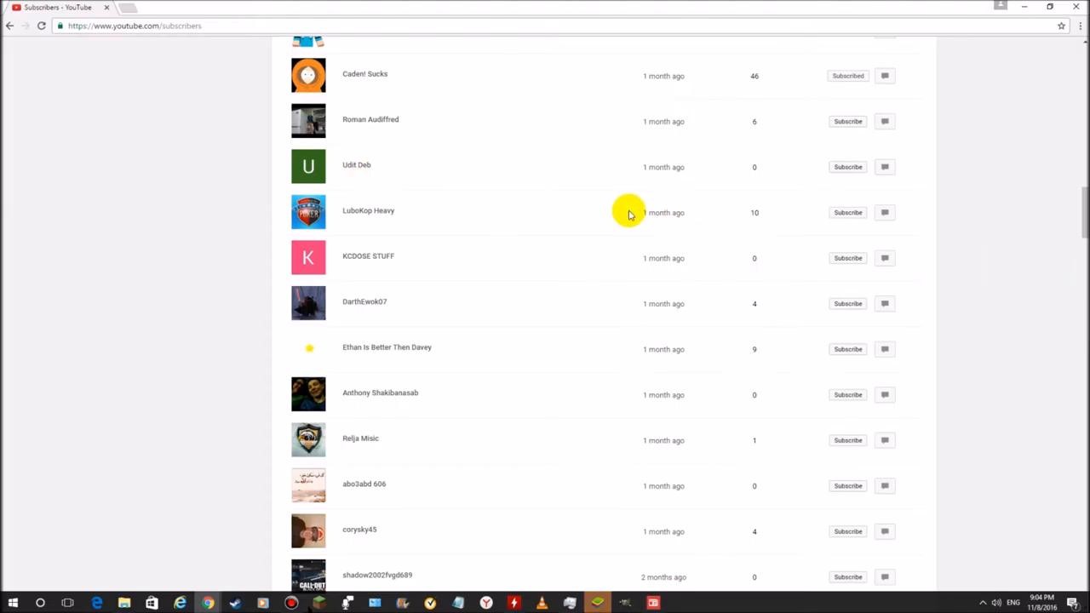
pyautogui.scroll(-3)
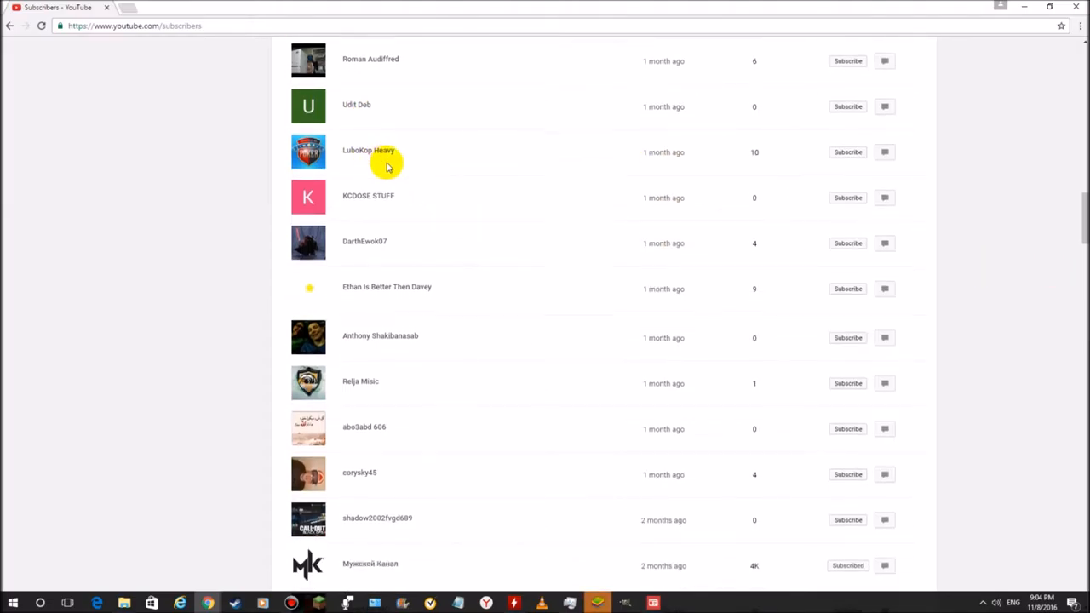
pyautogui.scroll(-3)
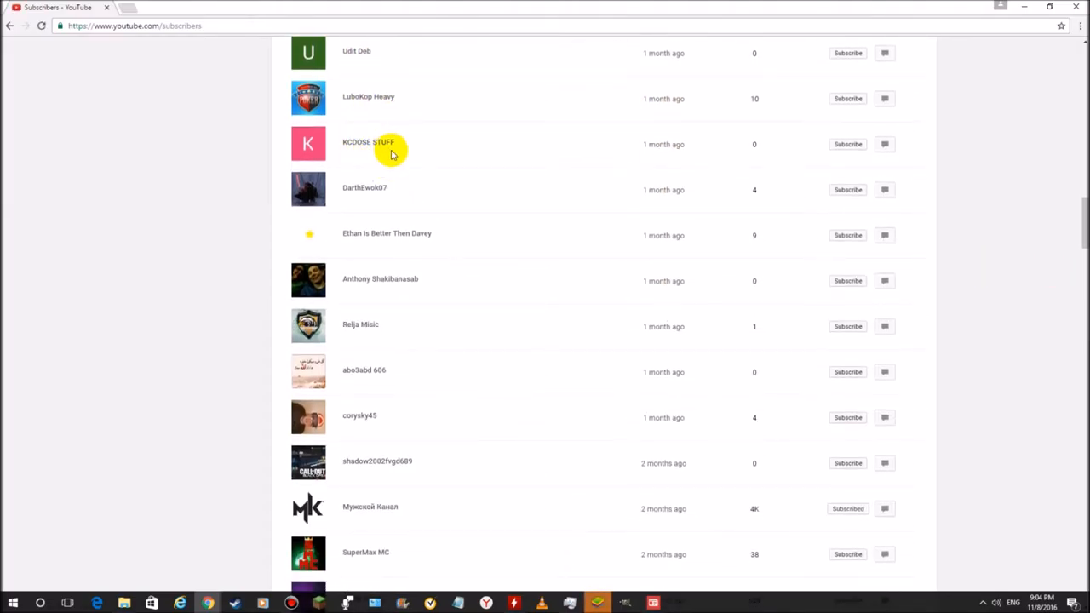
pyautogui.scroll(-3)
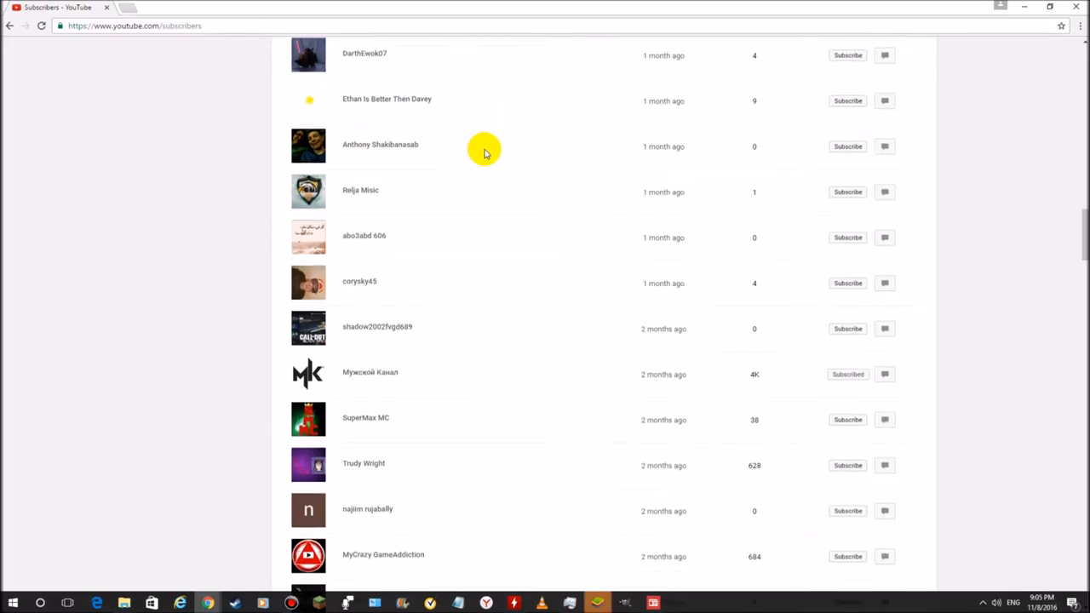
pyautogui.scroll(-3)
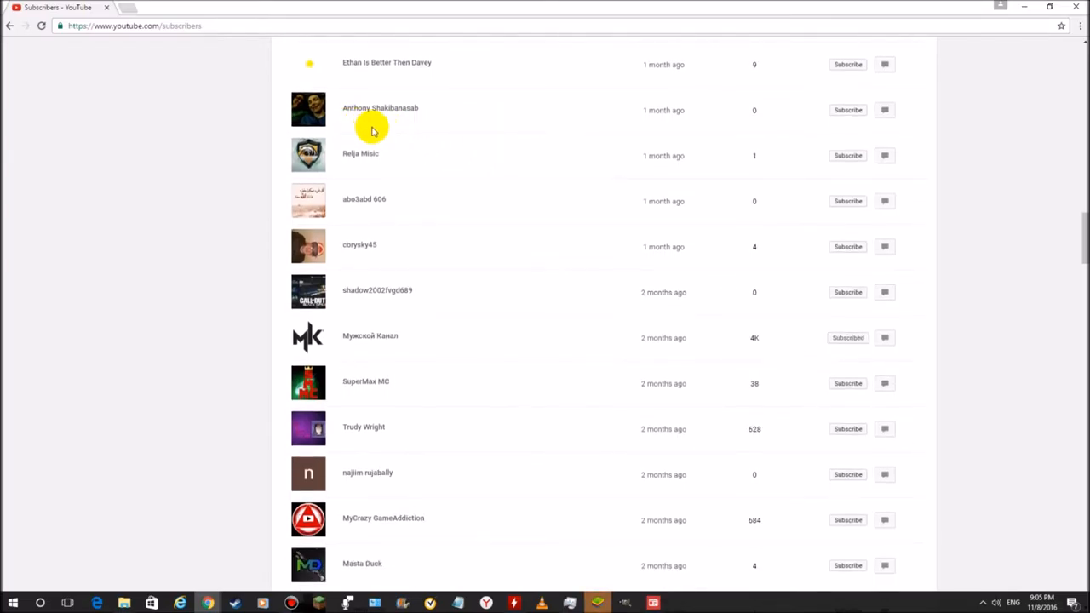
pyautogui.moveTo(395, 133)
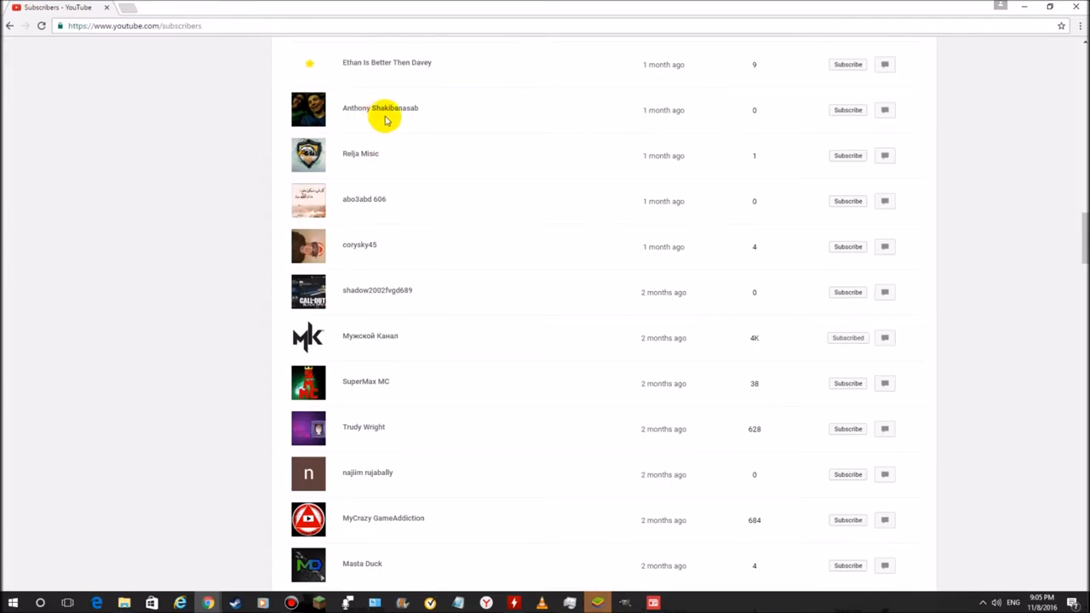
pyautogui.moveTo(441, 113)
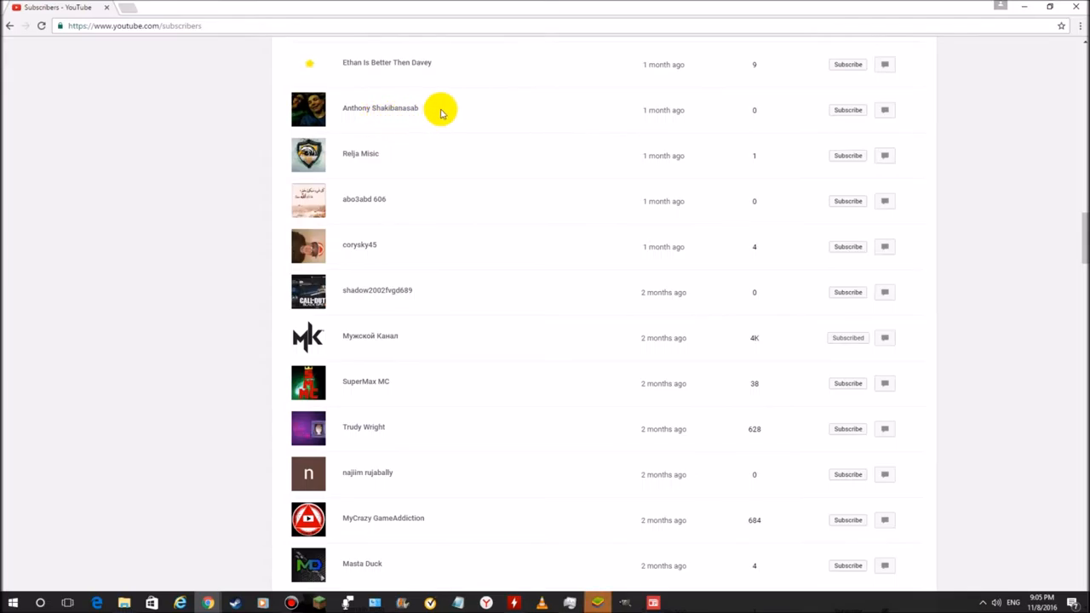
pyautogui.moveTo(353, 167)
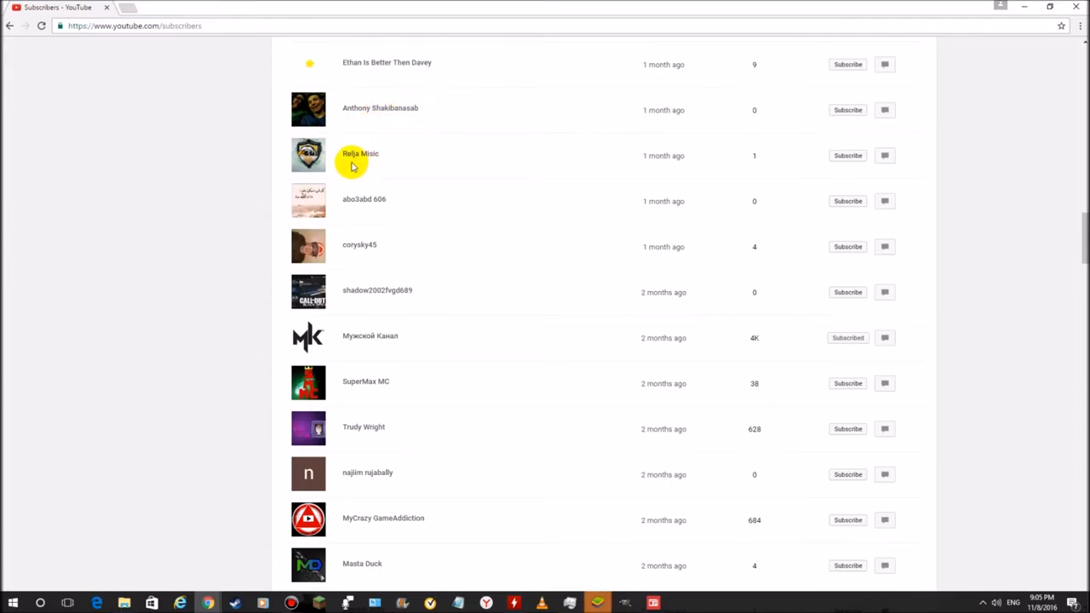
pyautogui.moveTo(371, 232)
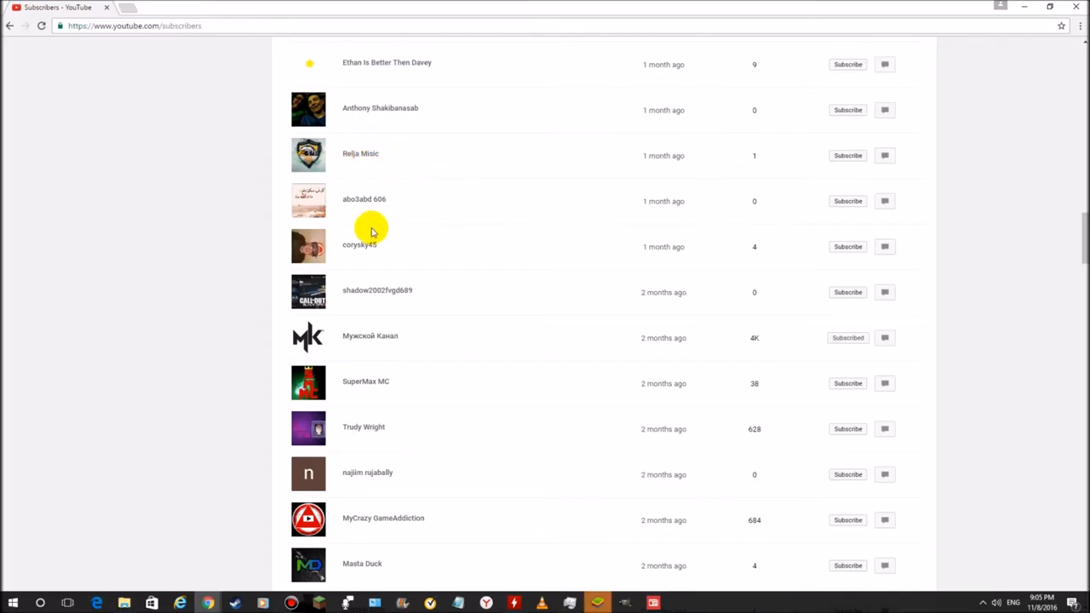
pyautogui.moveTo(378, 211)
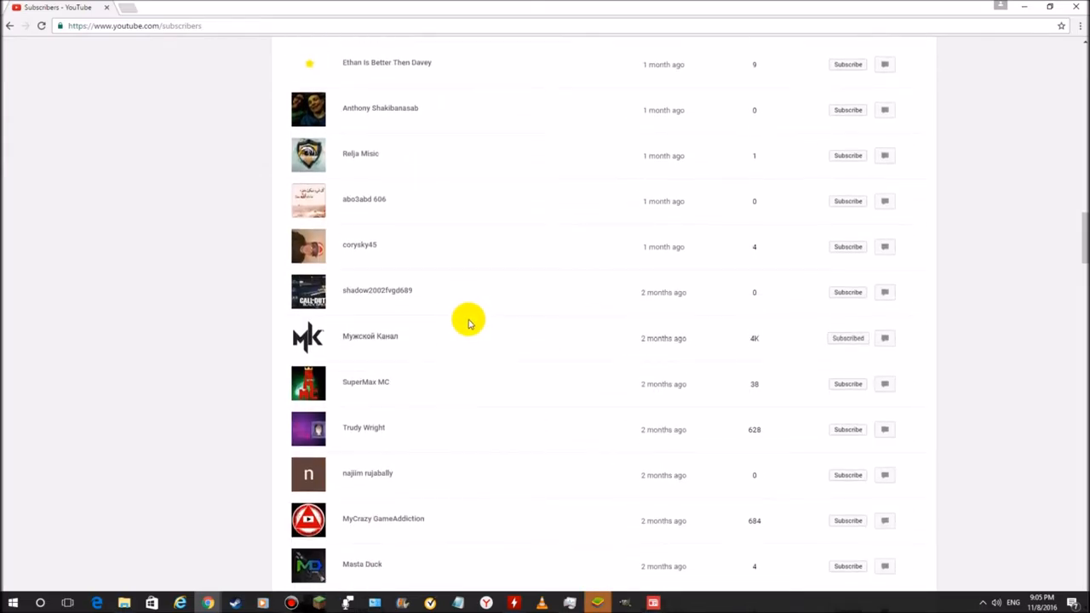
pyautogui.scroll(-3)
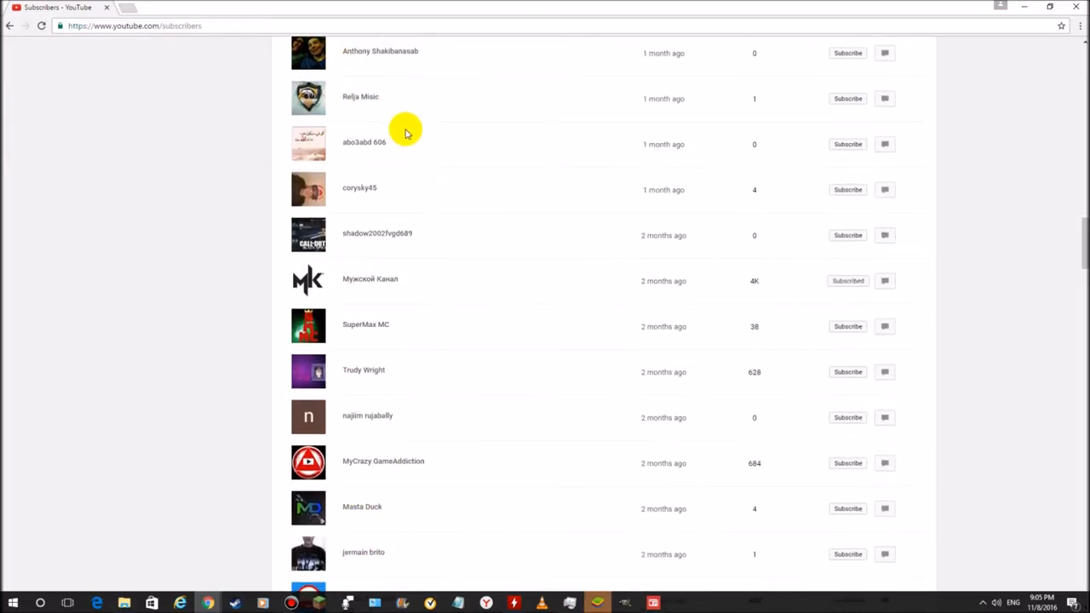
pyautogui.moveTo(381, 278)
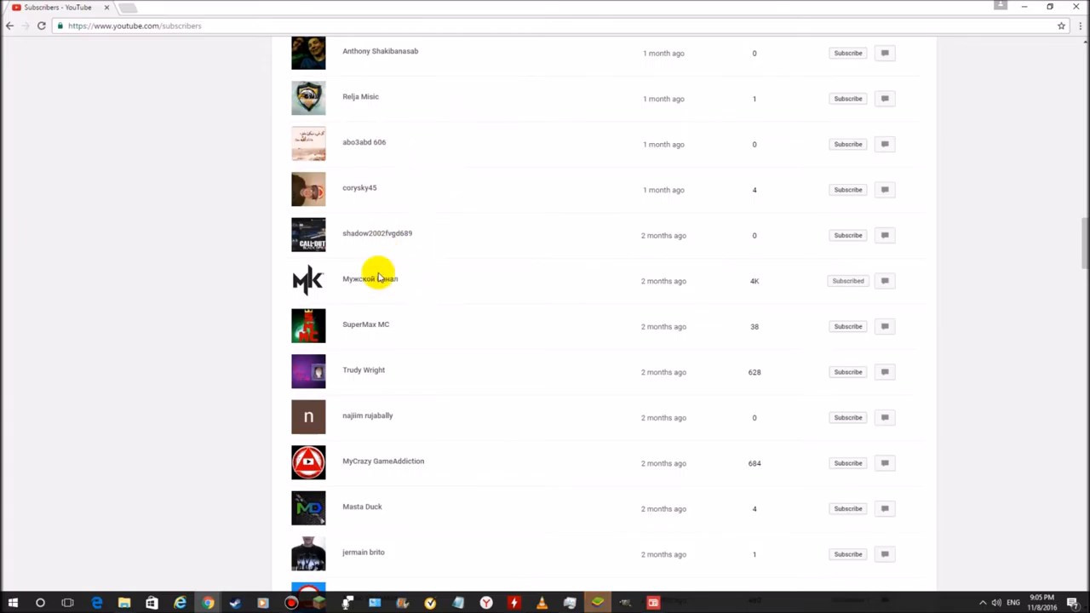
pyautogui.moveTo(434, 154)
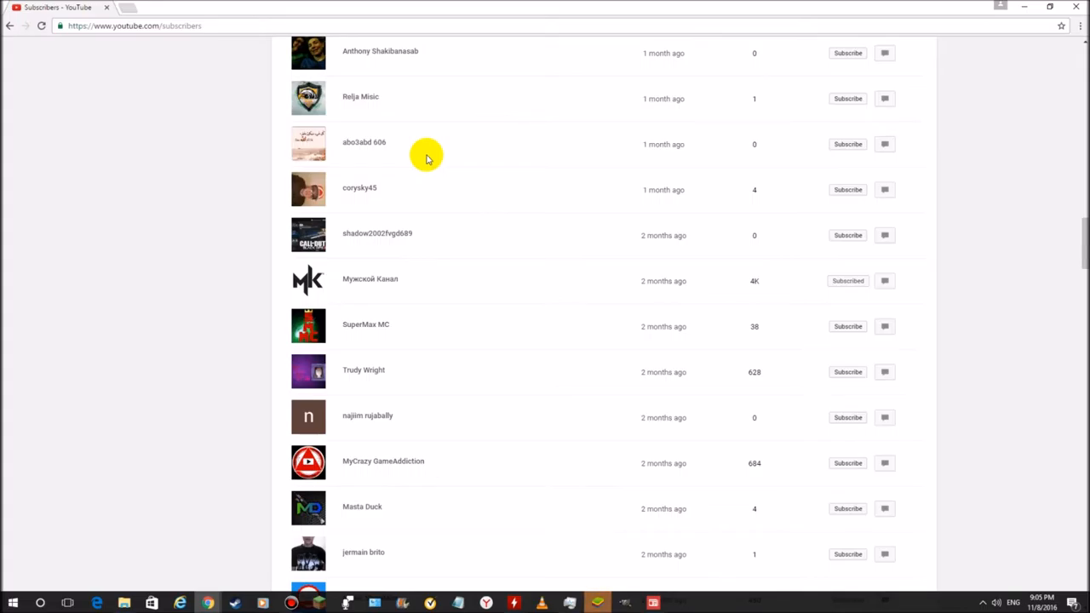
pyautogui.scroll(-3)
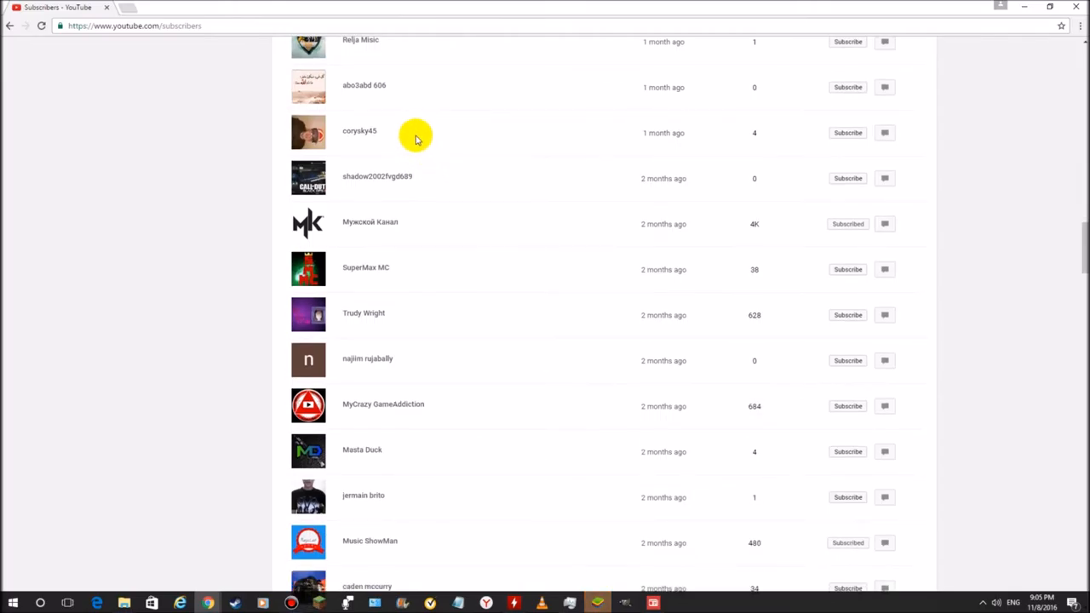
pyautogui.moveTo(426, 154)
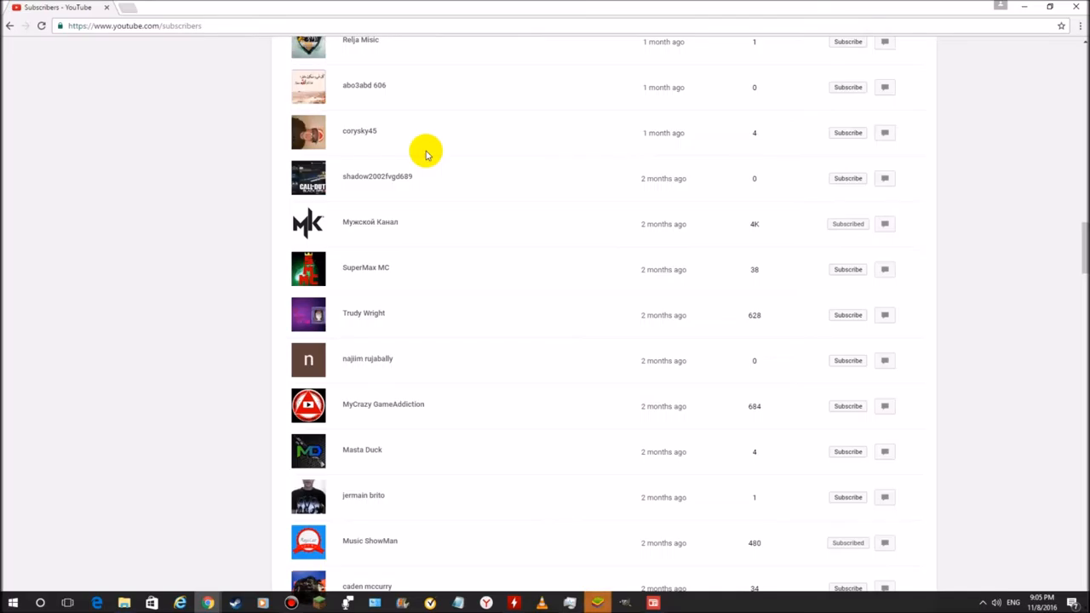
pyautogui.scroll(-3)
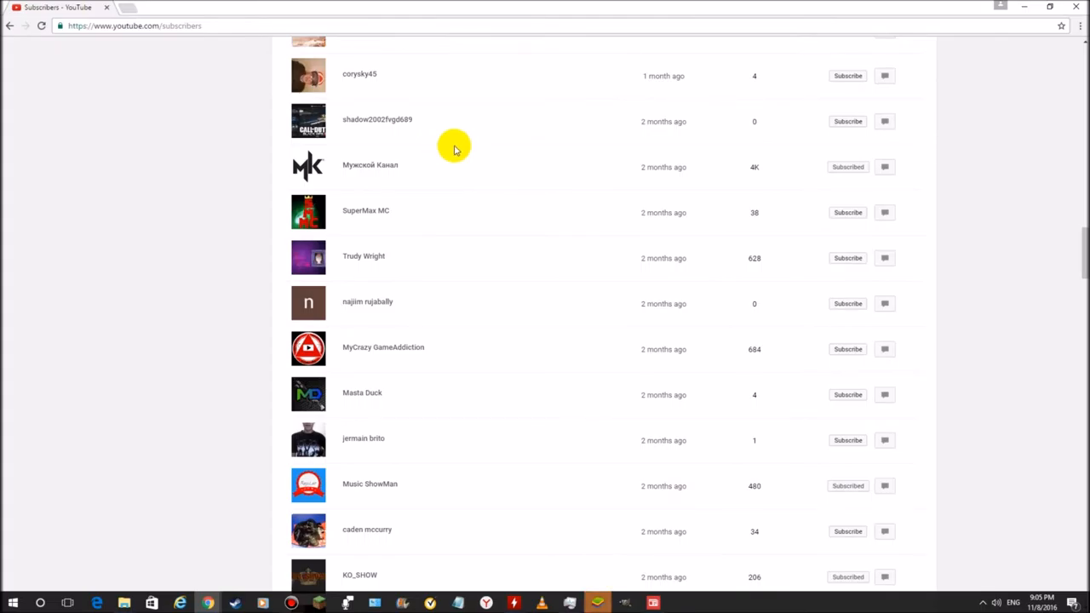
pyautogui.scroll(-3)
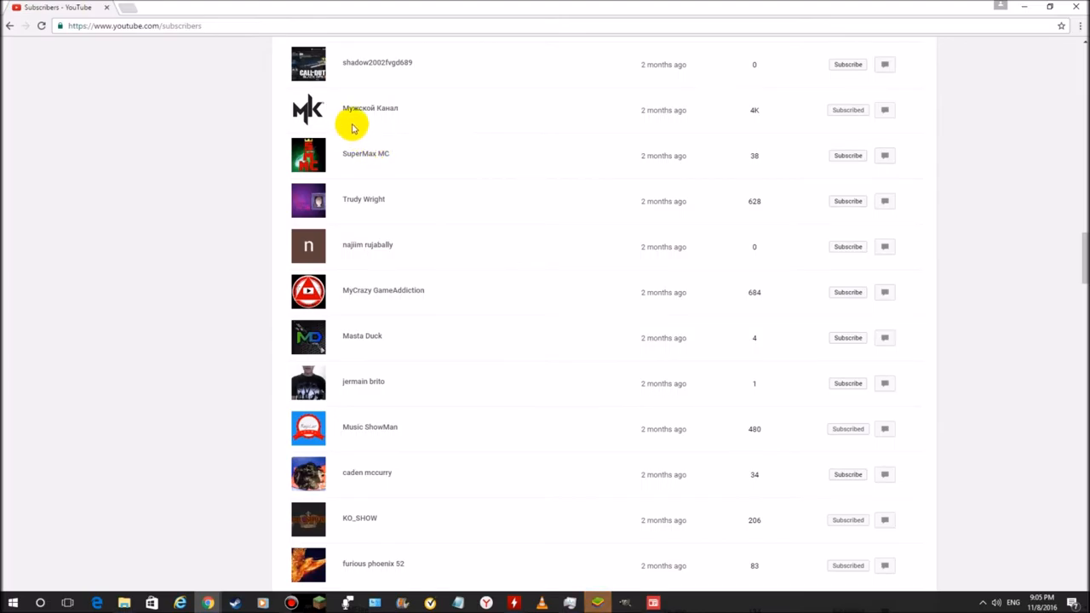
pyautogui.moveTo(497, 143)
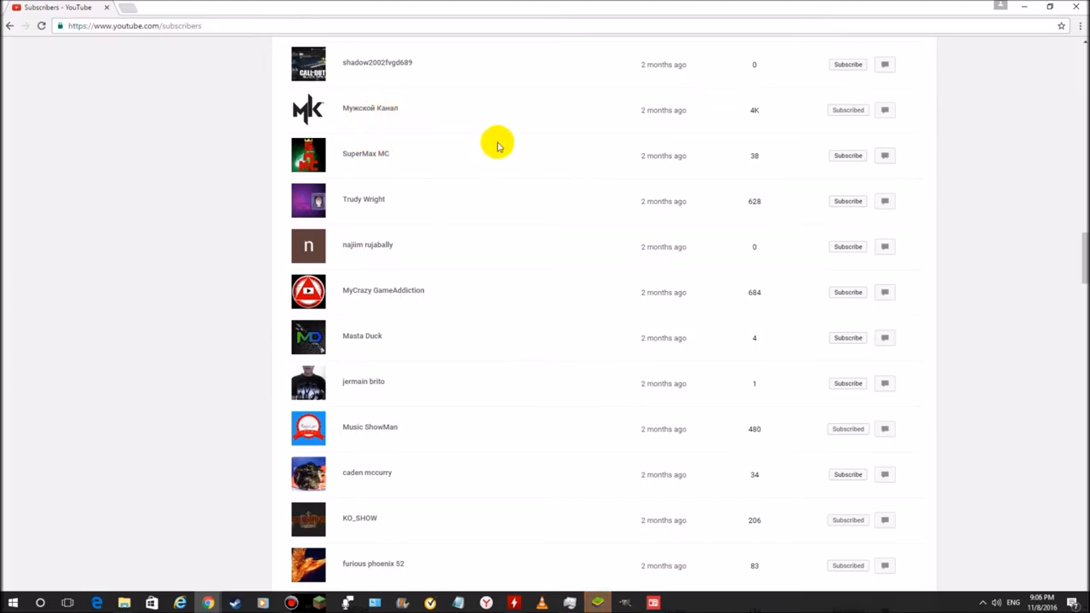
pyautogui.scroll(-3)
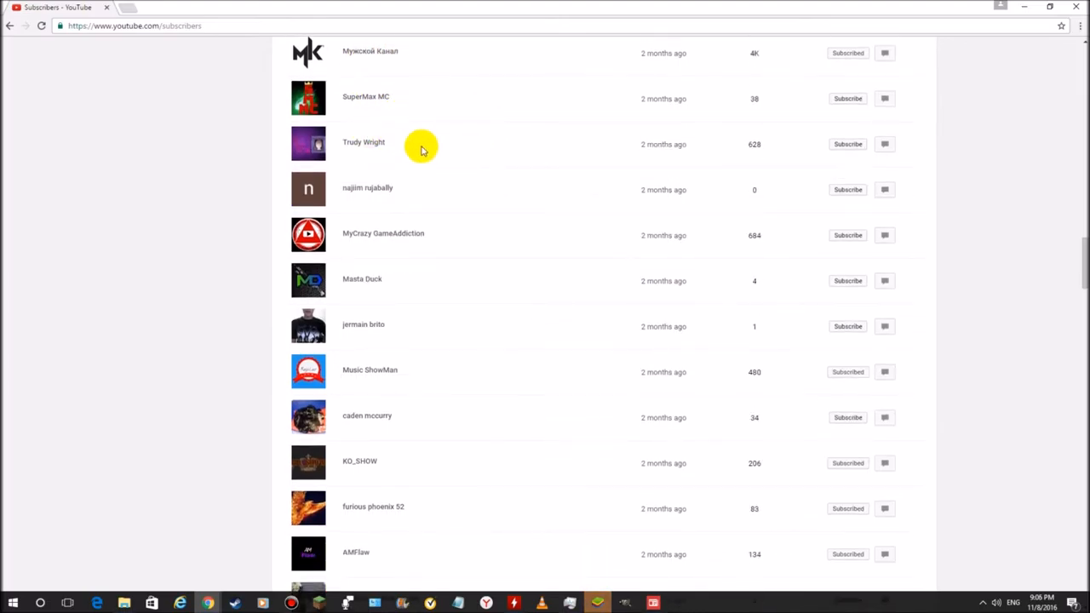
pyautogui.scroll(-3)
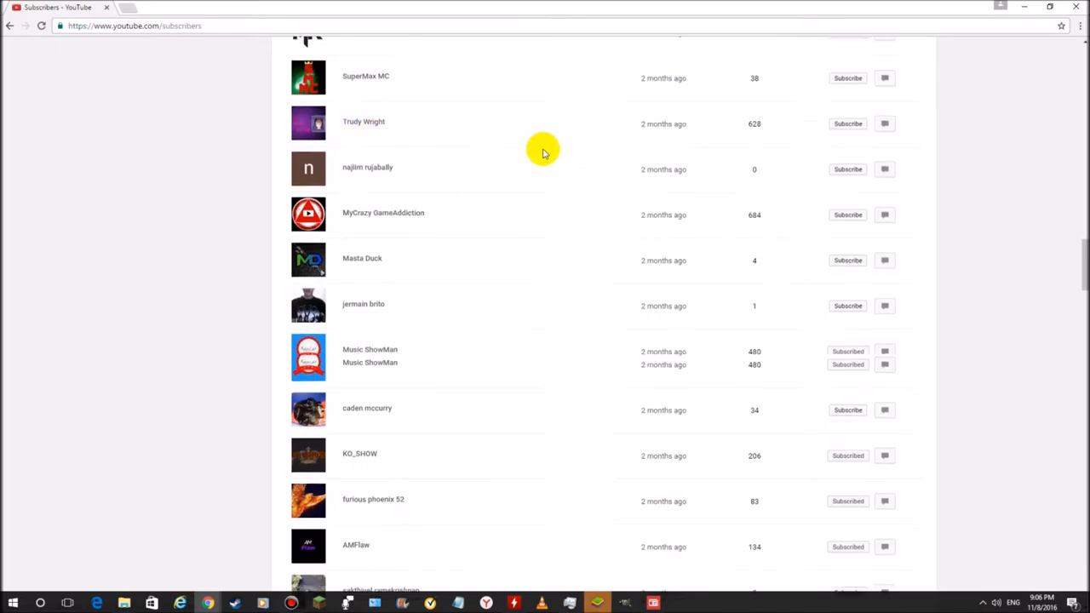
pyautogui.scroll(-3)
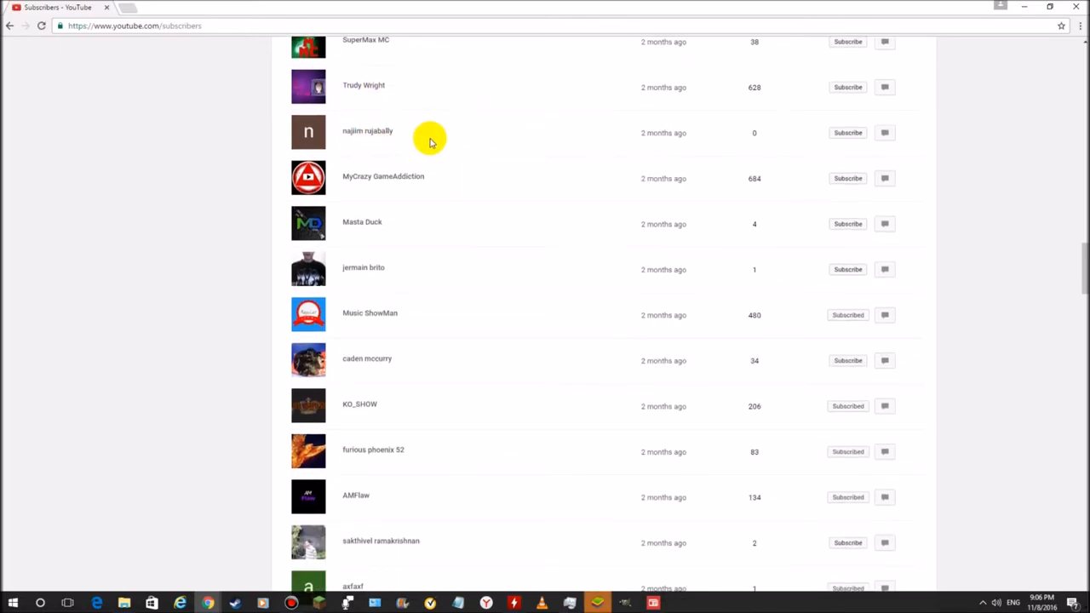
pyautogui.moveTo(351, 140)
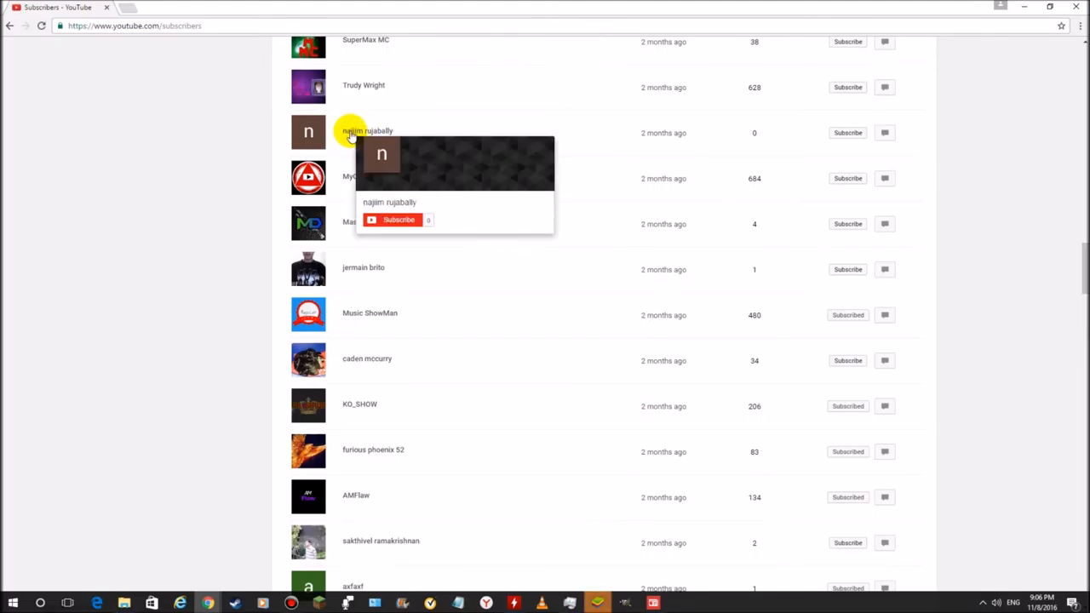
pyautogui.moveTo(514, 111)
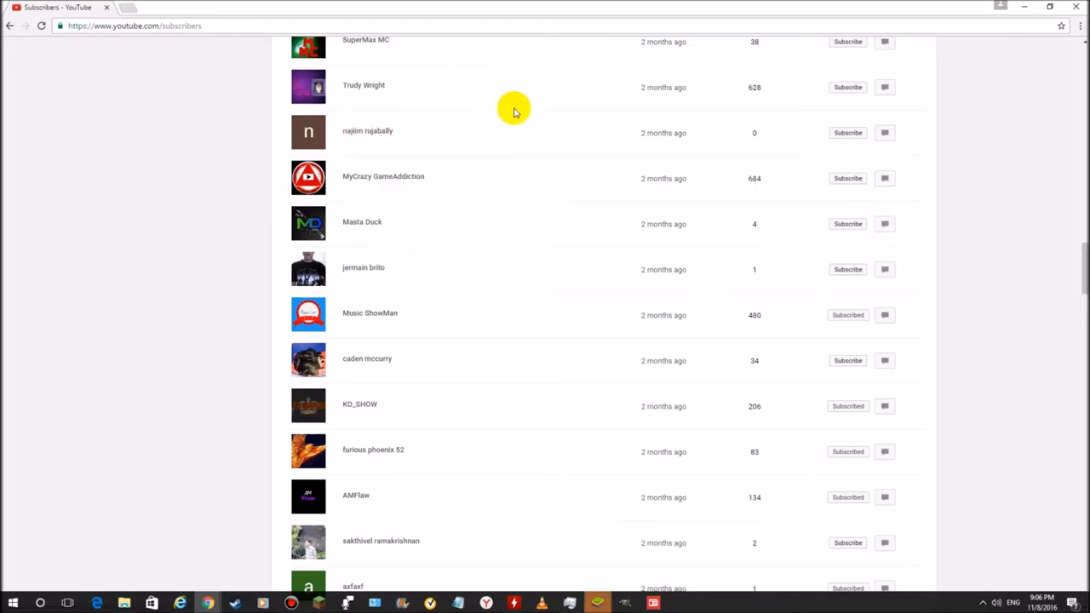
pyautogui.scroll(-3)
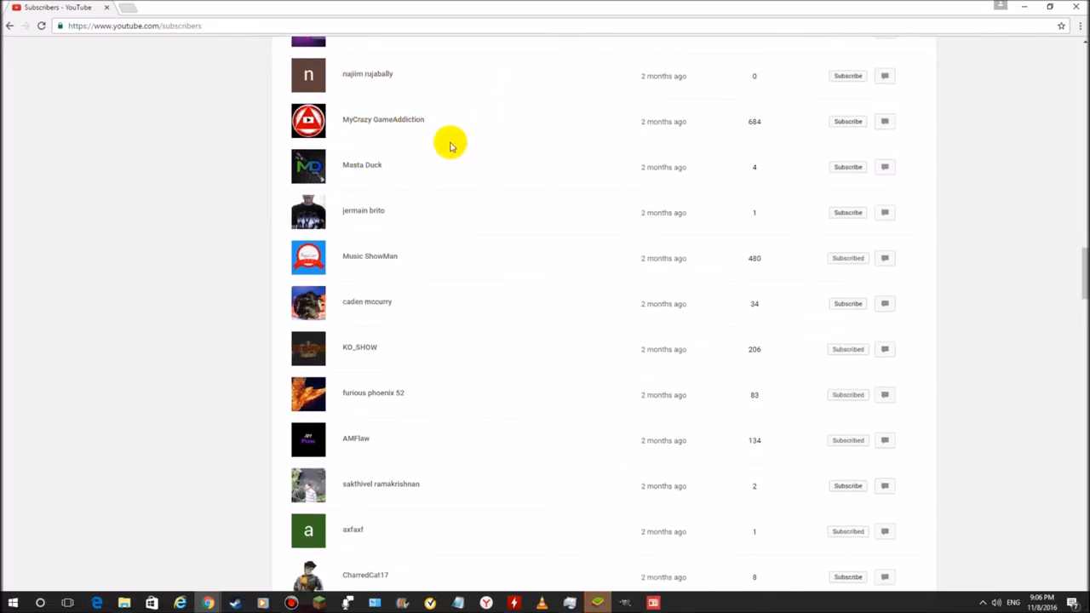
pyautogui.scroll(-3)
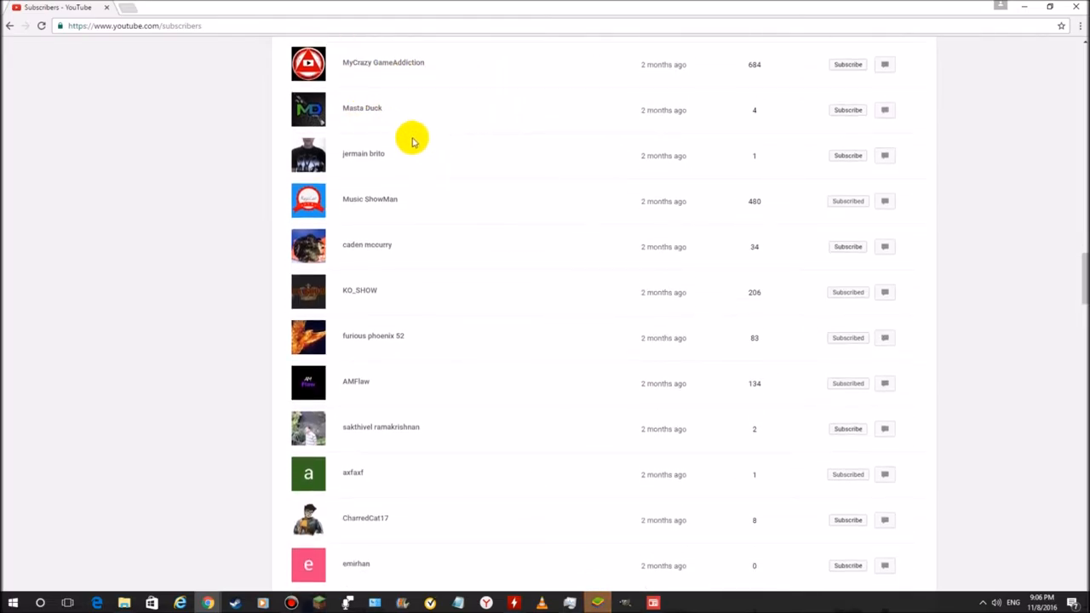
pyautogui.scroll(-3)
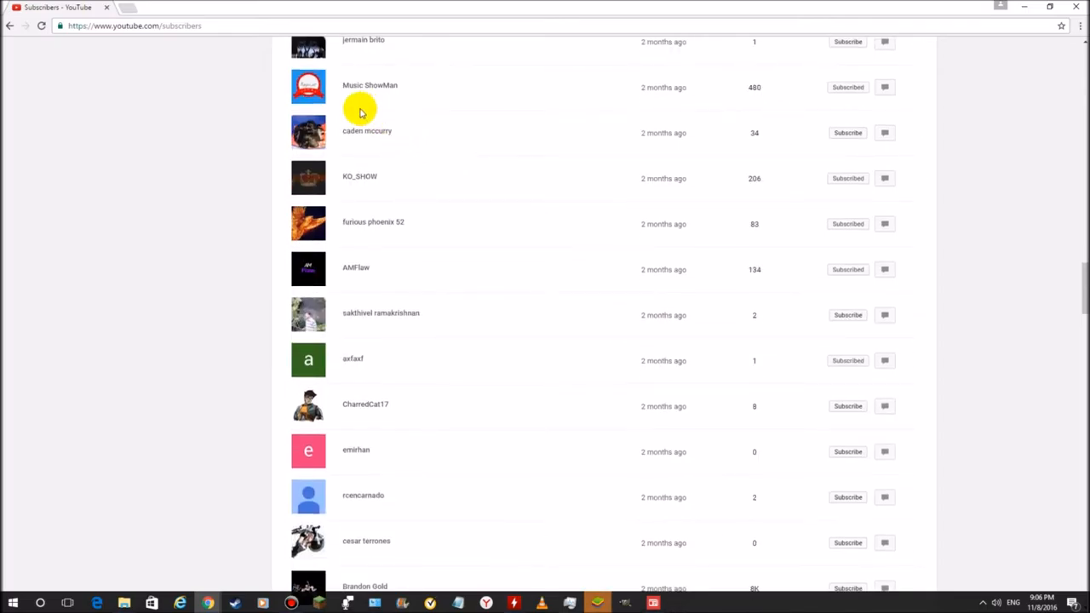
pyautogui.moveTo(385, 182)
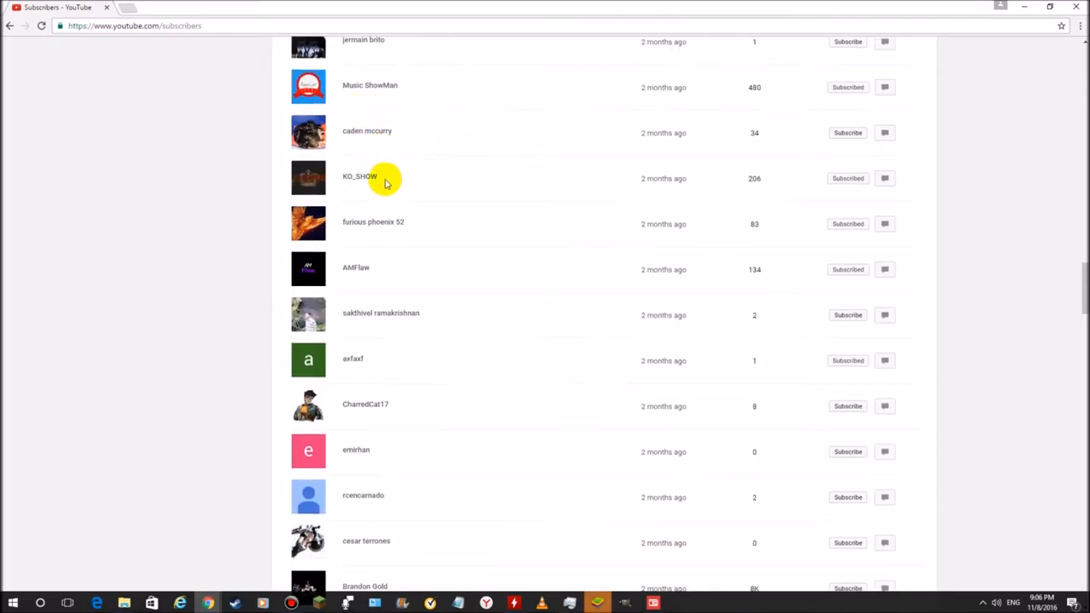
pyautogui.scroll(-3)
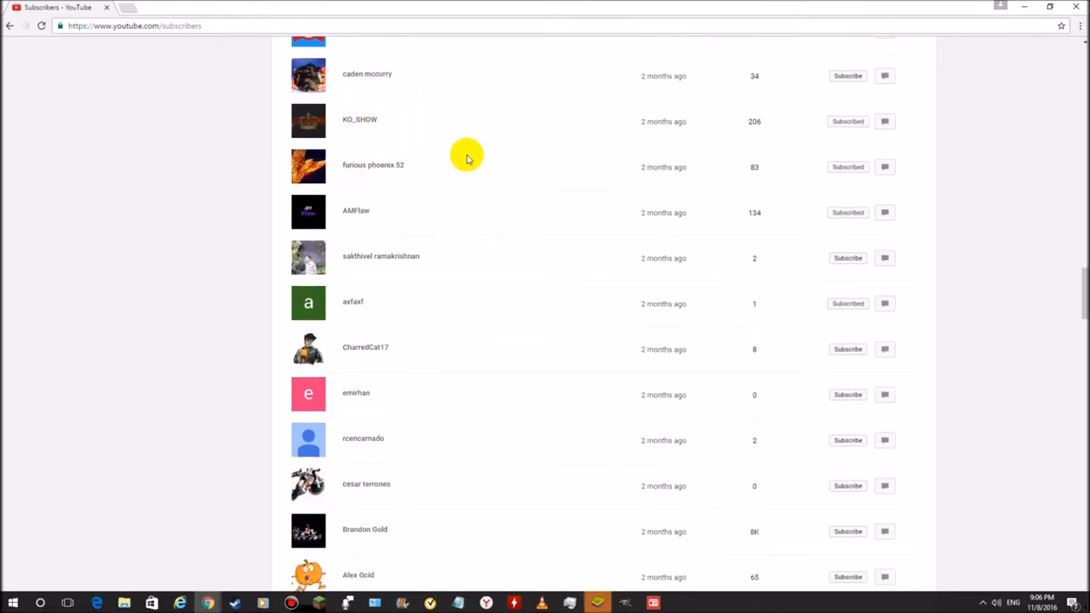
pyautogui.scroll(-3)
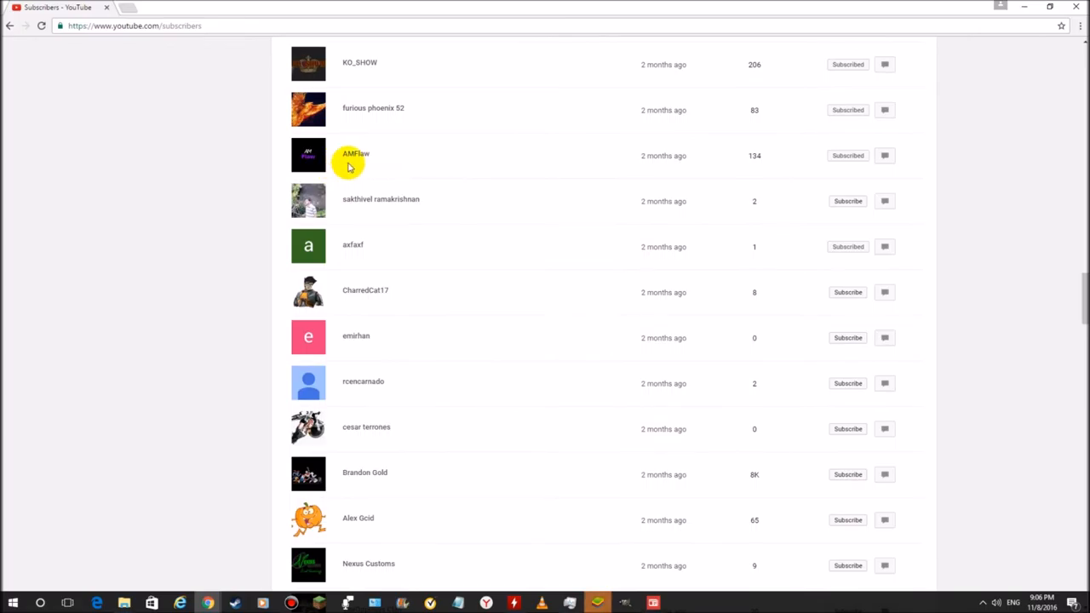
pyautogui.moveTo(358, 163)
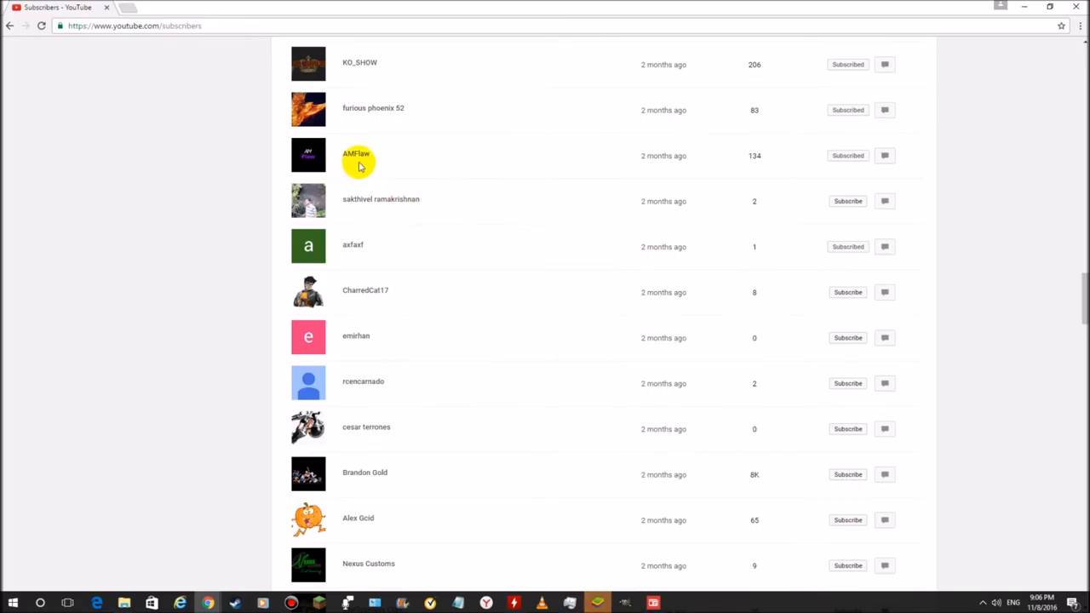
pyautogui.scroll(-3)
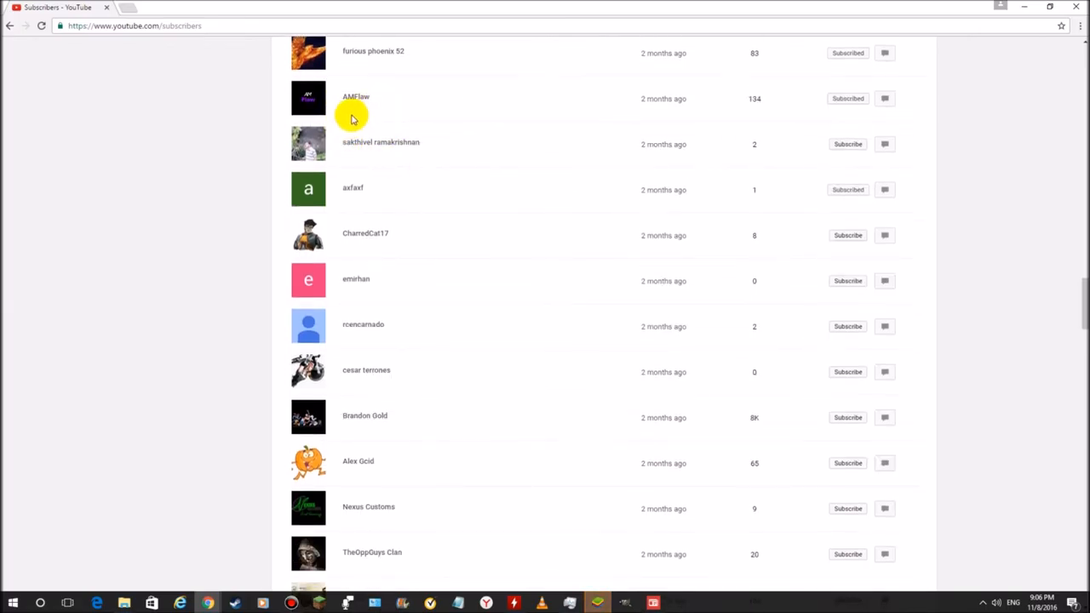
pyautogui.moveTo(387, 120)
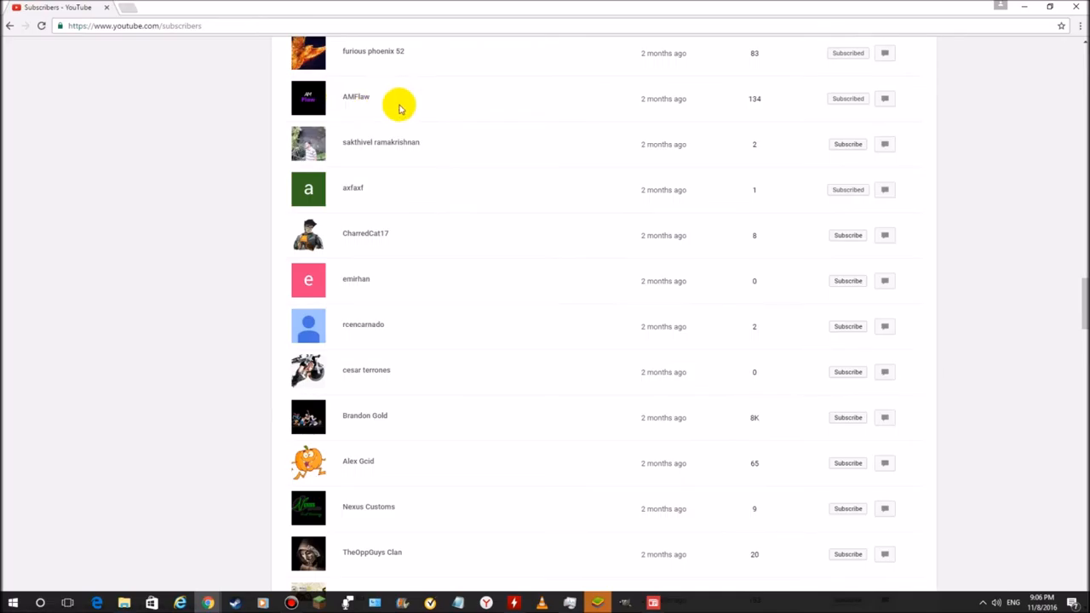
pyautogui.moveTo(397, 102)
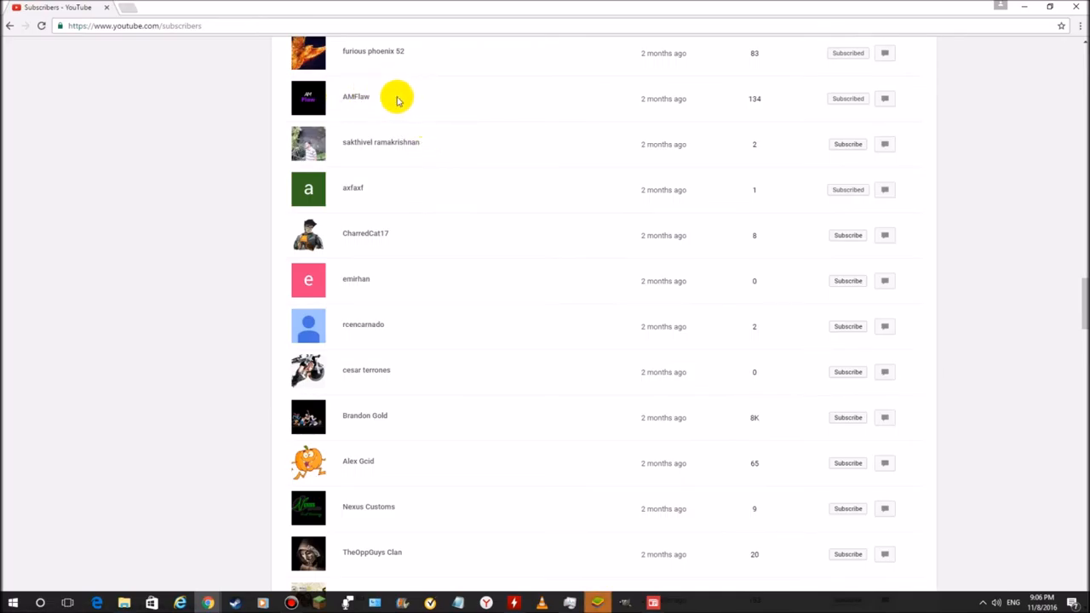
pyautogui.moveTo(364, 94)
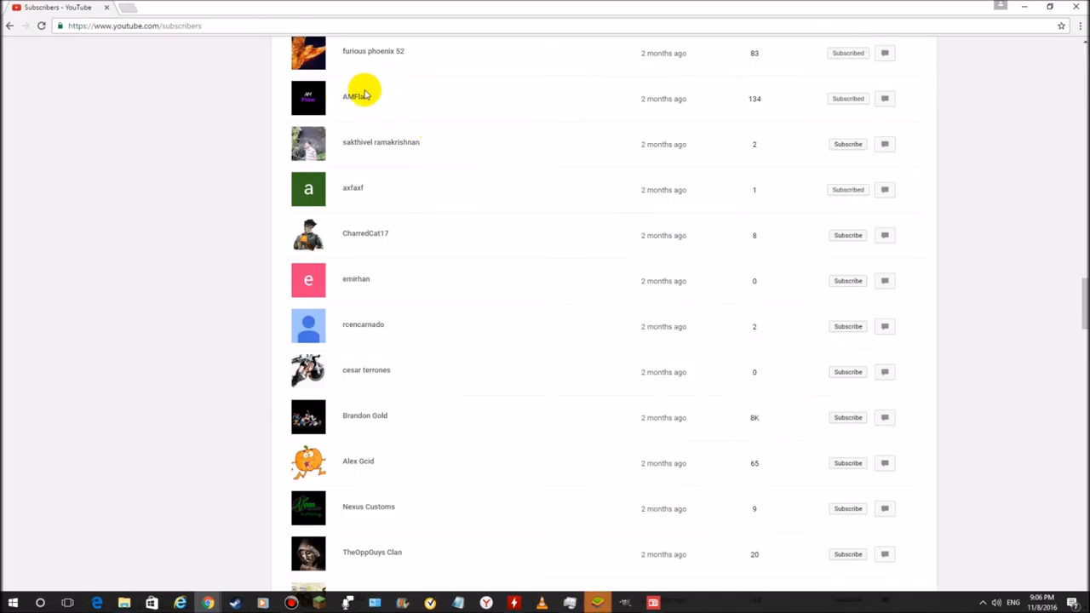
pyautogui.moveTo(394, 105)
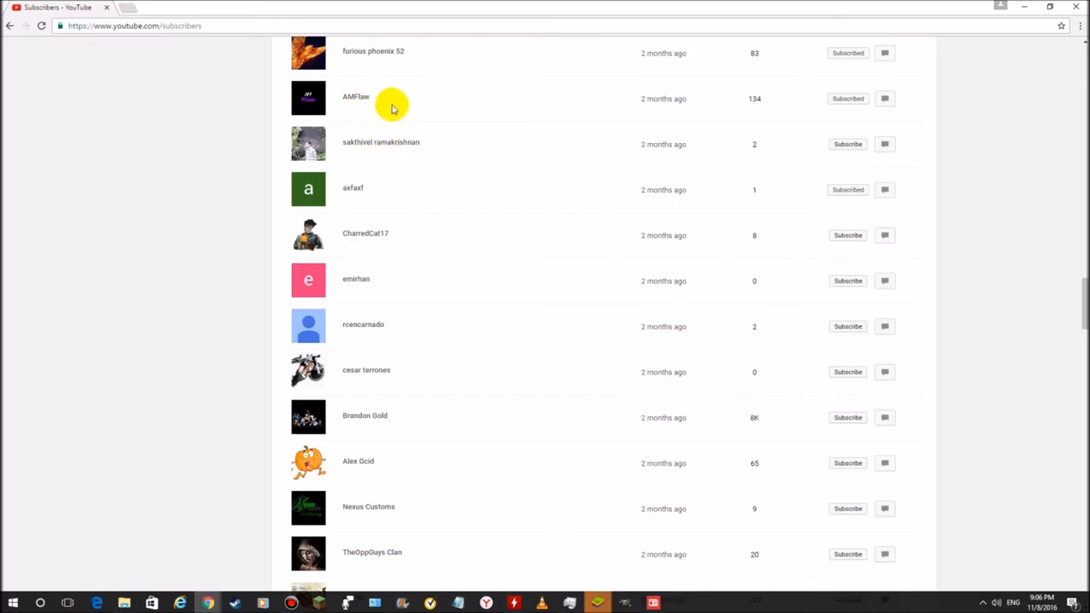
pyautogui.moveTo(400, 104)
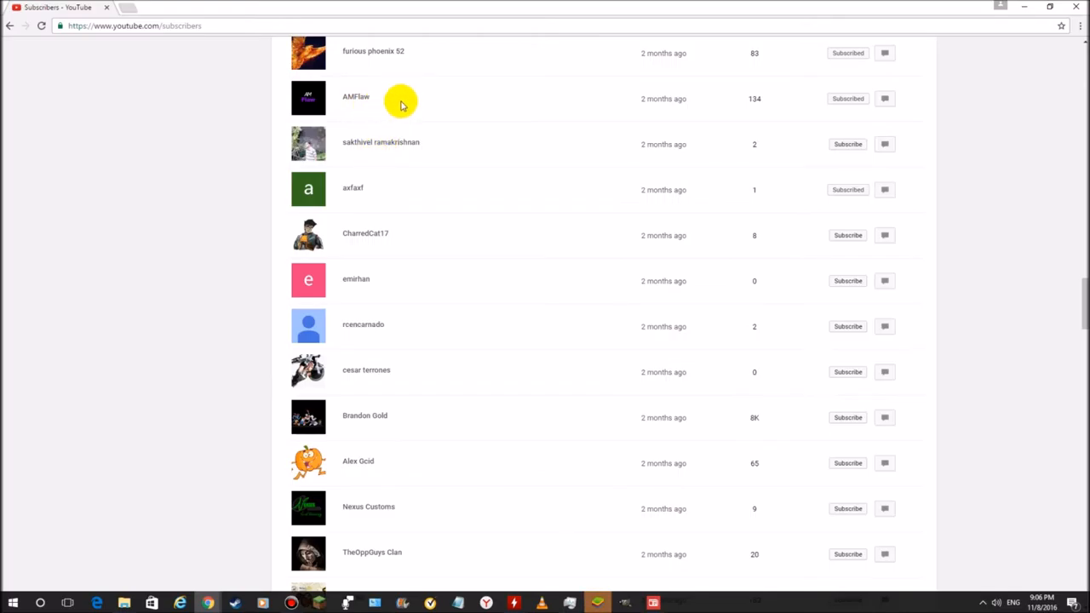
pyautogui.moveTo(347, 162)
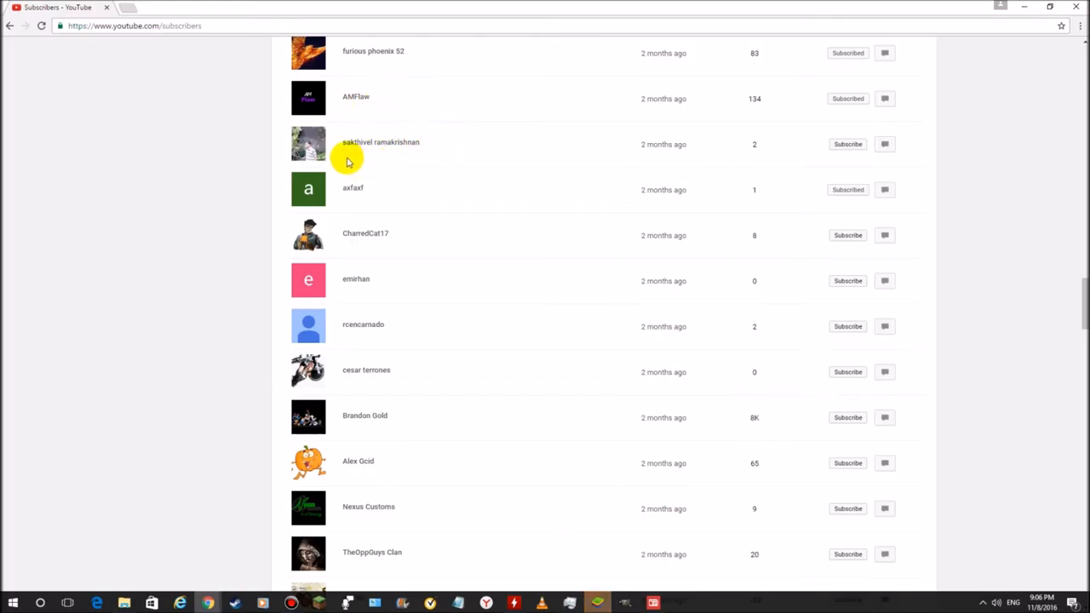
pyautogui.moveTo(395, 153)
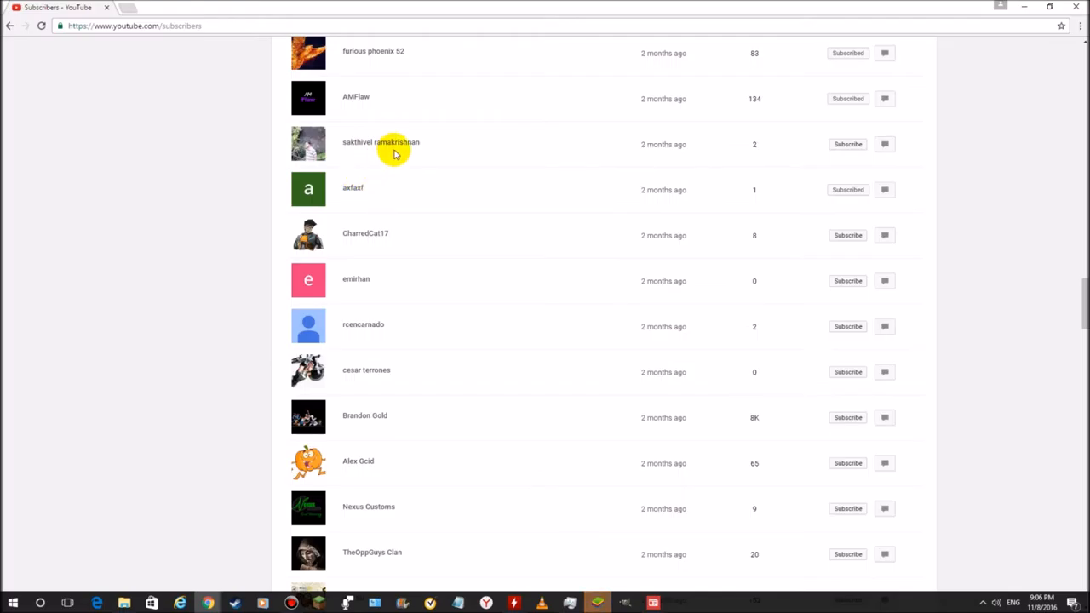
pyautogui.scroll(-3)
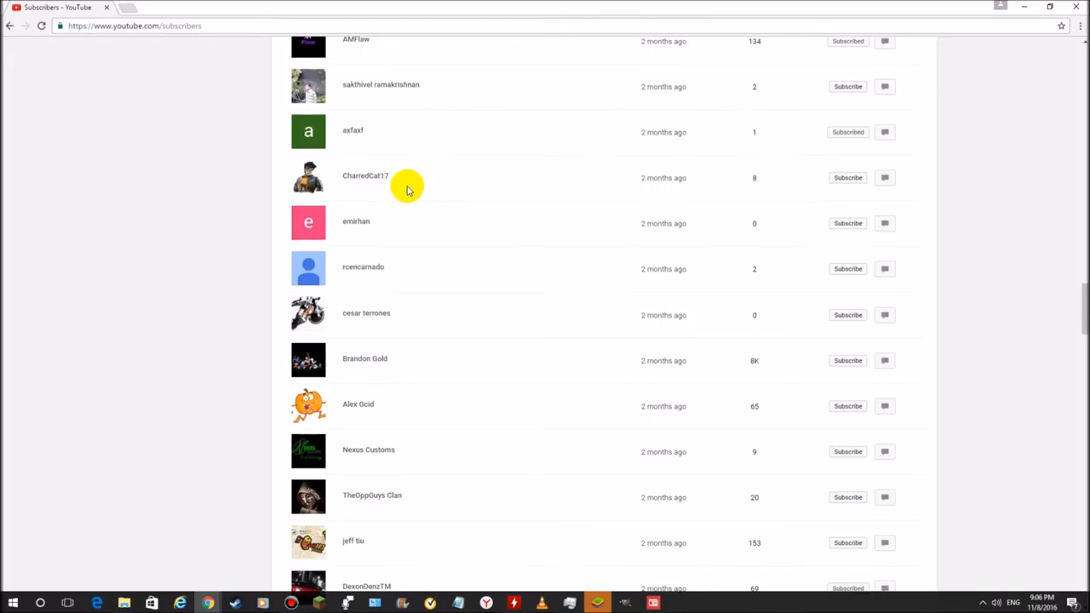
pyautogui.scroll(-3)
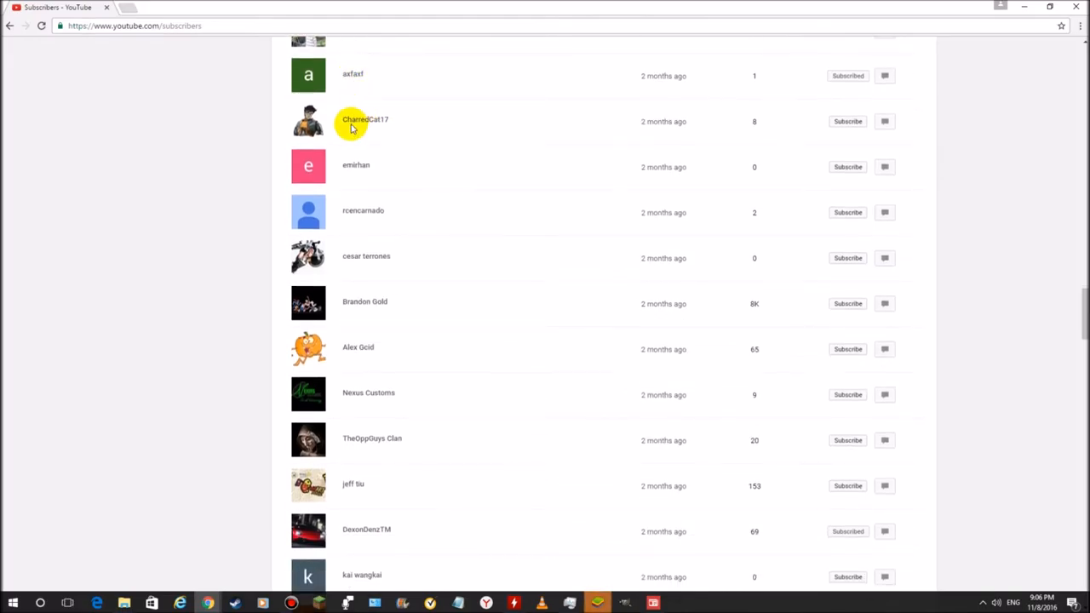
pyautogui.scroll(-3)
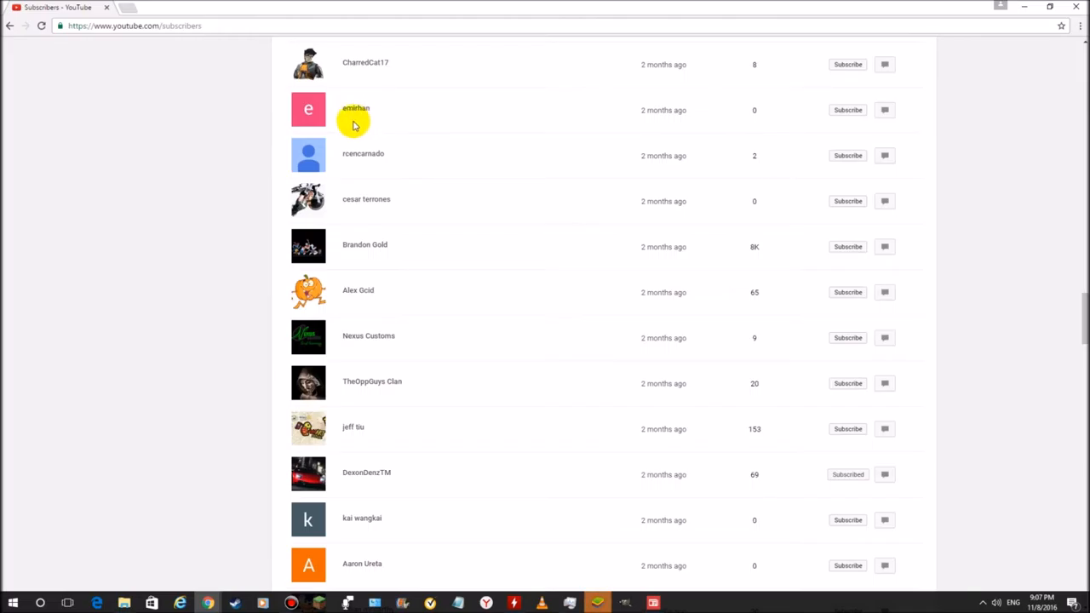
pyautogui.moveTo(341, 162)
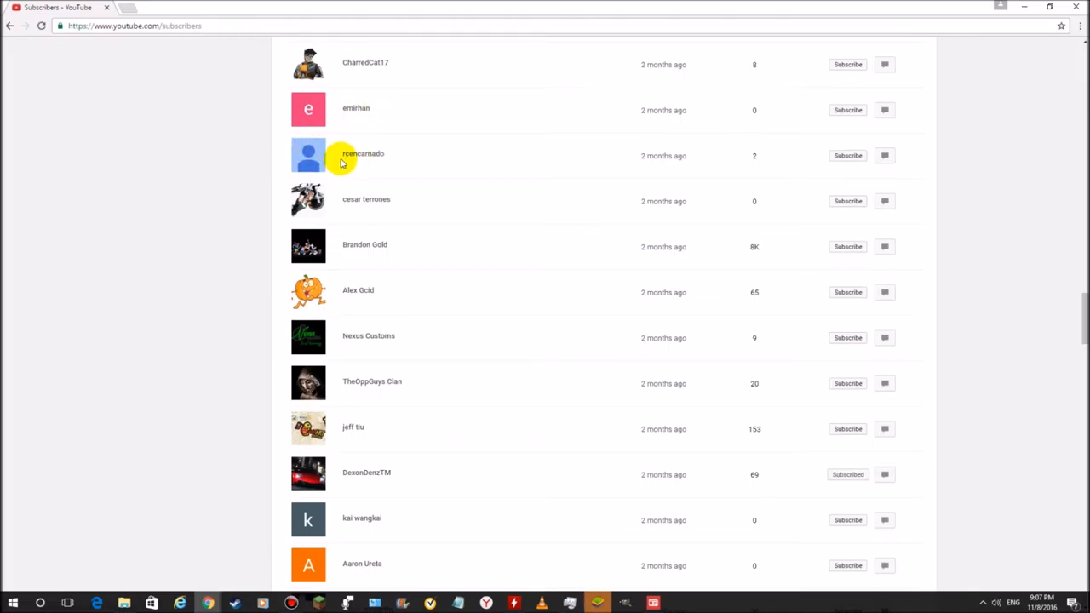
pyautogui.scroll(-3)
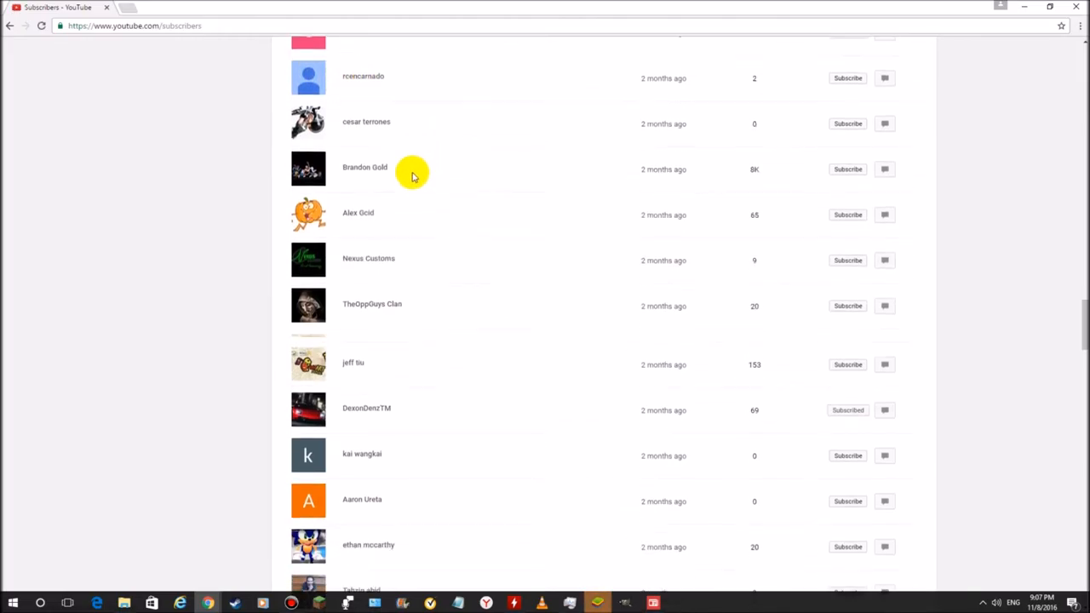
pyautogui.scroll(-3)
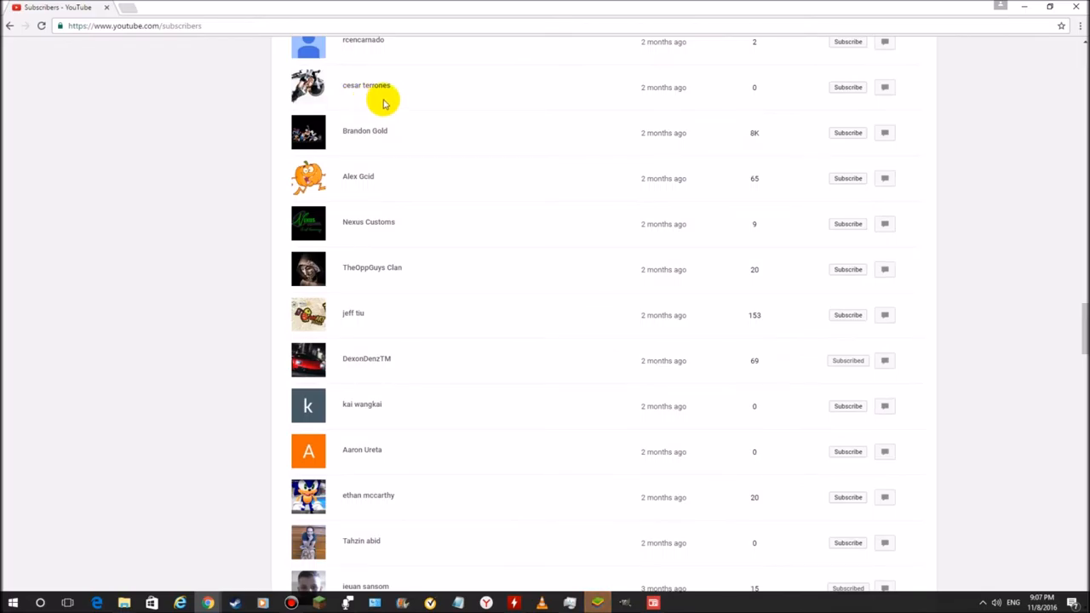
pyautogui.scroll(-3)
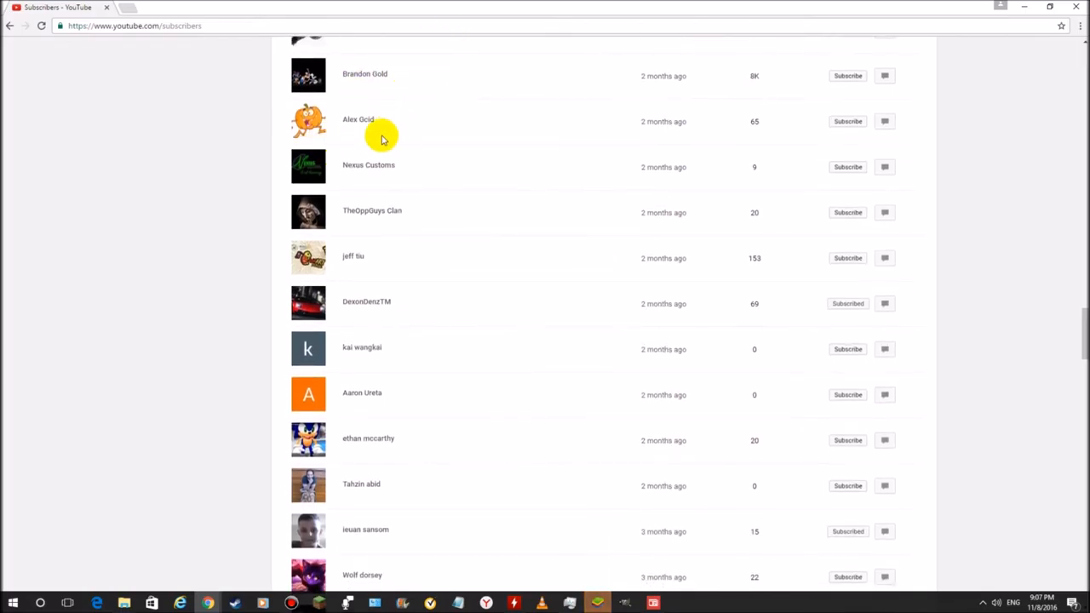
pyautogui.scroll(-3)
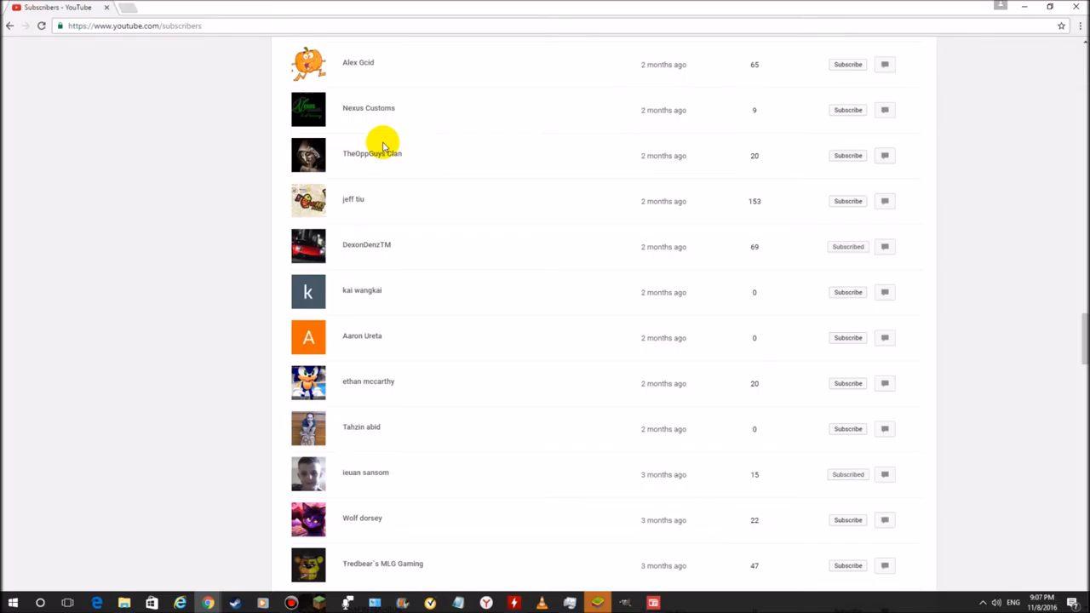
pyautogui.moveTo(375, 170)
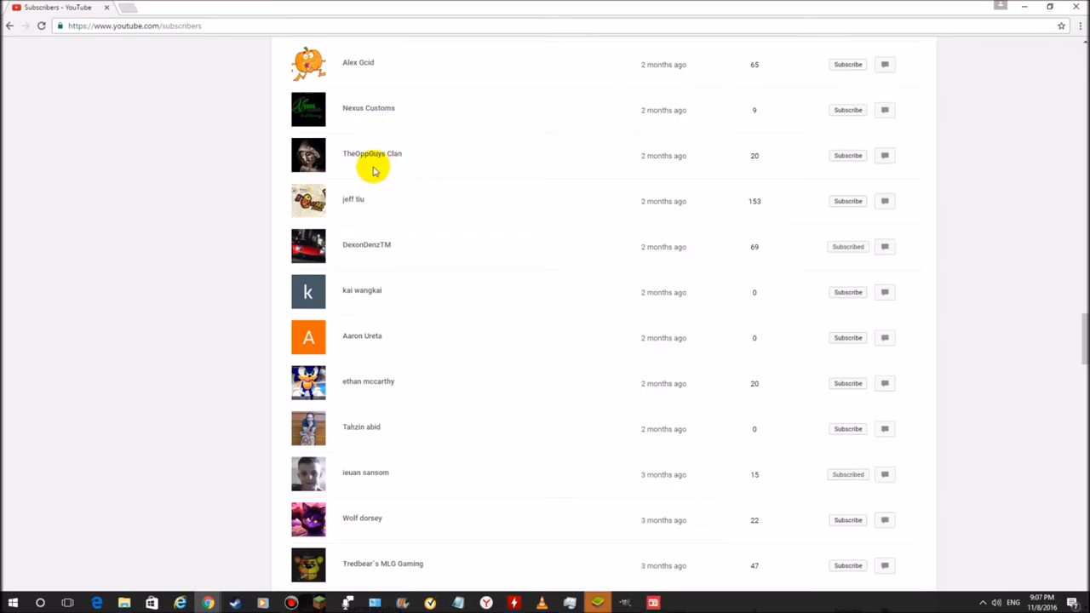
pyautogui.scroll(-3)
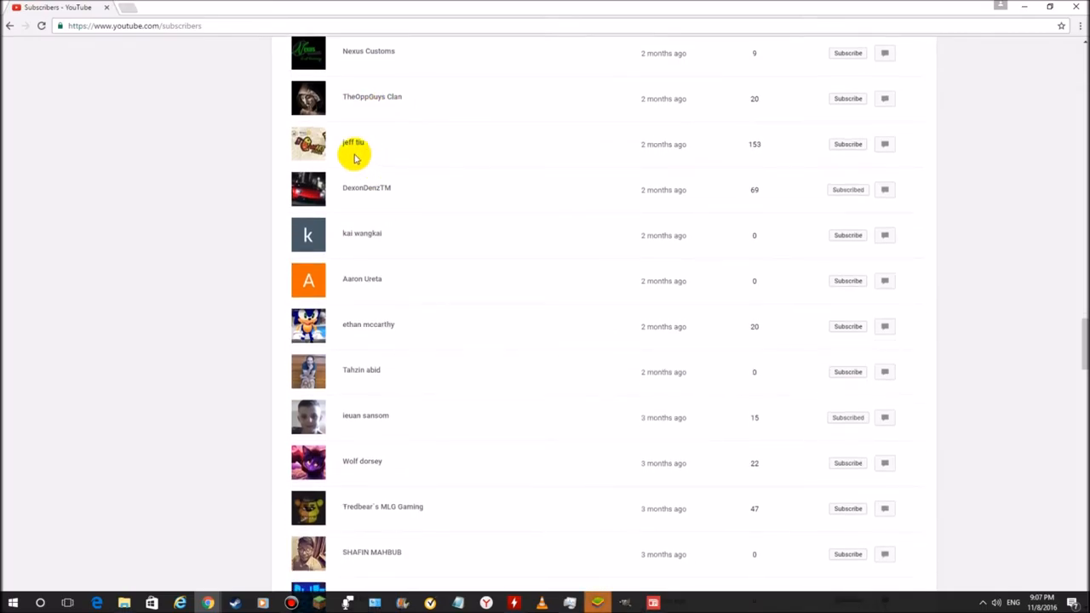
pyautogui.moveTo(385, 187)
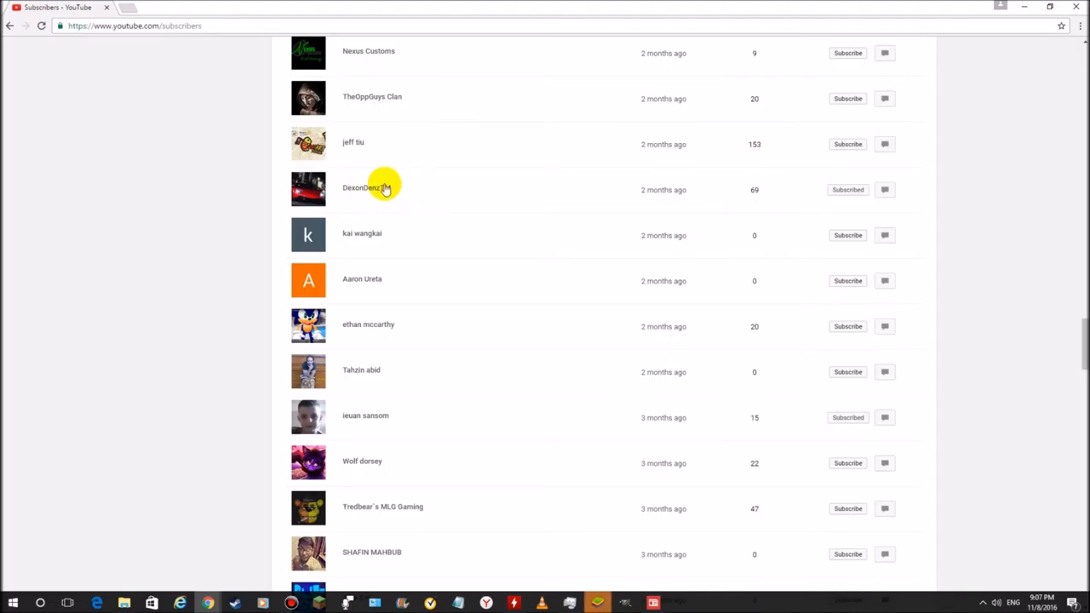
pyautogui.moveTo(290, 187)
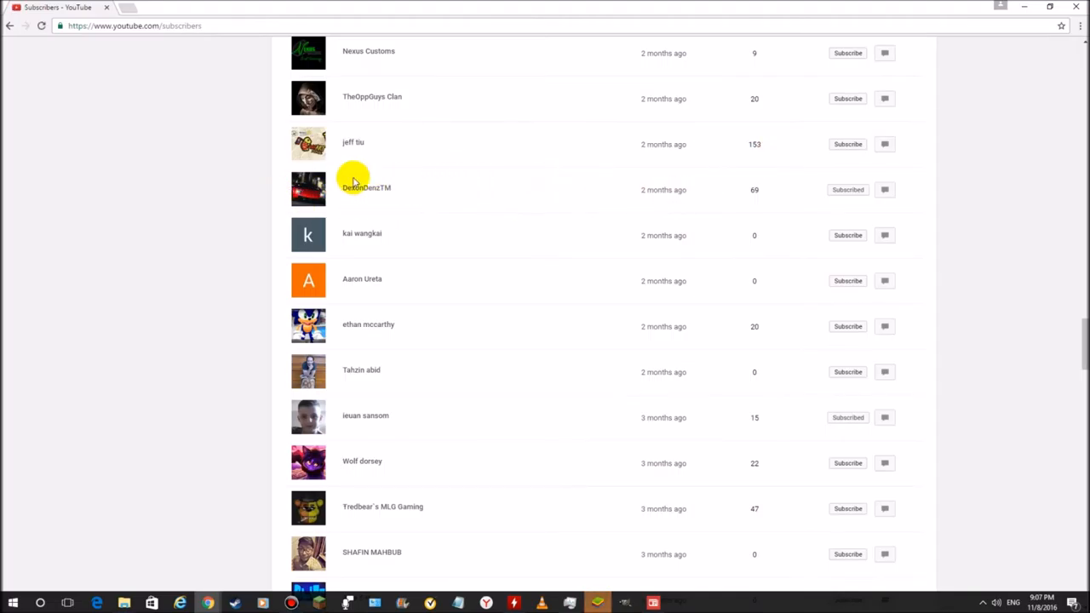
pyautogui.scroll(-3)
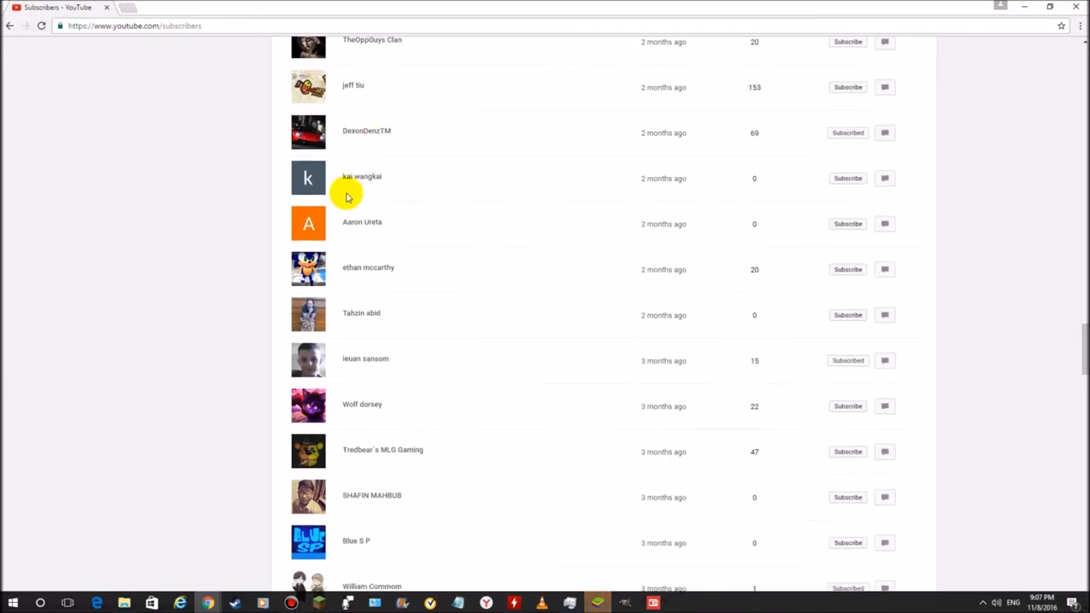
pyautogui.scroll(-3)
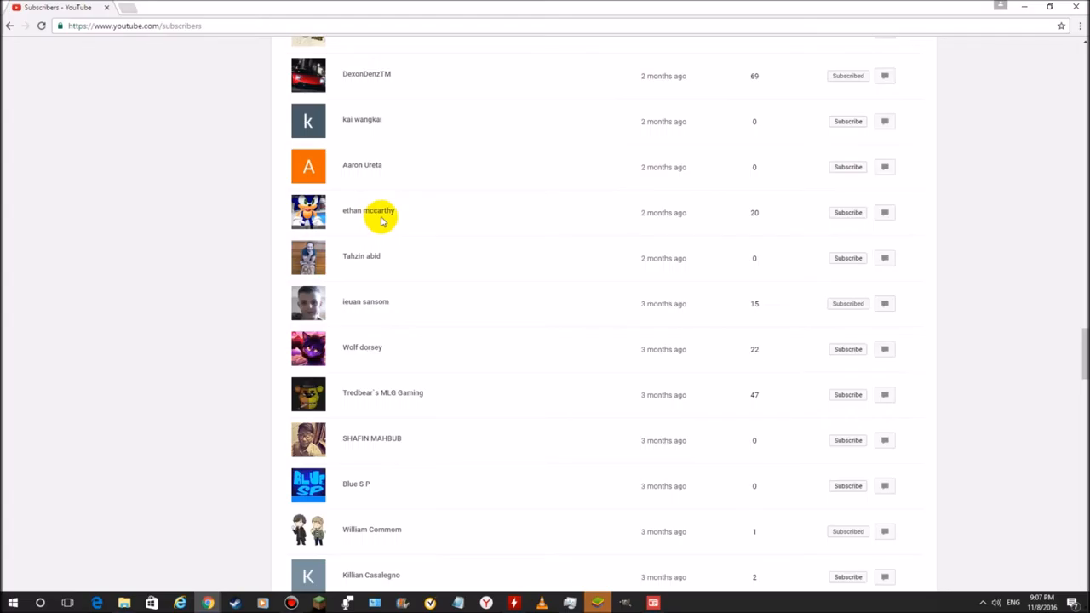
pyautogui.scroll(-3)
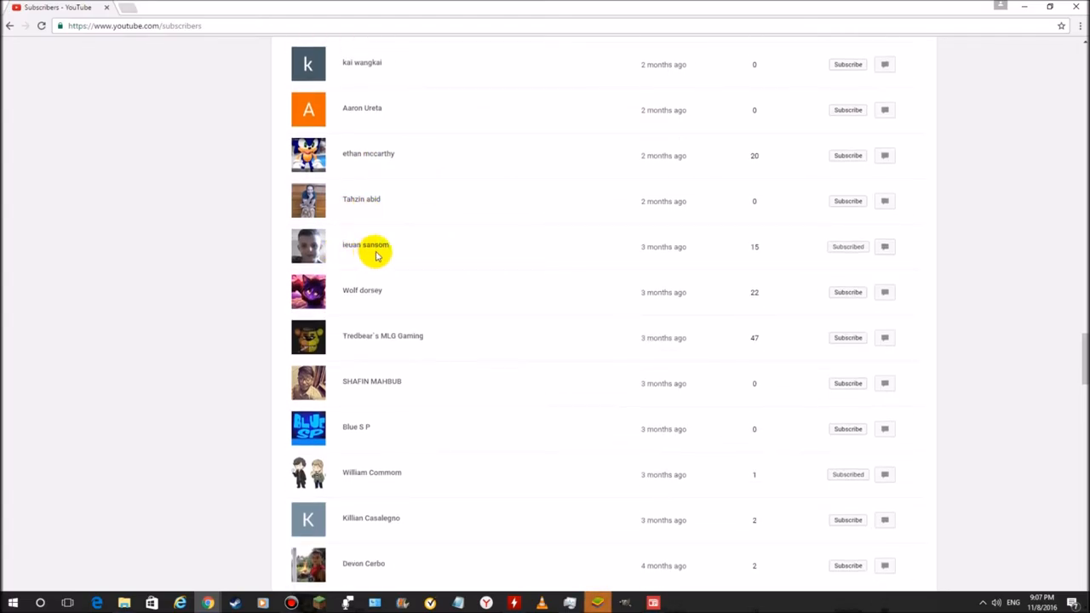
pyautogui.moveTo(357, 255)
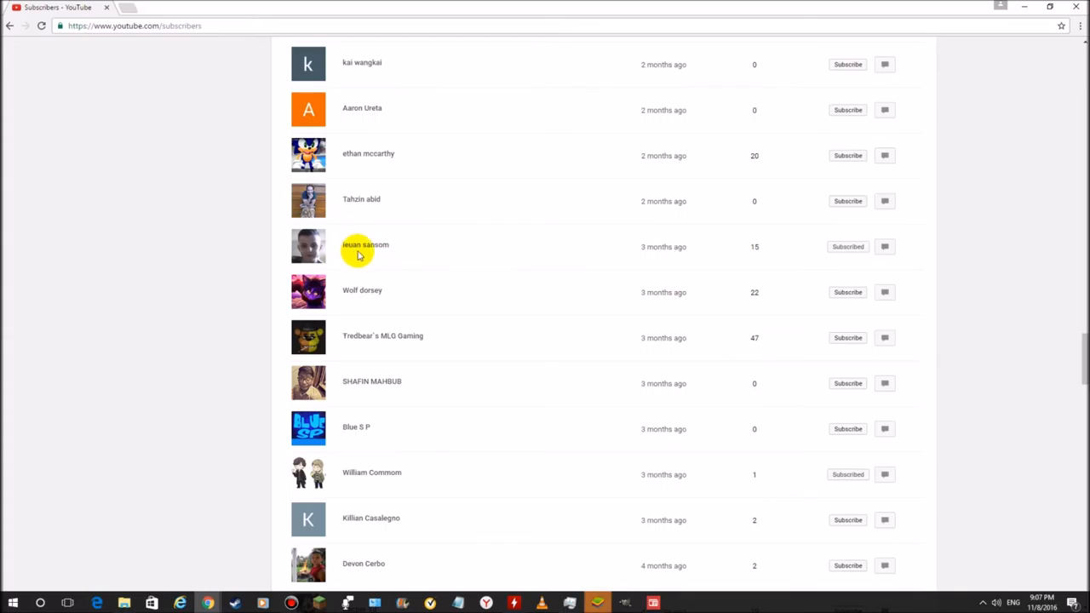
pyautogui.scroll(-3)
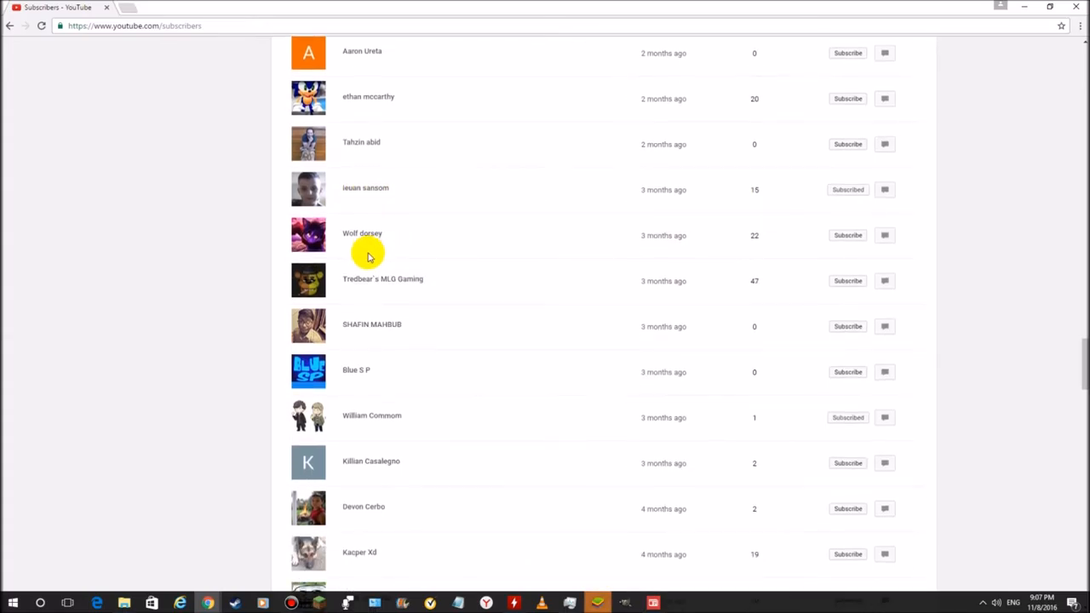
pyautogui.scroll(-3)
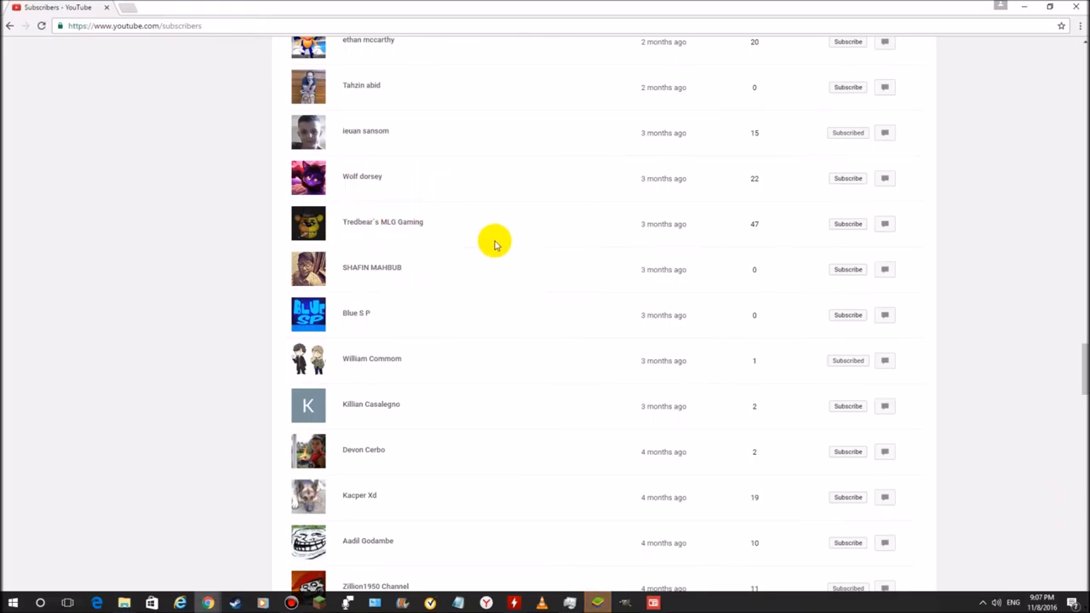
pyautogui.moveTo(366, 242)
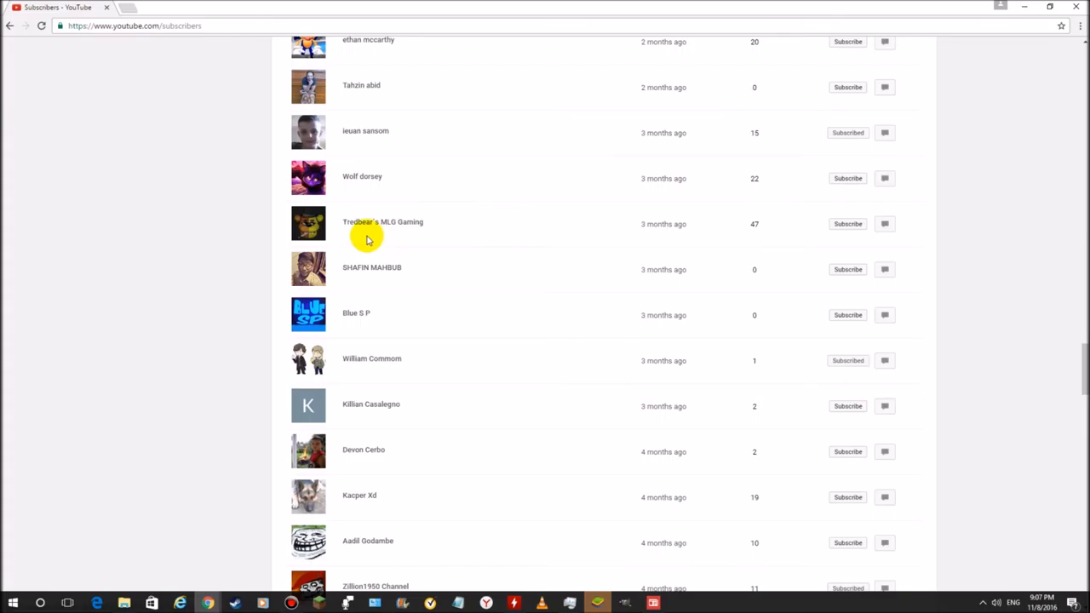
pyautogui.moveTo(382, 221)
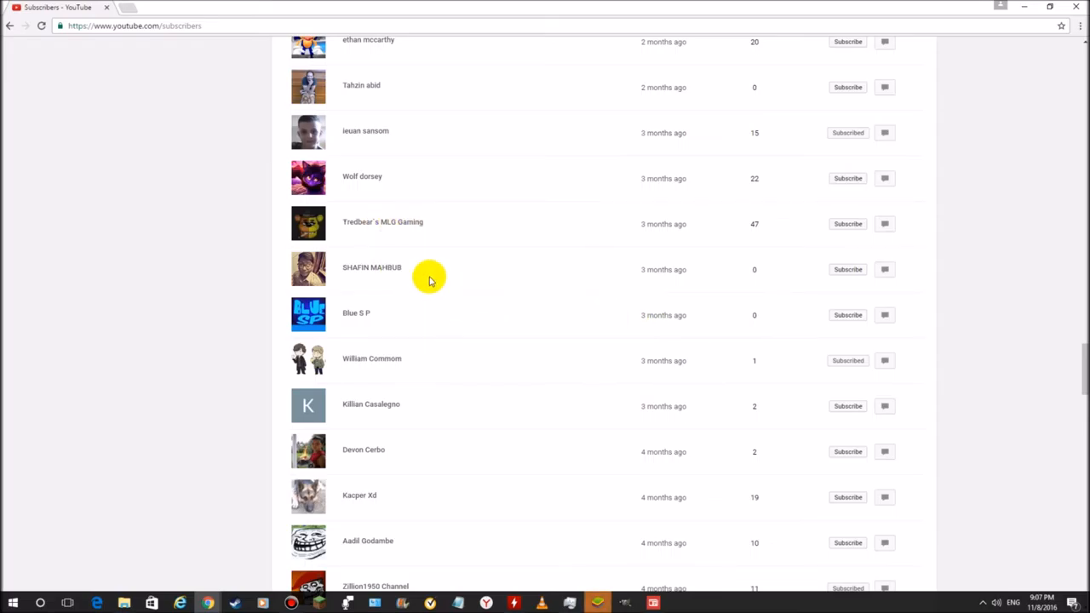
pyautogui.moveTo(409, 289)
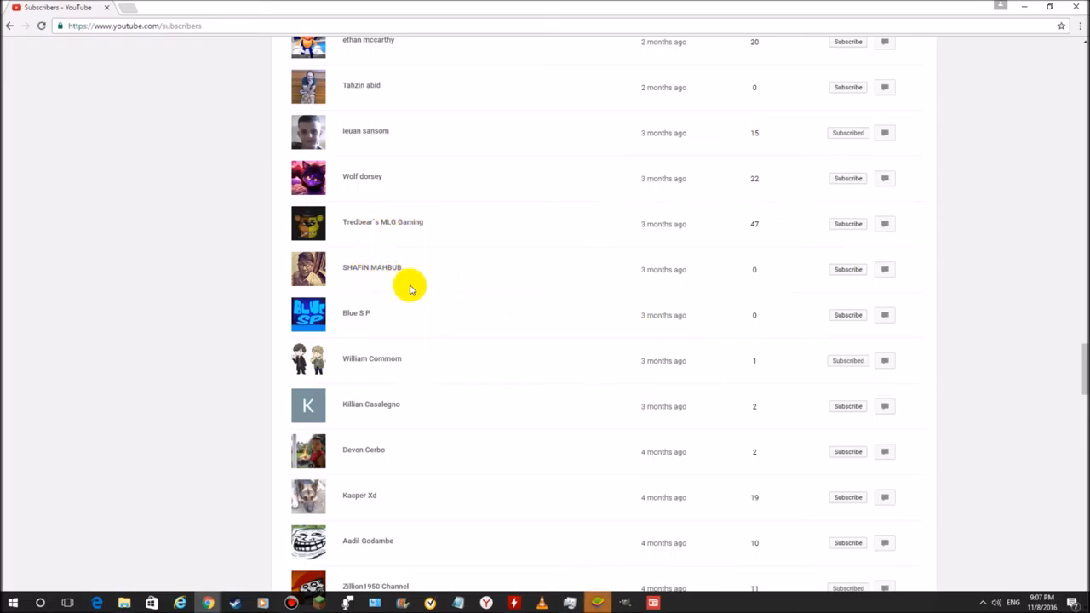
# Scroll the subscriber list past the four-month group to subscribers from five months ago
pyautogui.scroll(-3)
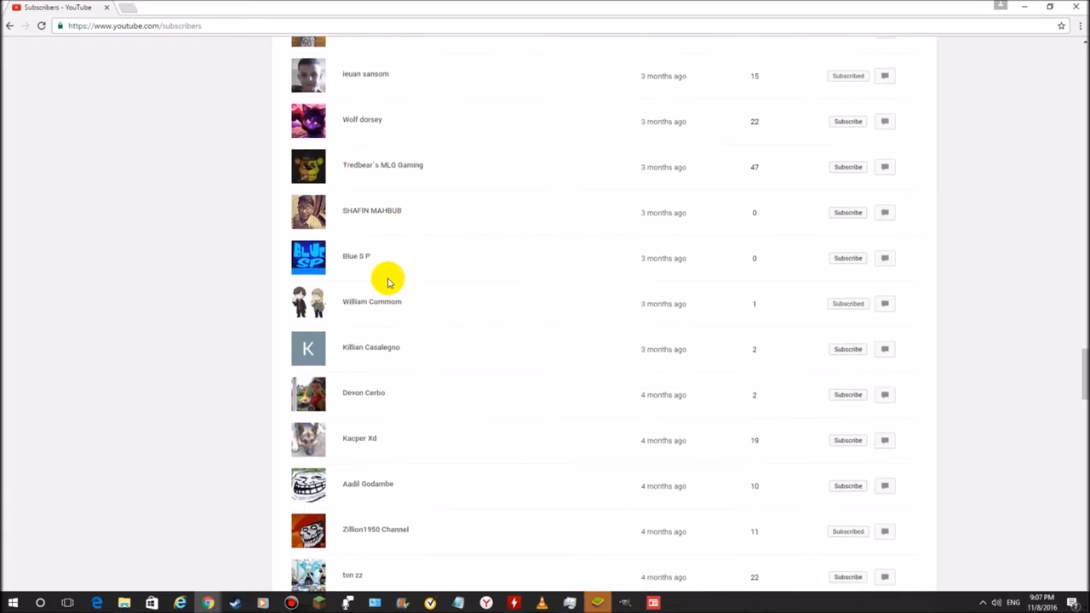
pyautogui.scroll(-3)
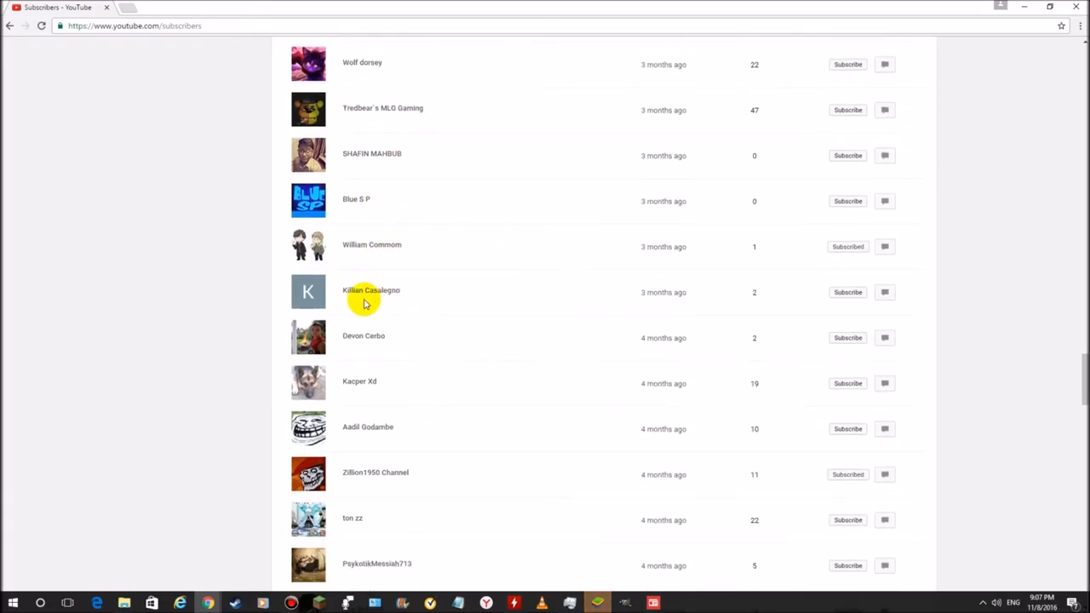
pyautogui.scroll(-3)
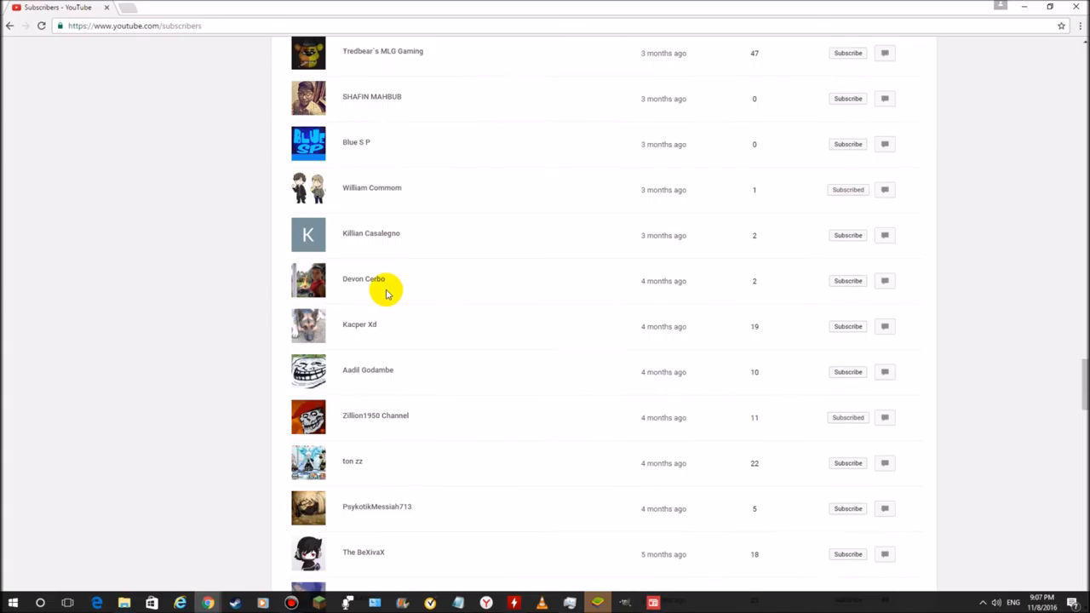
pyautogui.scroll(-3)
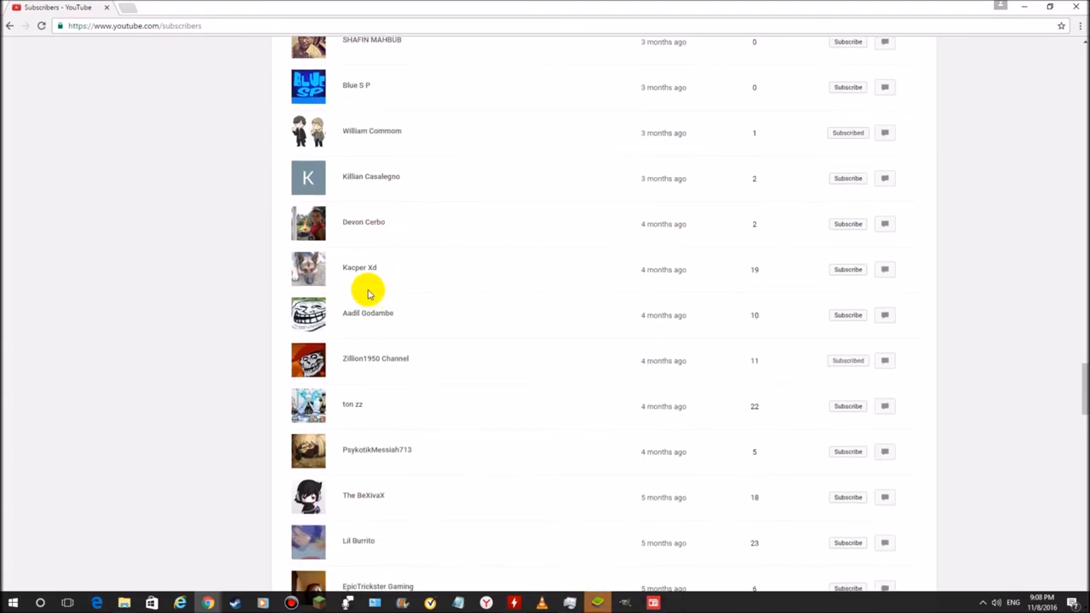
pyautogui.scroll(-3)
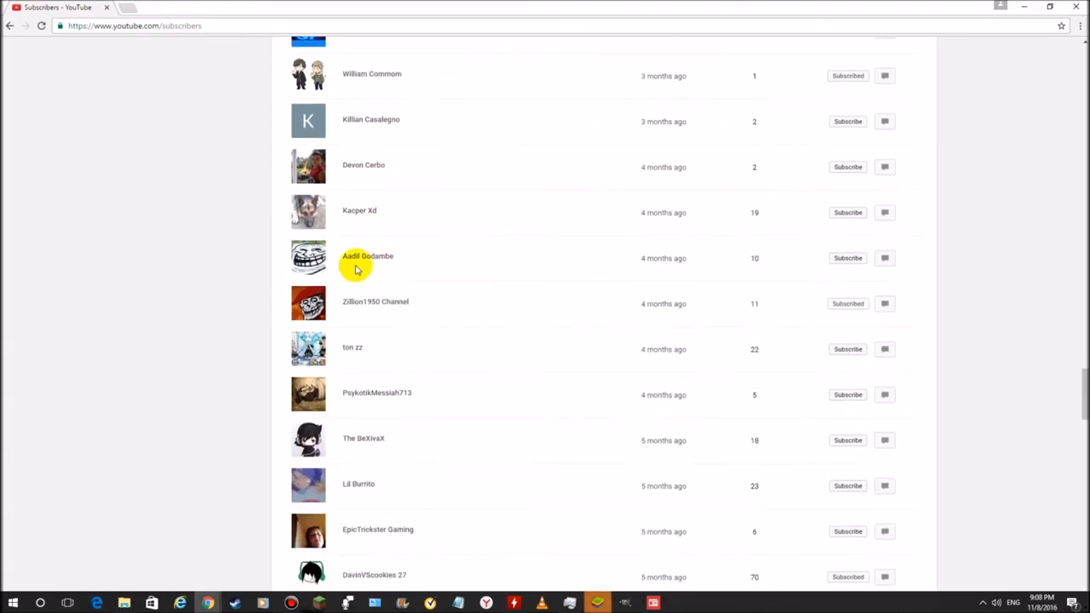
pyautogui.moveTo(371, 265)
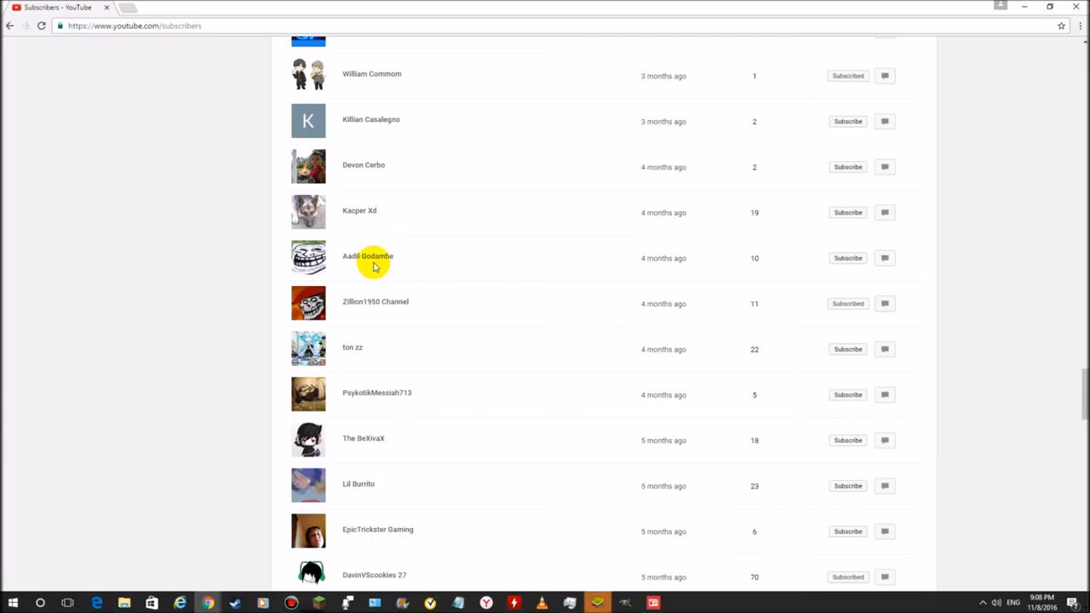
pyautogui.scroll(-3)
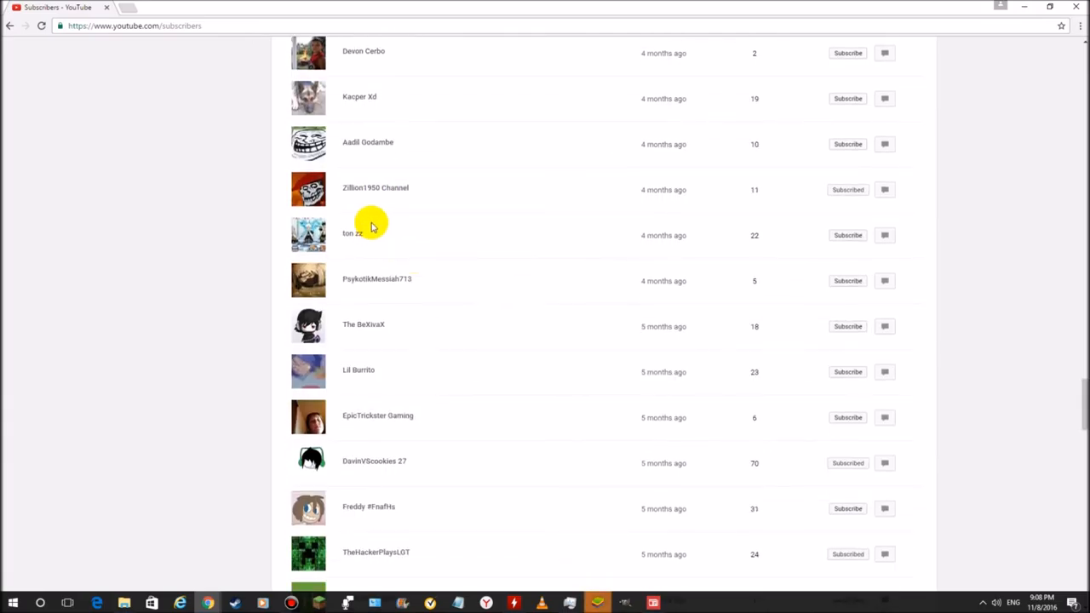
pyautogui.moveTo(371, 239)
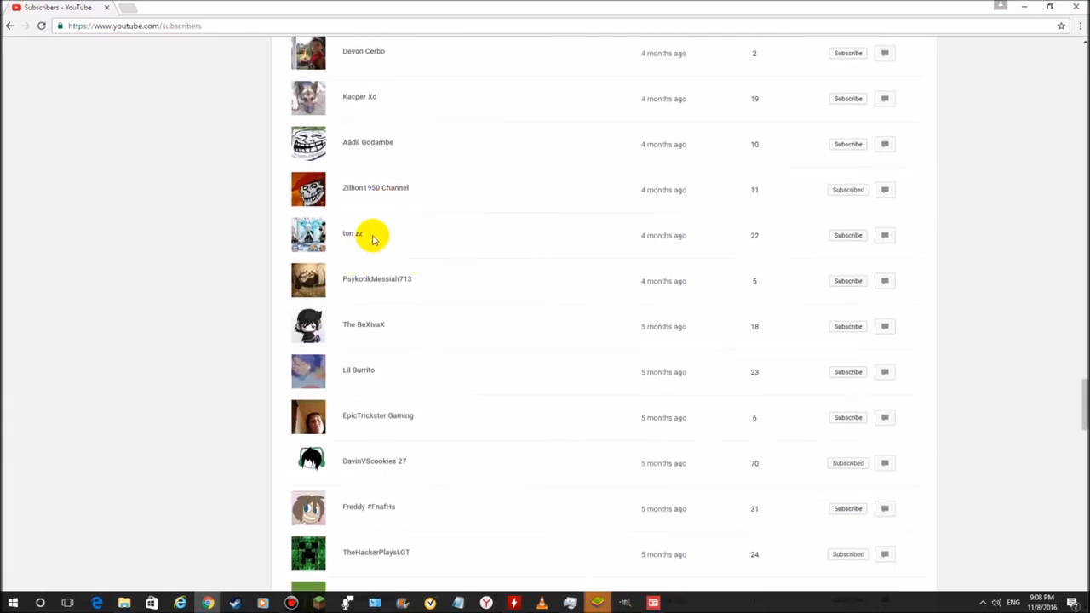
pyautogui.moveTo(376, 280)
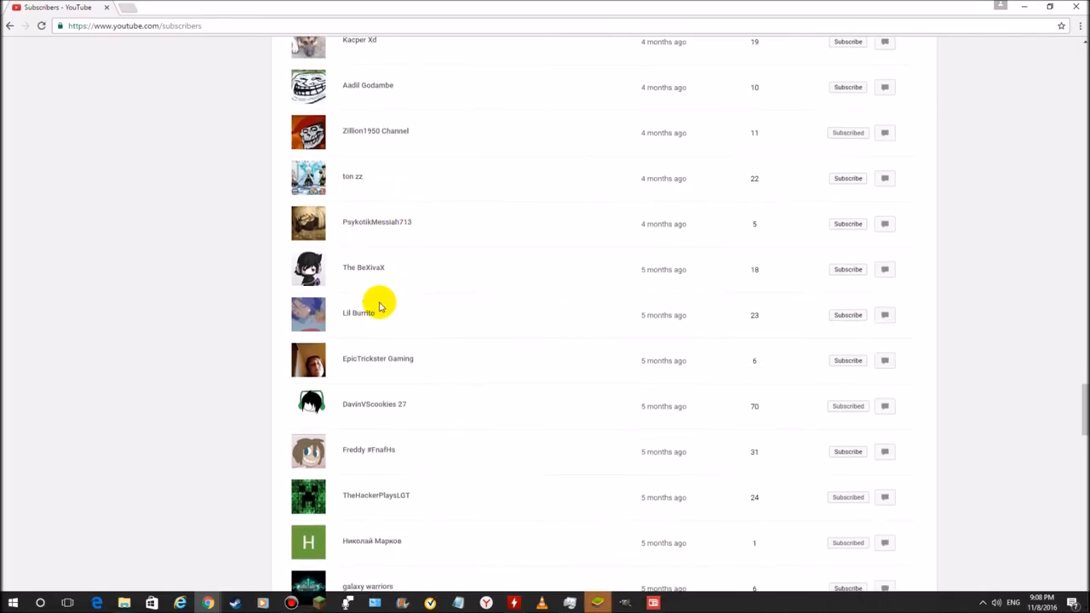
pyautogui.moveTo(371, 286)
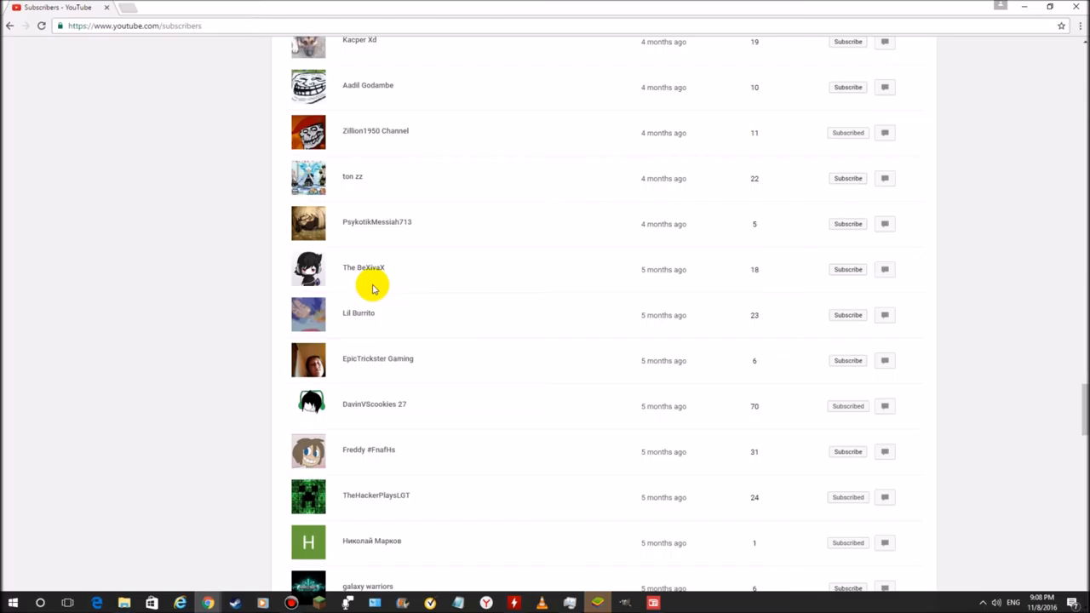
pyautogui.scroll(-3)
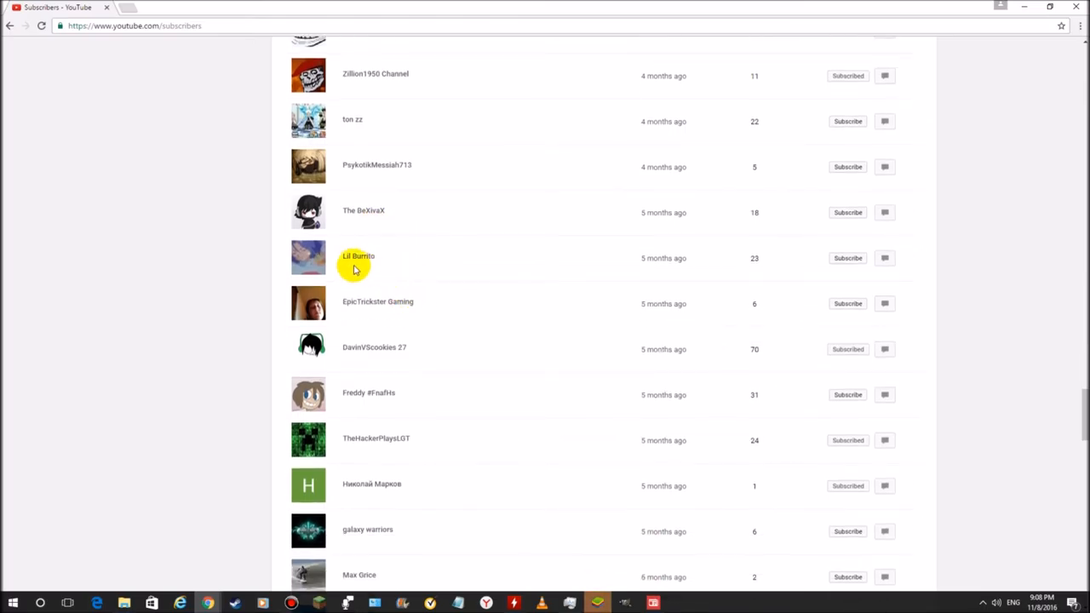
pyautogui.scroll(-3)
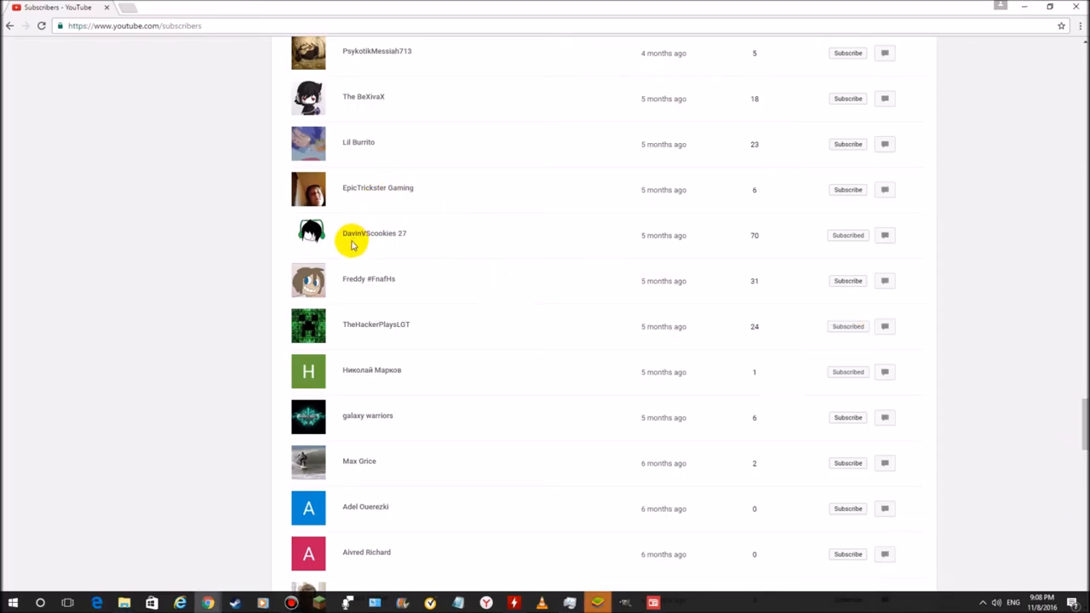
pyautogui.moveTo(395, 246)
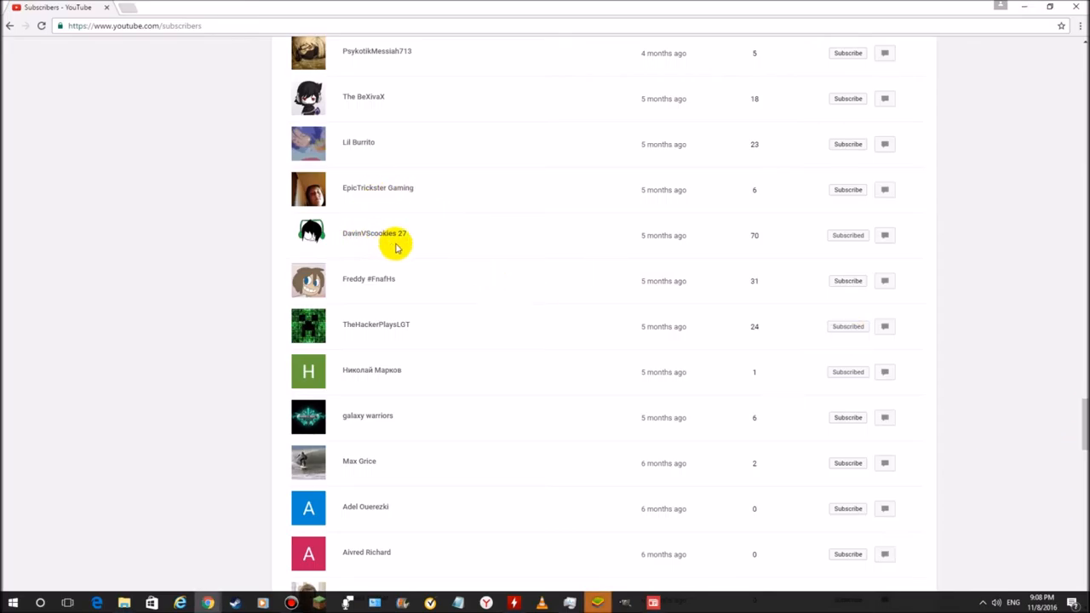
pyautogui.moveTo(348, 220)
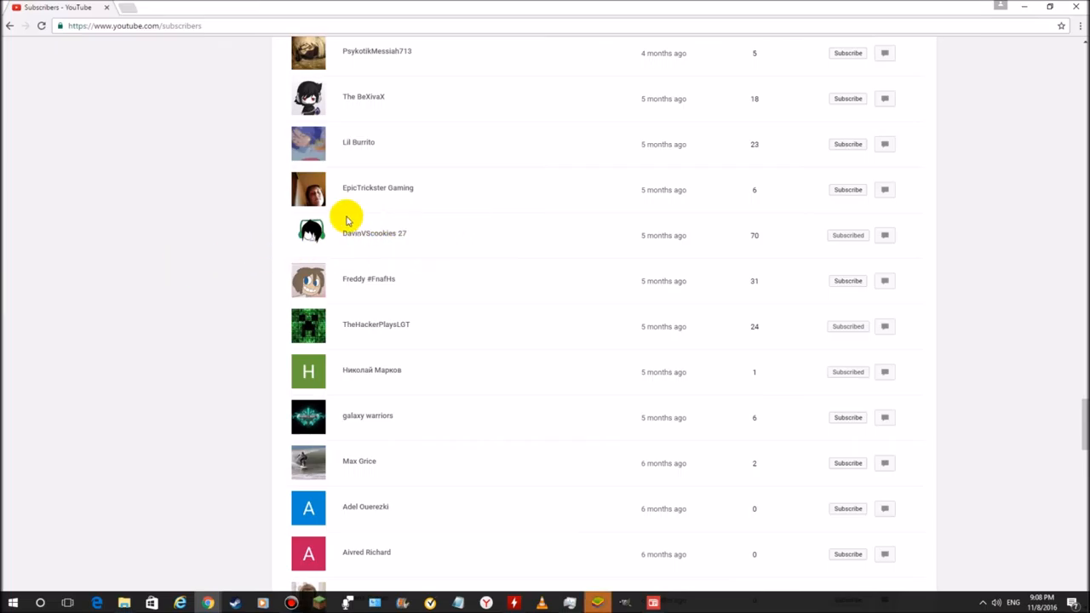
pyautogui.moveTo(603, 235)
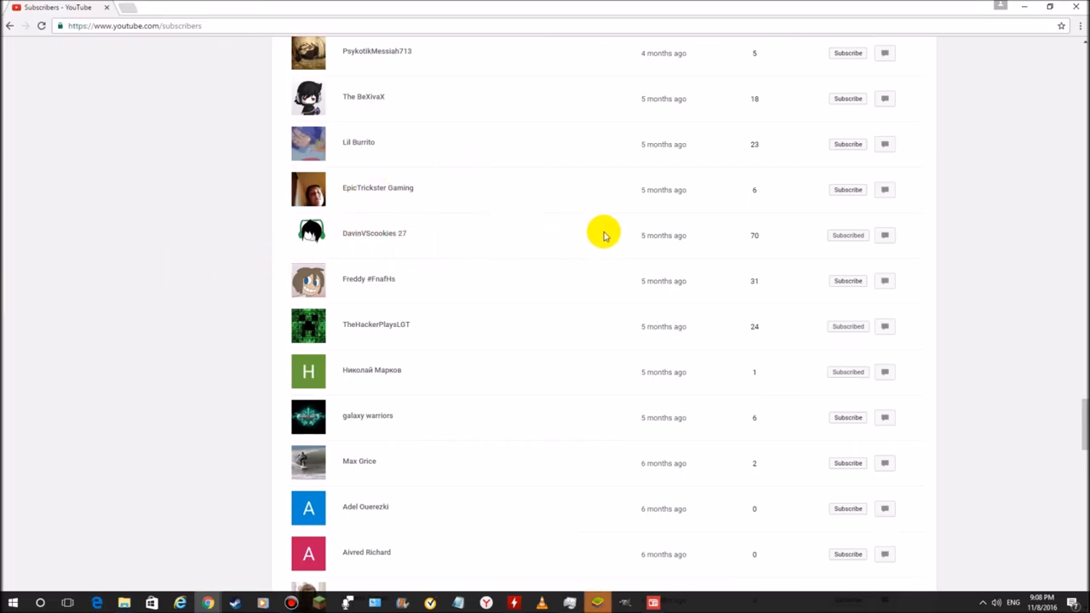
pyautogui.moveTo(358, 239)
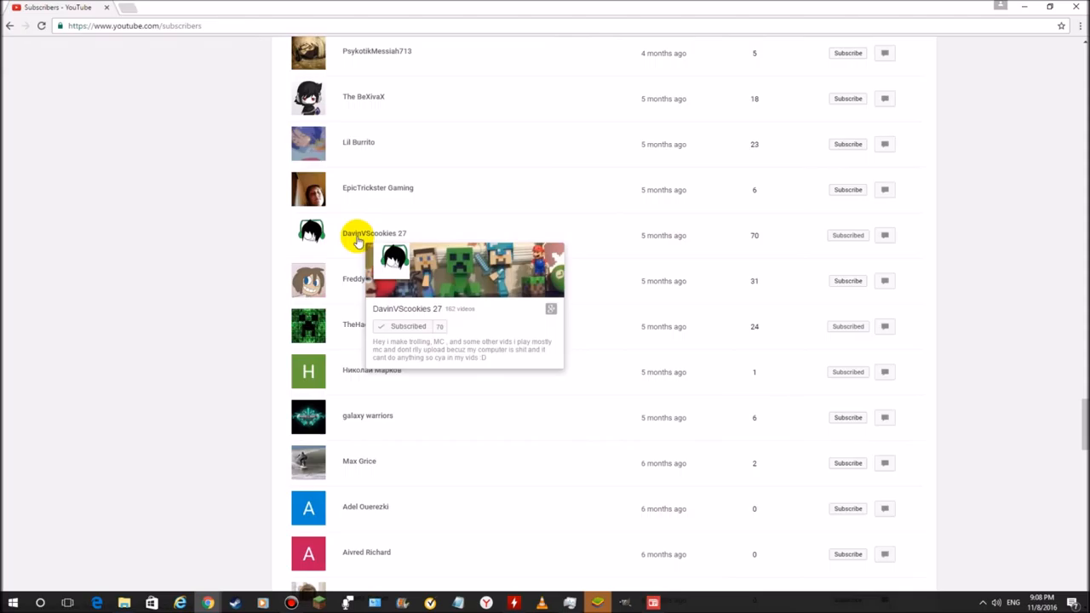
# Scroll down the subscriber list to those who joined seven to eight months ago
pyautogui.scroll(-3)
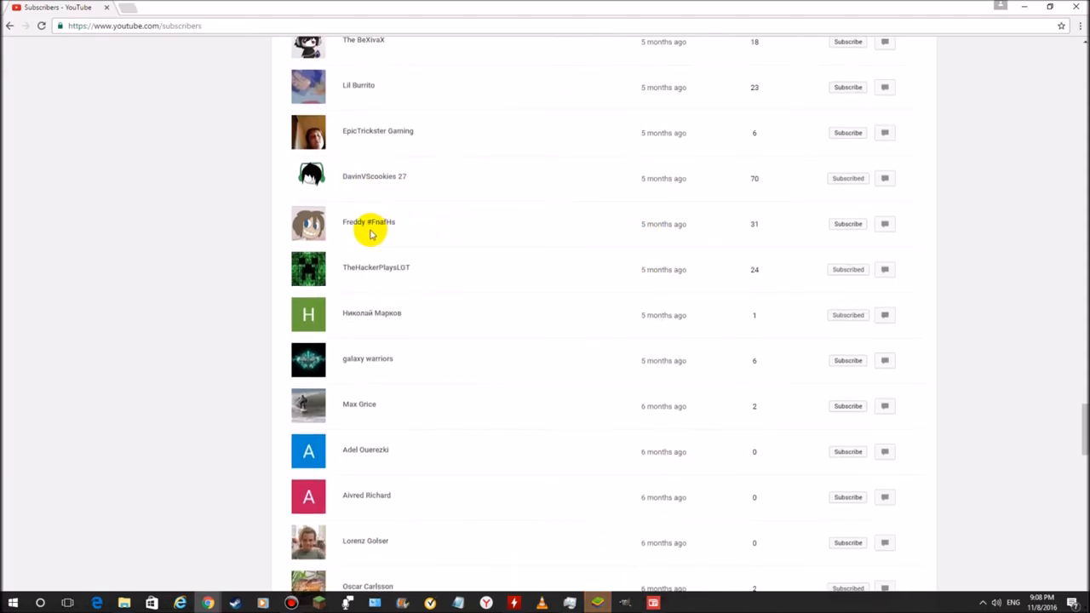
pyautogui.moveTo(395, 223)
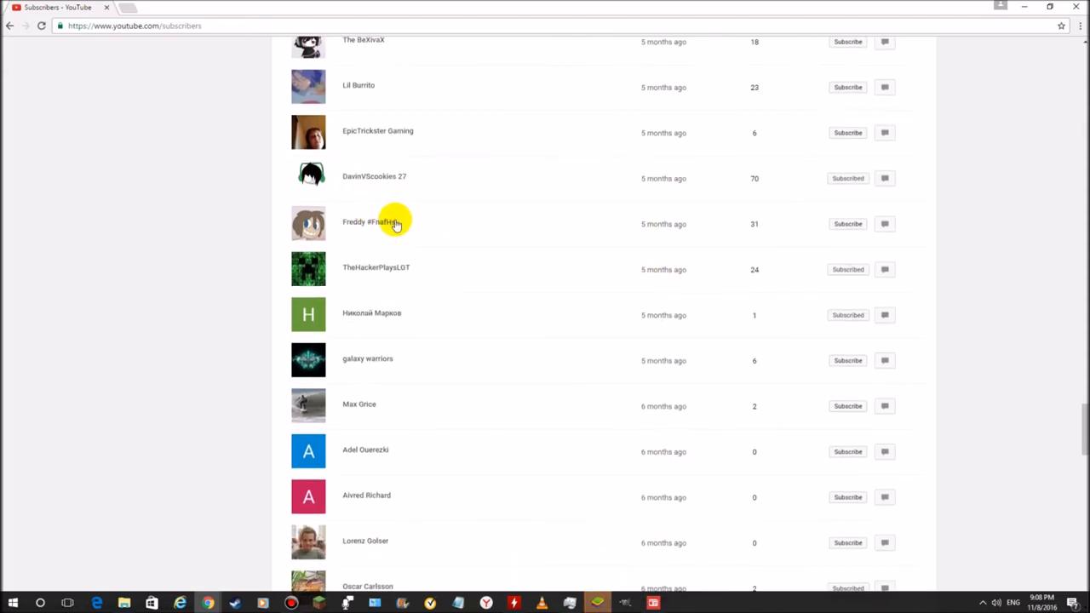
pyautogui.scroll(-3)
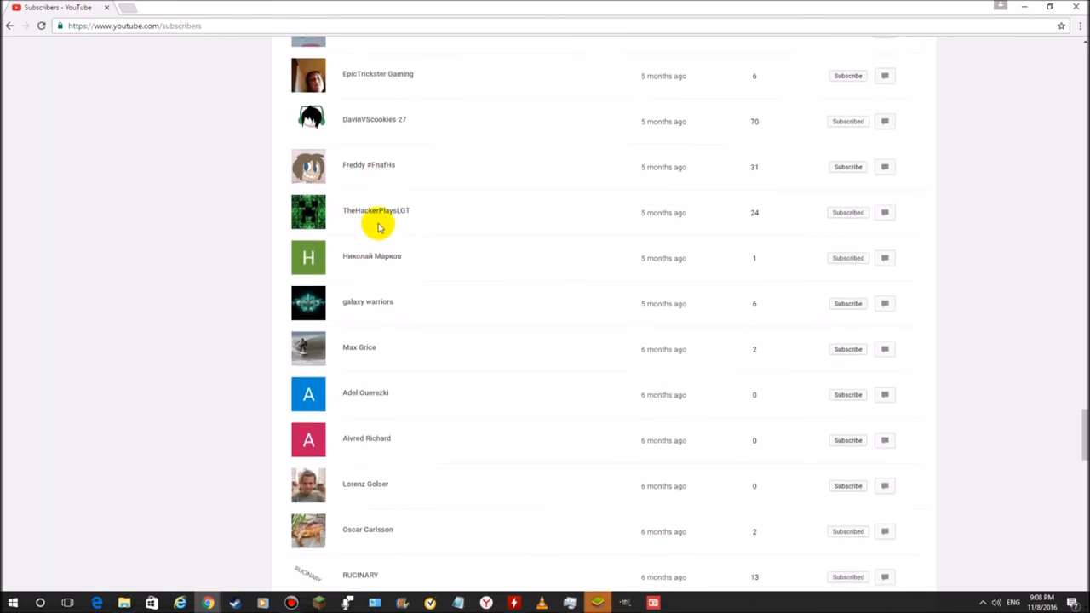
pyautogui.moveTo(342, 201)
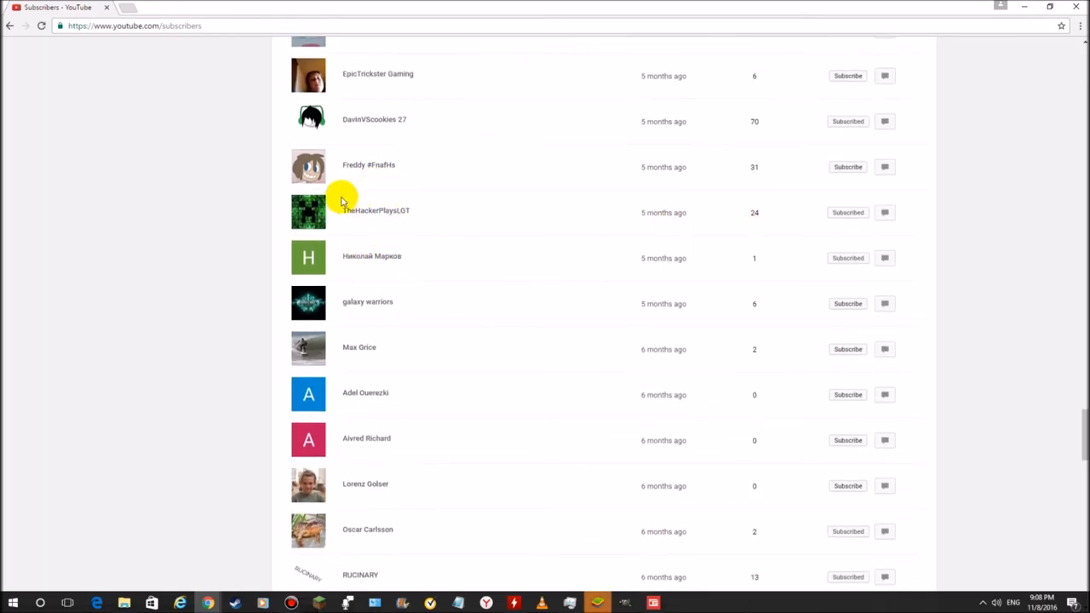
pyautogui.moveTo(309, 212)
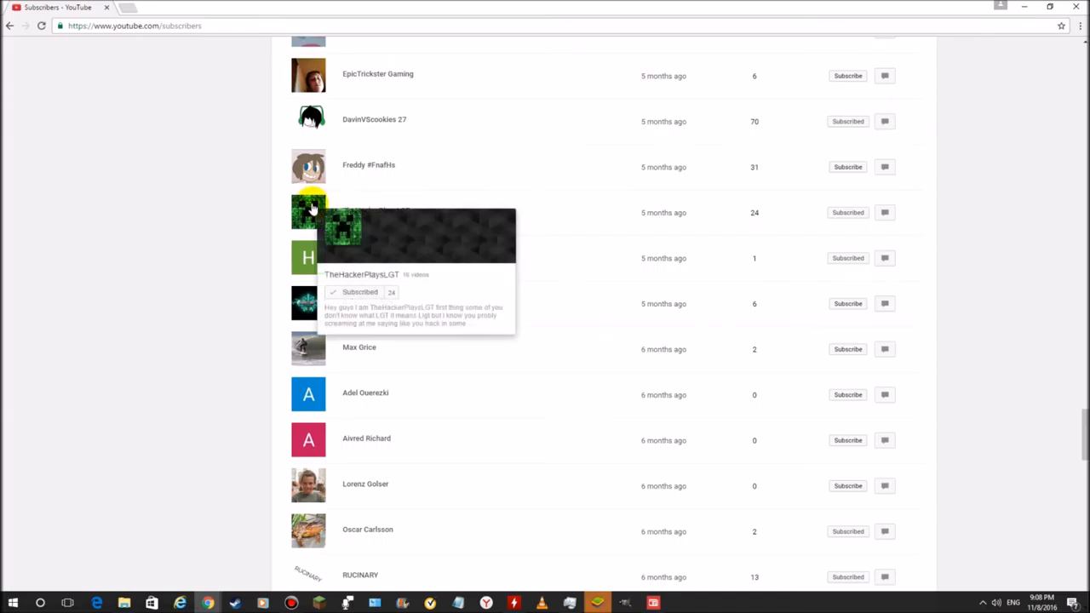
pyautogui.moveTo(213, 204)
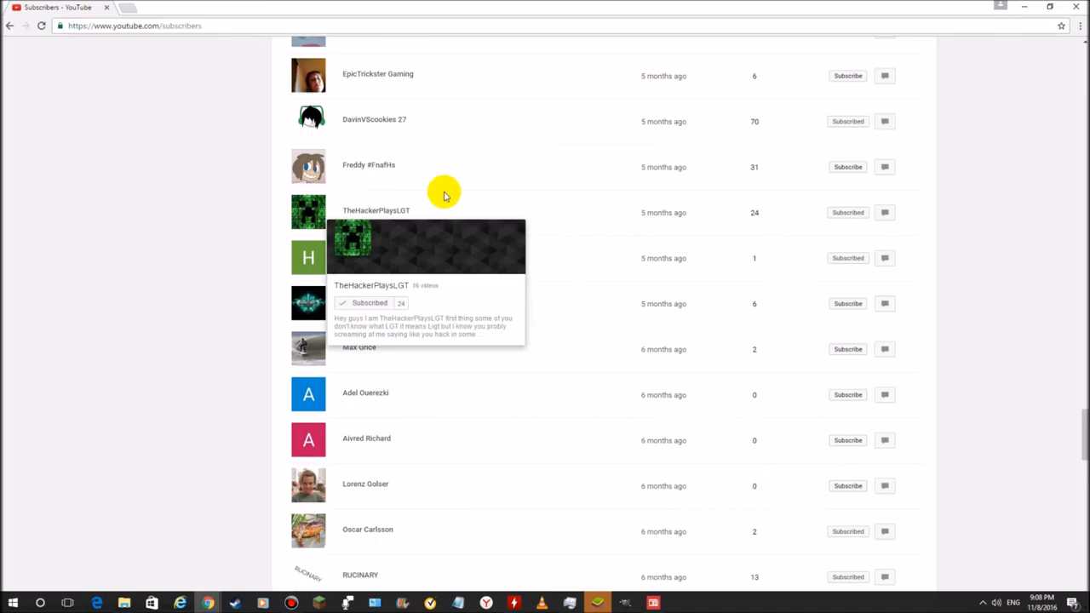
pyautogui.scroll(-3)
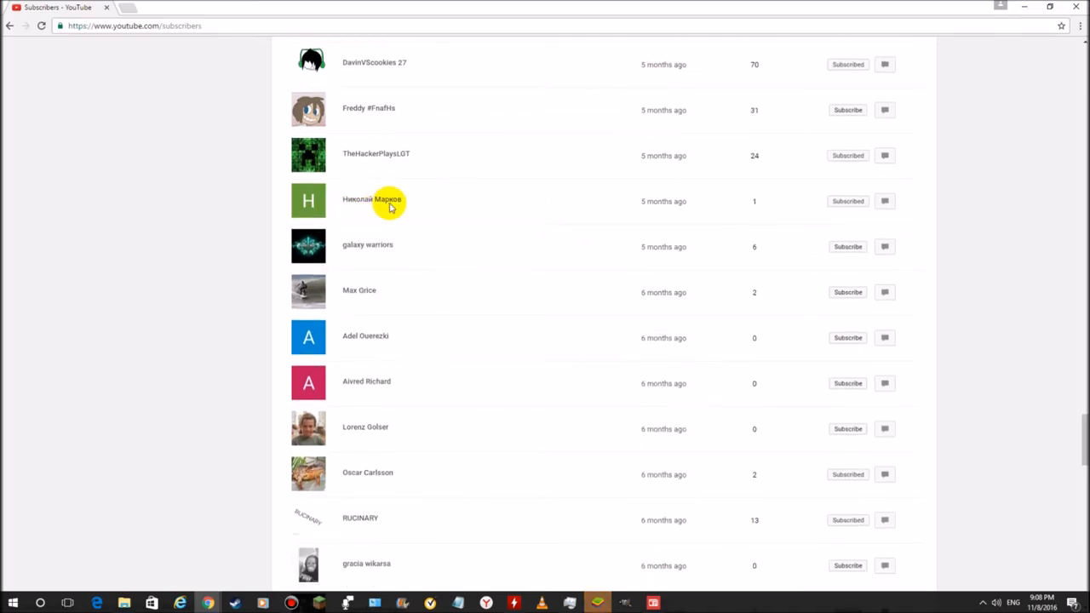
pyautogui.scroll(-3)
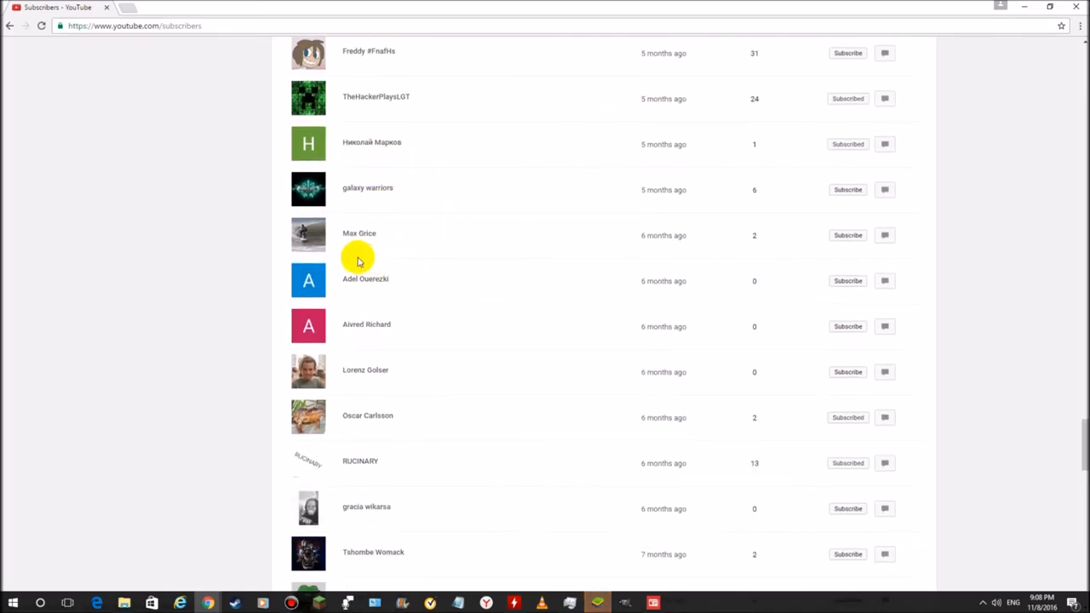
pyautogui.scroll(-3)
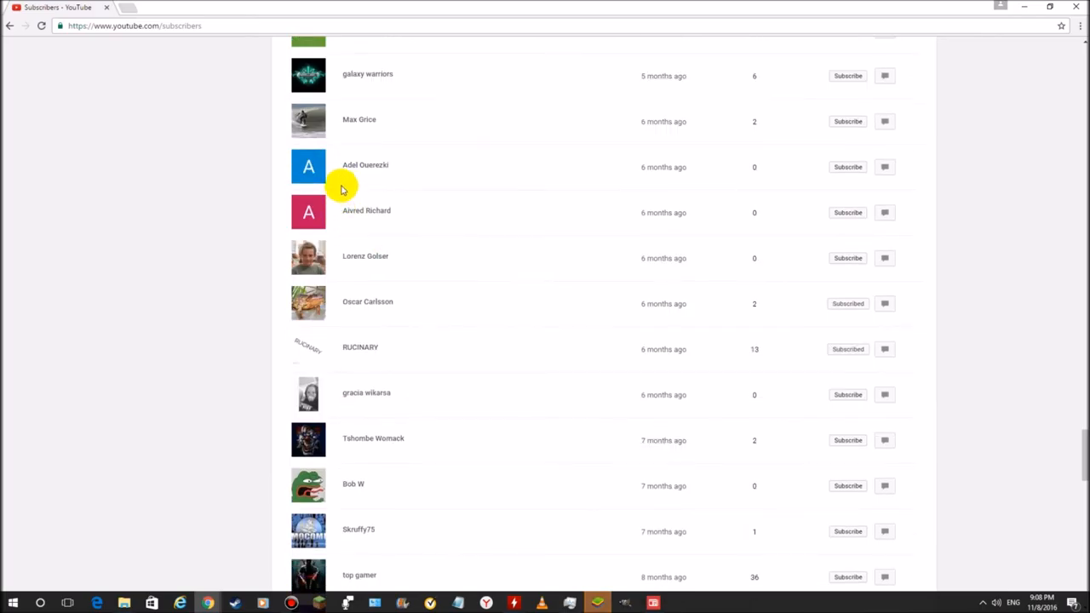
pyautogui.moveTo(573, 247)
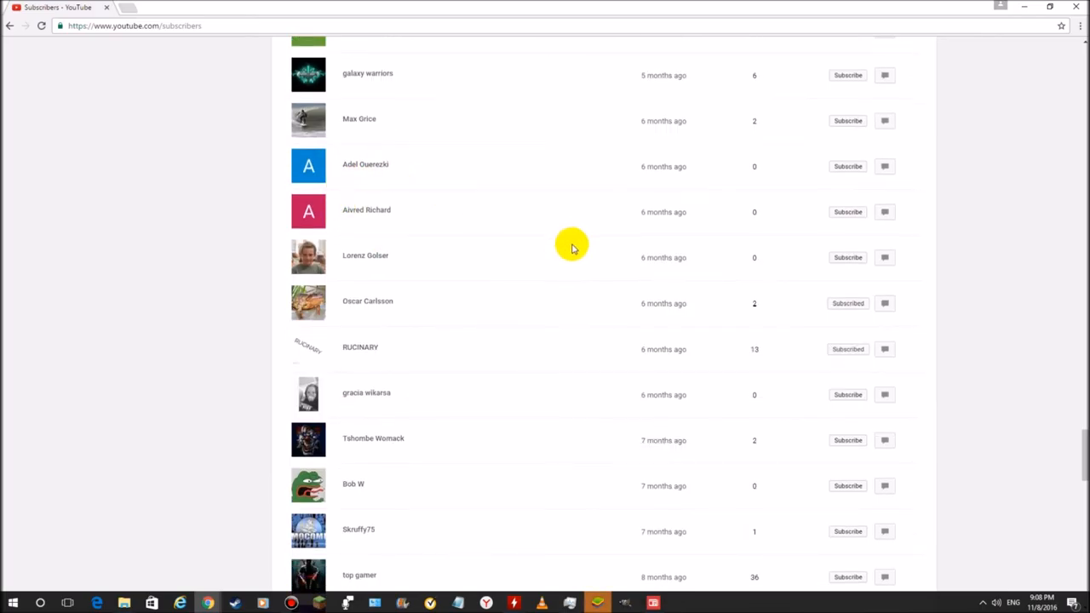
pyautogui.scroll(-3)
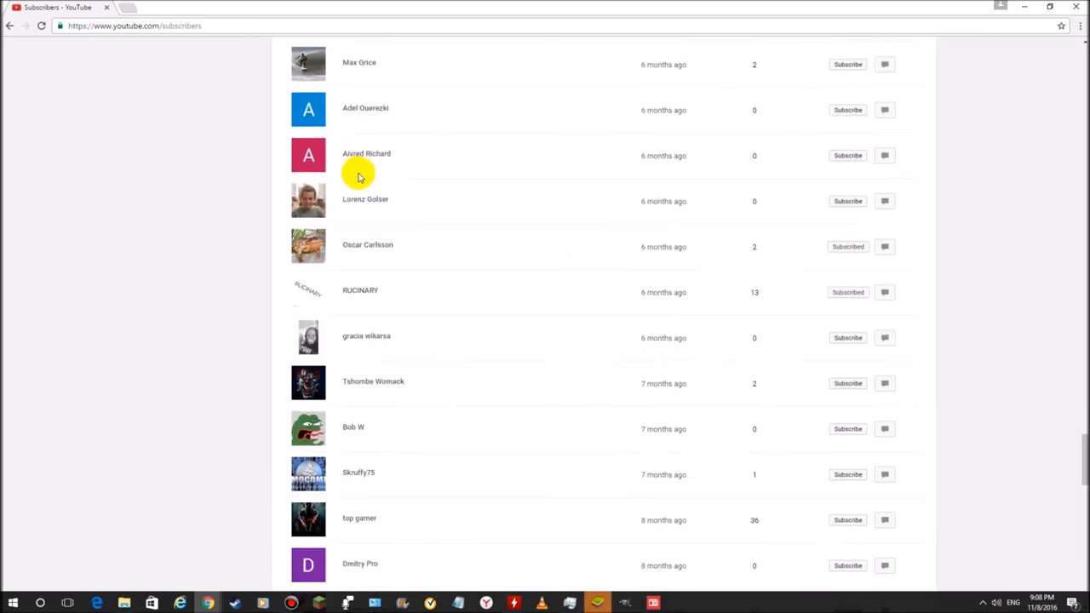
pyautogui.moveTo(446, 223)
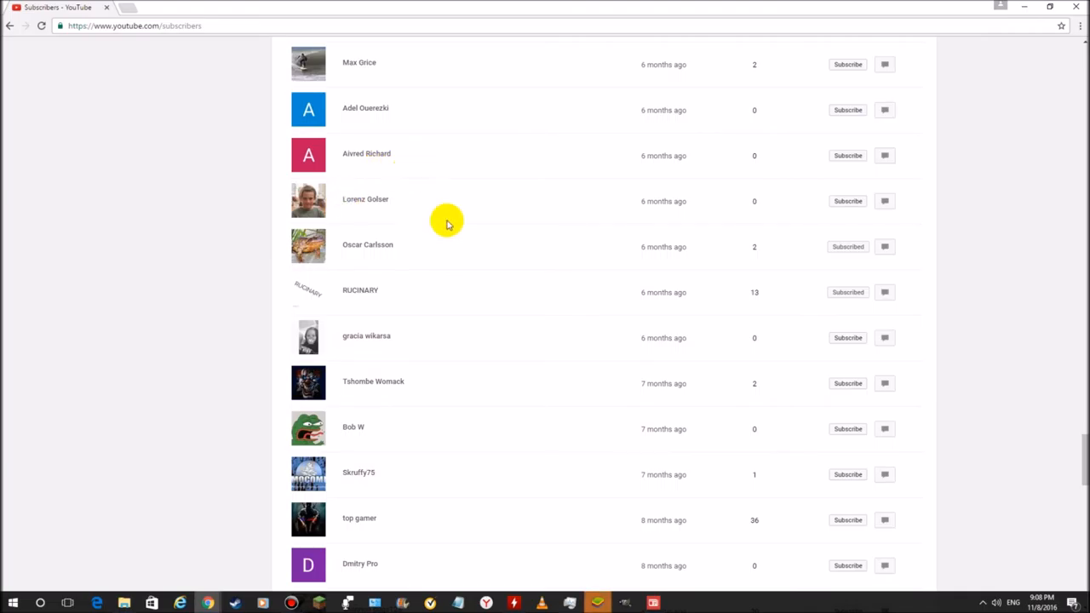
pyautogui.scroll(-3)
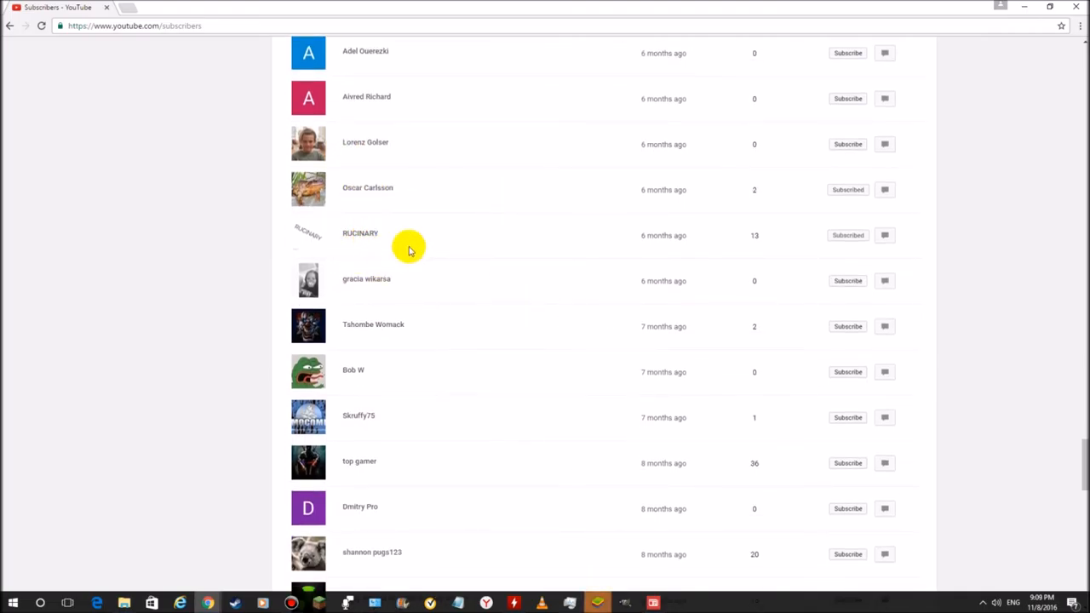
pyautogui.scroll(-3)
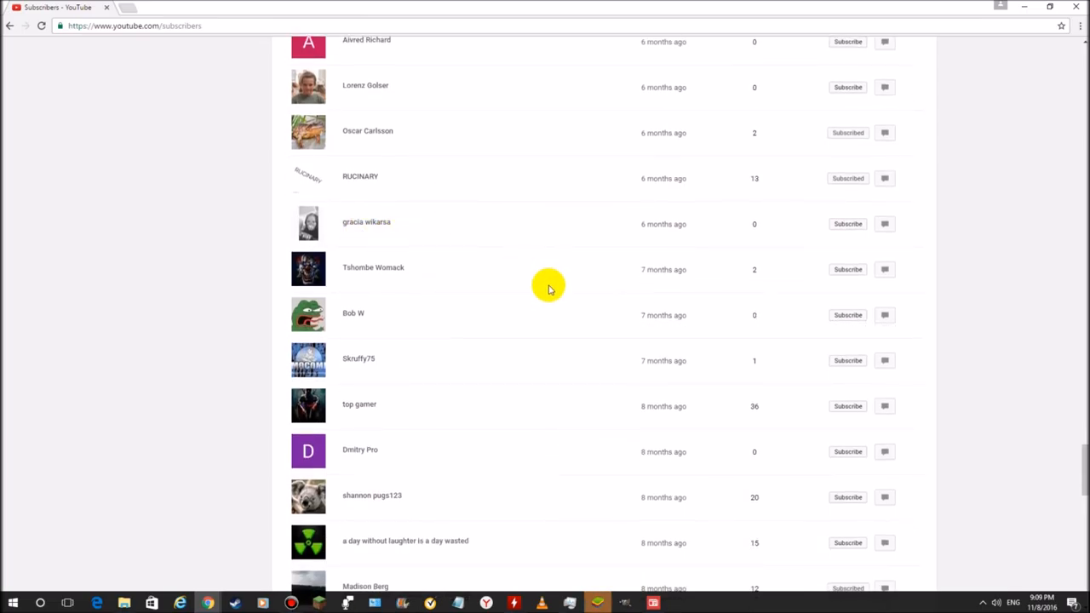
# Continue down to subscribers from ten months to a year ago
pyautogui.scroll(-3)
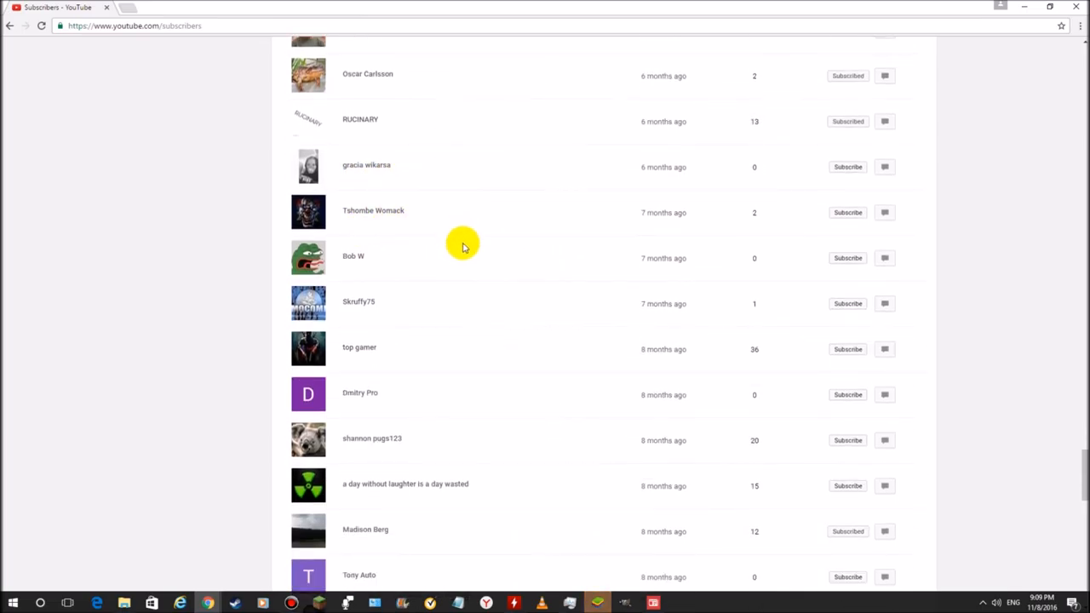
pyautogui.scroll(-3)
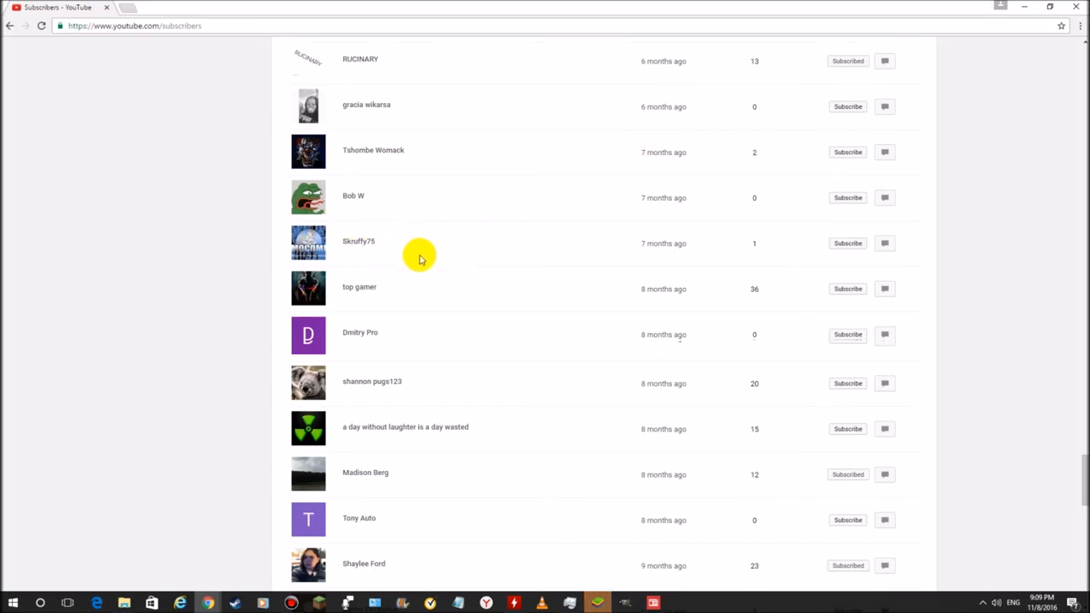
pyautogui.scroll(-3)
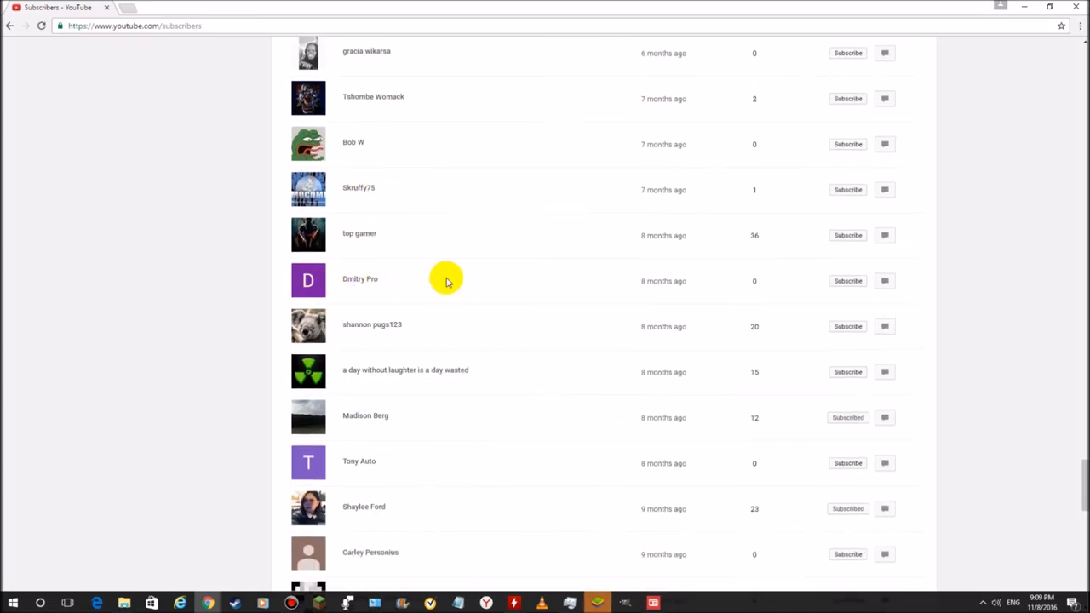
pyautogui.scroll(-3)
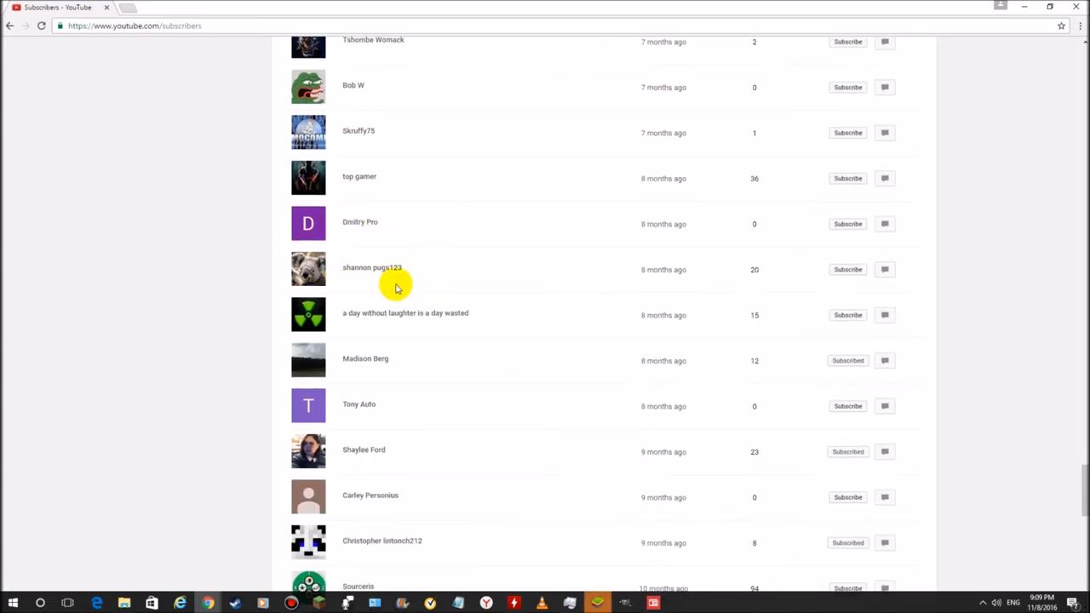
pyautogui.moveTo(375, 327)
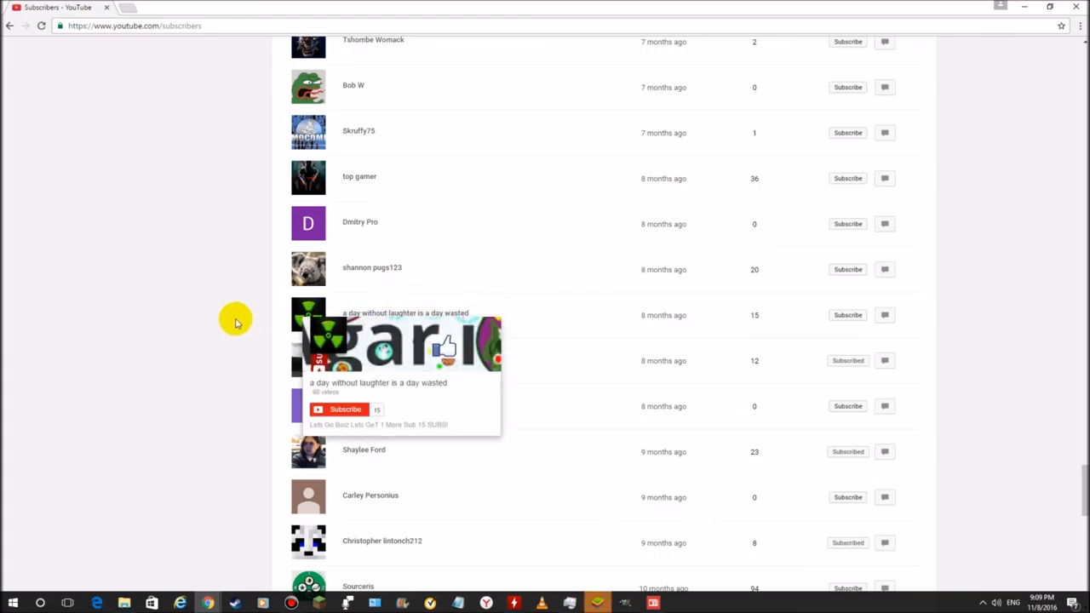
pyautogui.scroll(-3)
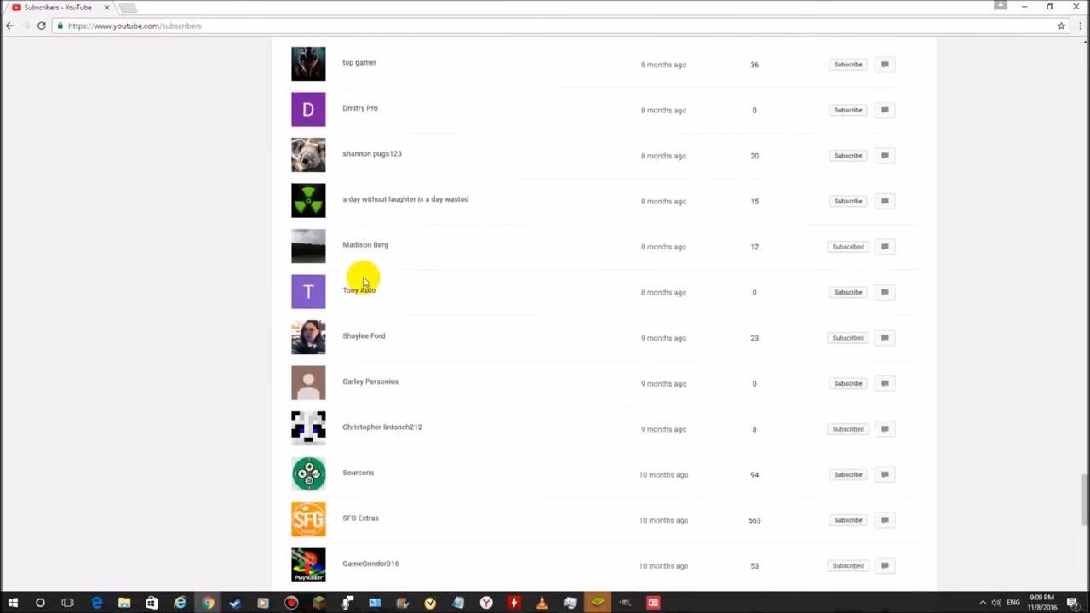
pyautogui.scroll(-3)
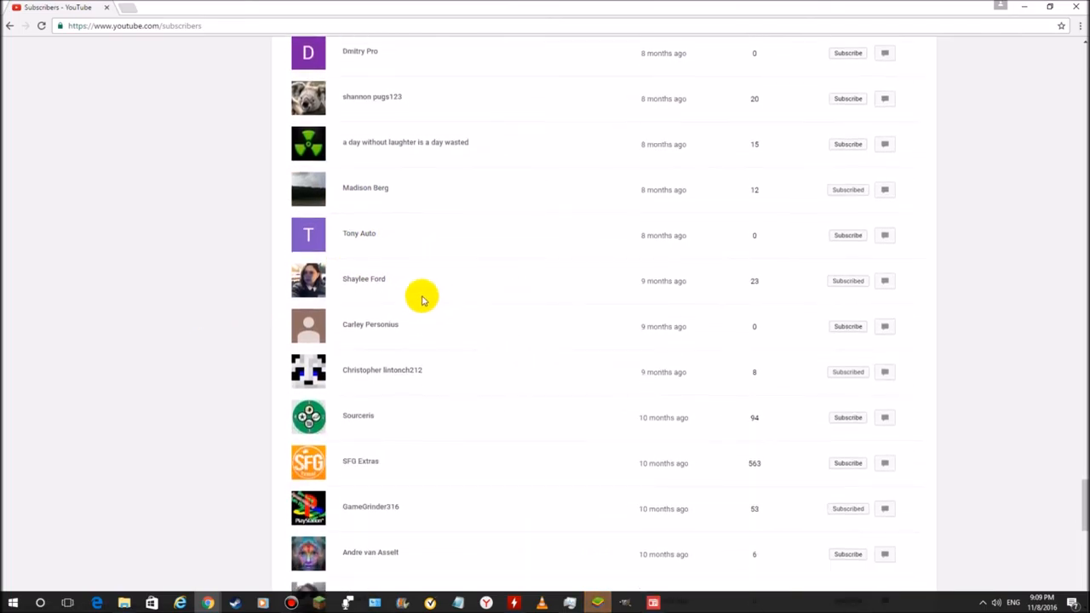
pyautogui.scroll(-3)
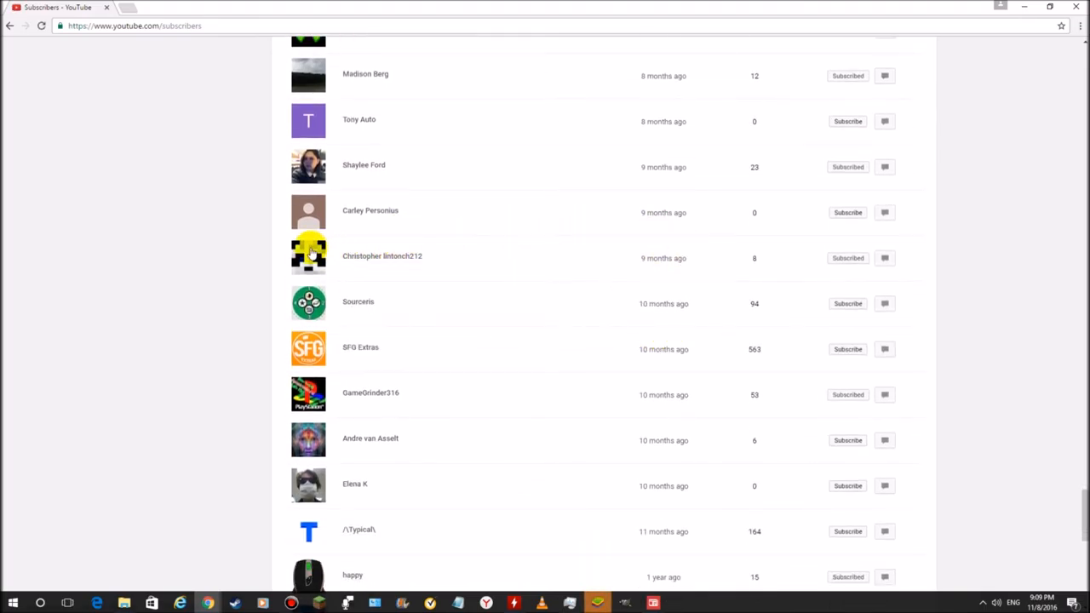
pyautogui.scroll(-3)
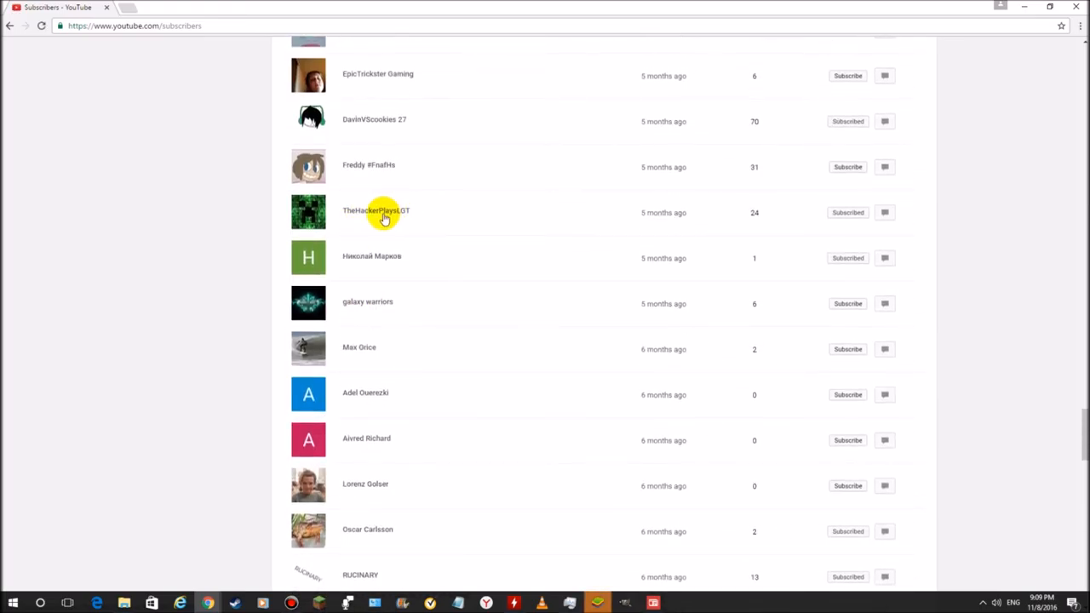
# Scroll to the last subscriber from two years ago and the page footer
pyautogui.scroll(-3)
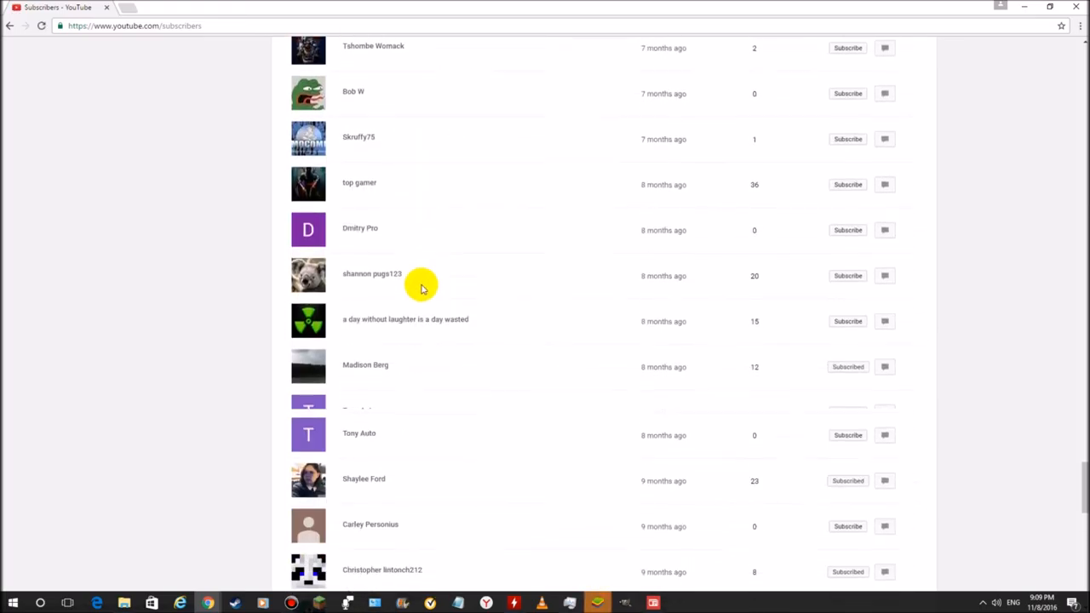
pyautogui.scroll(-3)
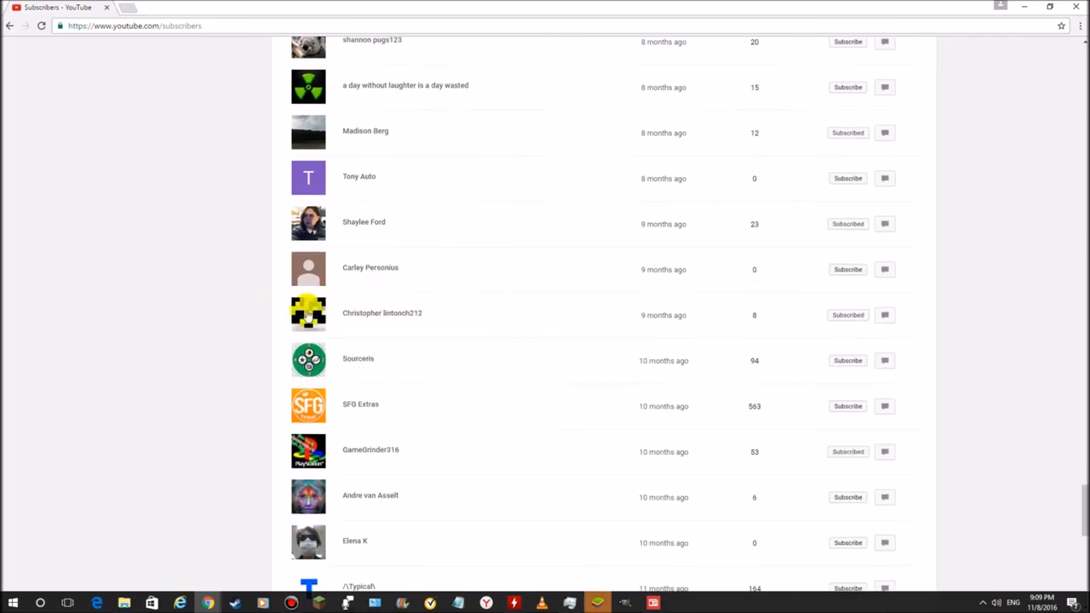
pyautogui.scroll(-3)
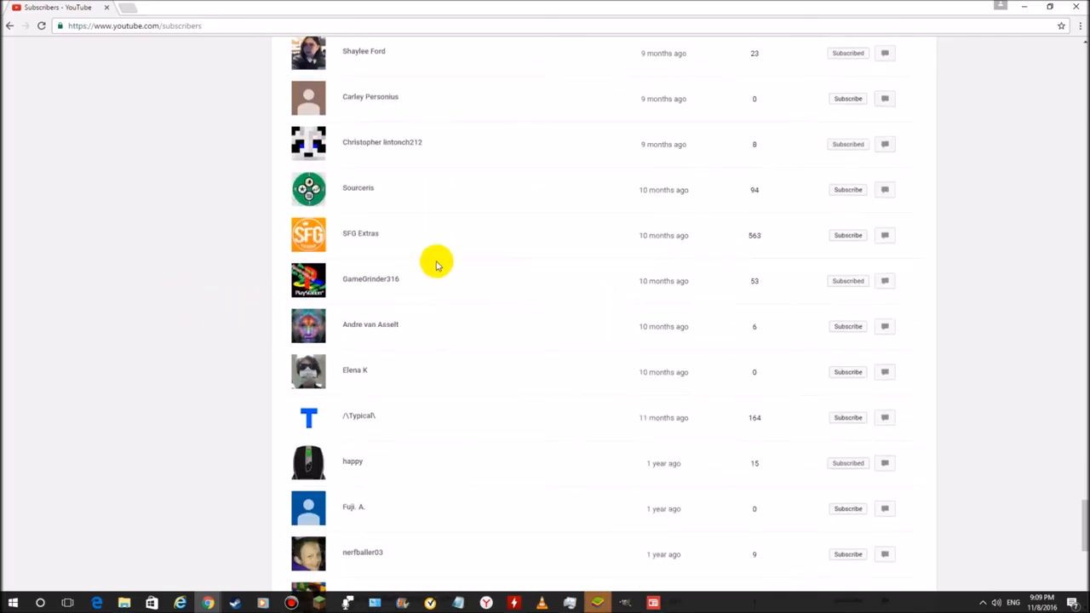
pyautogui.moveTo(392, 242)
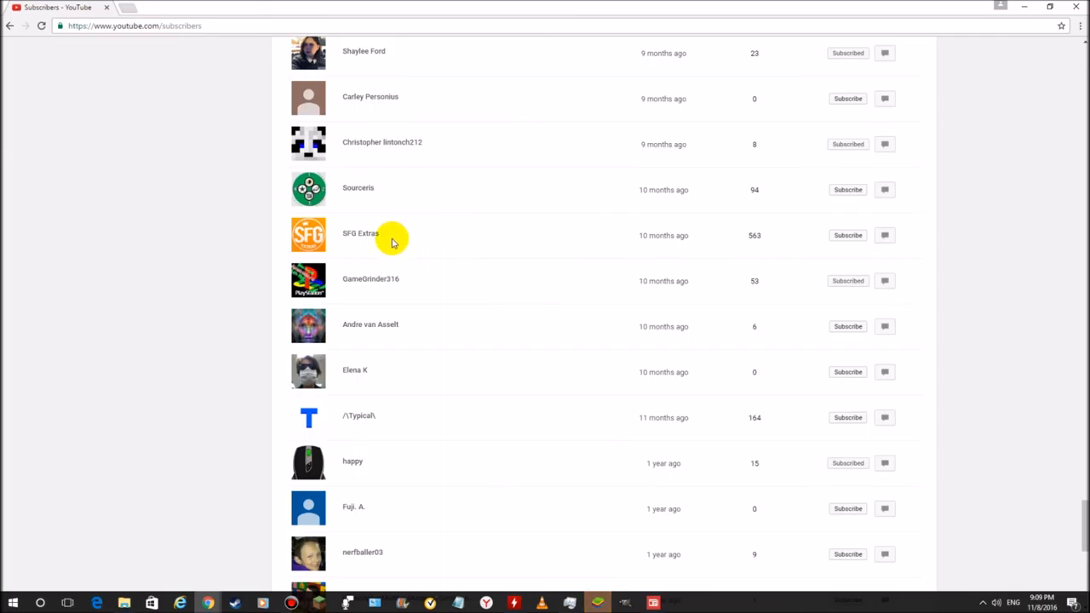
pyautogui.scroll(-3)
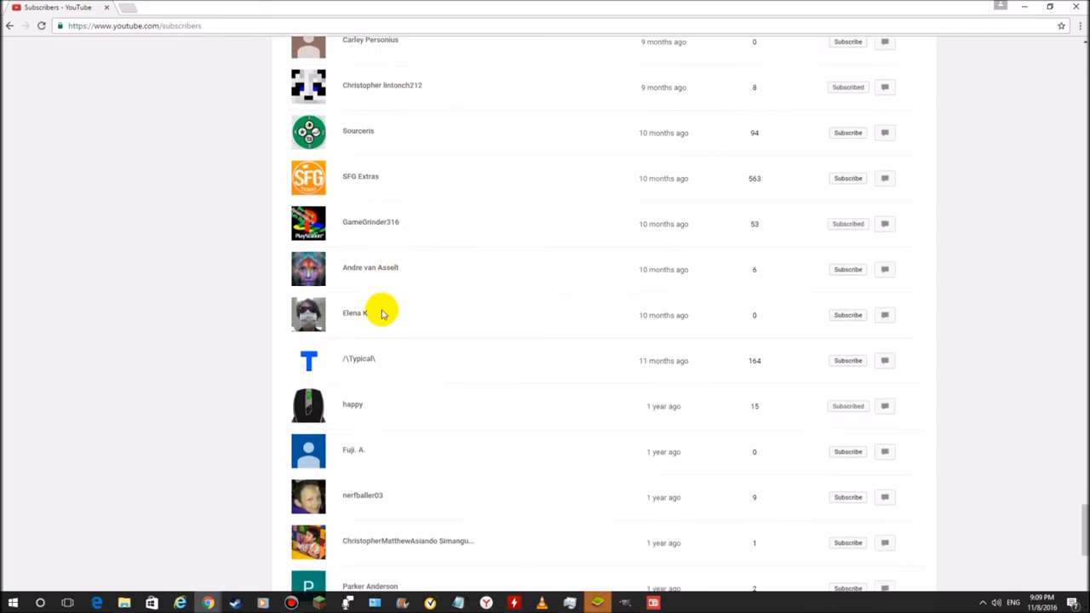
pyautogui.scroll(-3)
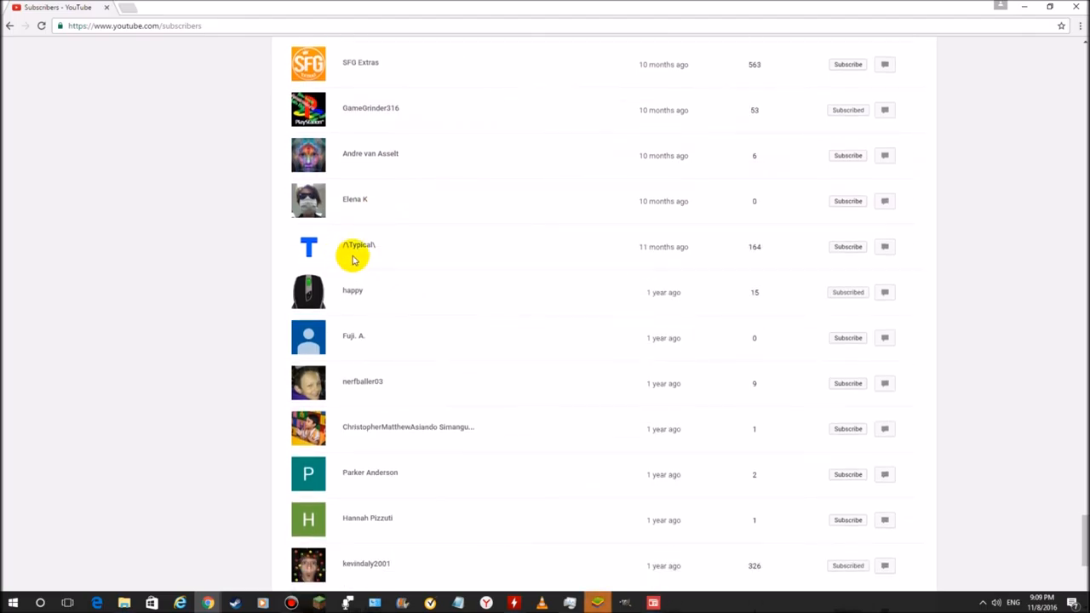
pyautogui.scroll(-3)
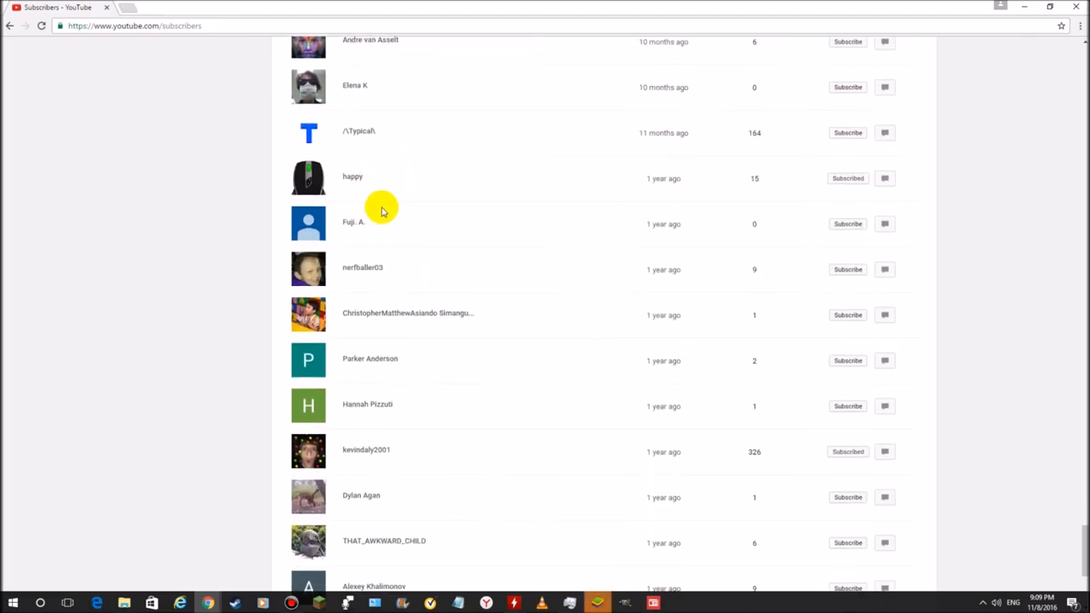
pyautogui.moveTo(470, 305)
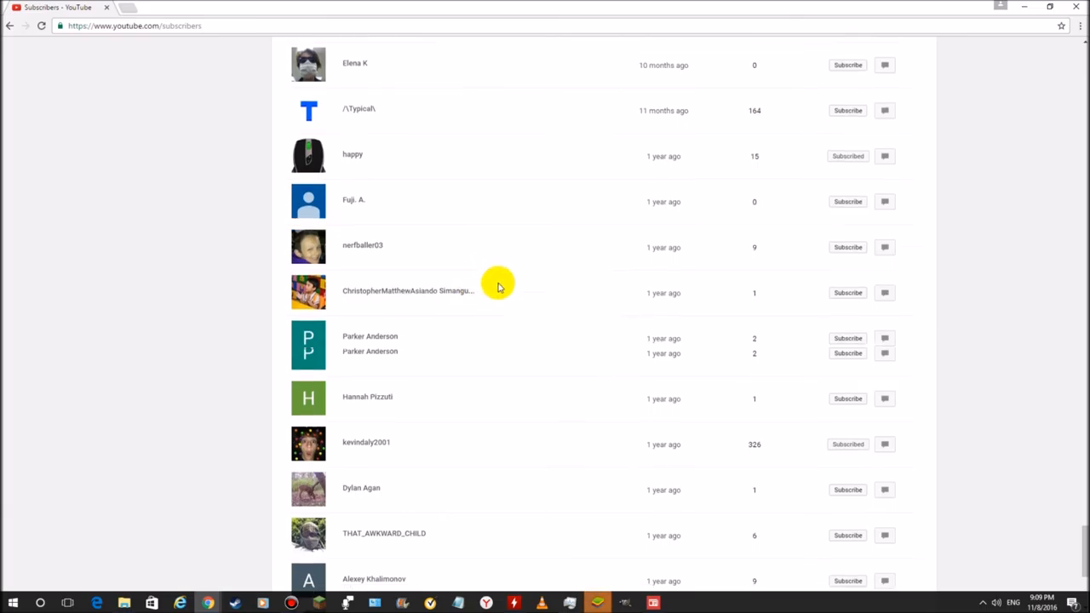
pyautogui.scroll(-3)
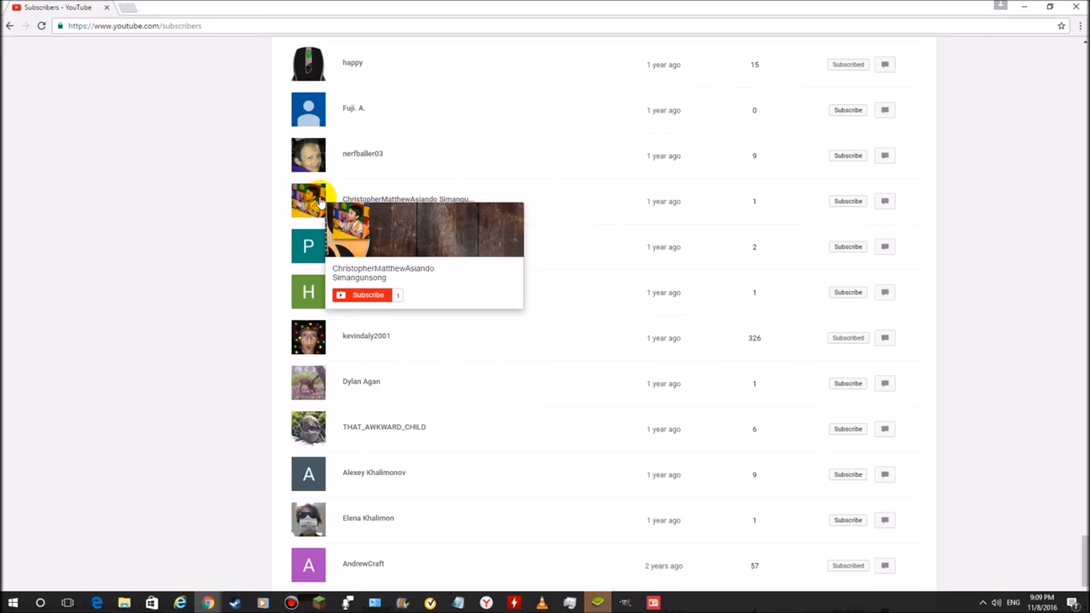
pyautogui.moveTo(406, 232)
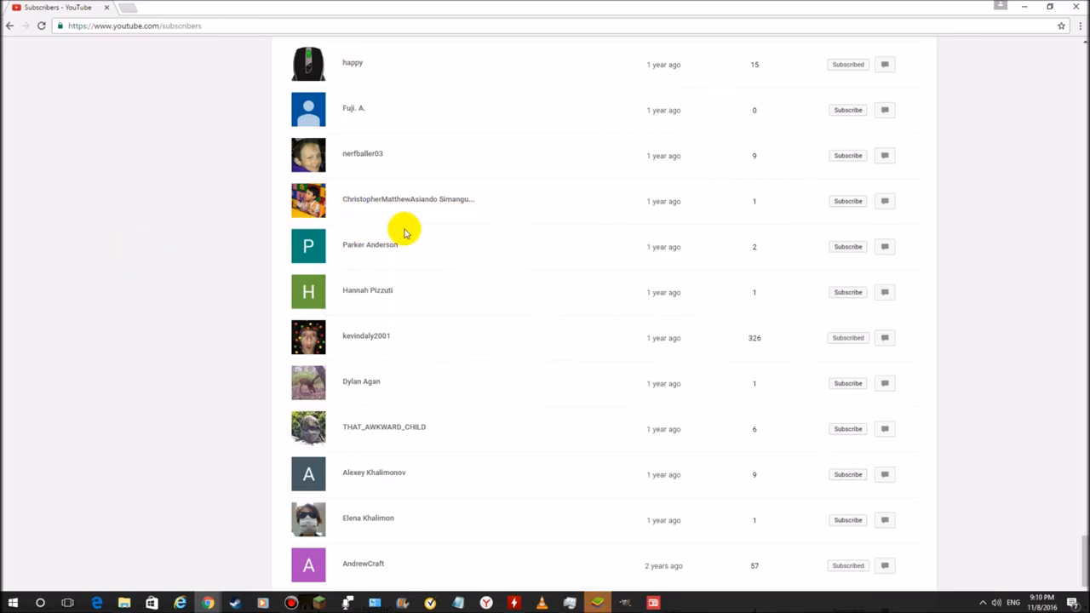
pyautogui.scroll(-3)
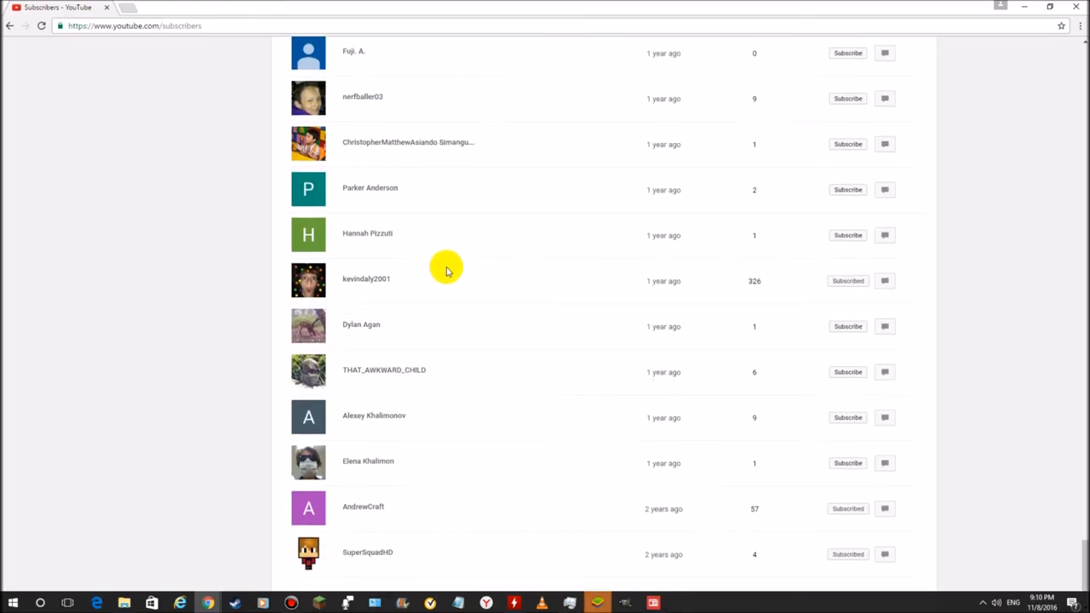
pyautogui.scroll(-3)
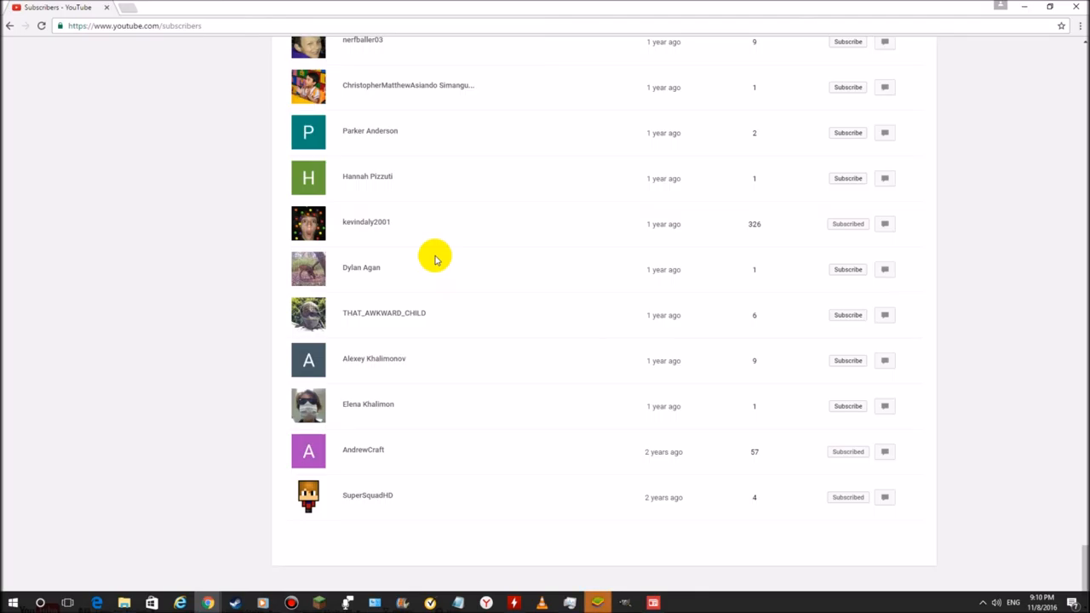
pyautogui.moveTo(381, 327)
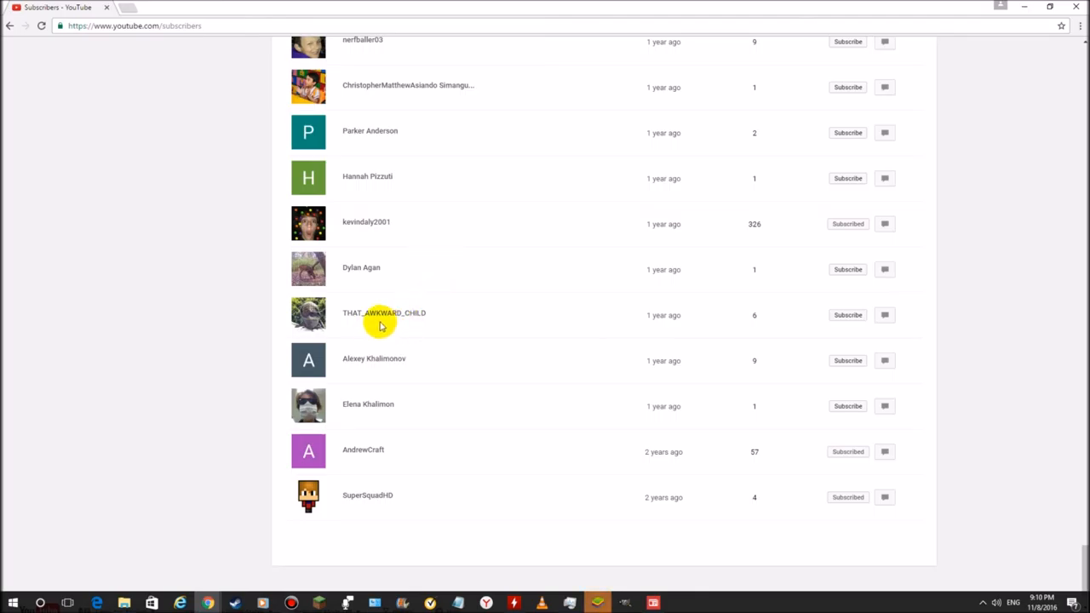
pyautogui.scroll(-3)
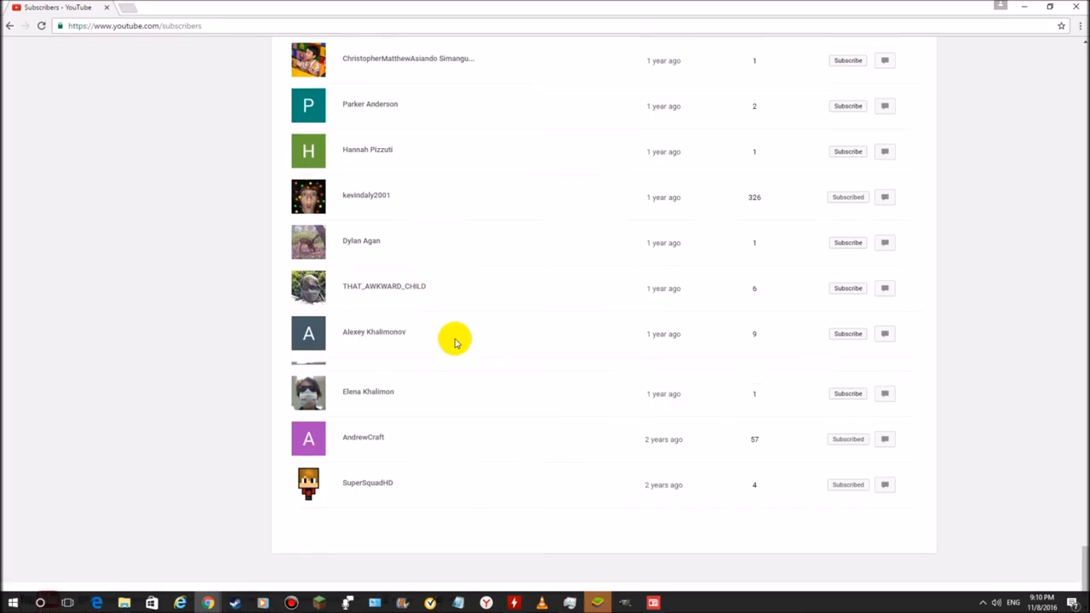
pyautogui.scroll(-3)
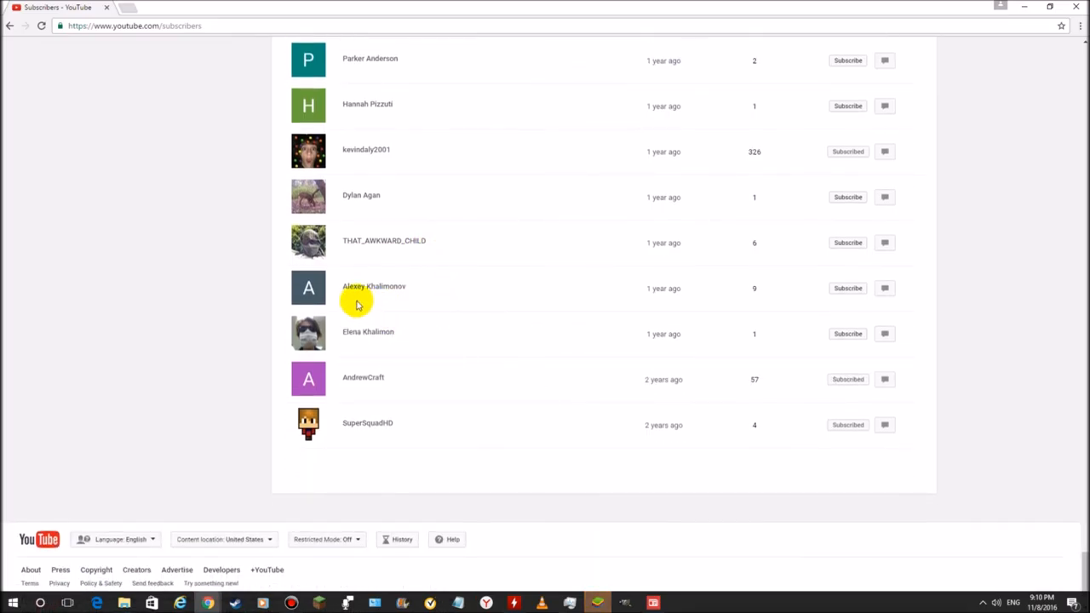
pyautogui.moveTo(391, 344)
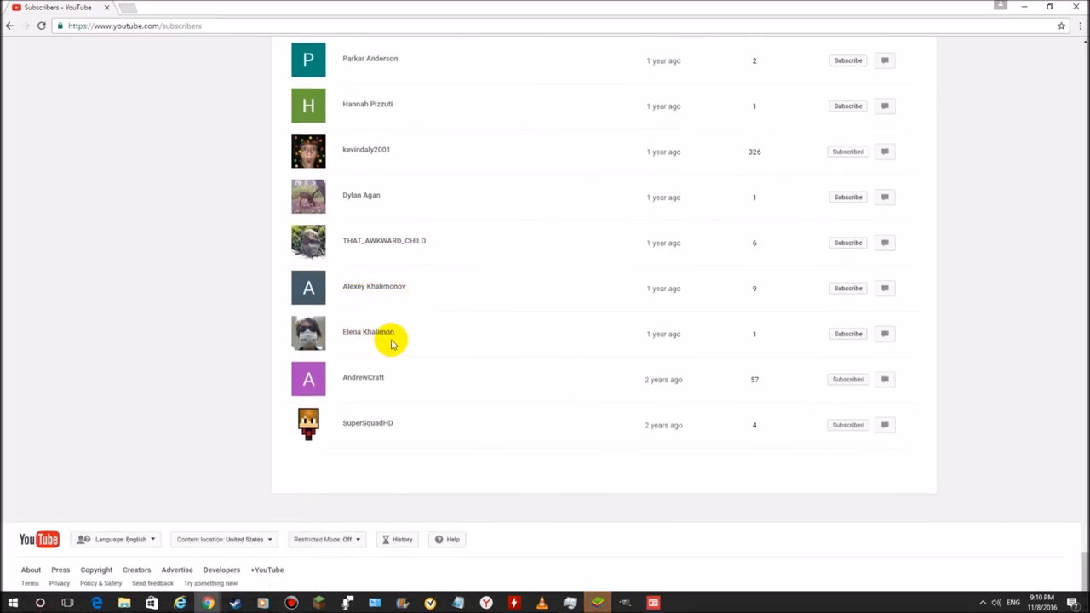
pyautogui.moveTo(360, 439)
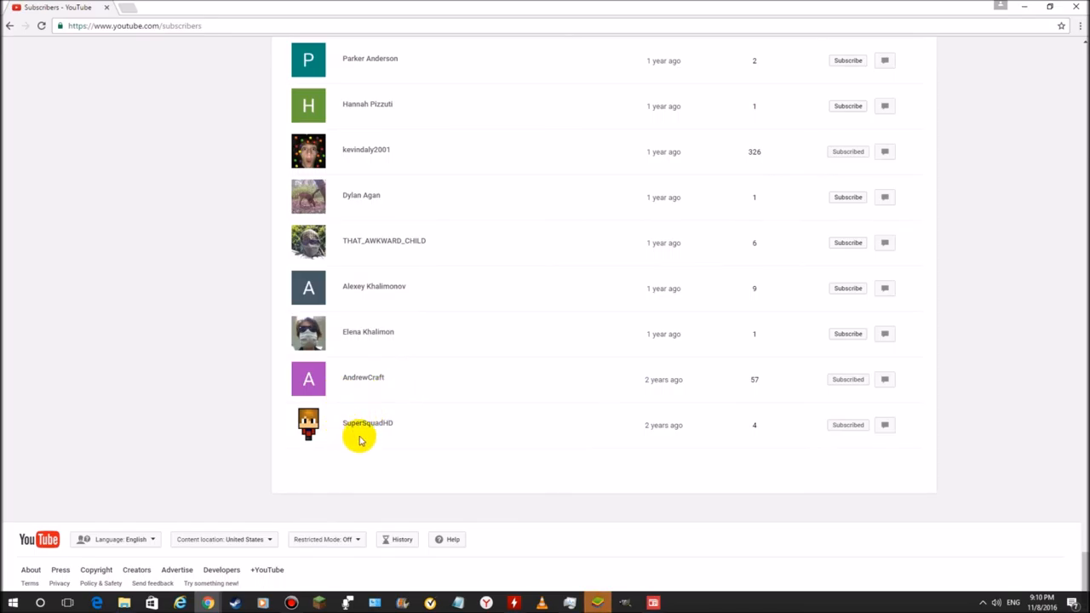
pyautogui.scroll(-3)
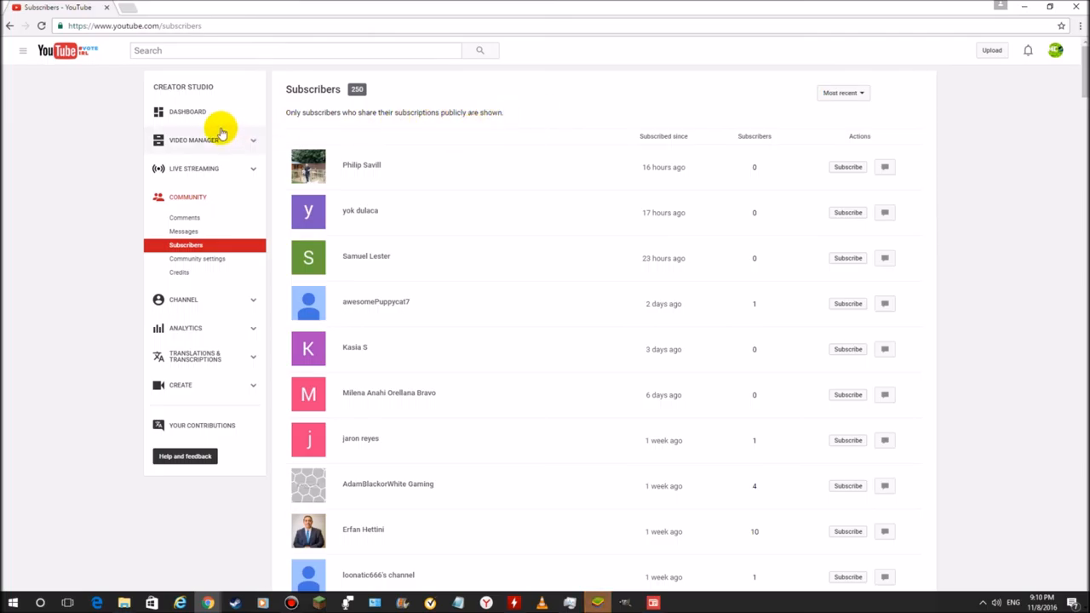
# Go to the Creator Studio dashboard, then out to the MineCralex public channel page
pyautogui.click(194, 140)
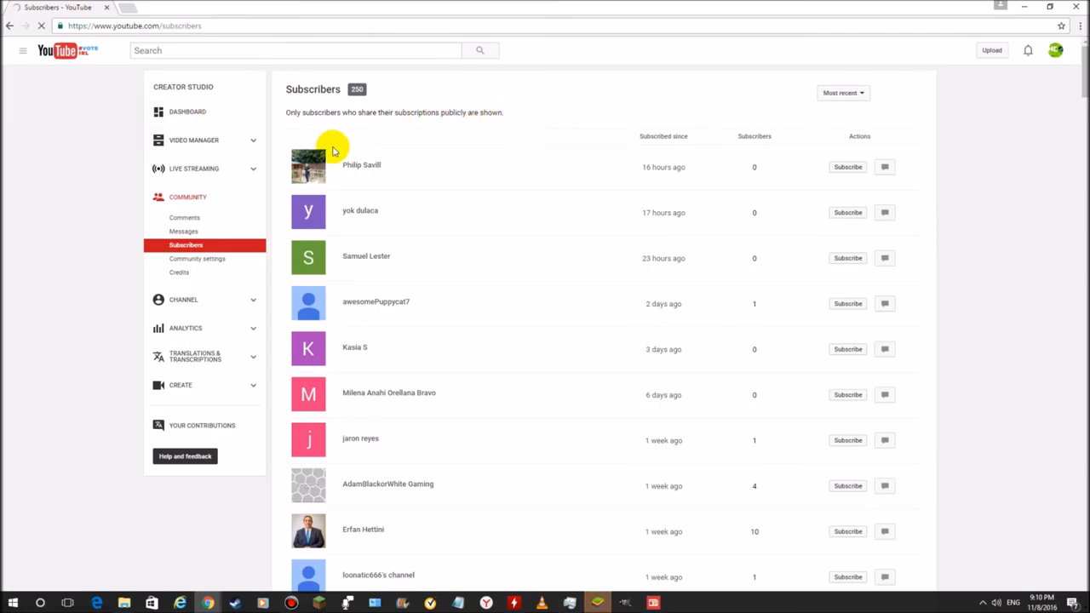
pyautogui.click(188, 113)
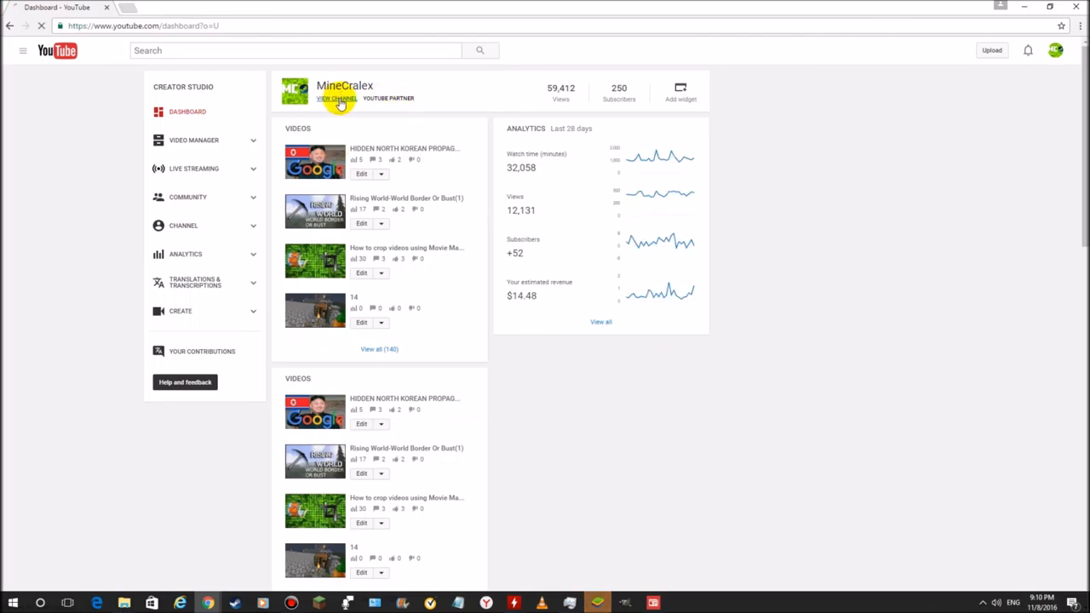
pyautogui.click(337, 99)
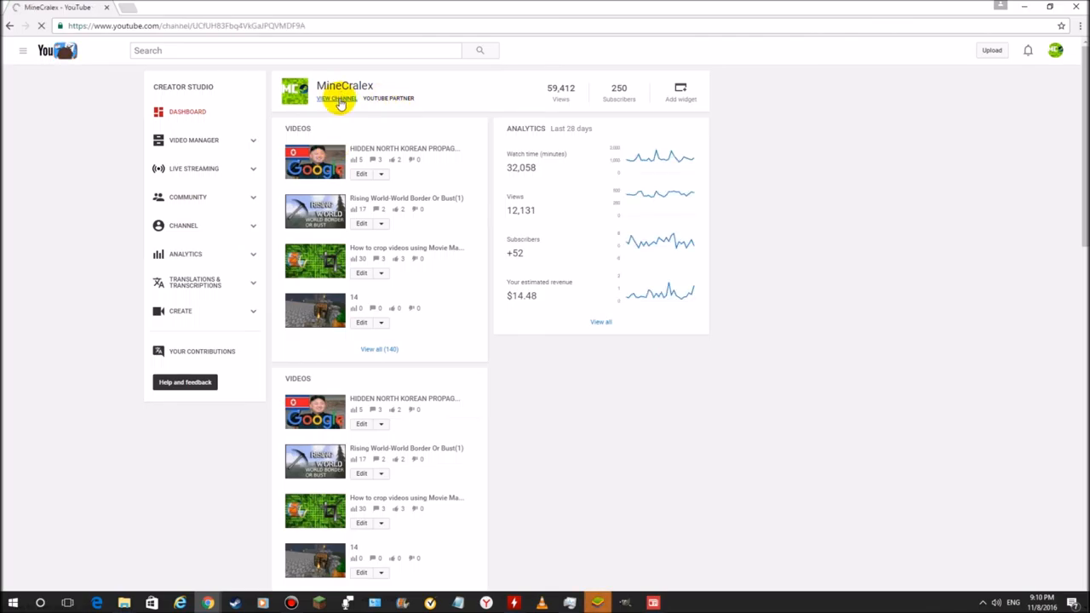
pyautogui.click(337, 99)
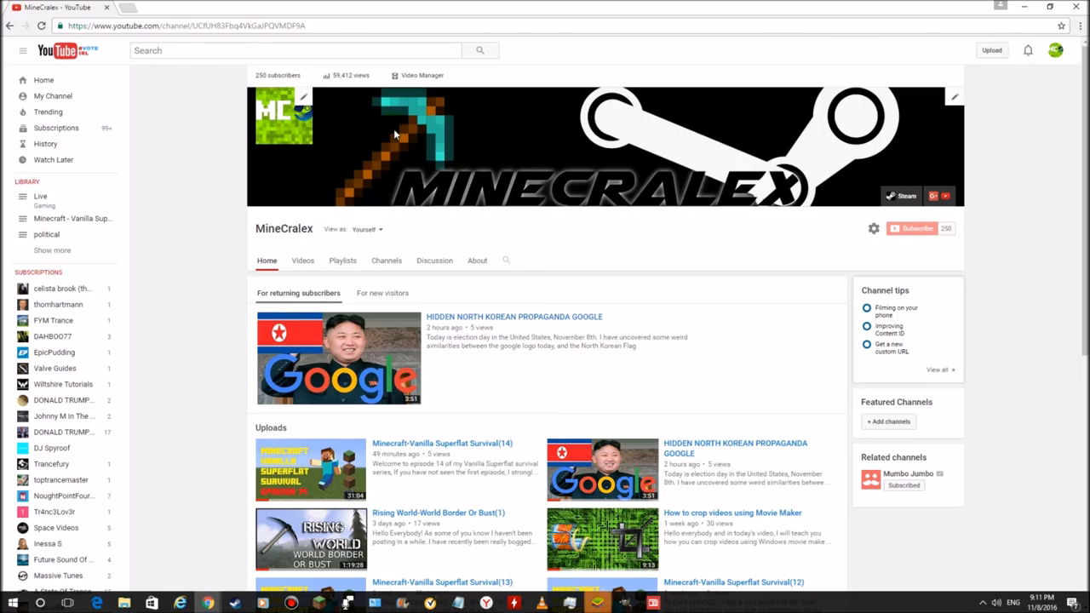
# Browse down the MineCralex channel page to its Uploads and Popular uploads sections
pyautogui.scroll(-3)
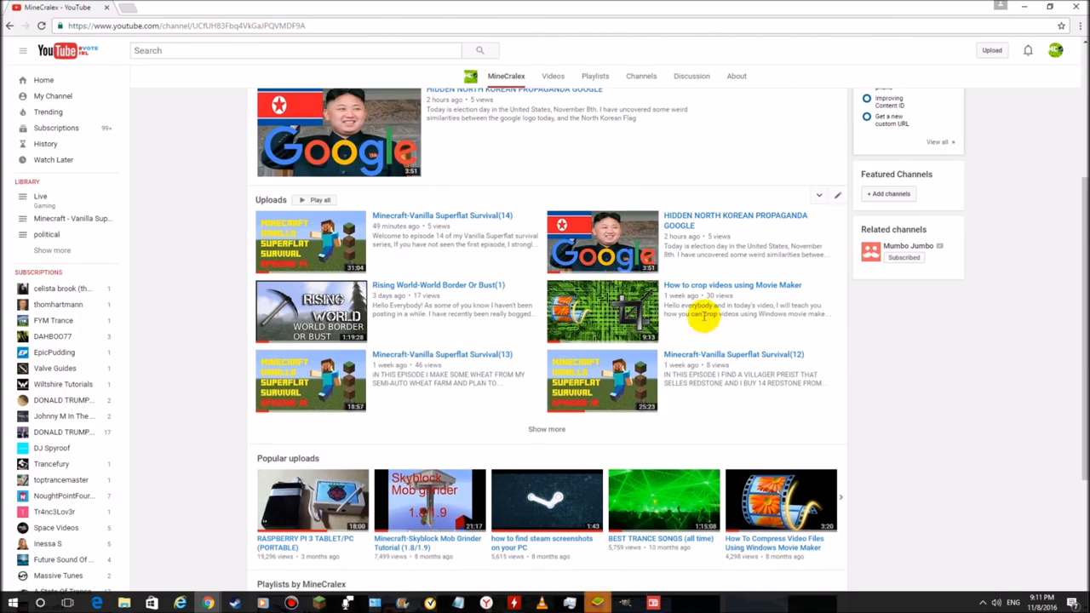